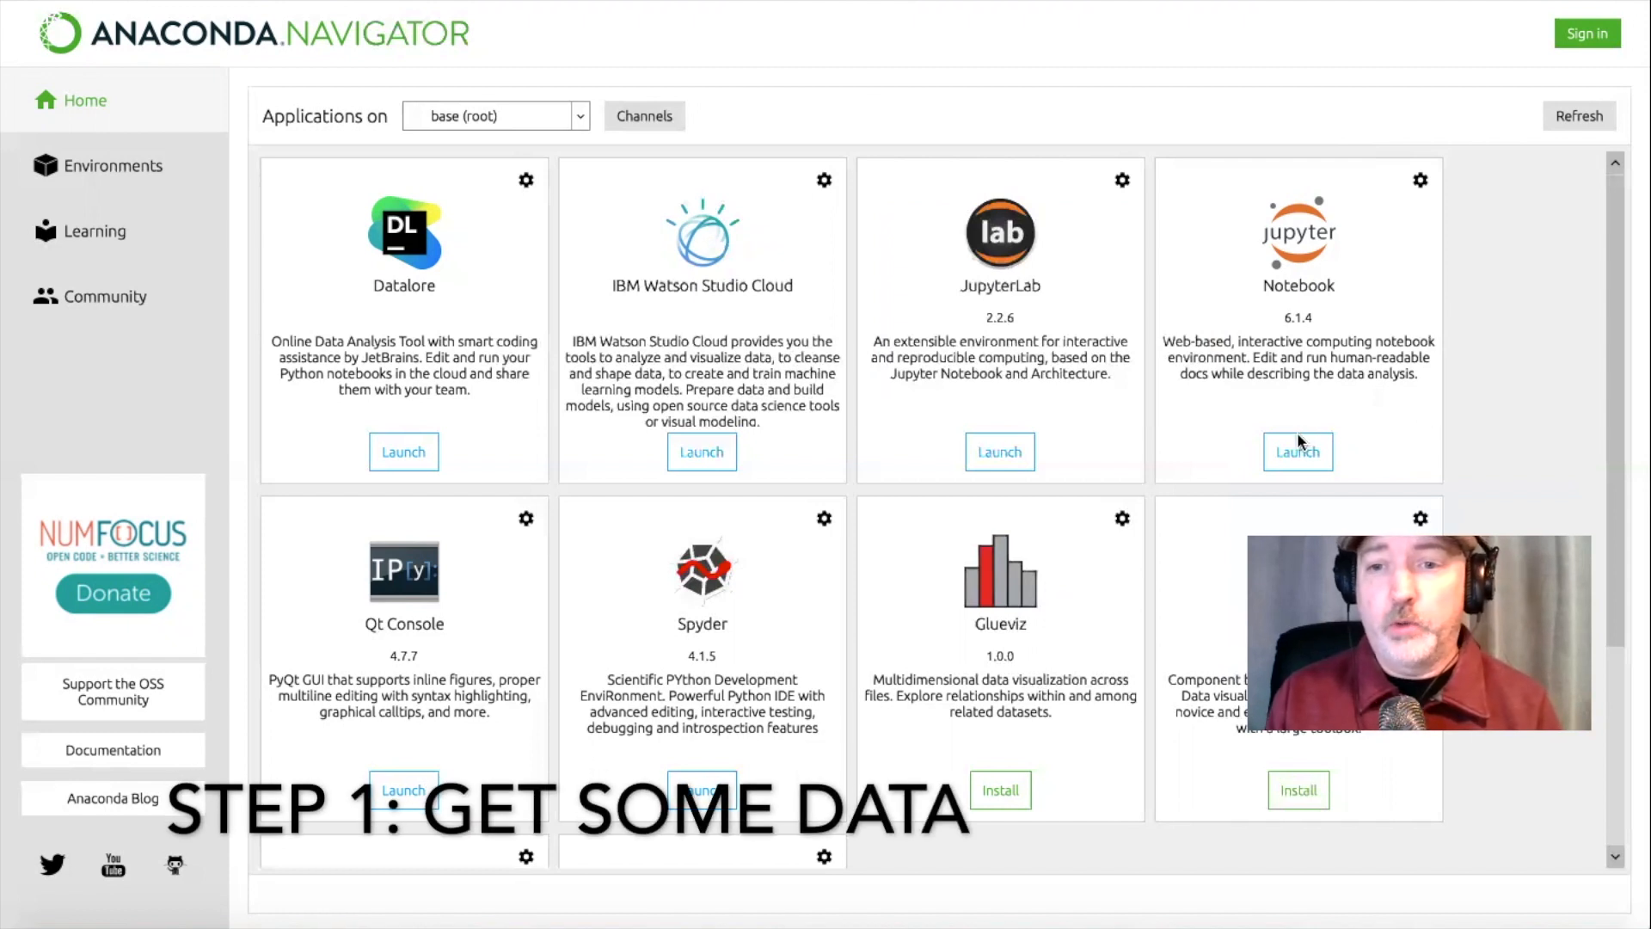
- Launch Jupyter Notebook from the Anaconda Navigator Home tab
left_click(1298, 452)
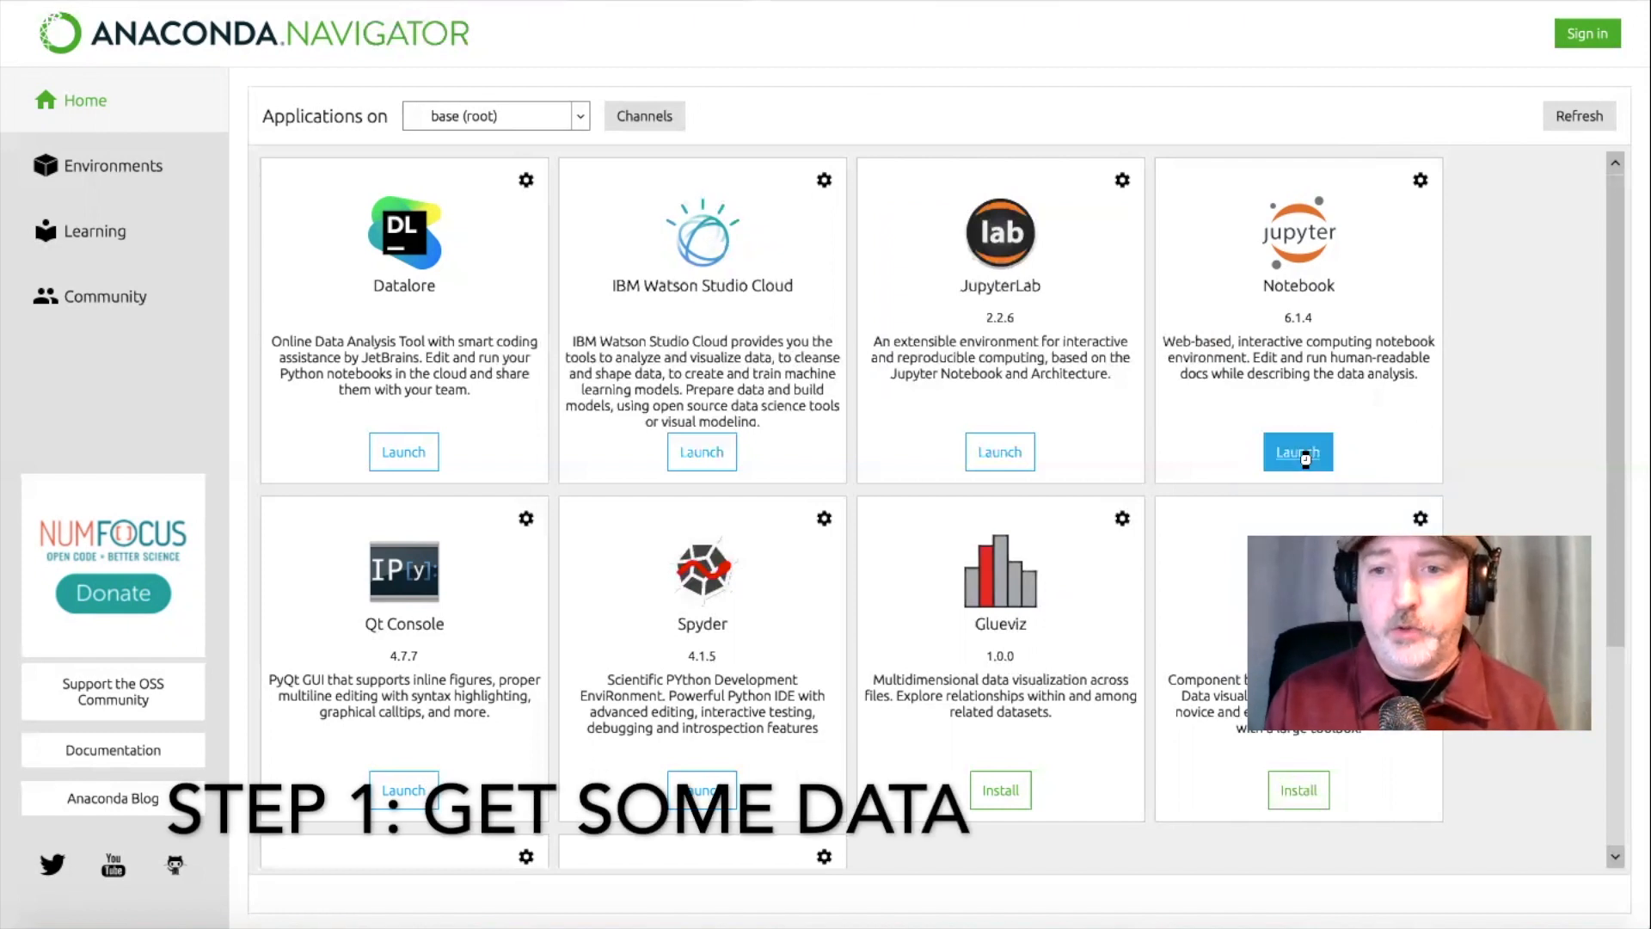
left_click(1298, 451)
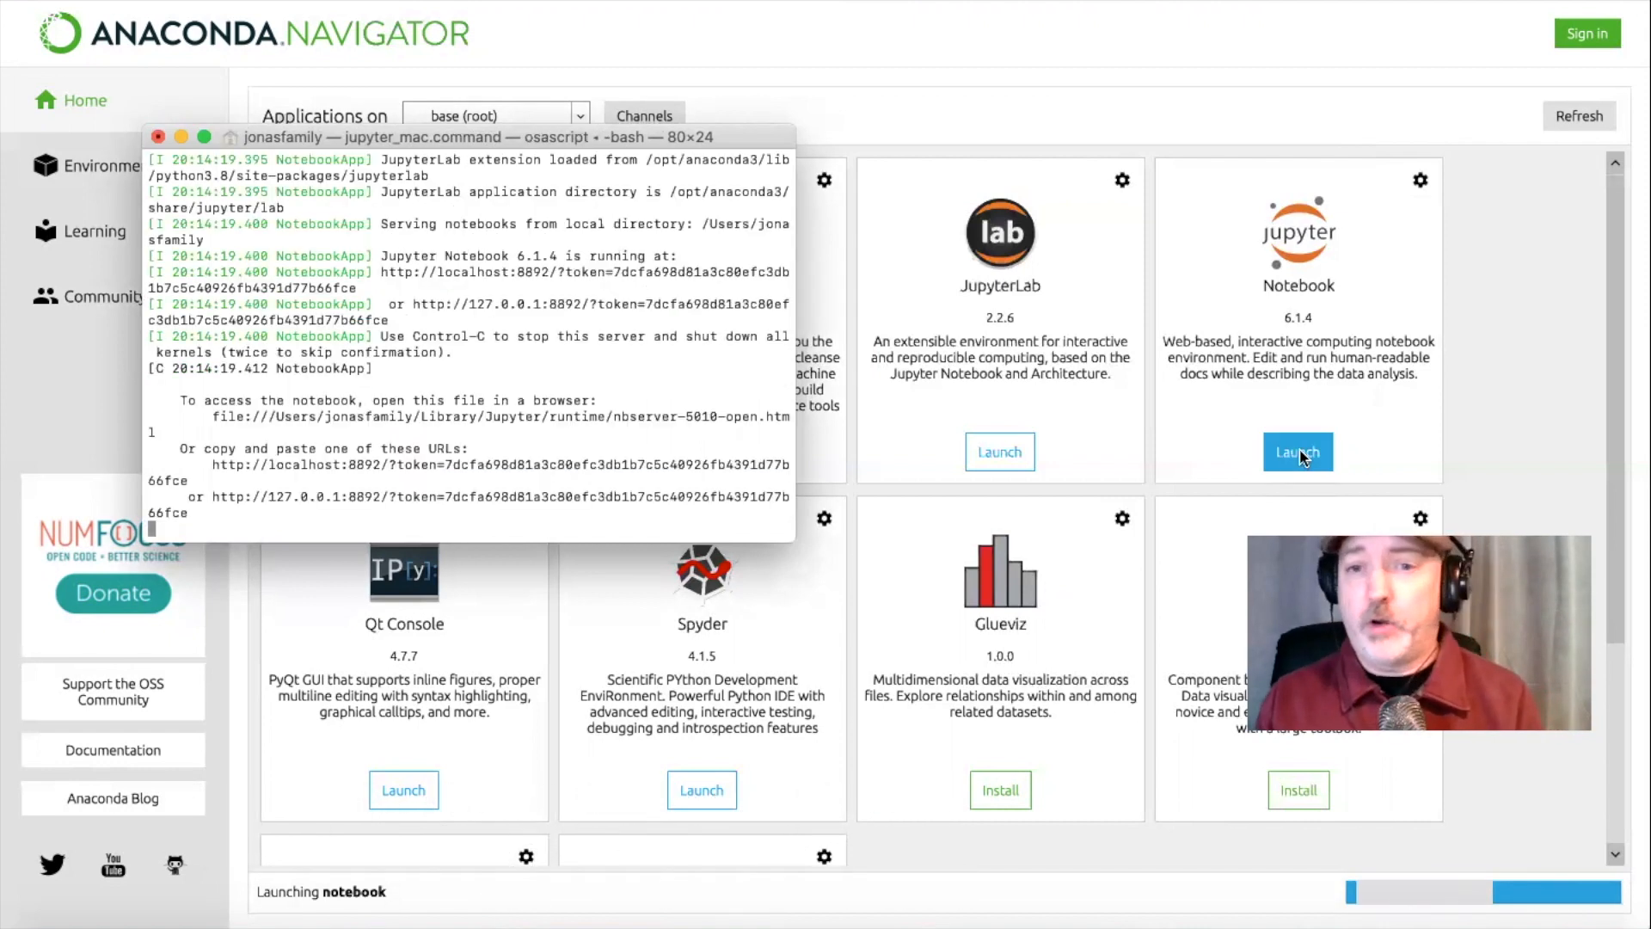
left_click(1298, 452)
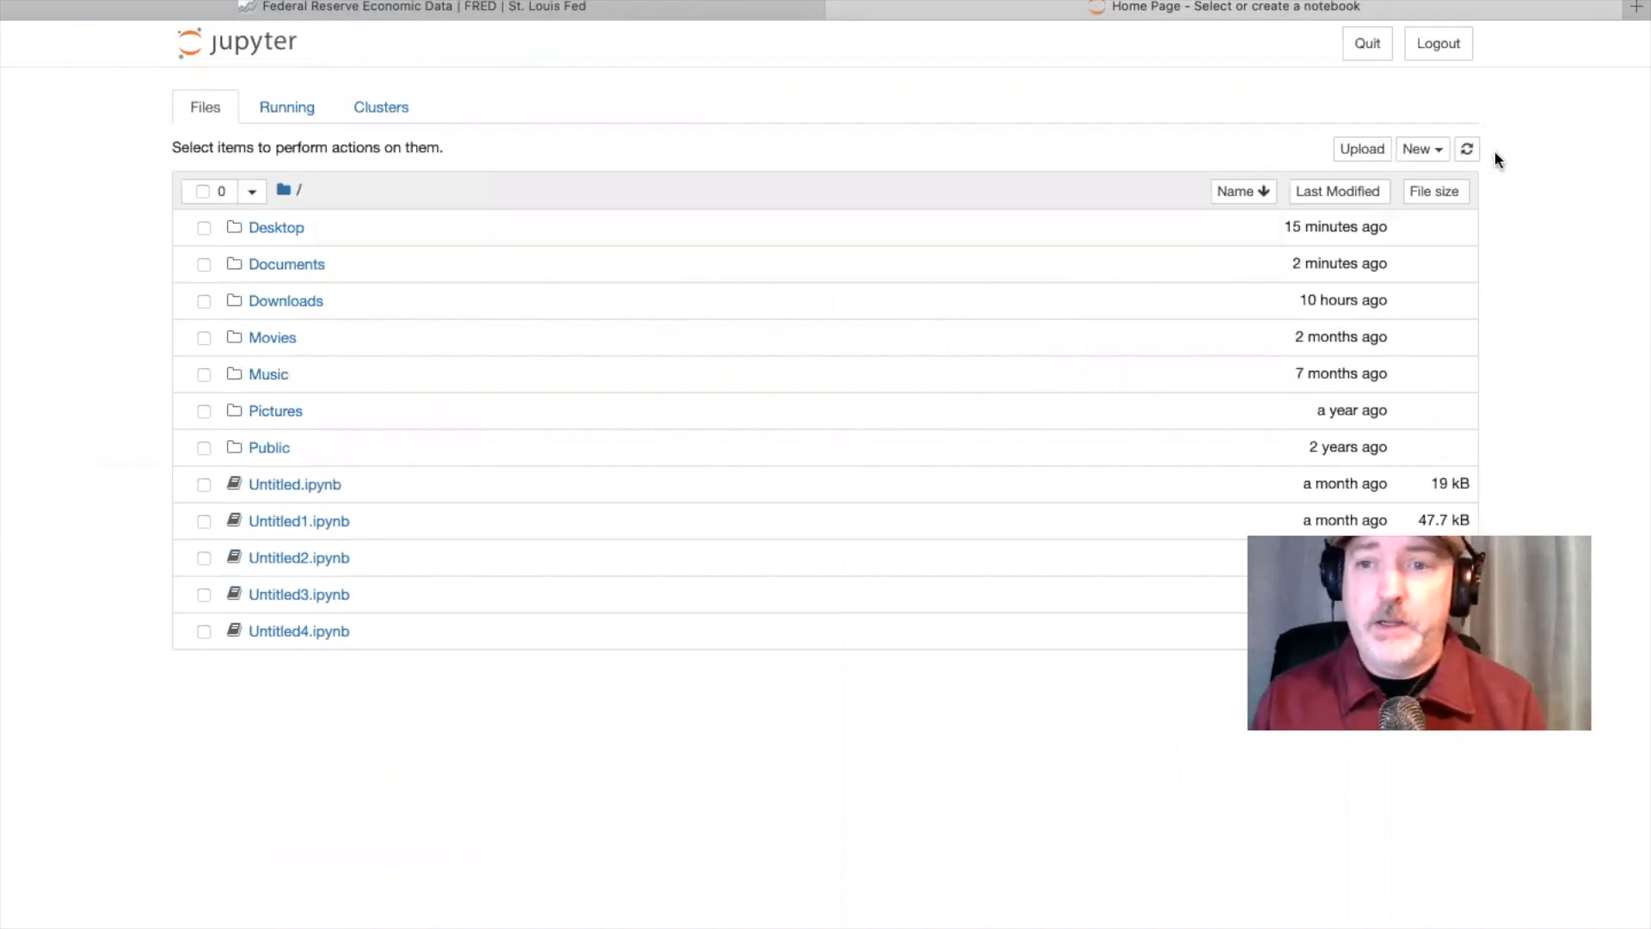
- Create a new Python 3 notebook, Untitled5, from the New menu
left_click(1421, 148)
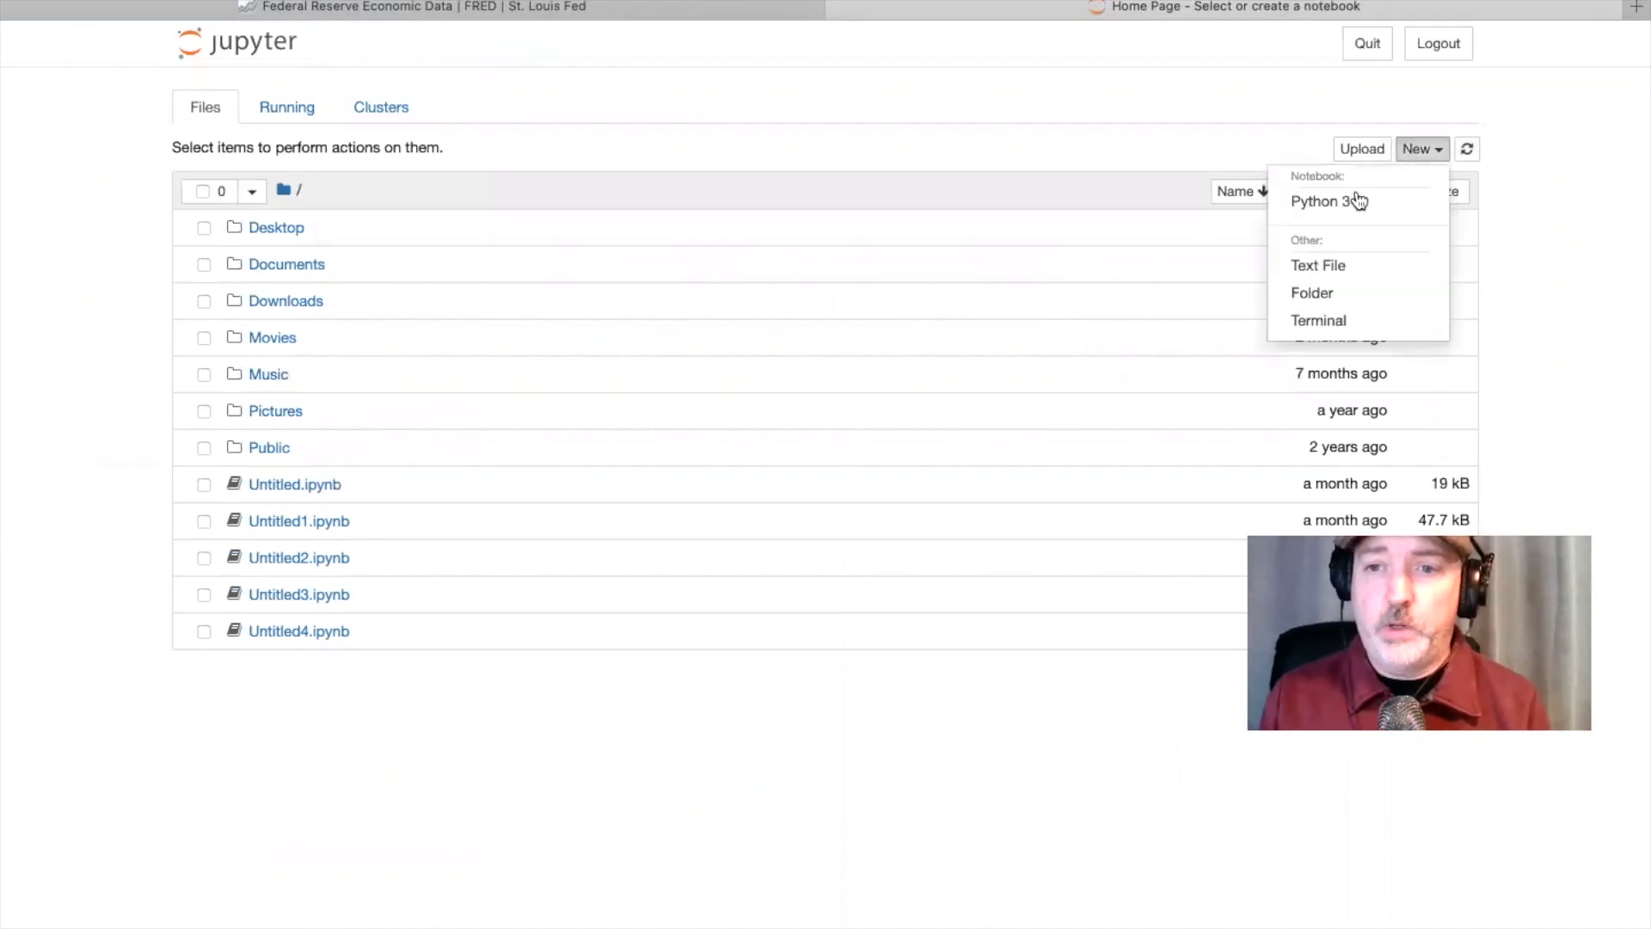
left_click(1323, 201)
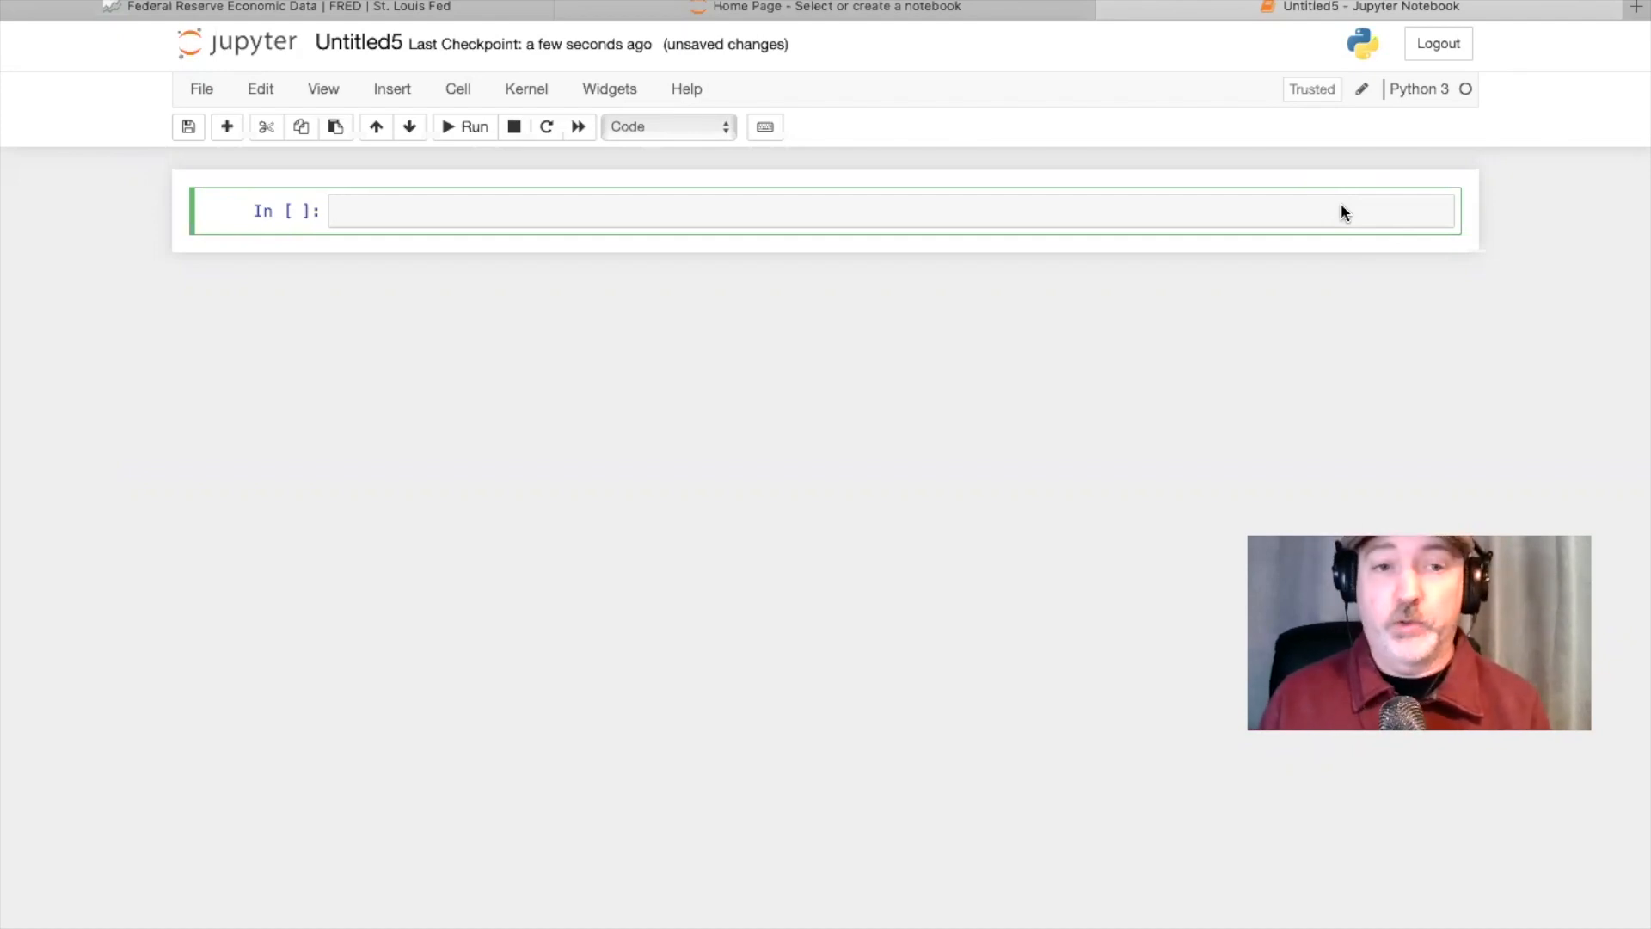
- Run 'pip install pandas_datareader' in the first cell
type("p")
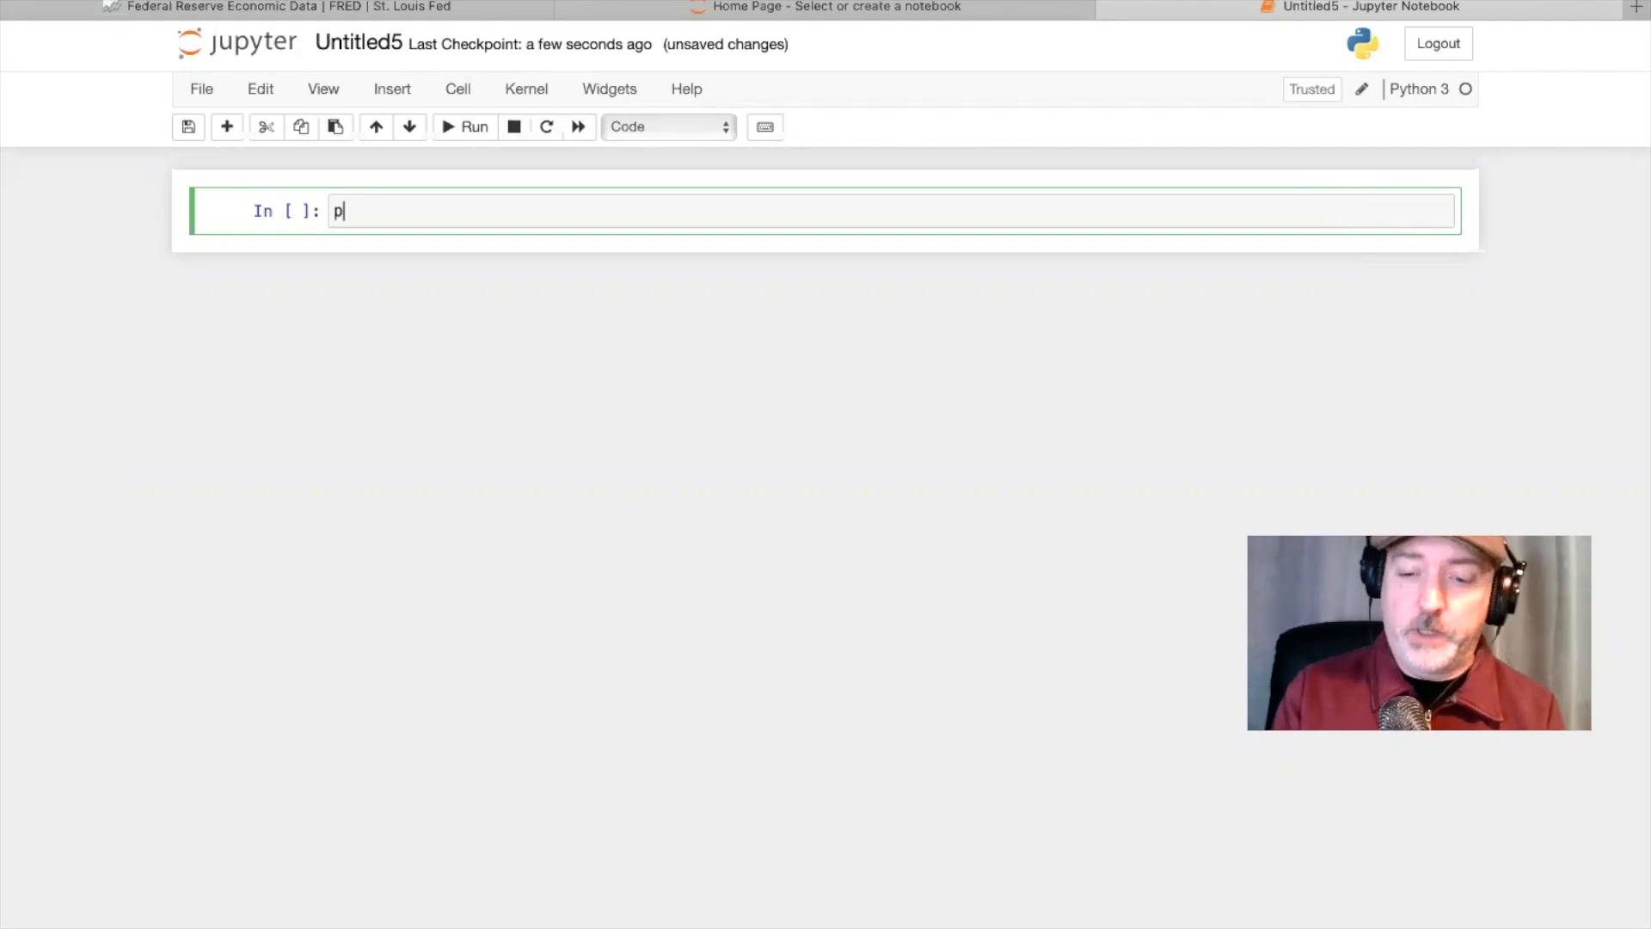
type("ip")
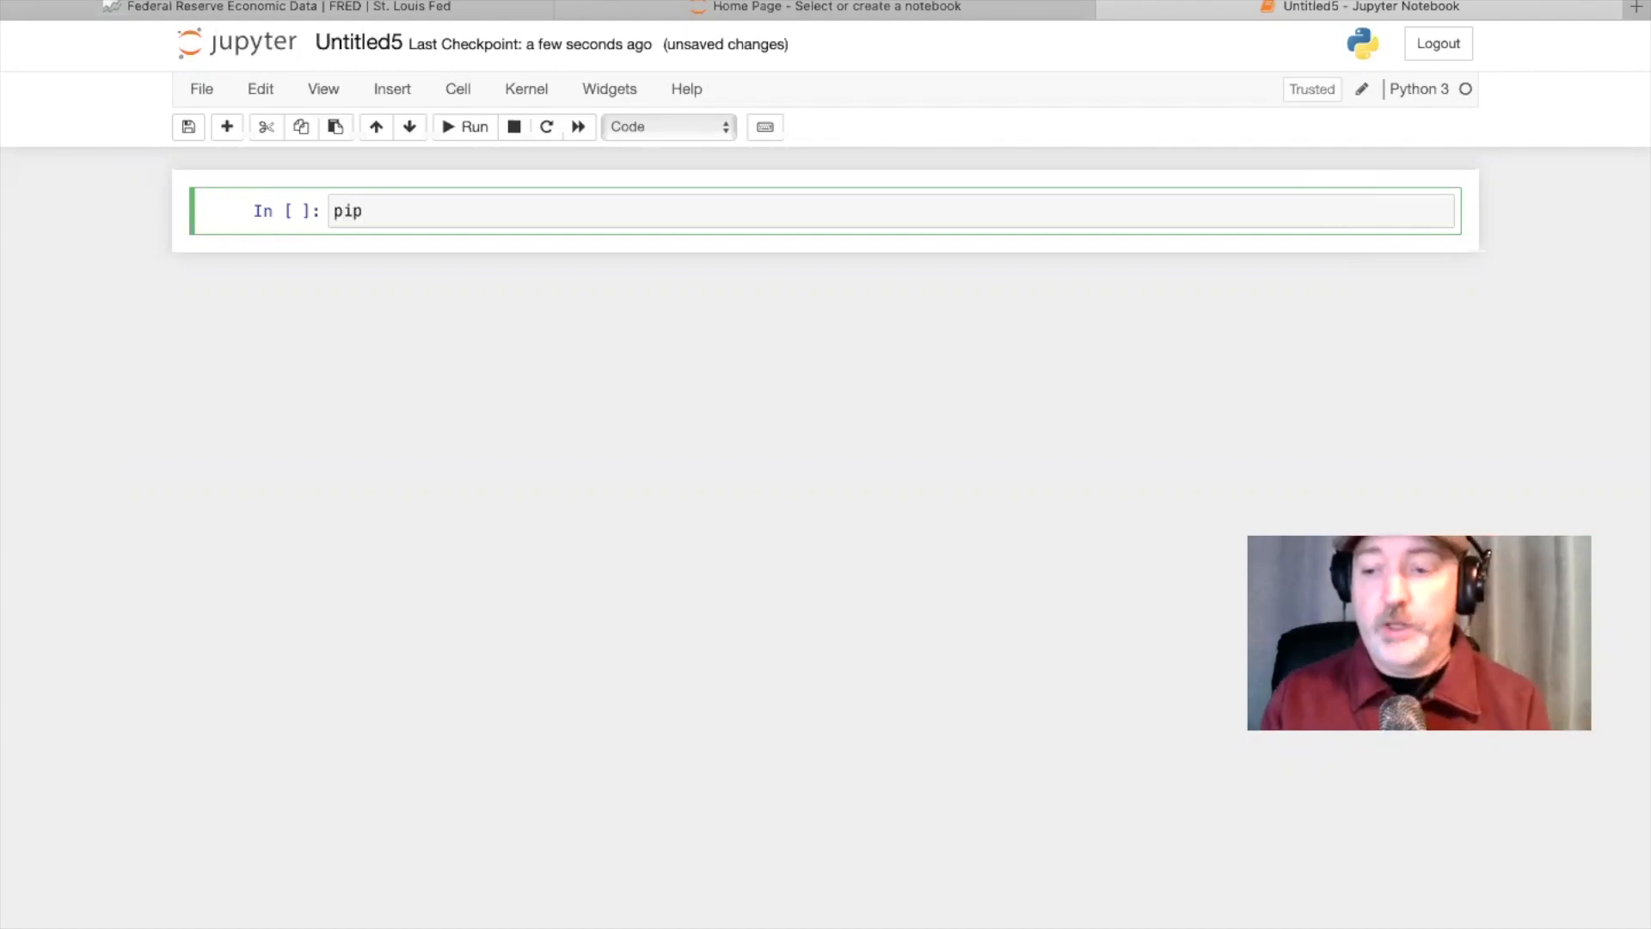
type("install")
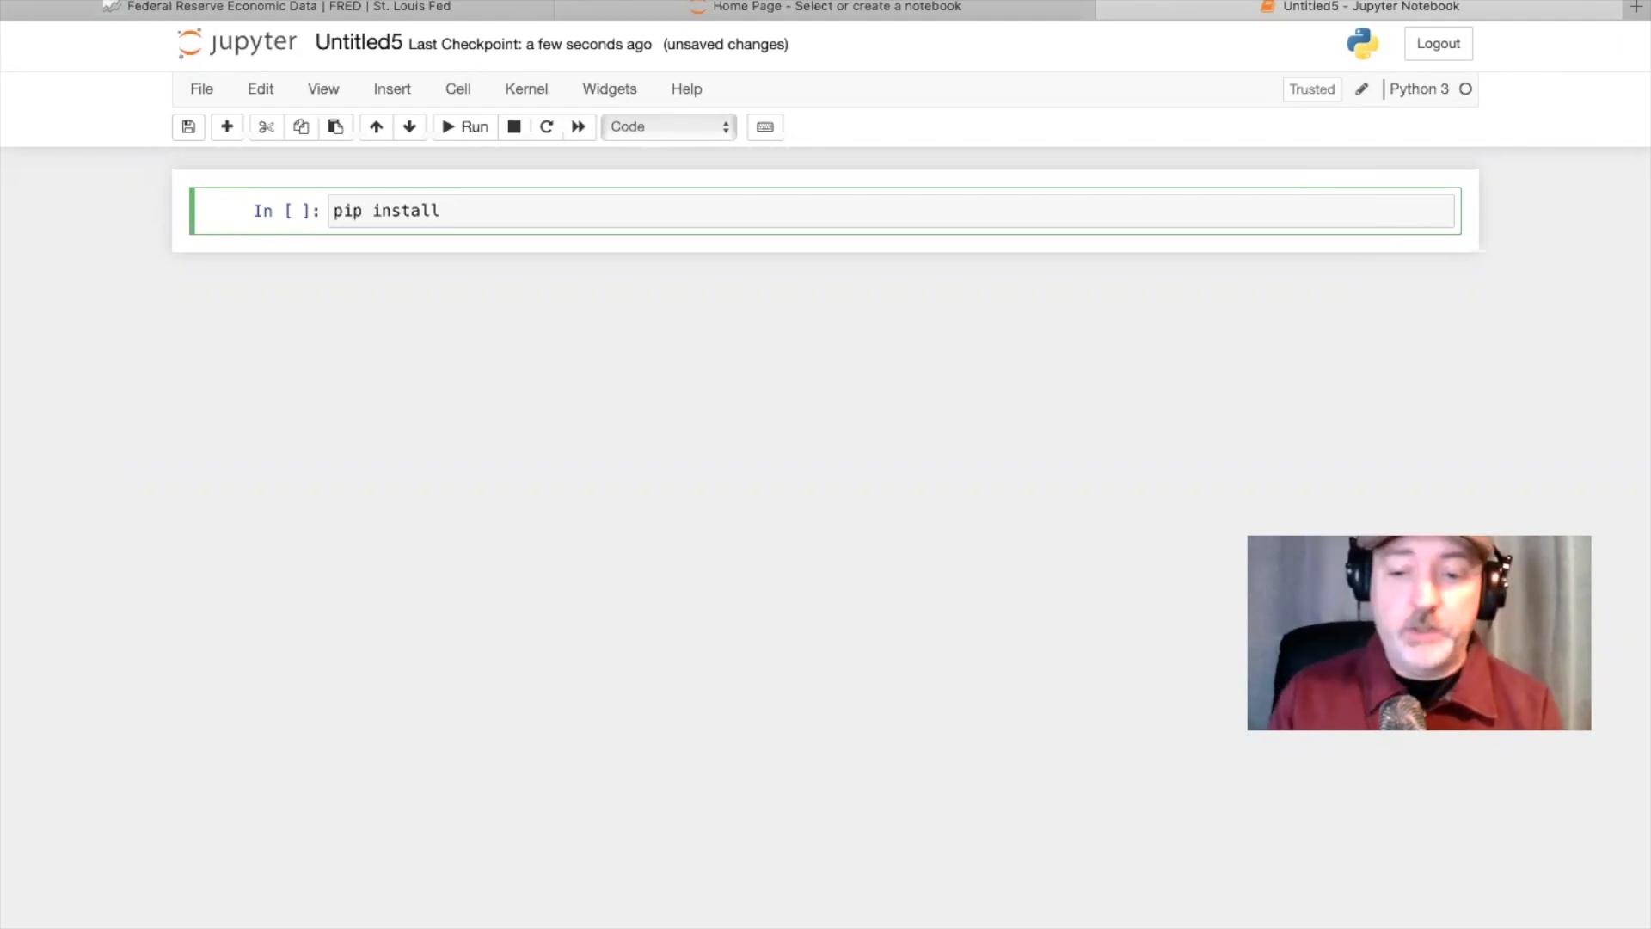
type("pandas")
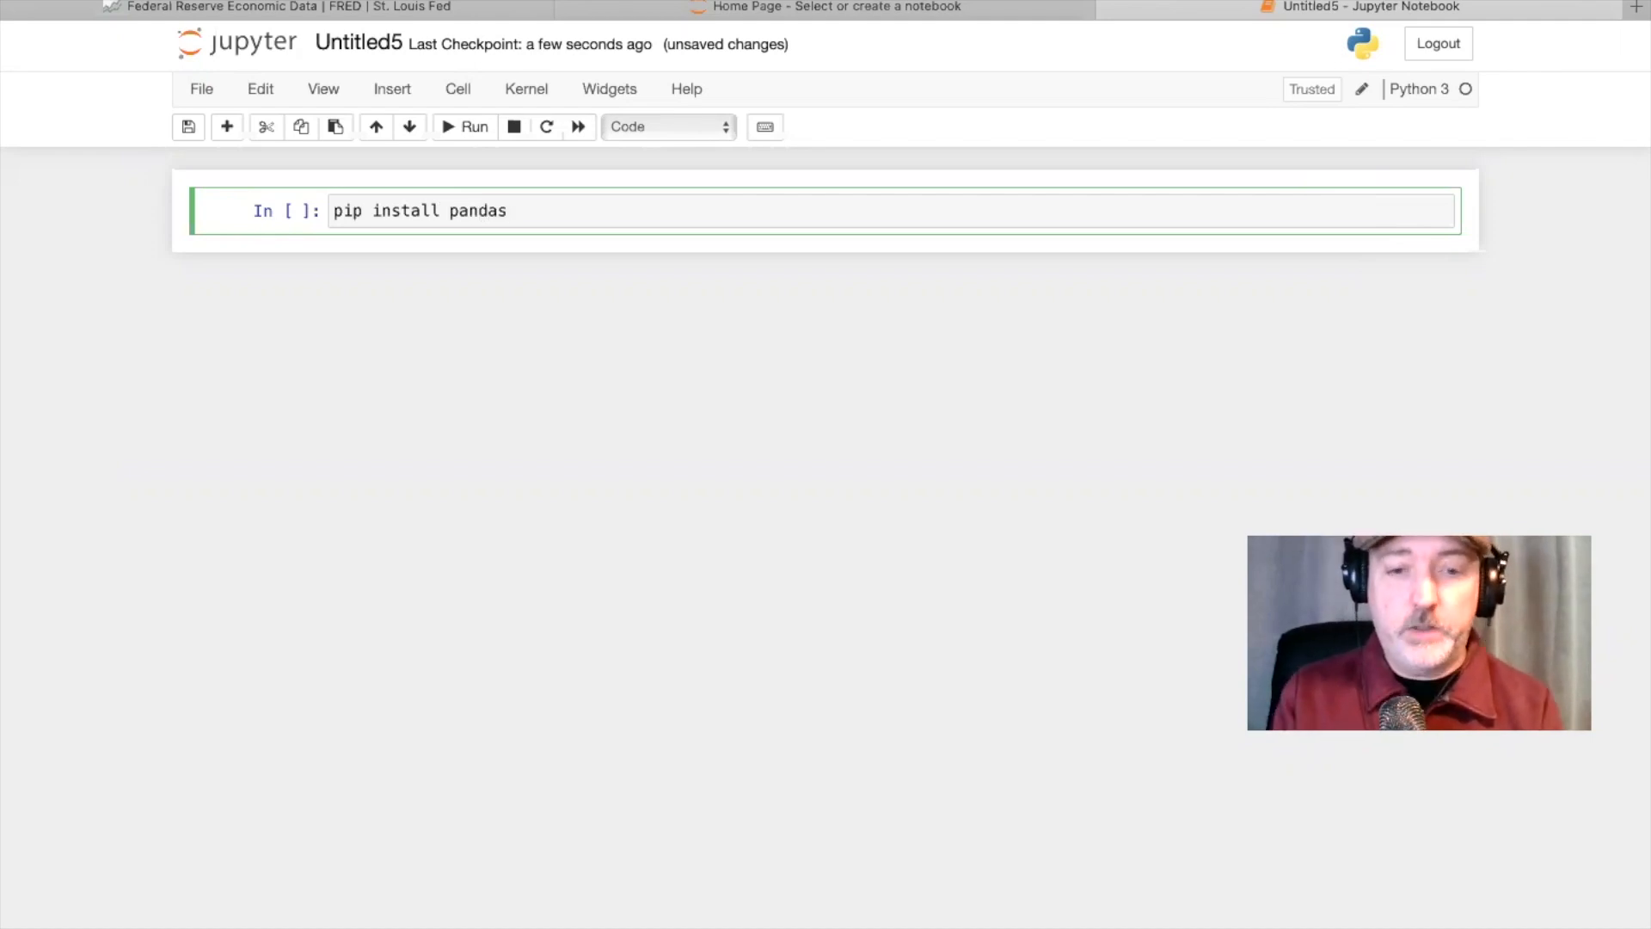
type("_datare")
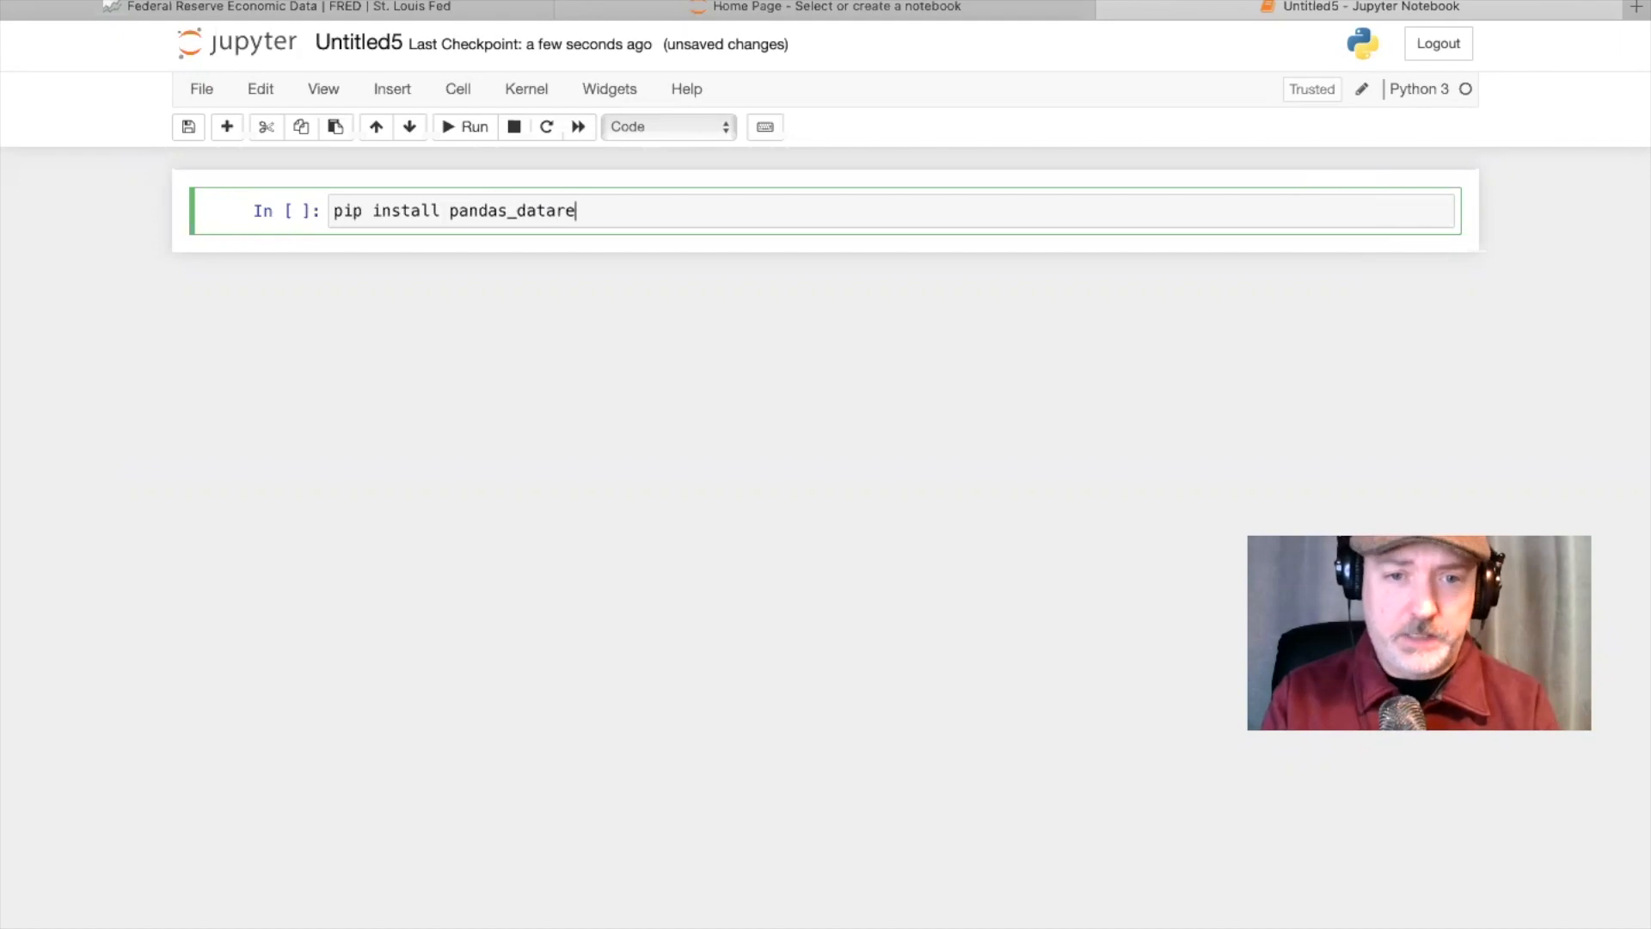
type("ader")
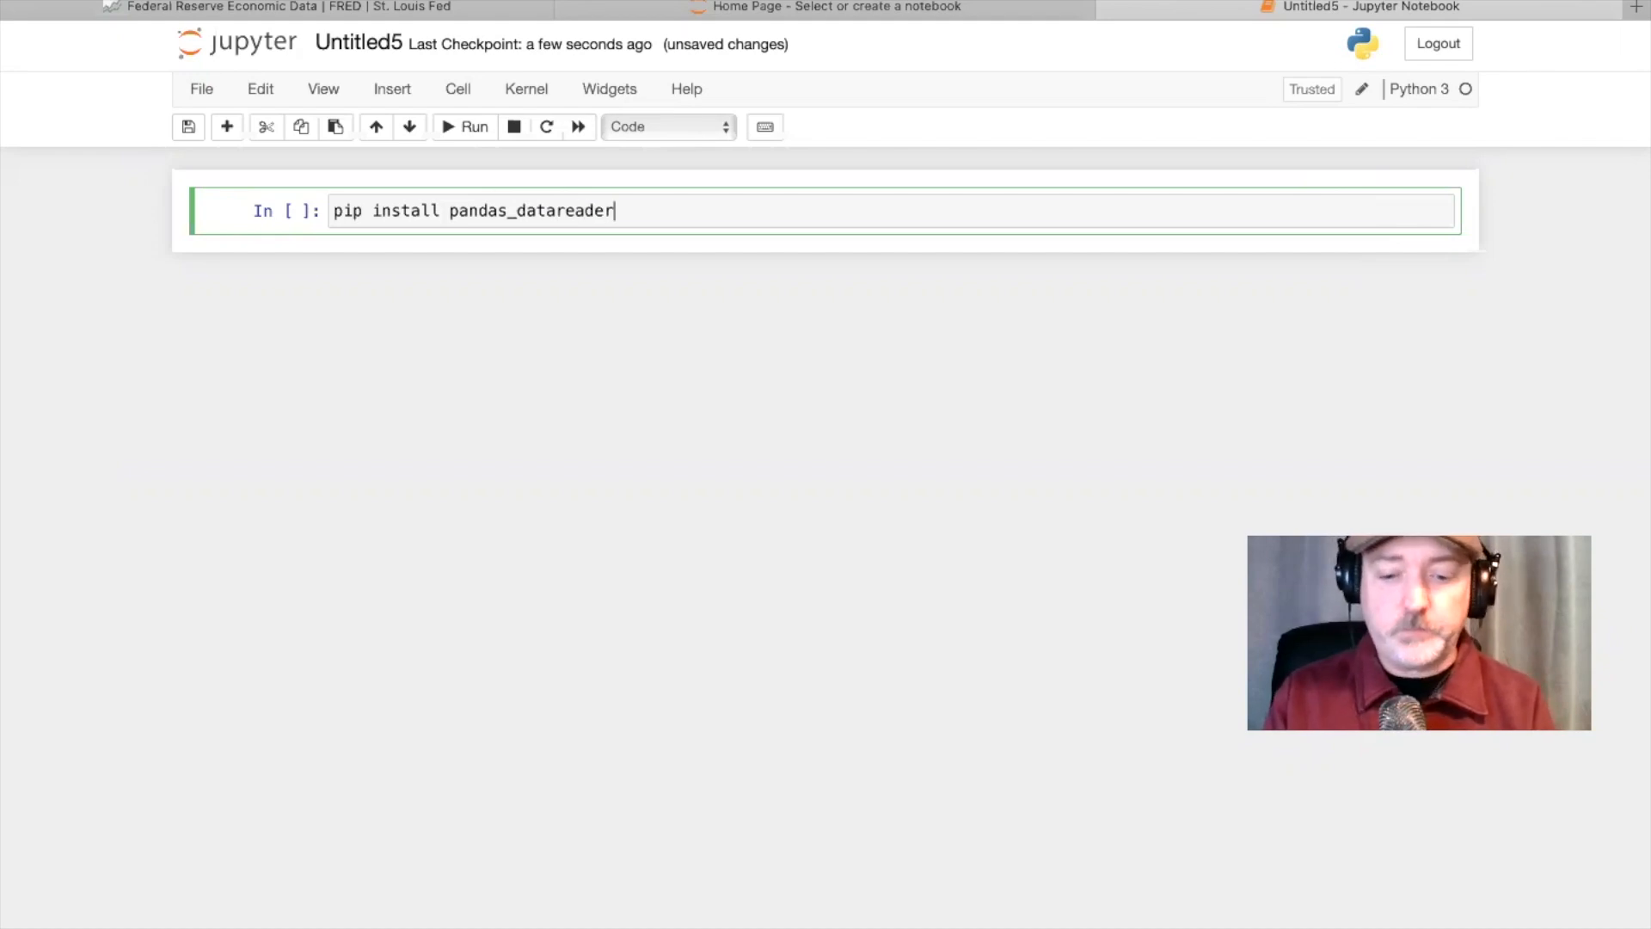
left_click(464, 126)
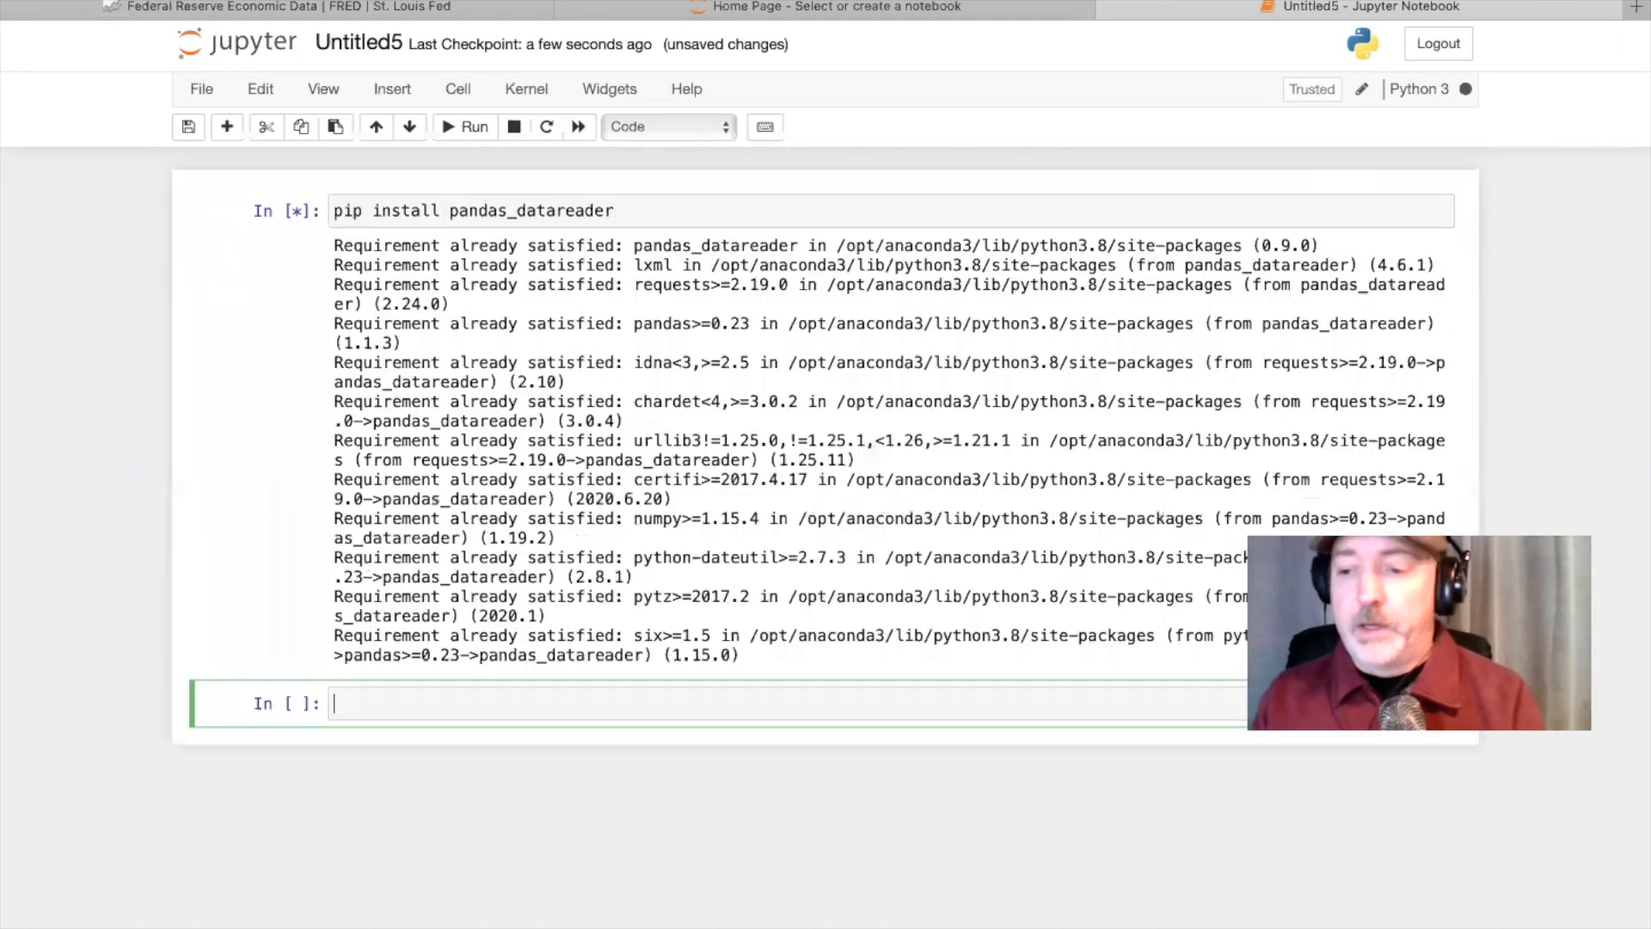
- Import pandas_datareader as pdr in the next cell
type("impor")
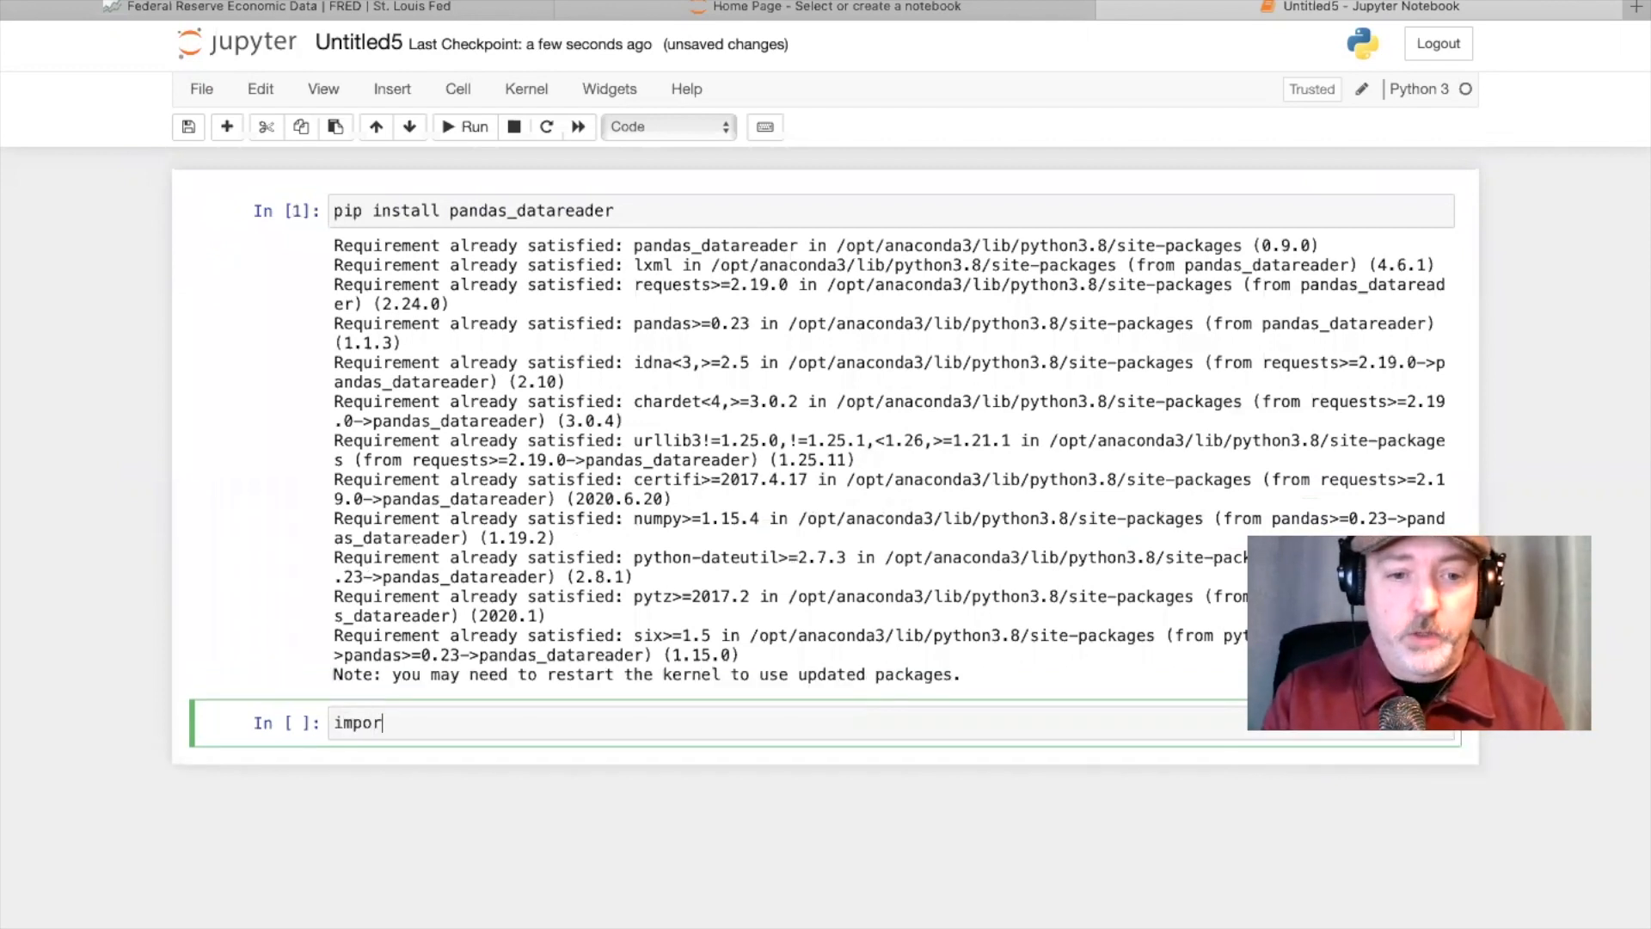
type("t pna")
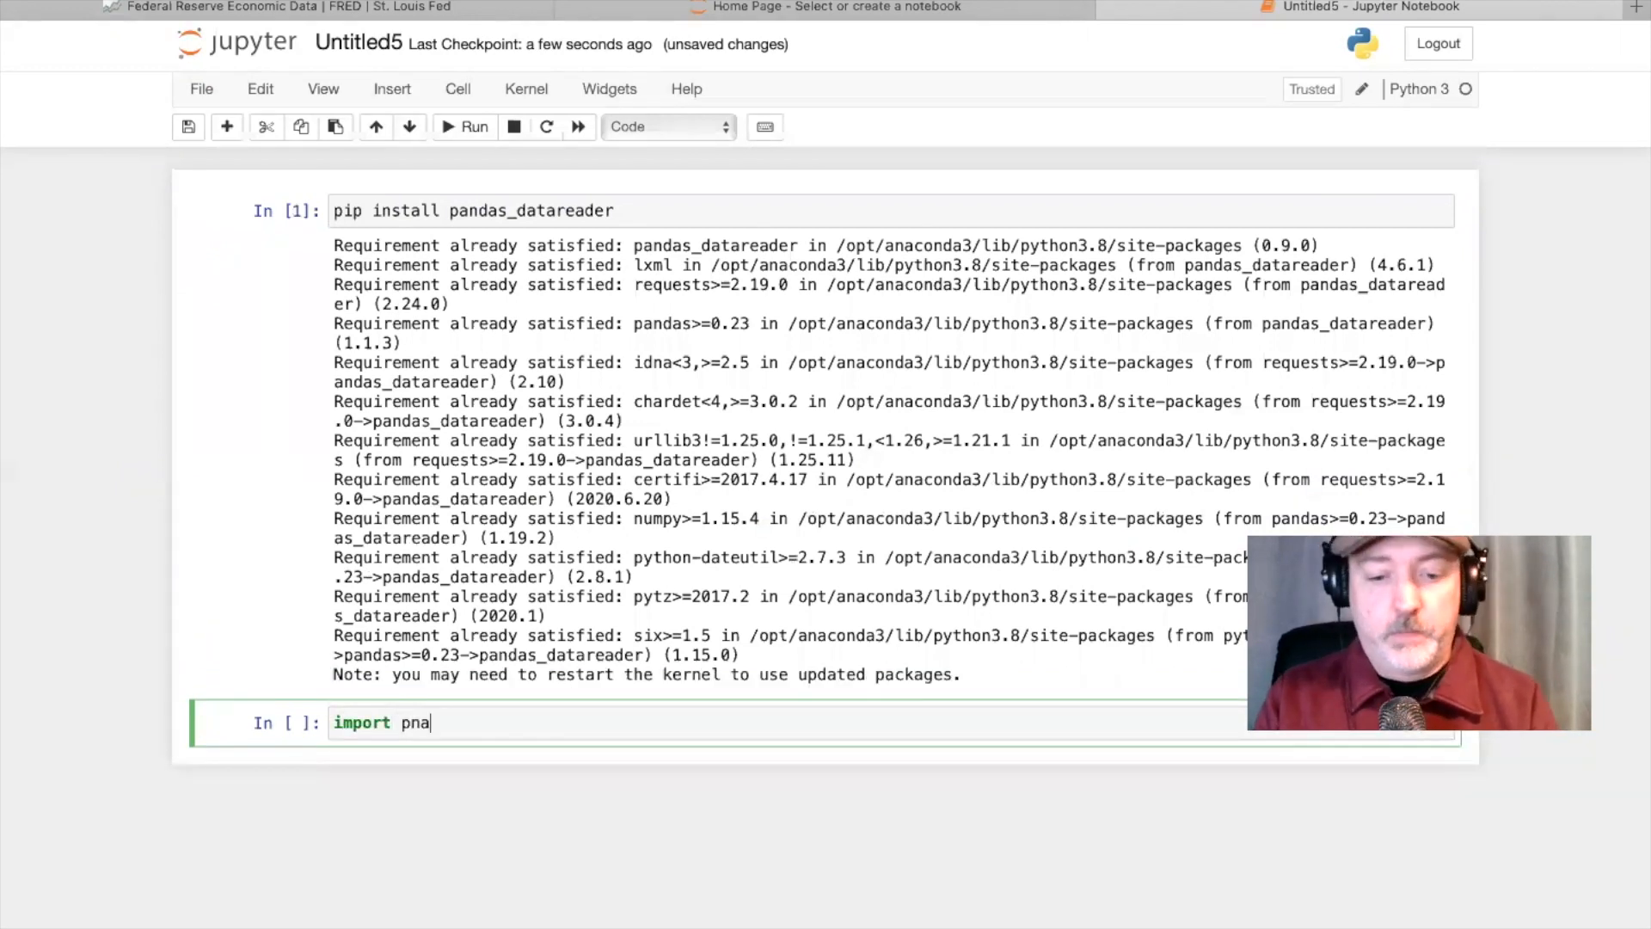
key("Backspace")
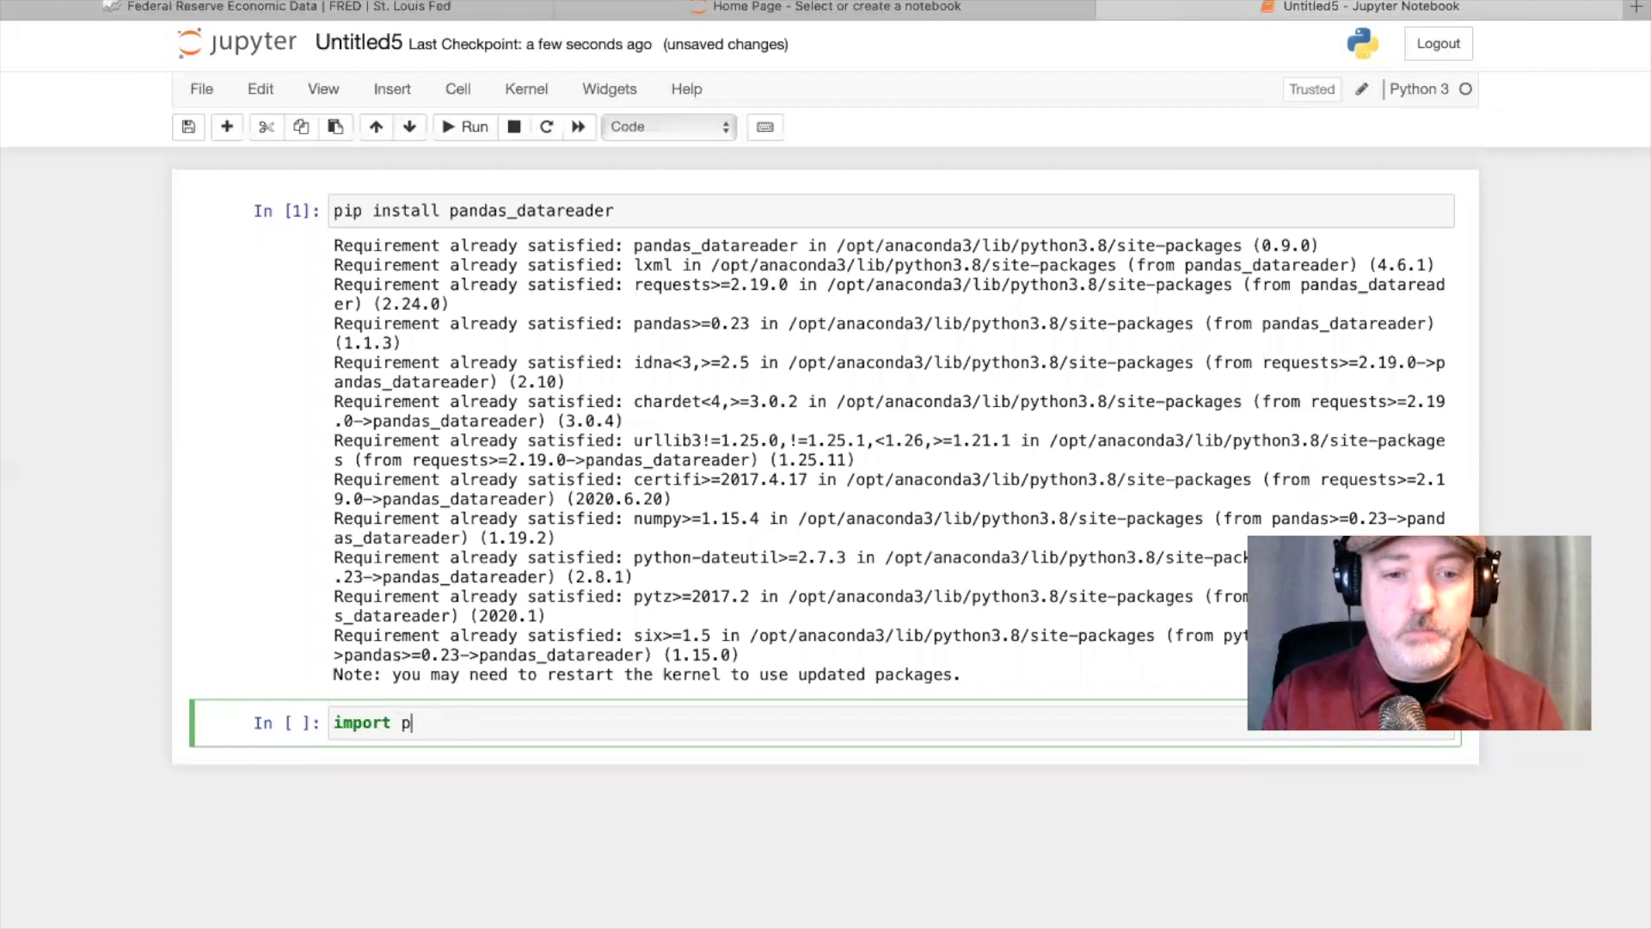
type("andas")
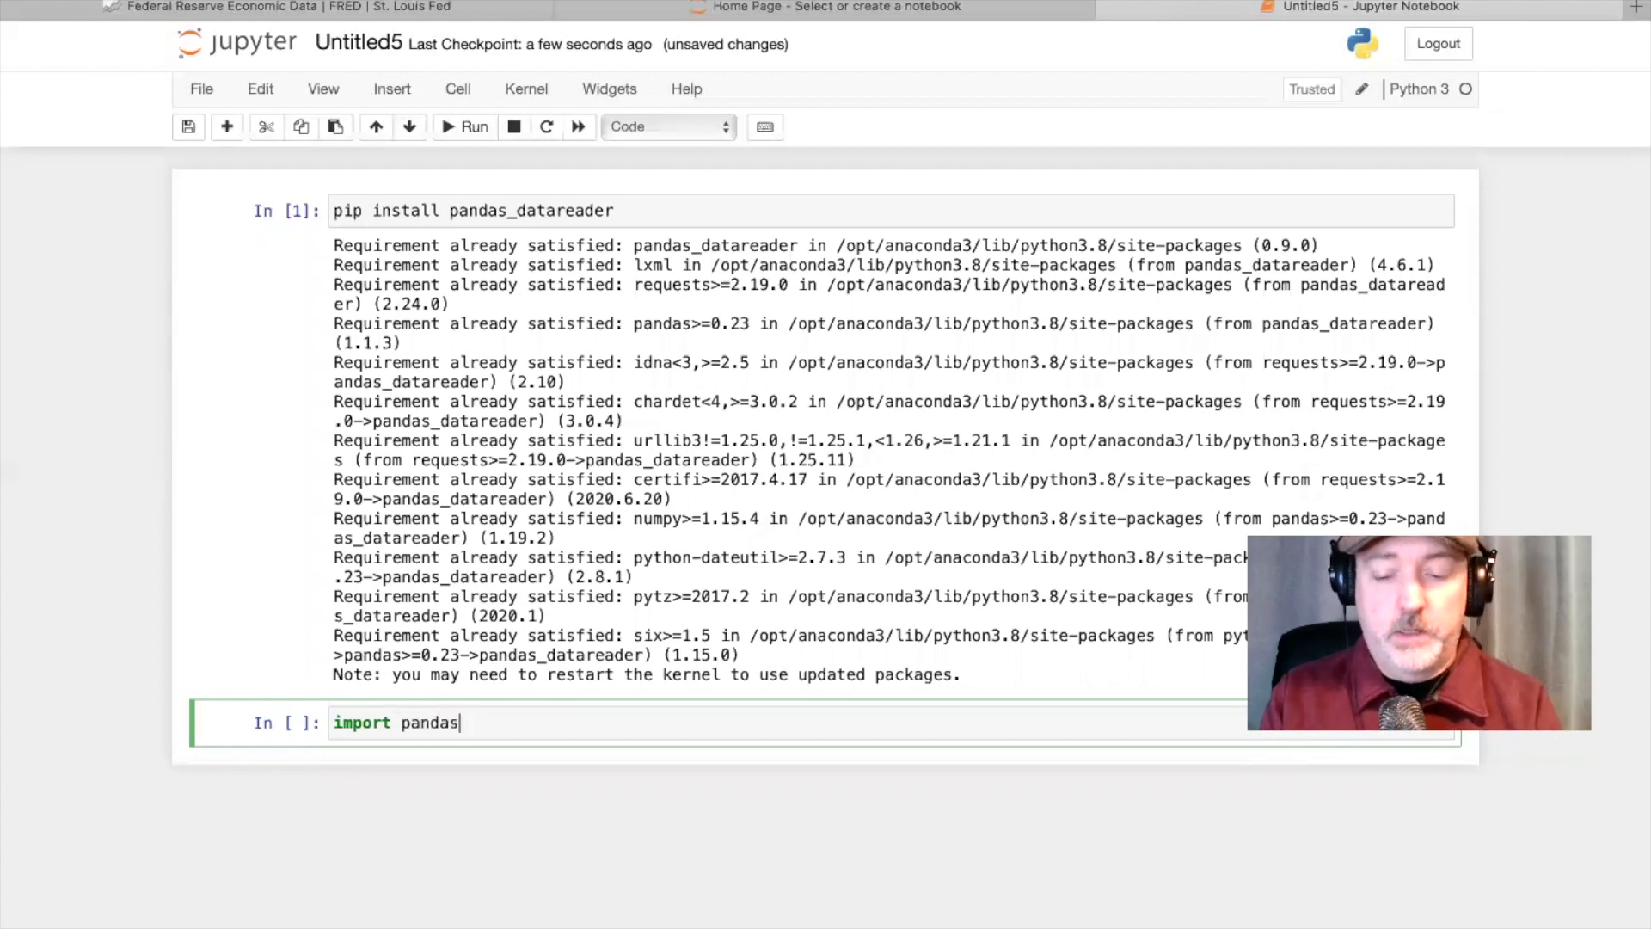
type("_datareader")
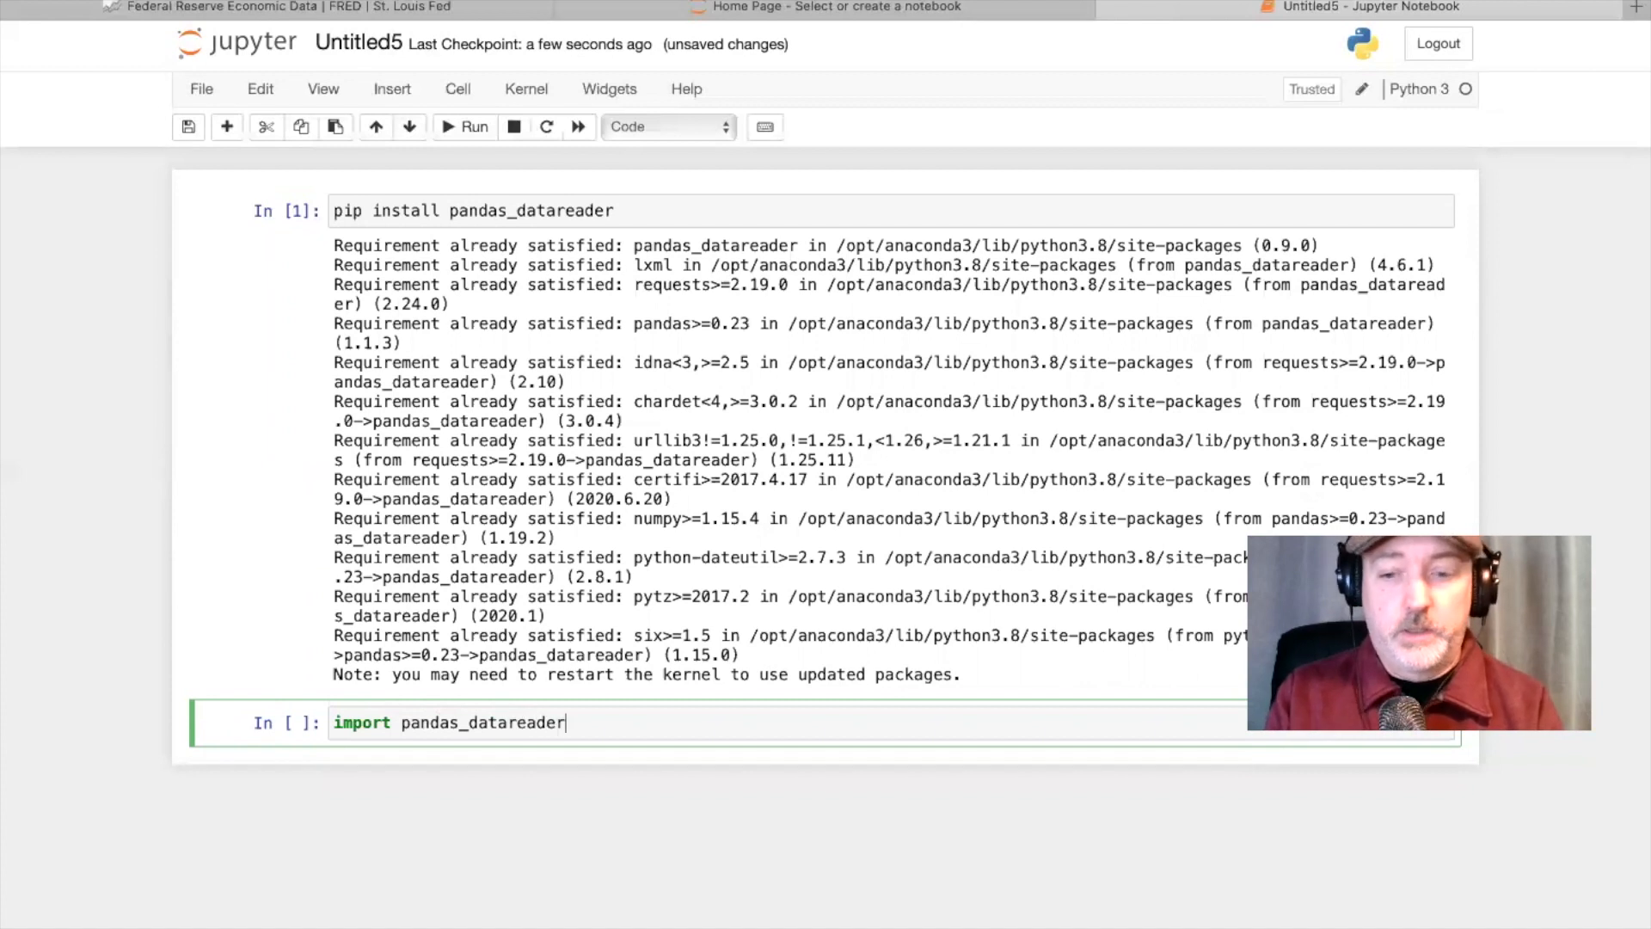
type("as pdr")
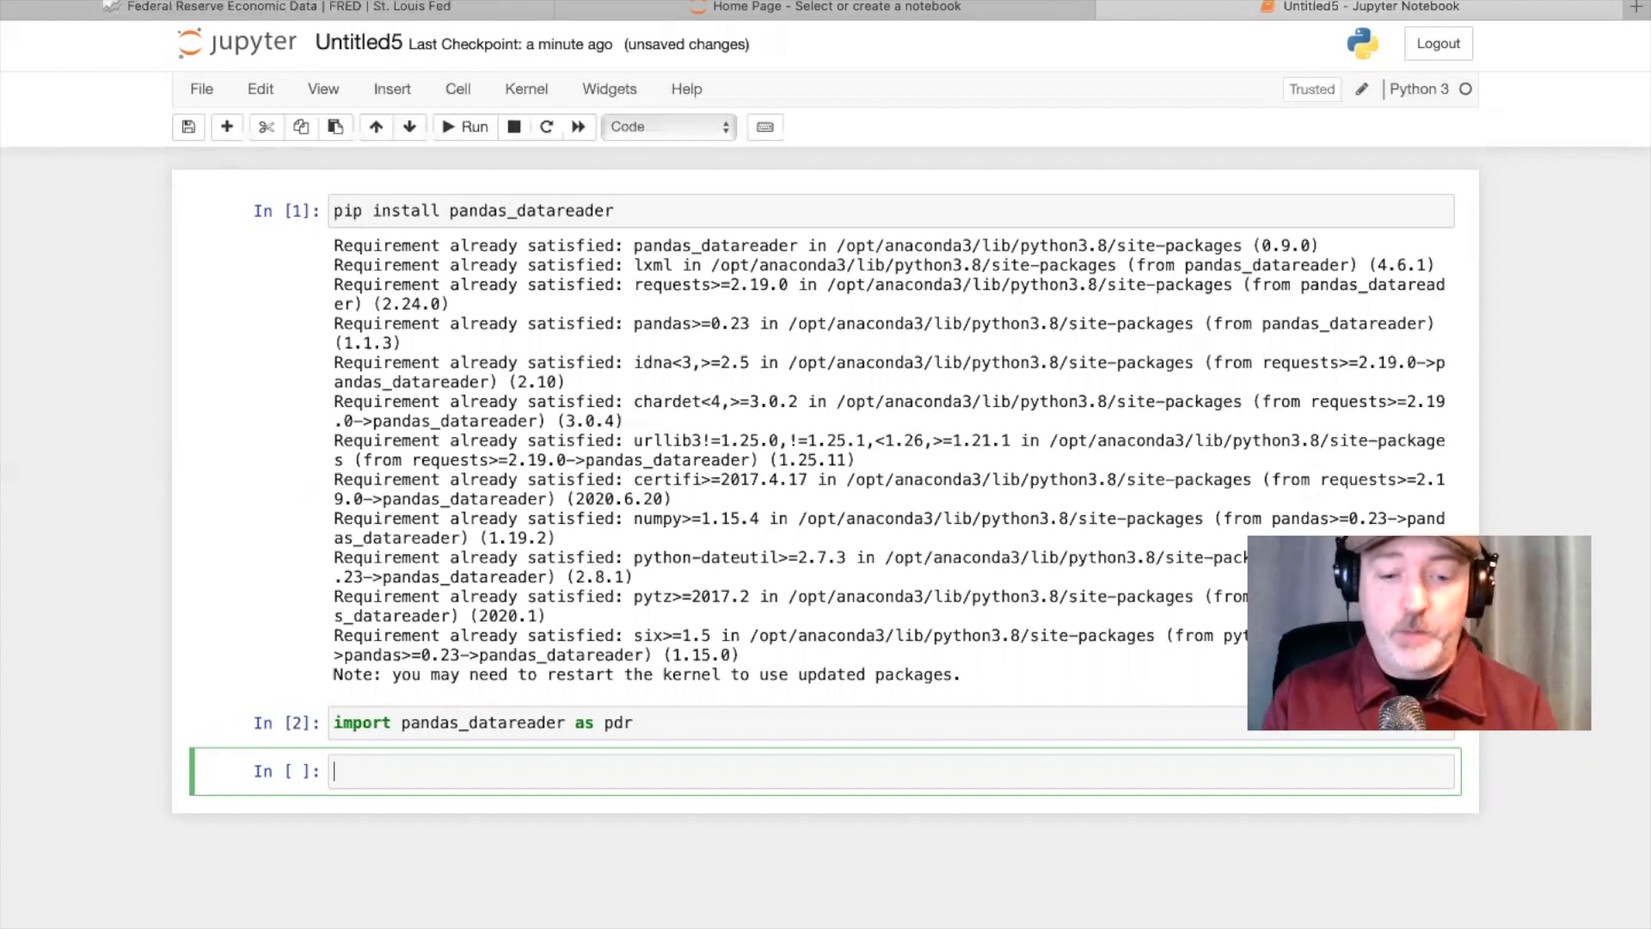
- Type fed_data1=pdr.get_data_fred() with an opening list bracket inside the parentheses
type("fed")
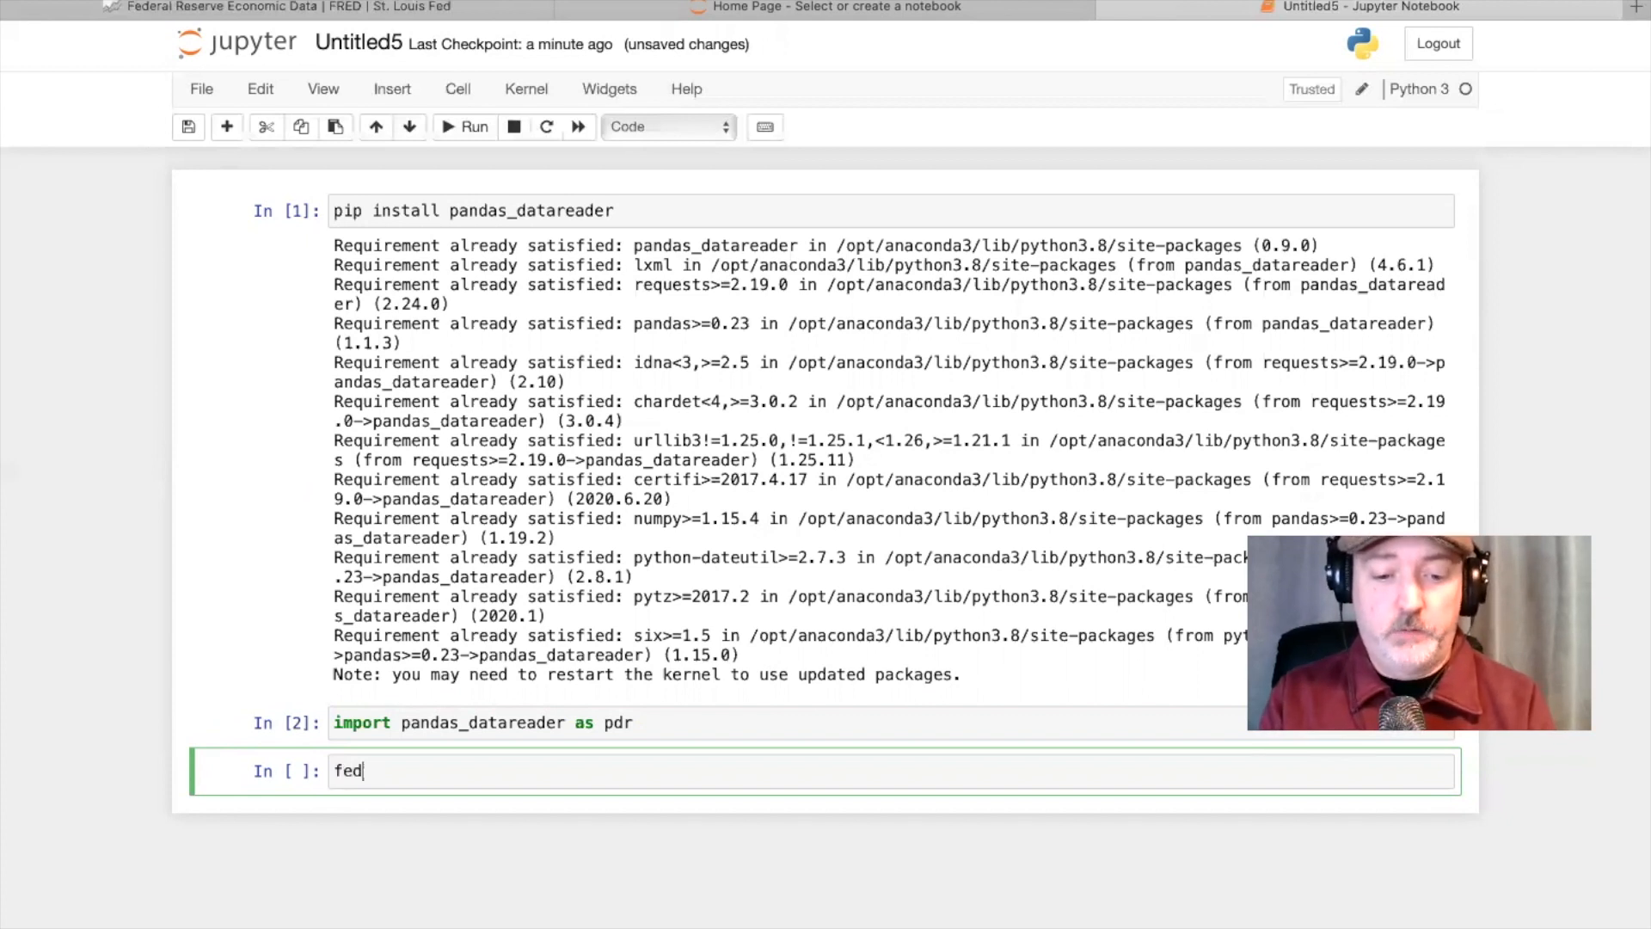
type("_data1")
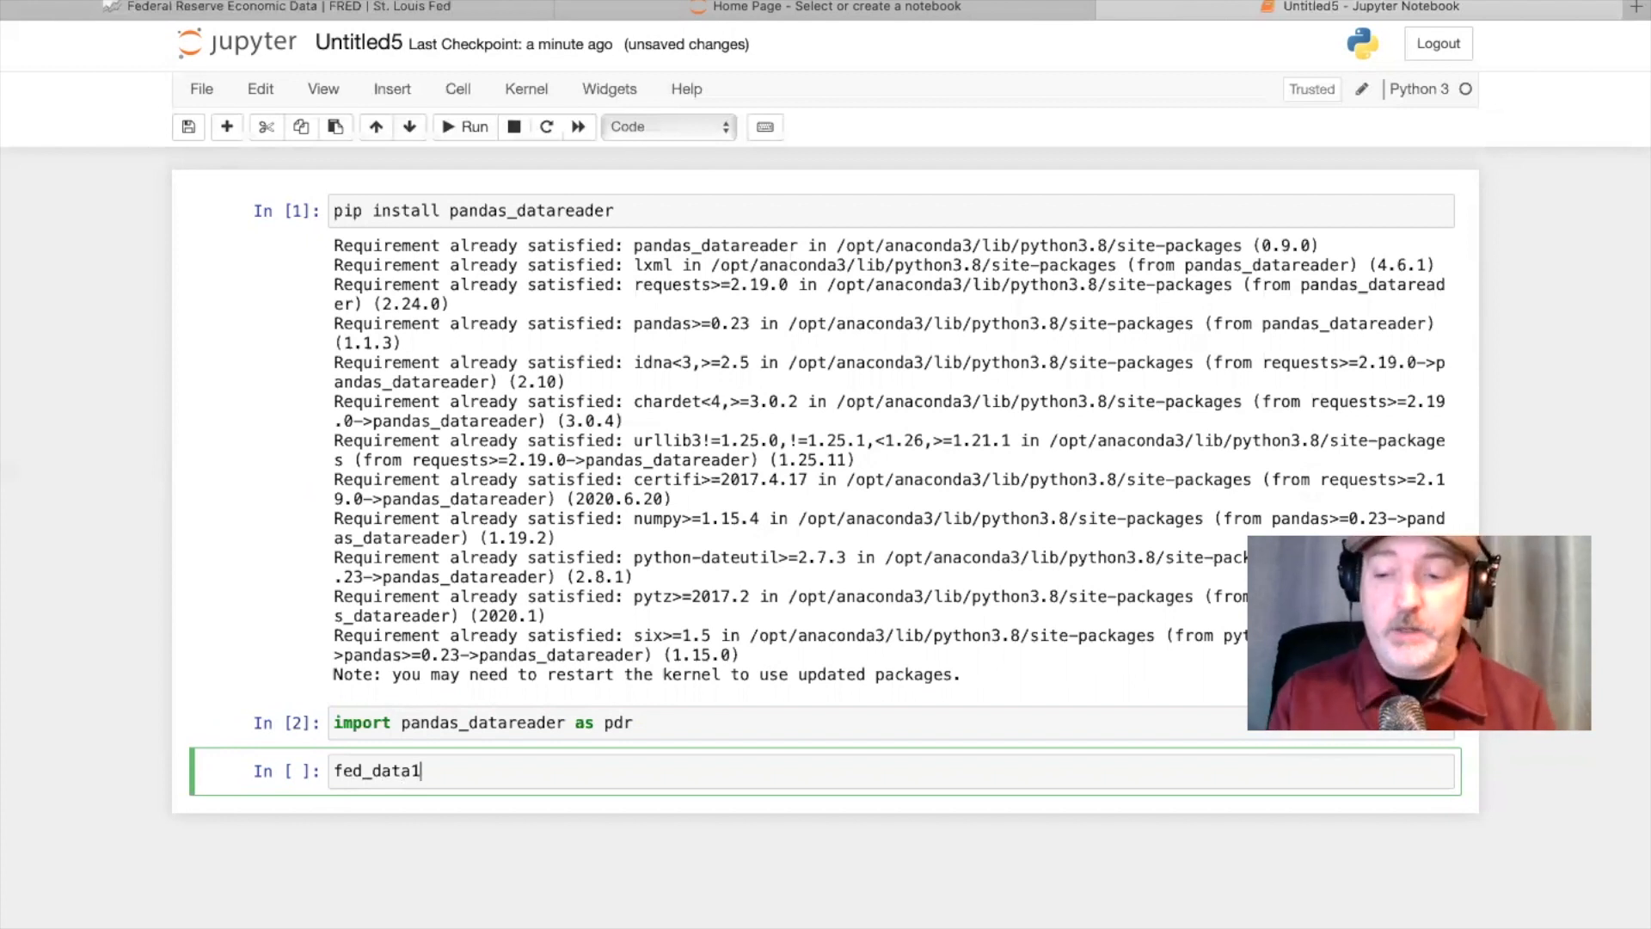
type("=")
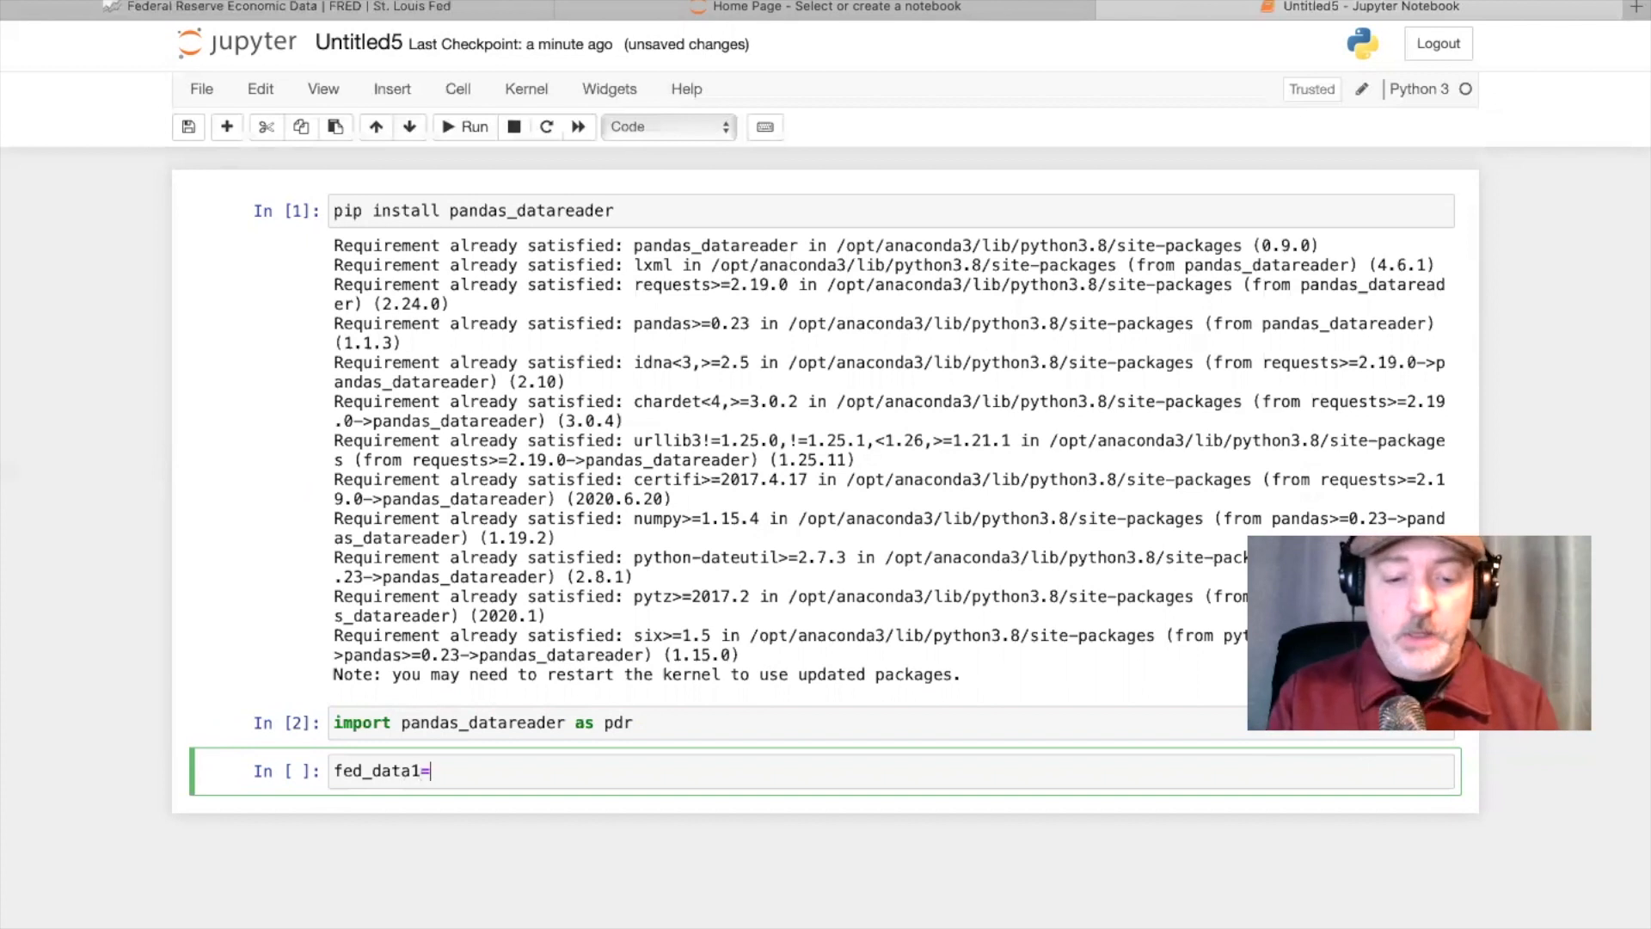
type("pdr")
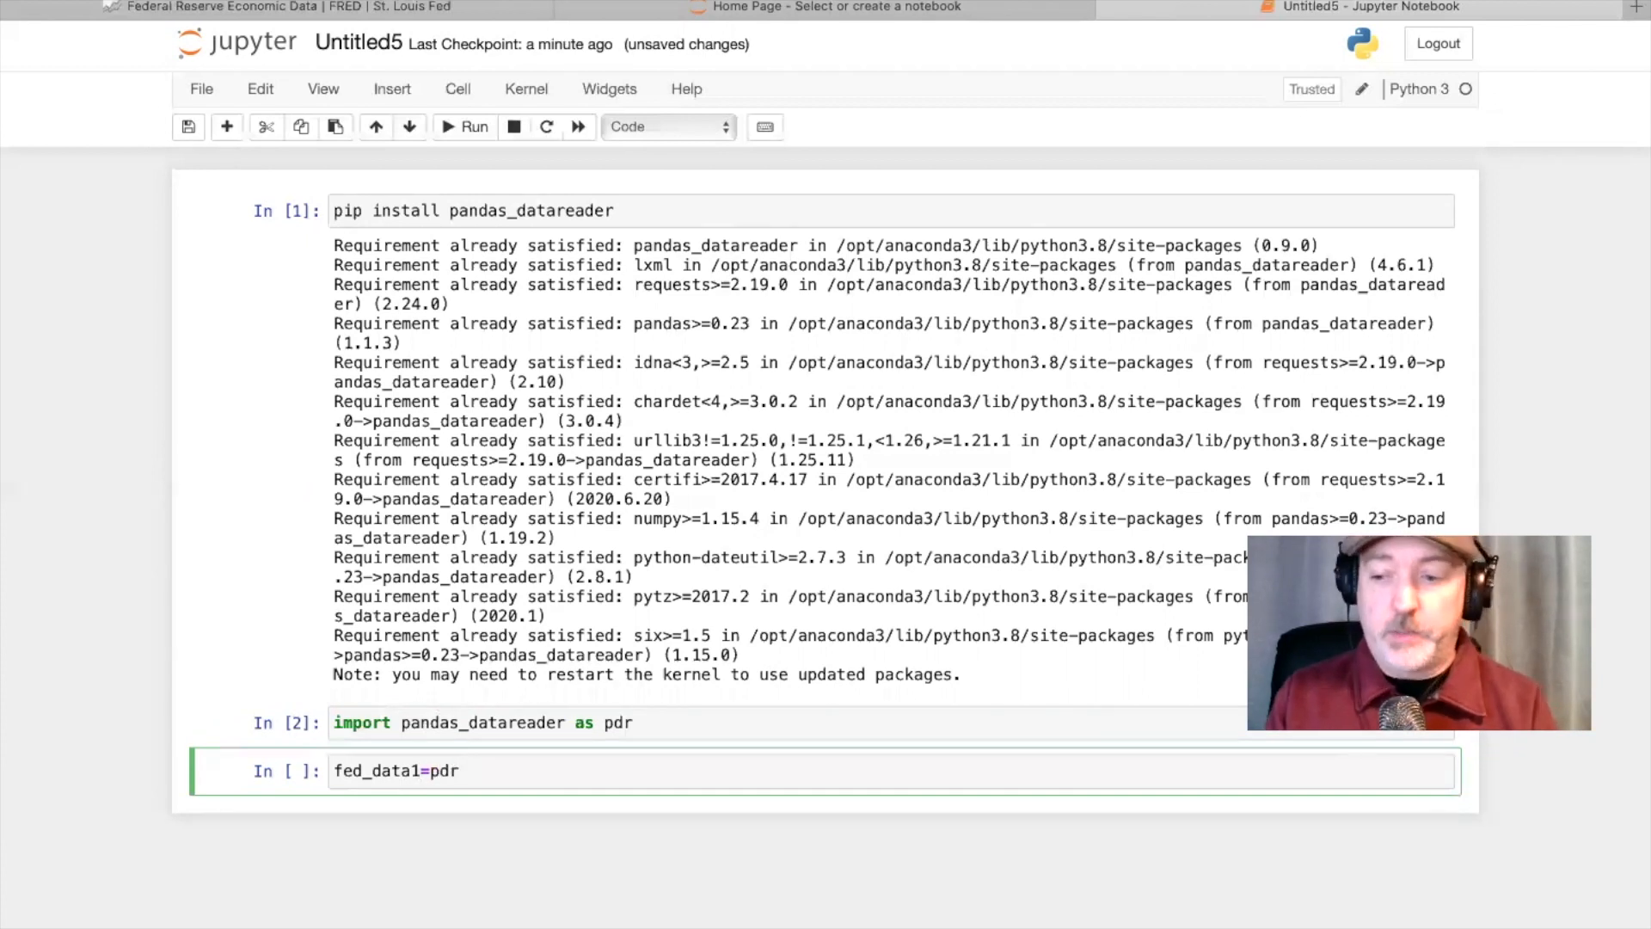
type(".")
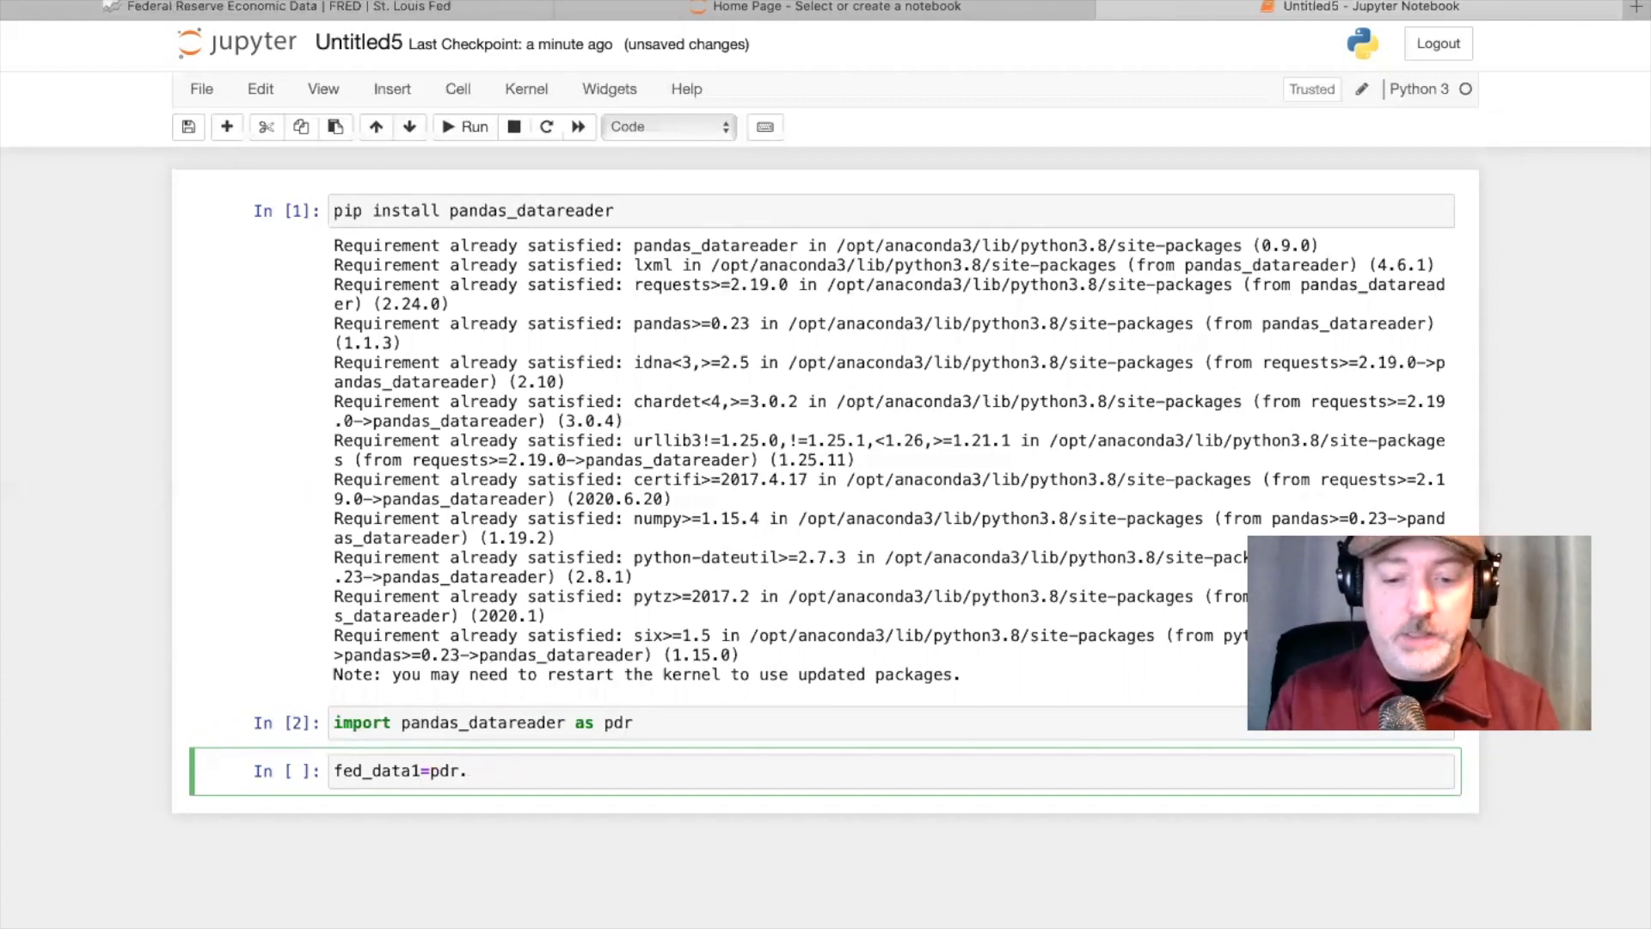
type("get_d")
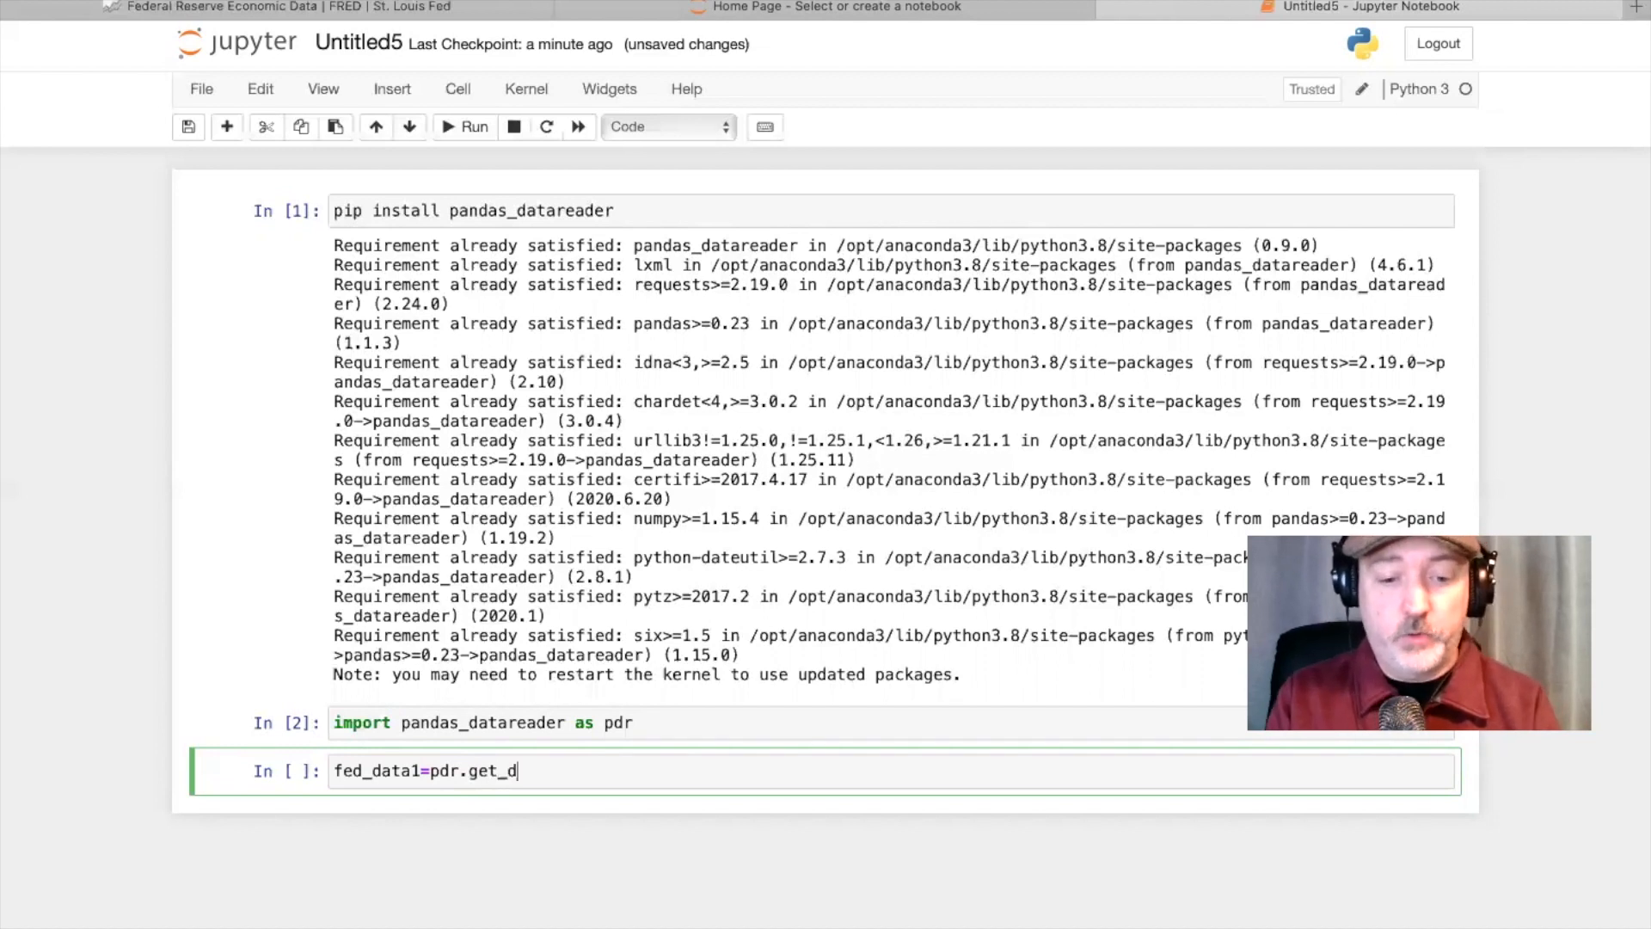
type("ata_")
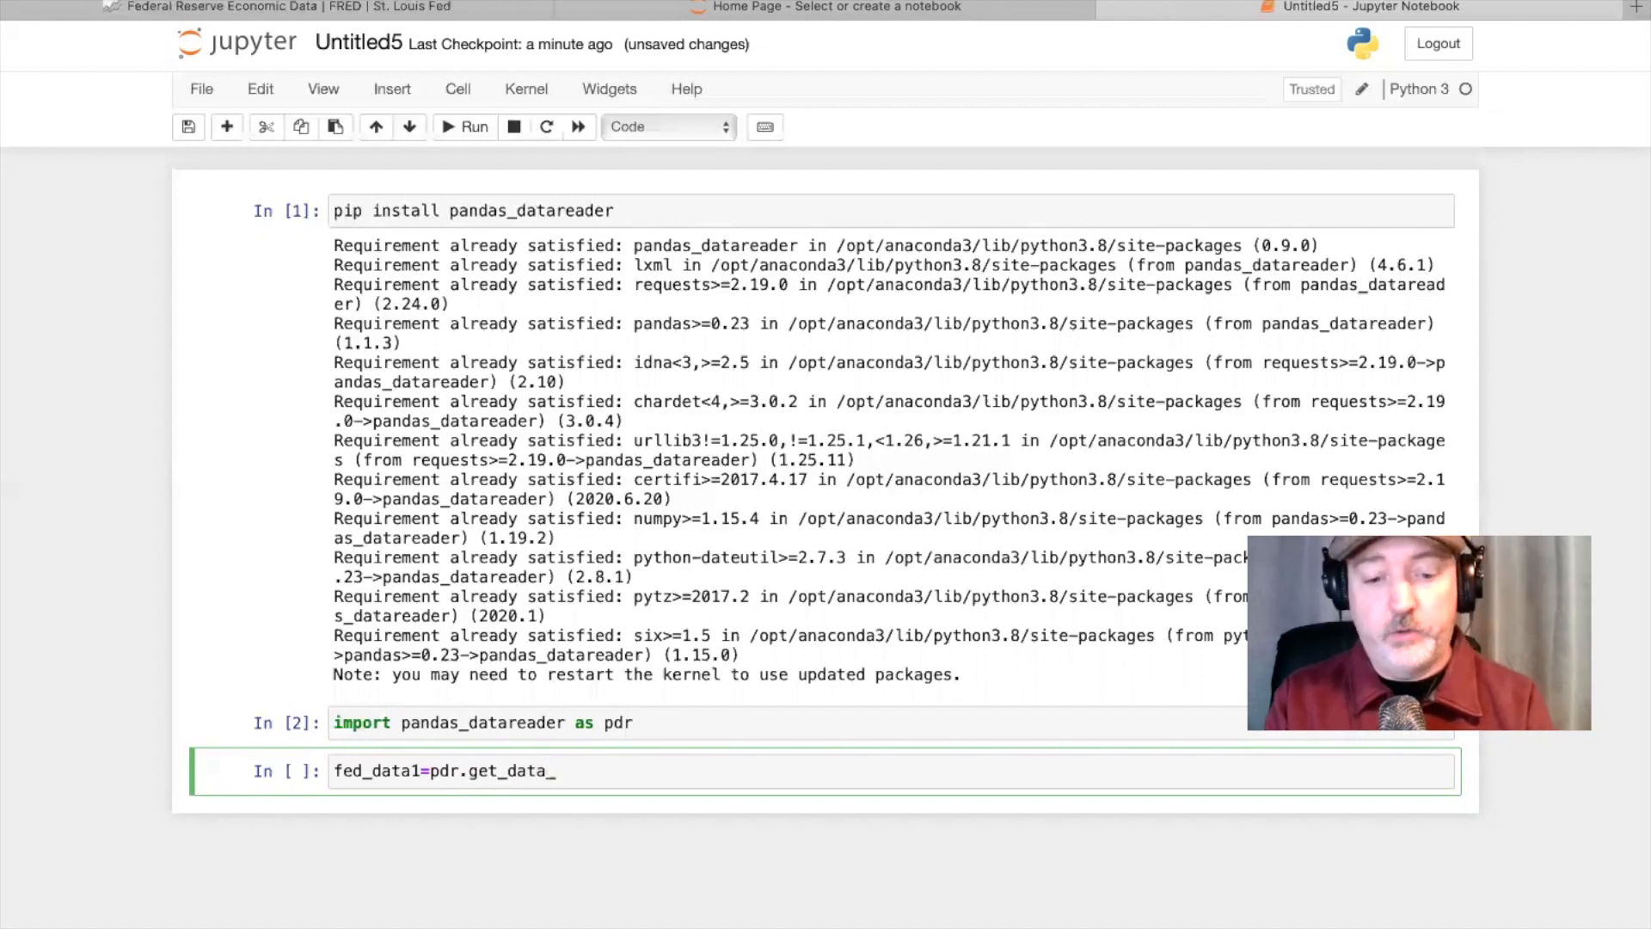
type("fred")
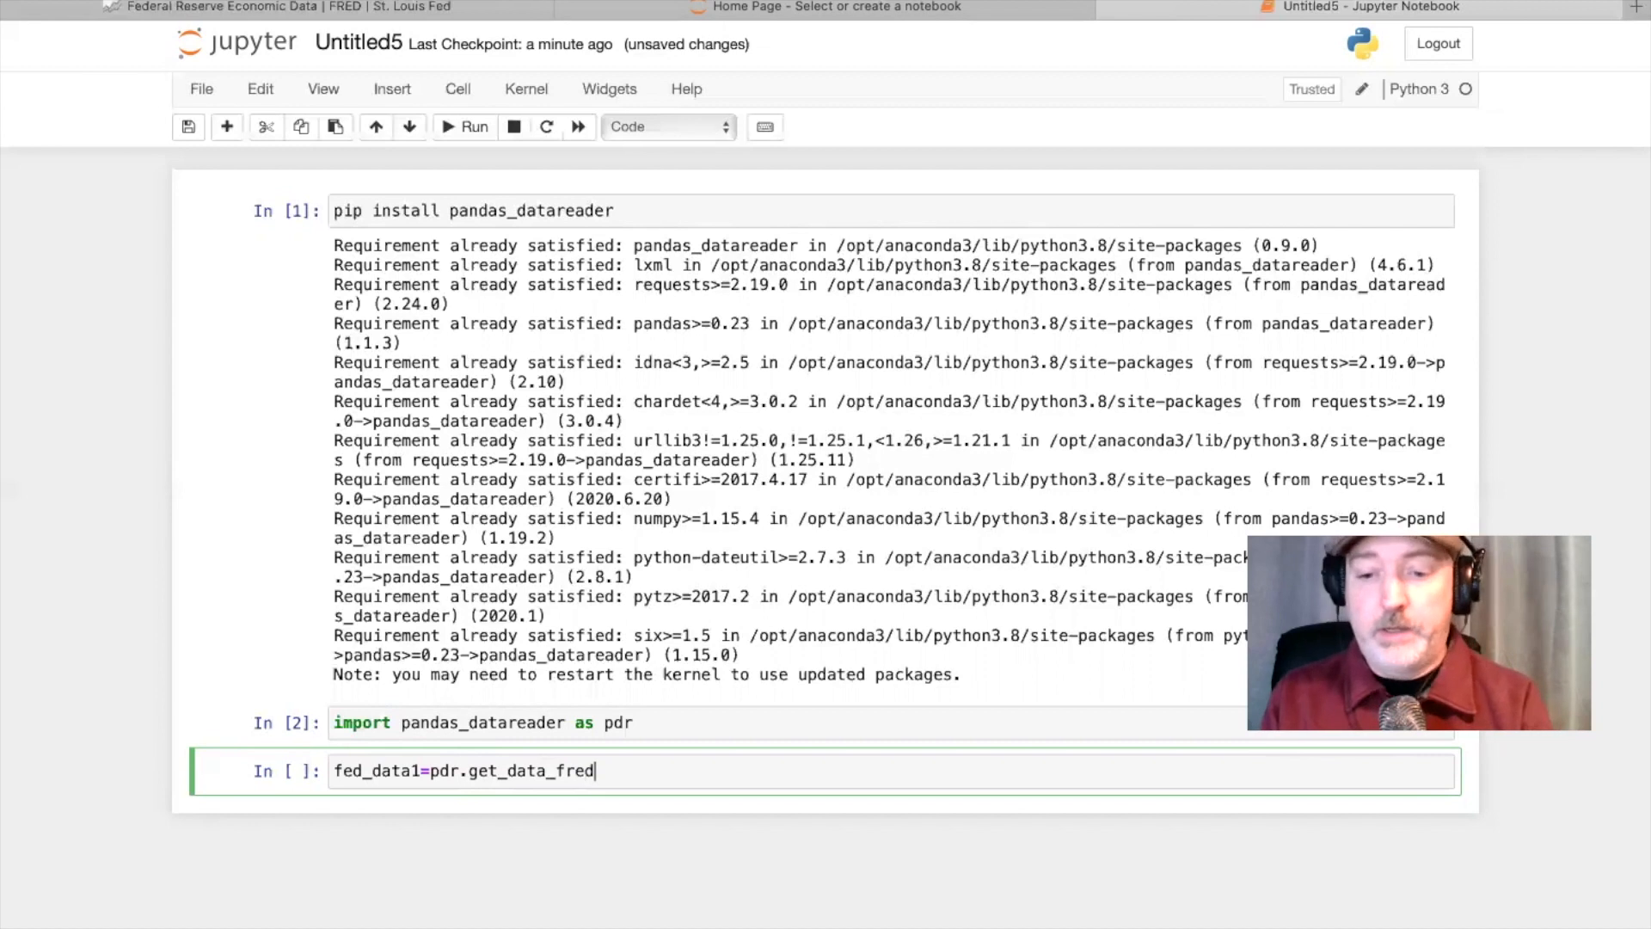
type("()")
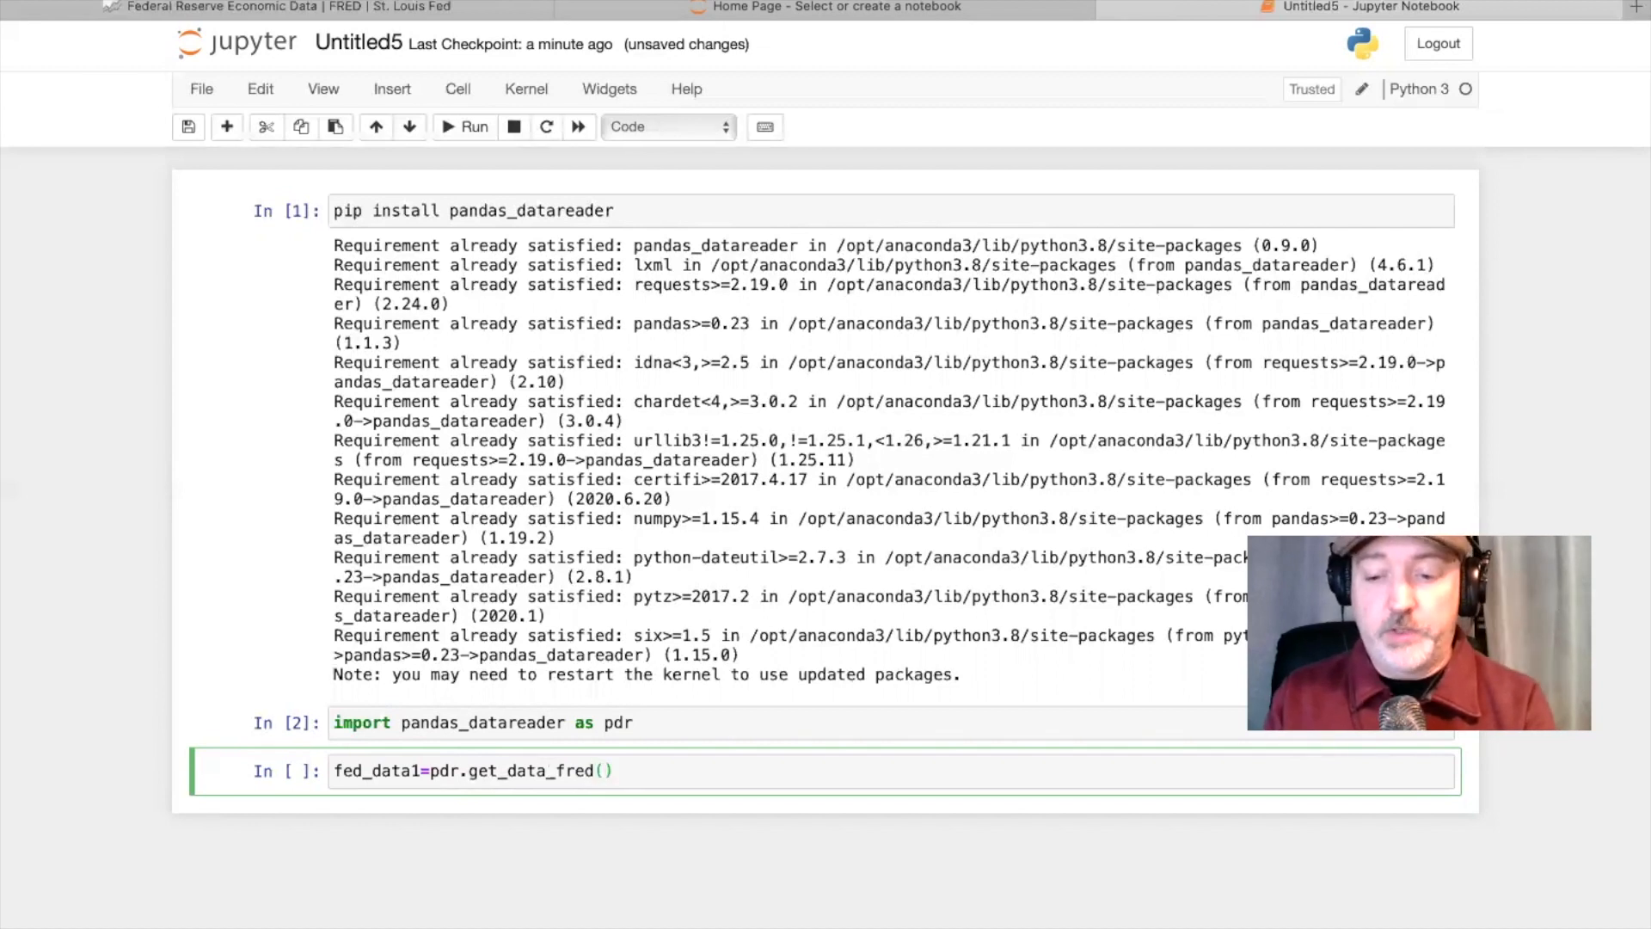
type("[")
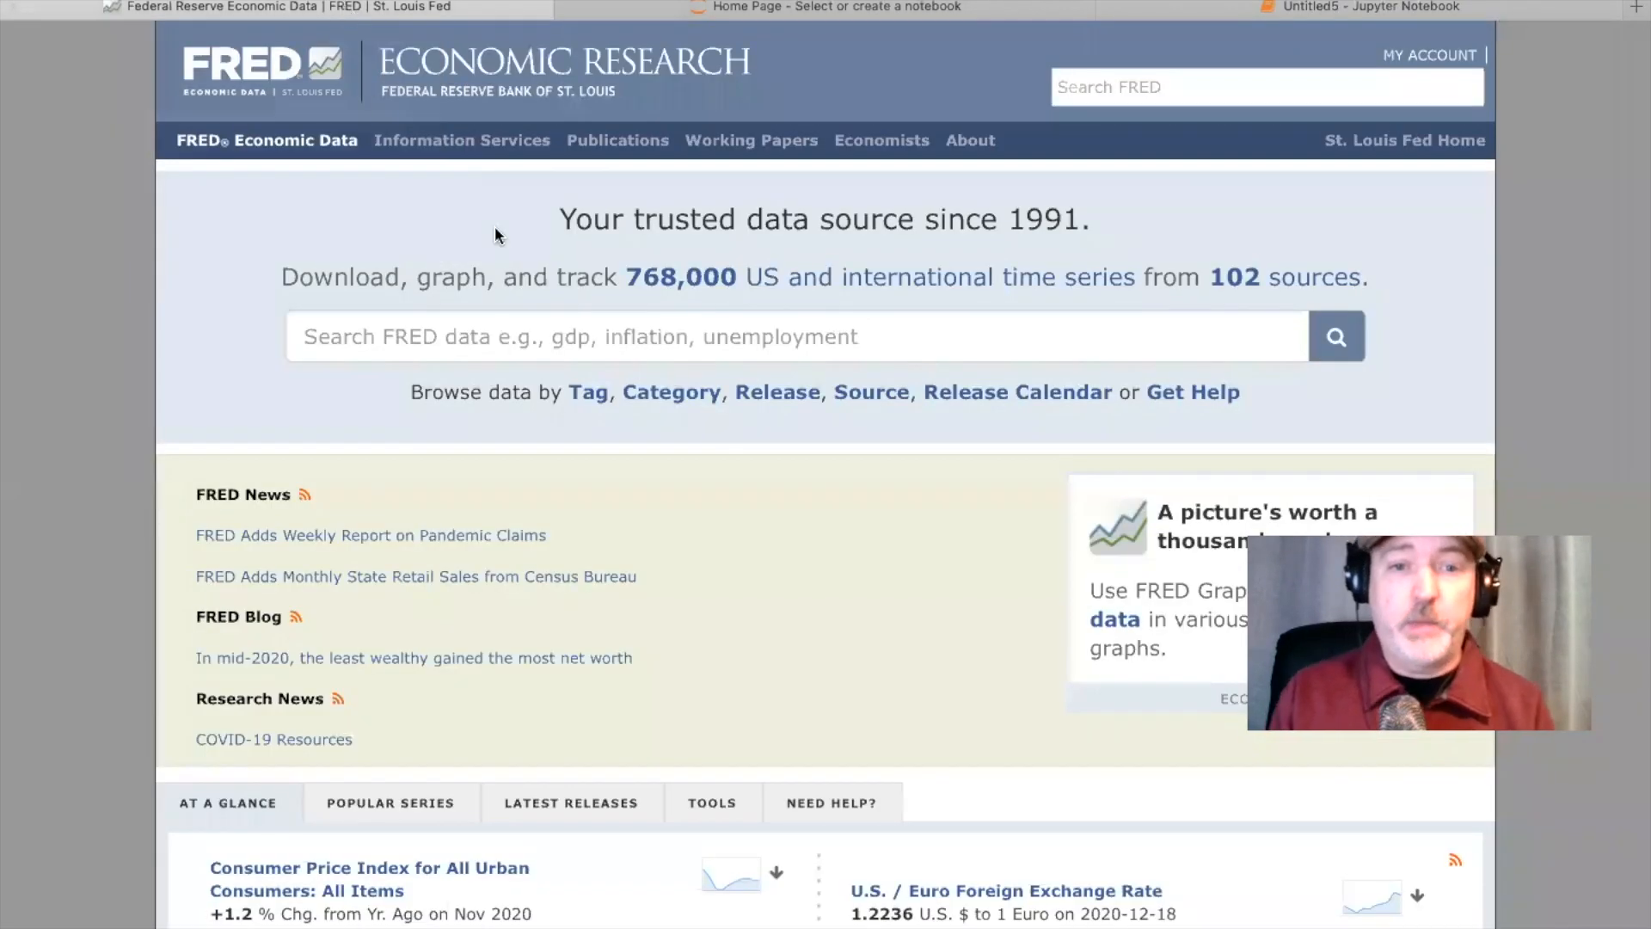
- Search FRED for 'unemployment' and open Unemployment Rate to select its ID, UNRATE
left_click(632, 337)
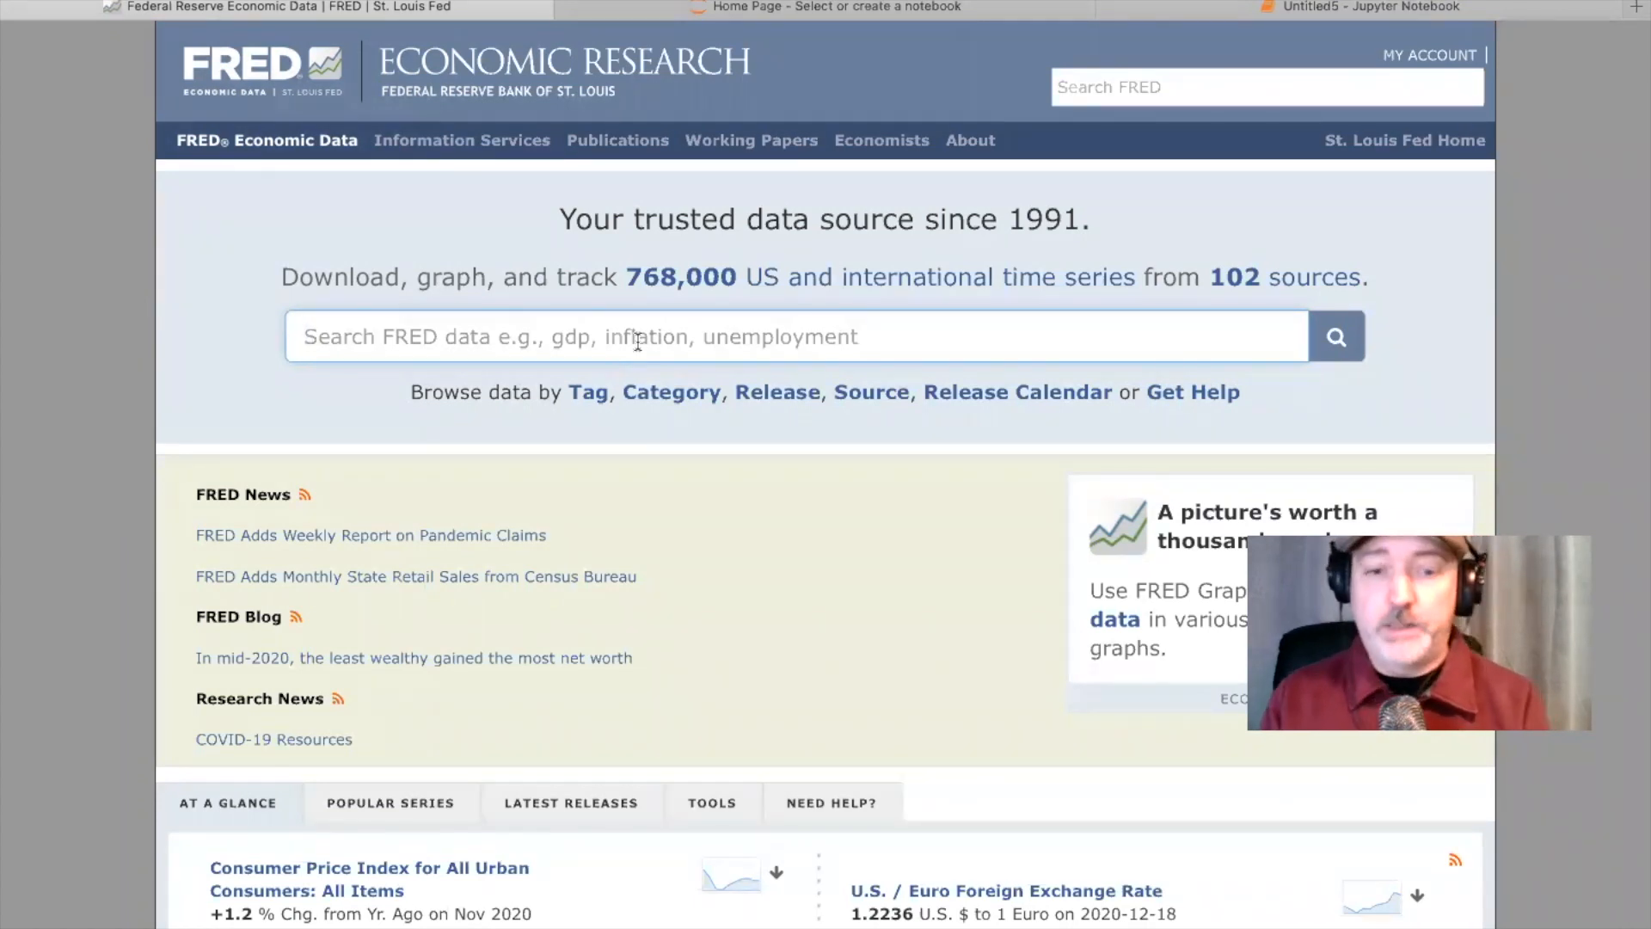
type("unemployment")
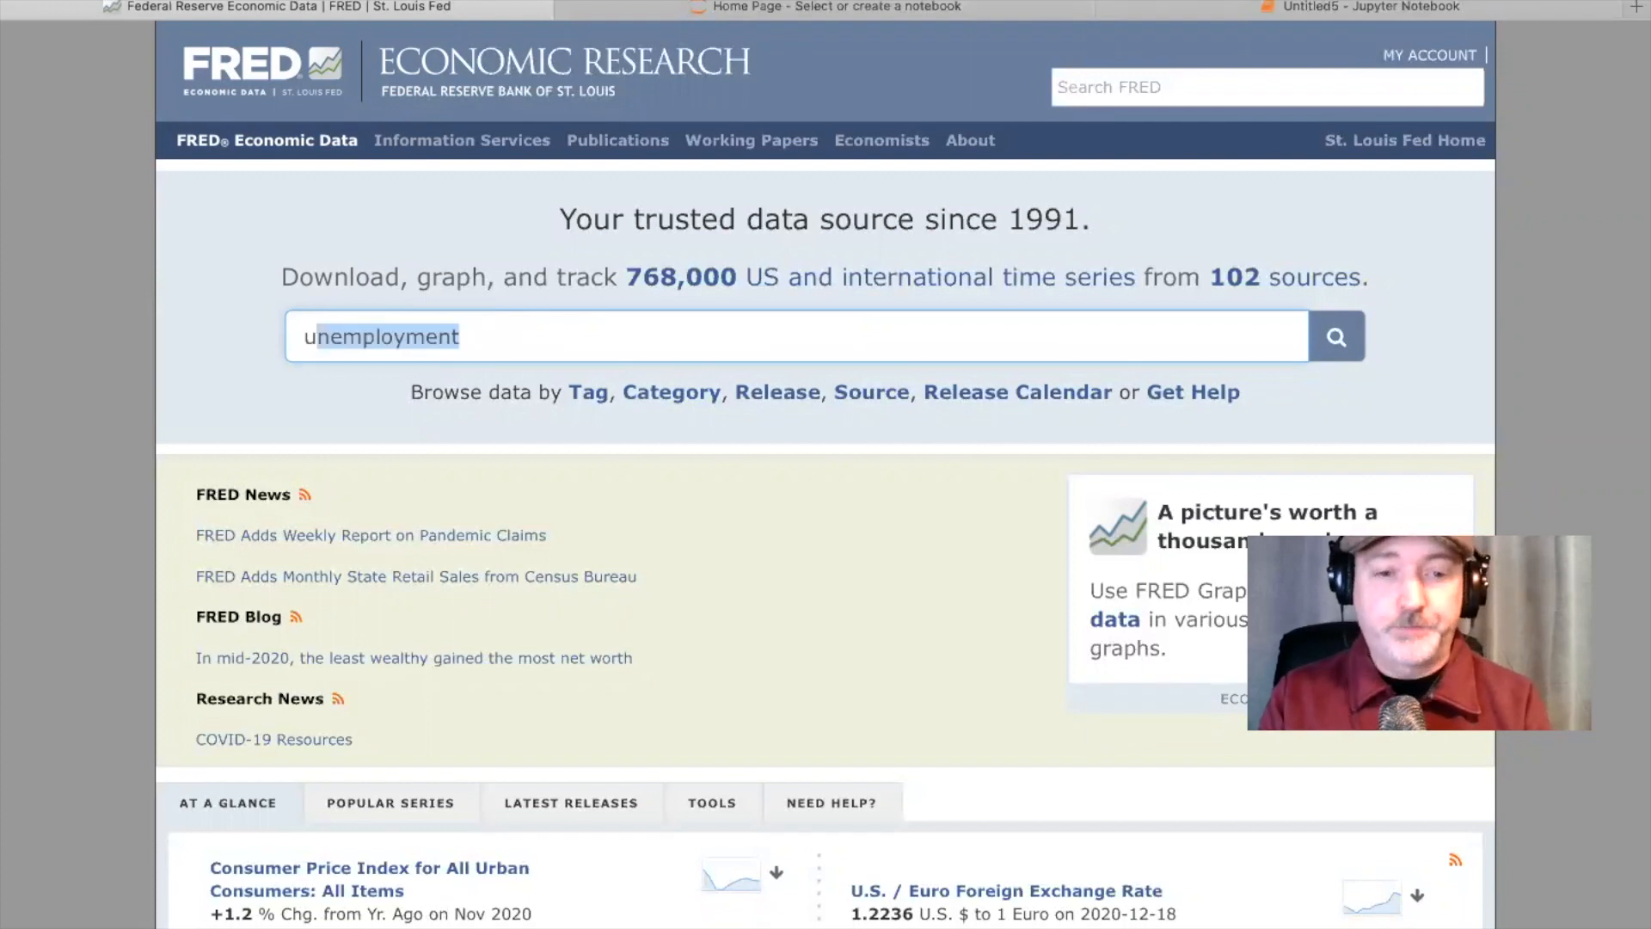
scroll("down", 3)
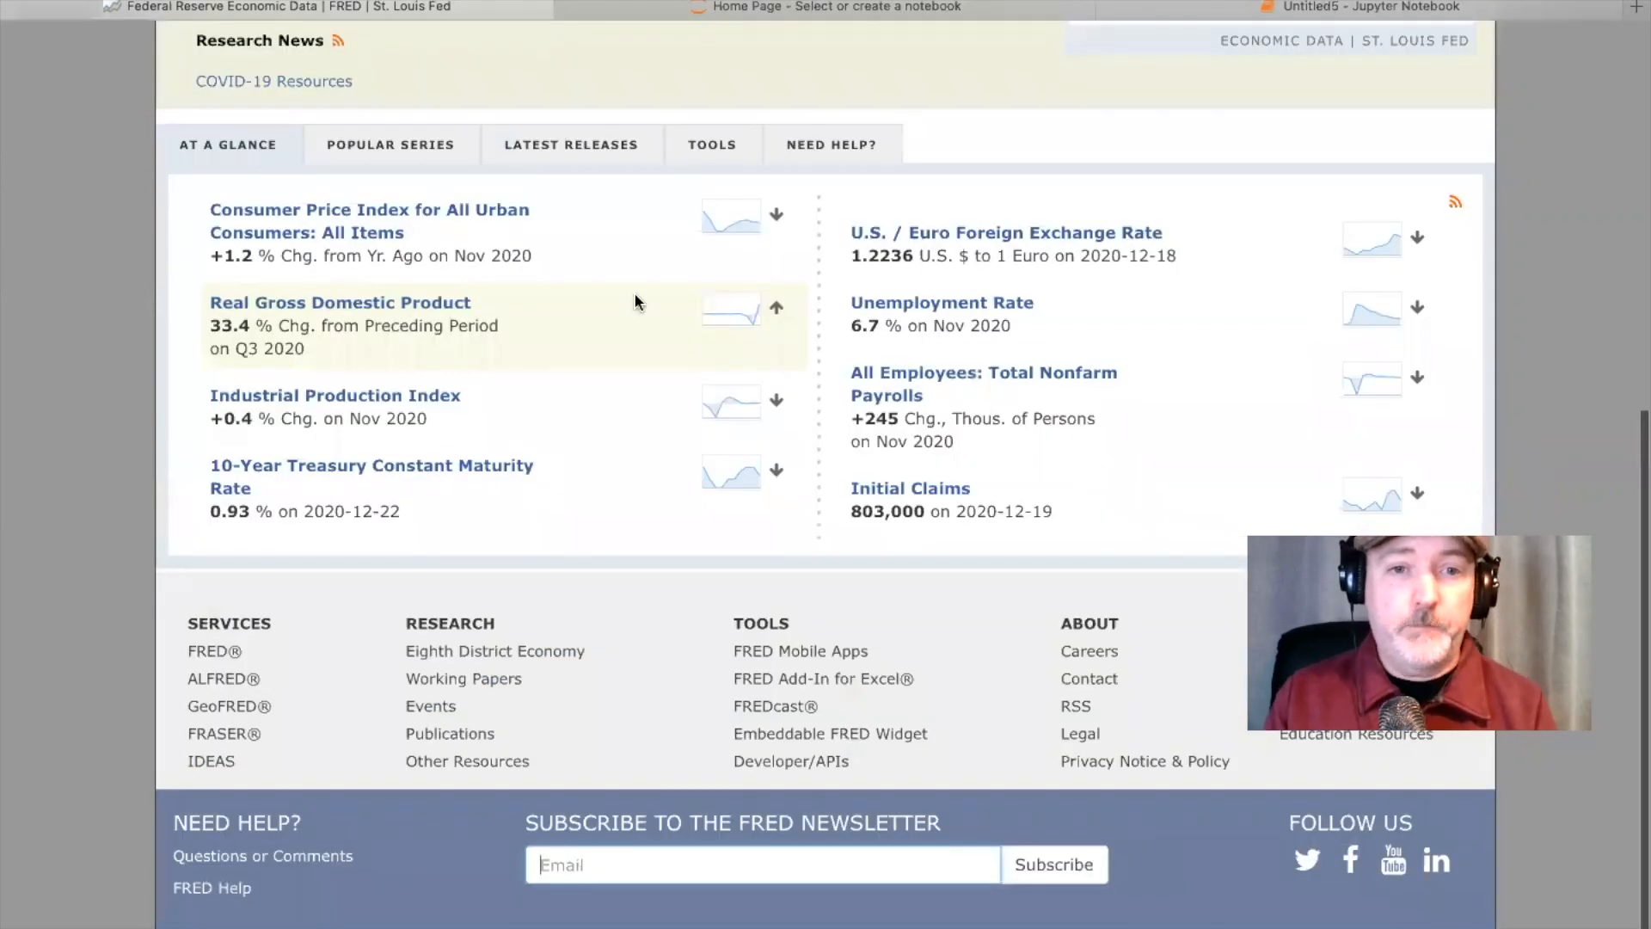
scroll("up", 3)
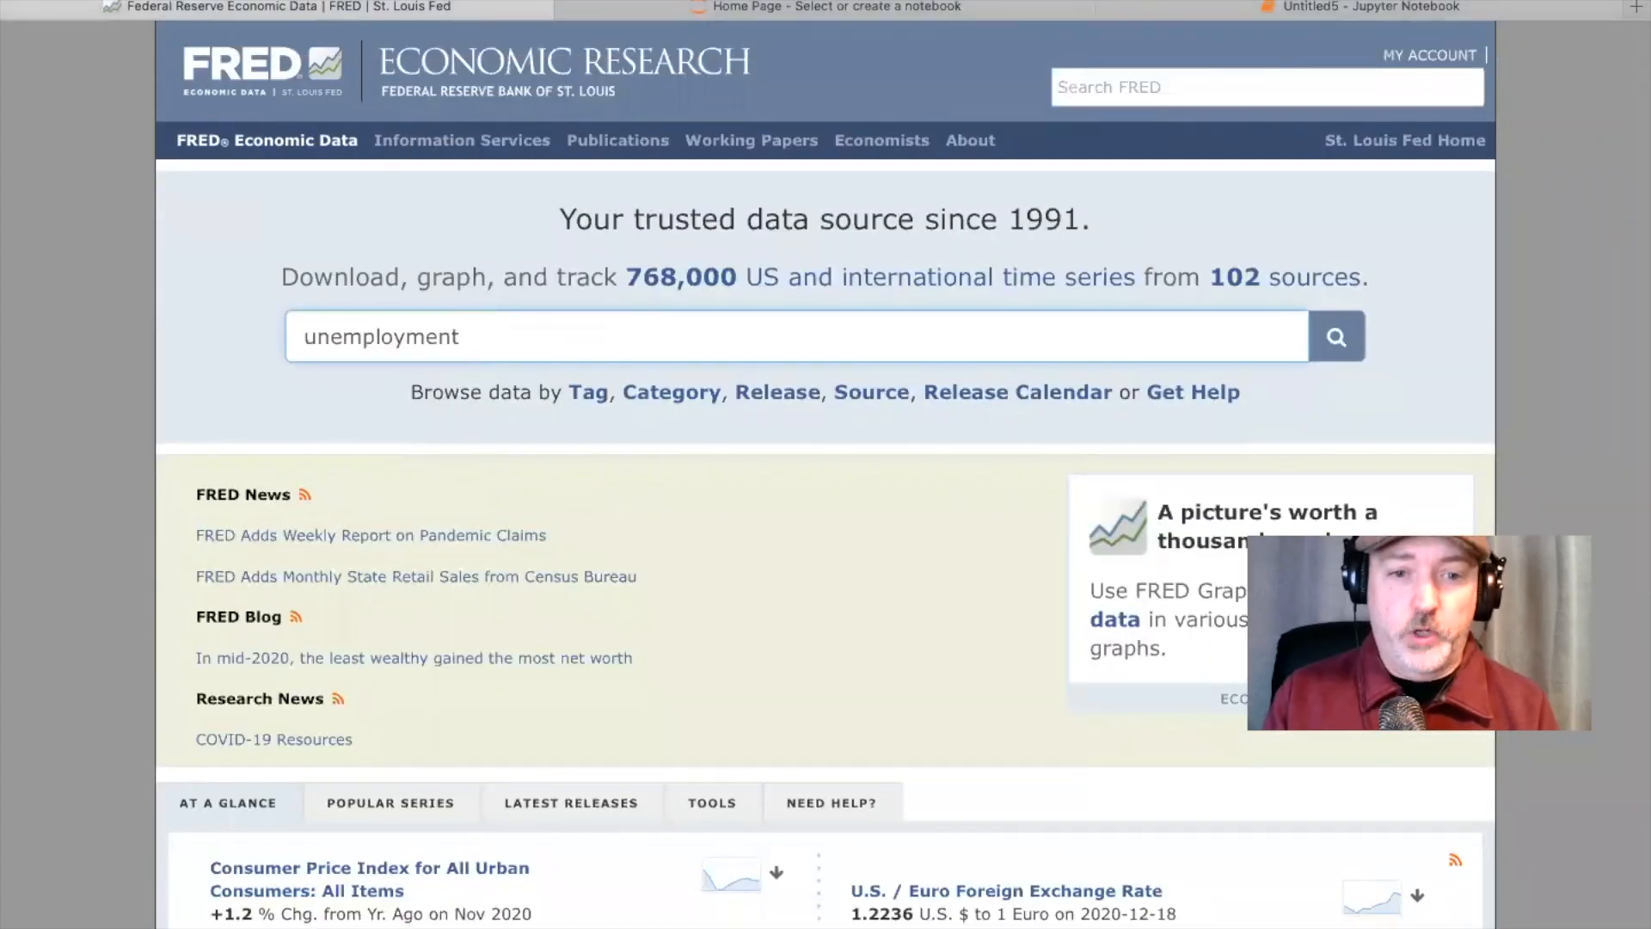
mouse_move(619, 424)
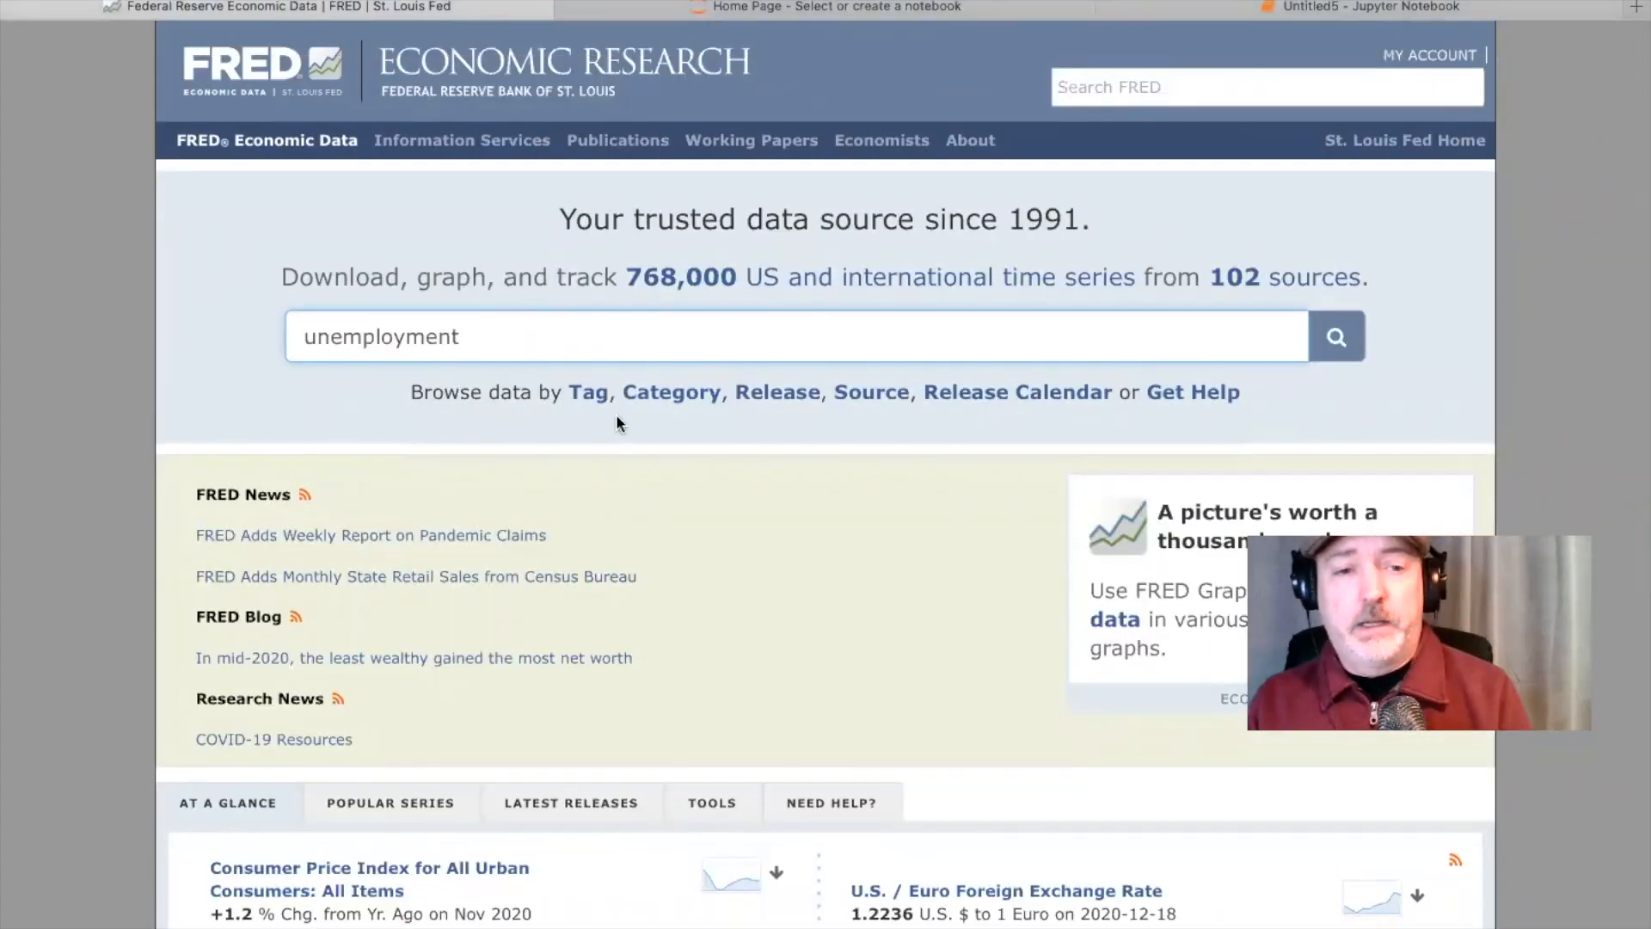
left_click(1335, 337)
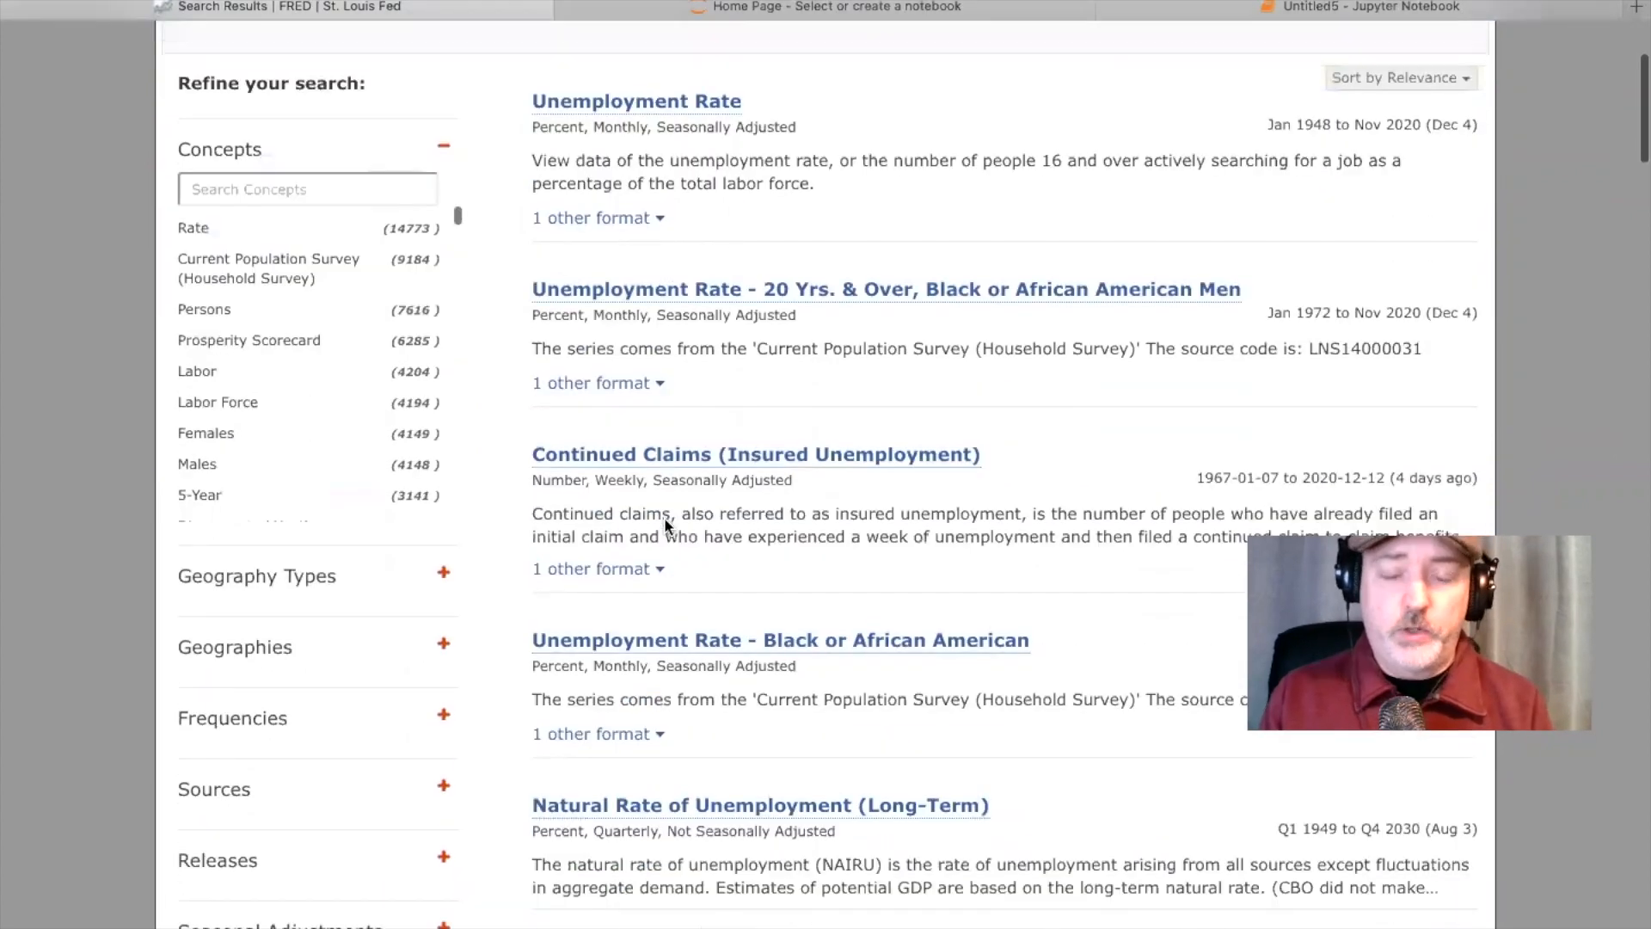
scroll("up", 3)
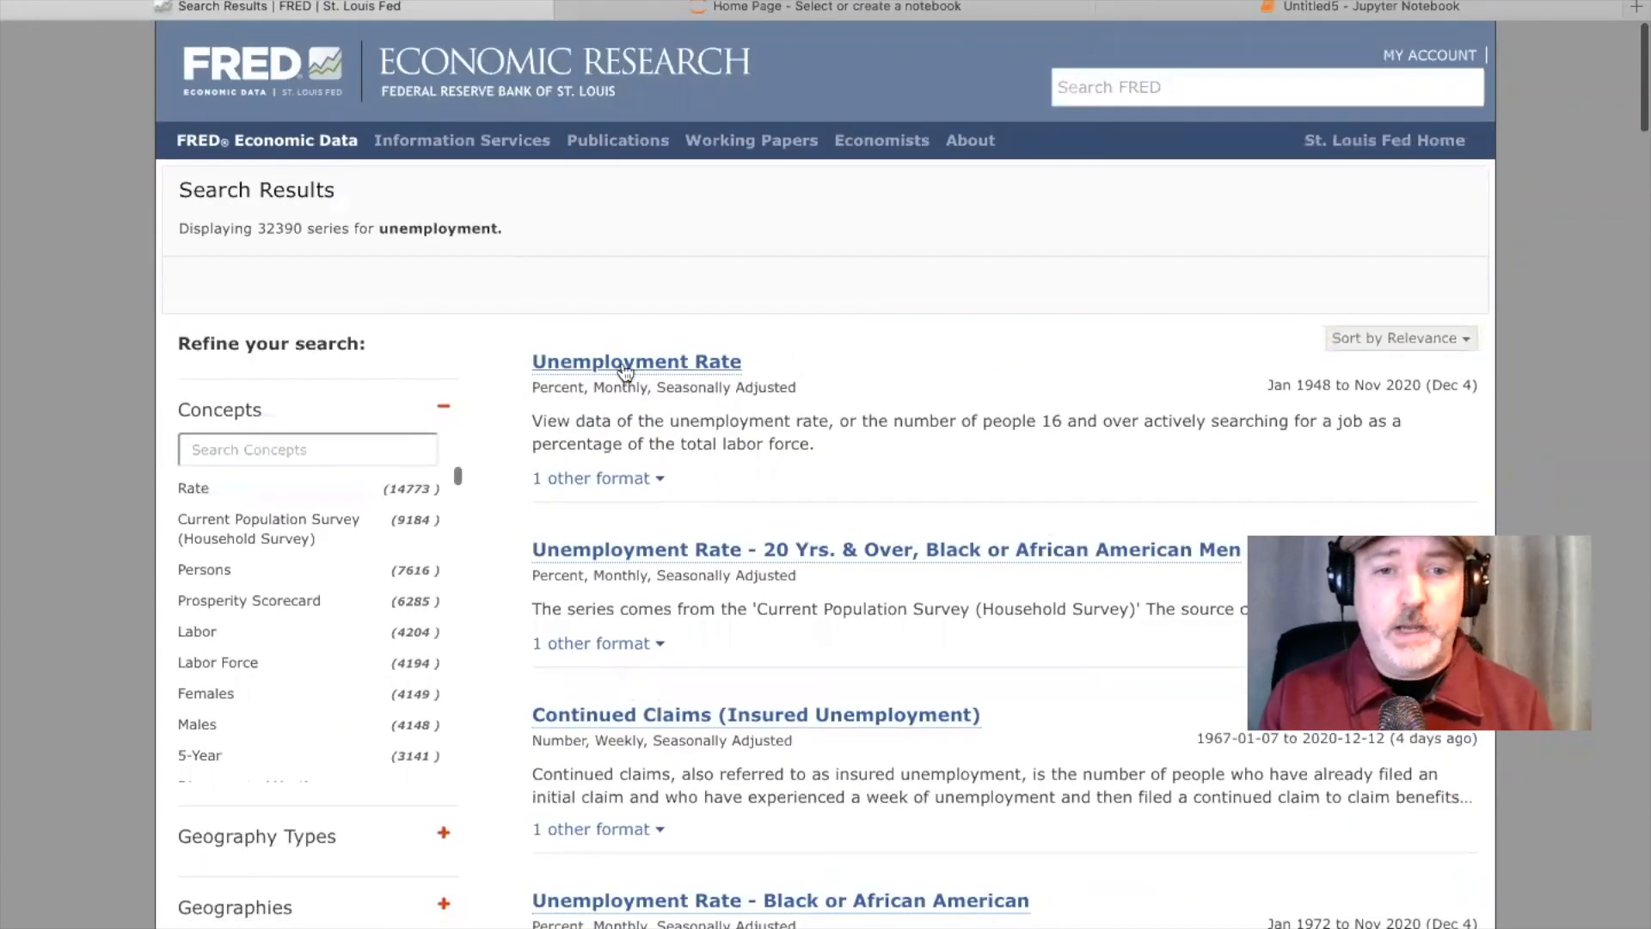
left_click(635, 361)
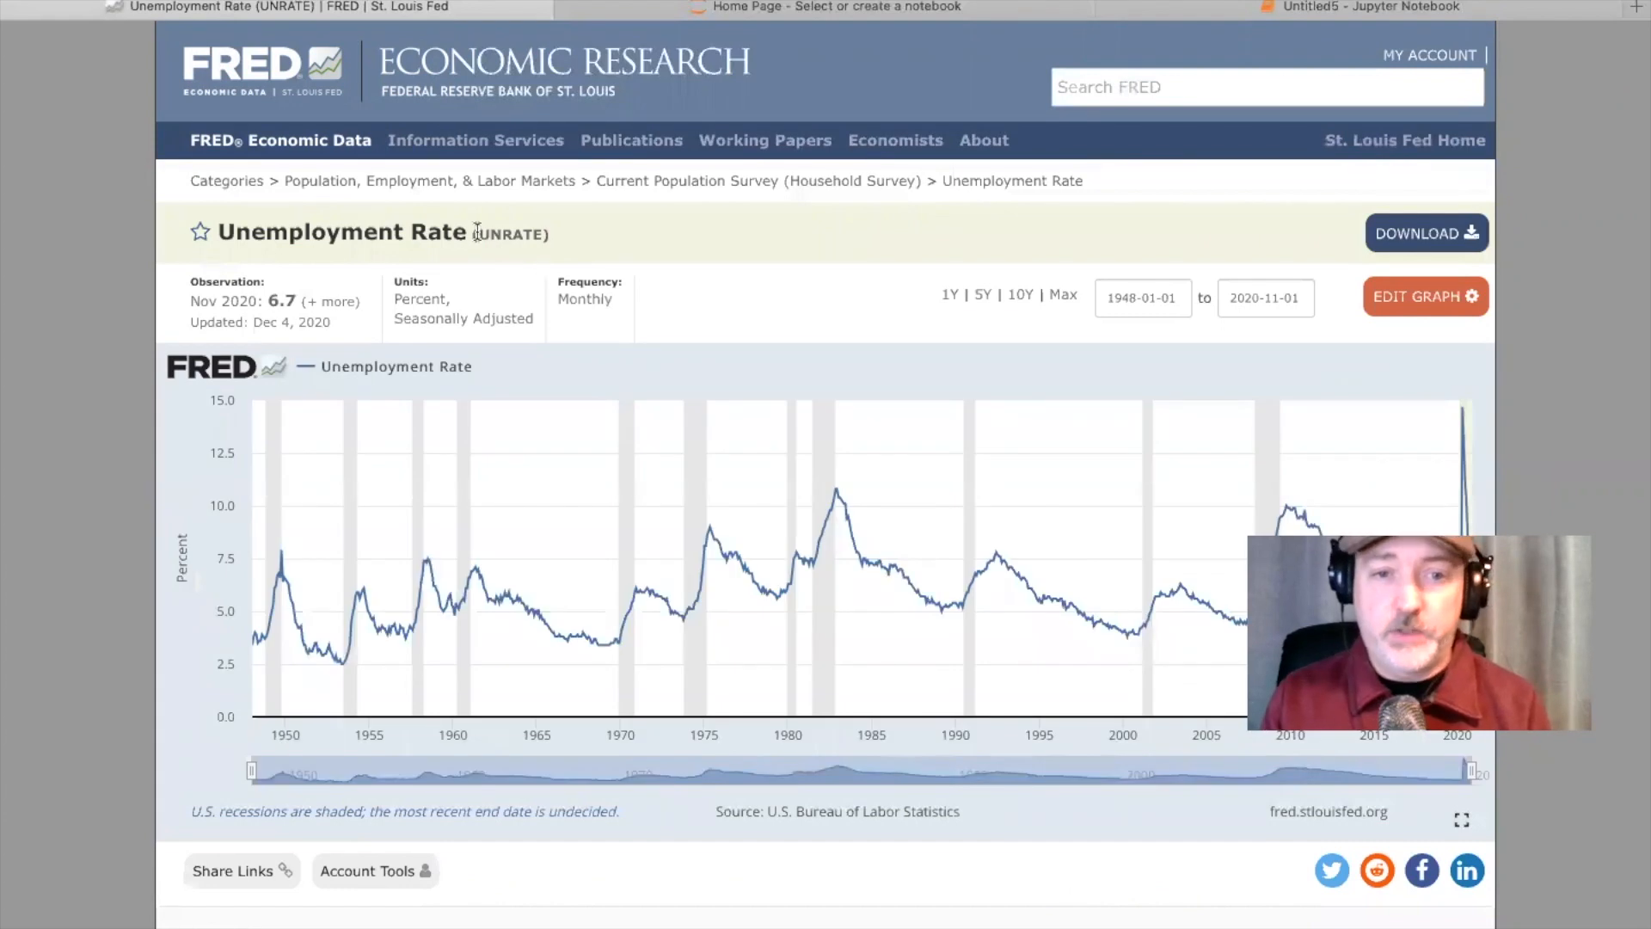
double_click(508, 233)
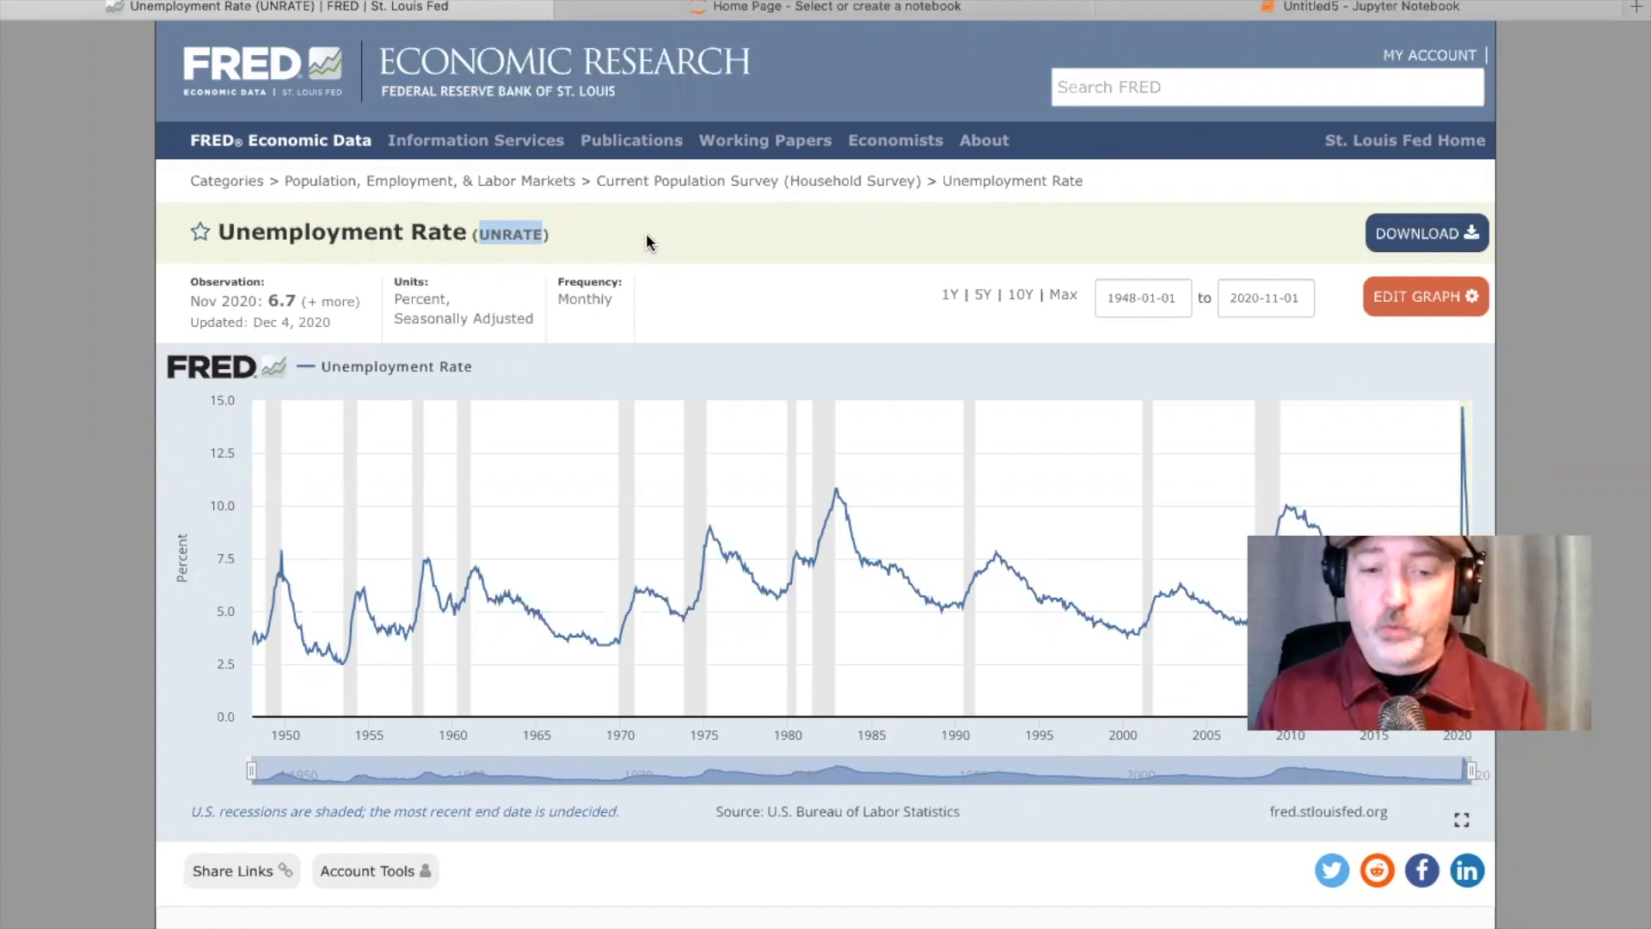
mouse_move(1210, 28)
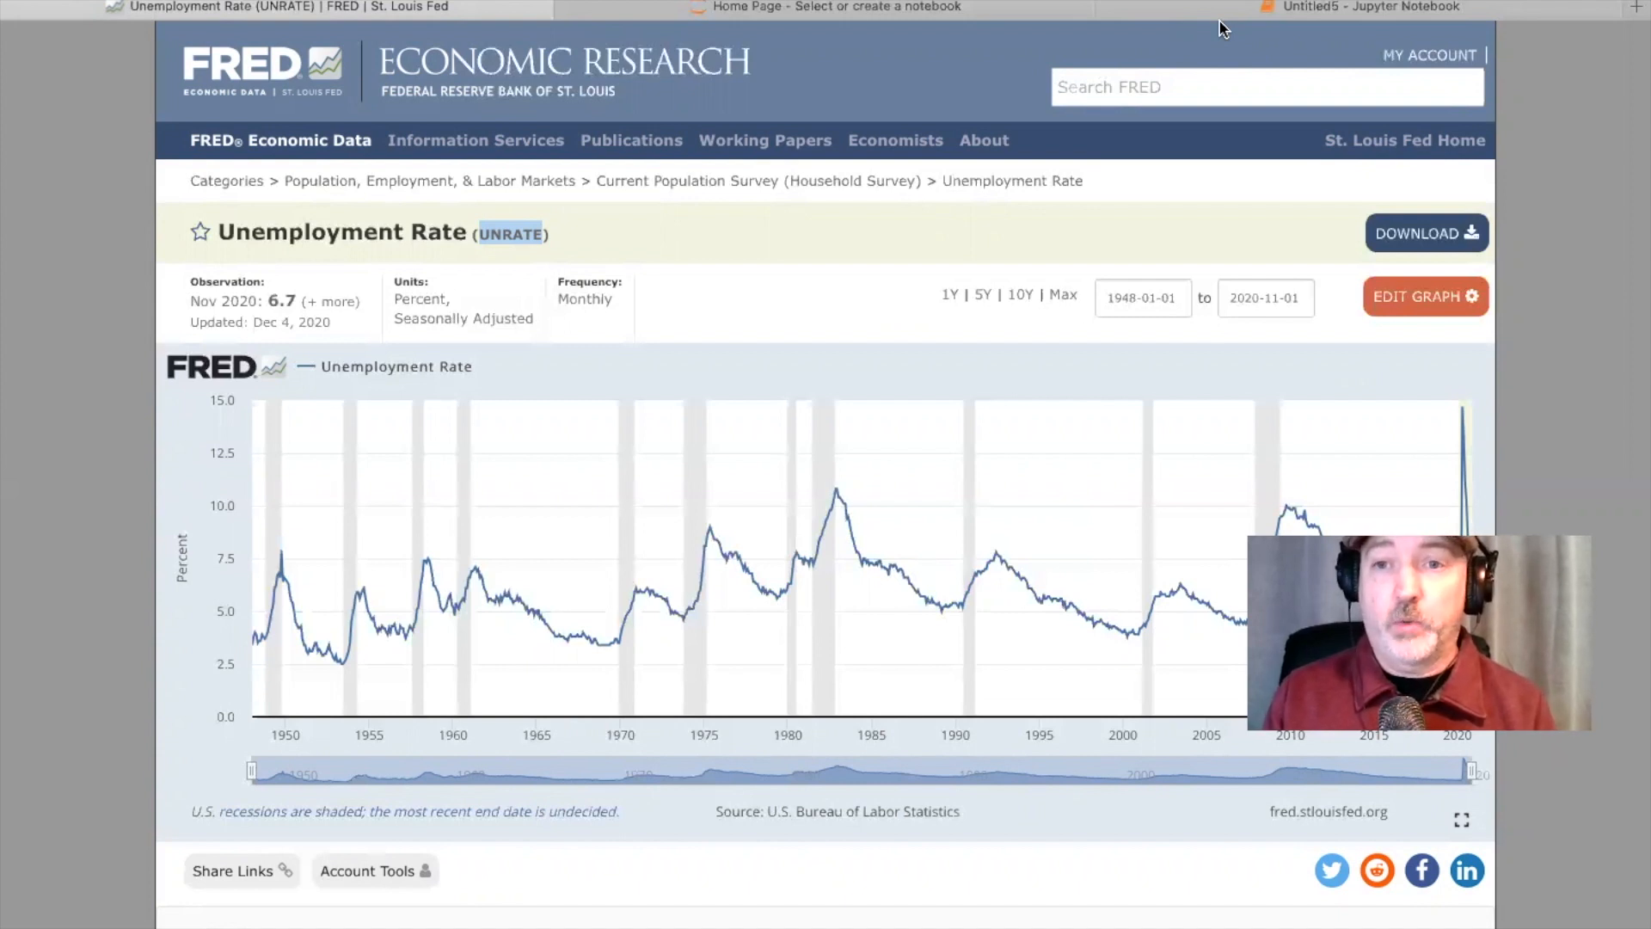
- Back in the notebook, list 'UNRATE','FEDFUNDS','INDPRO' inside get_data_fred's brackets
left_click(1370, 7)
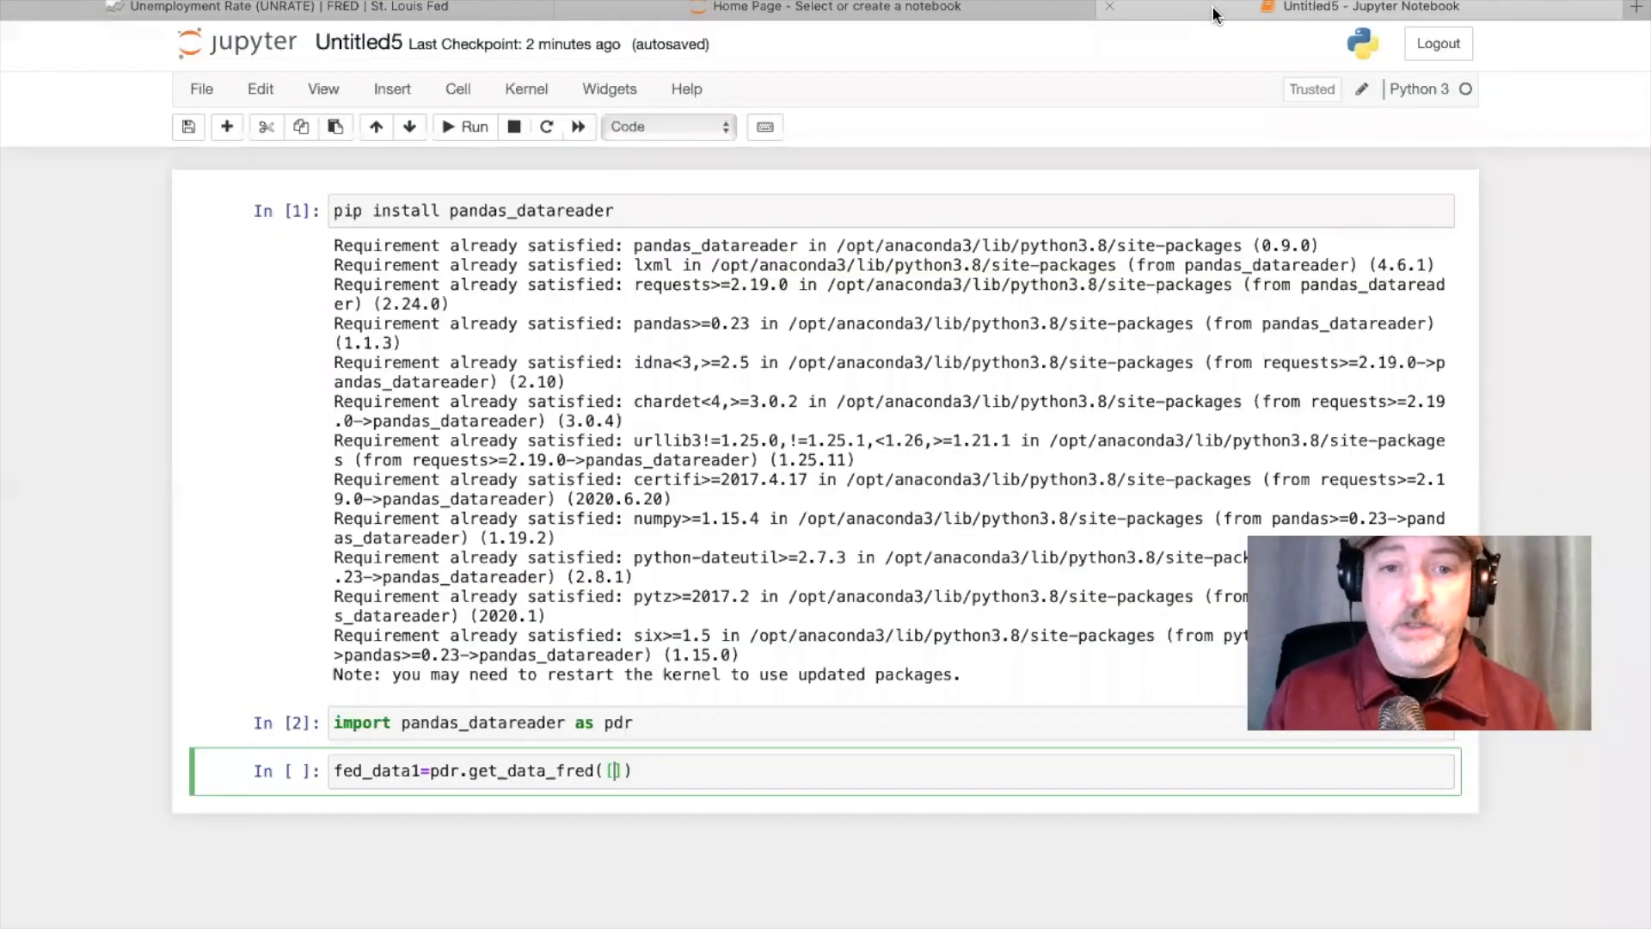
mouse_move(545, 698)
type("'UNR")
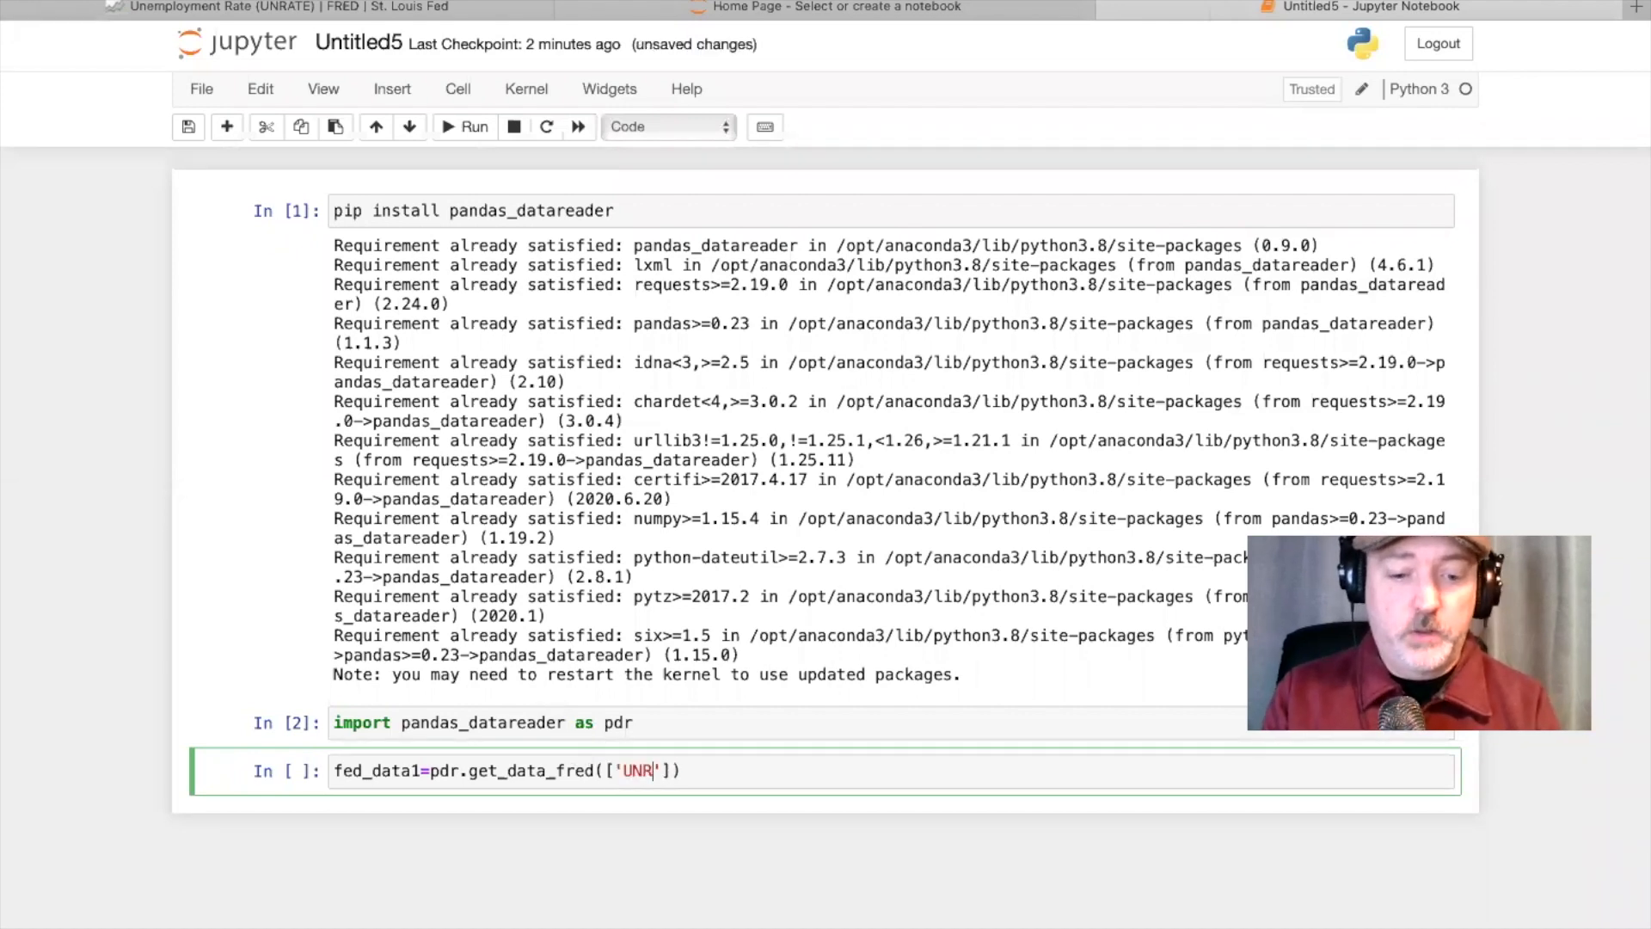
type("ATE")
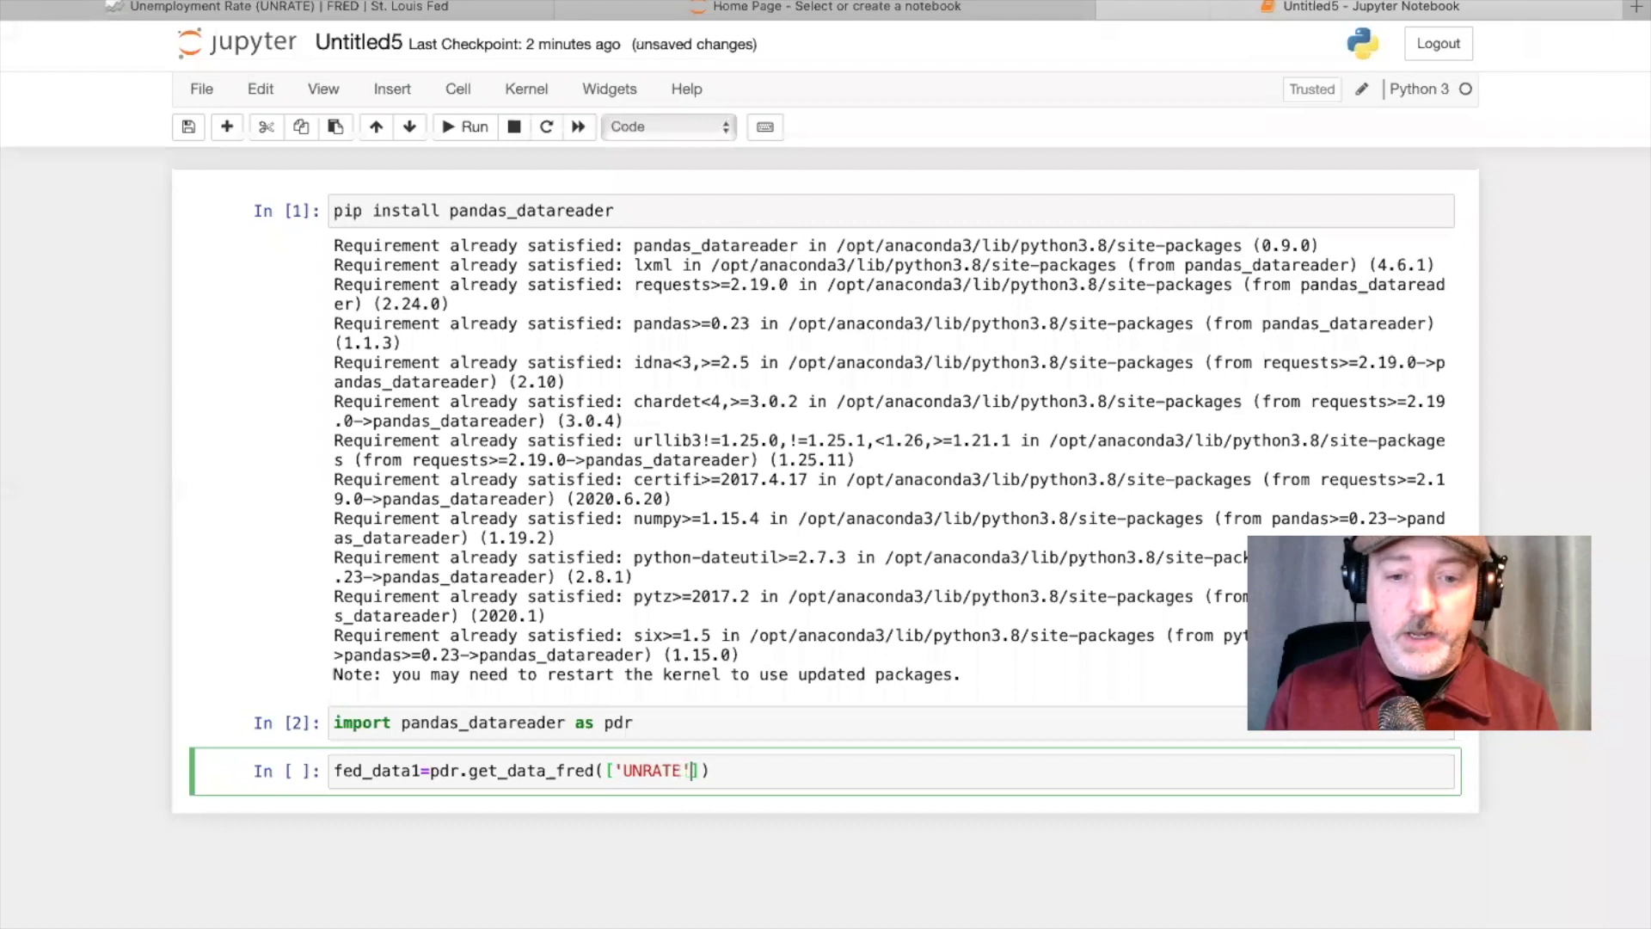
type(",")
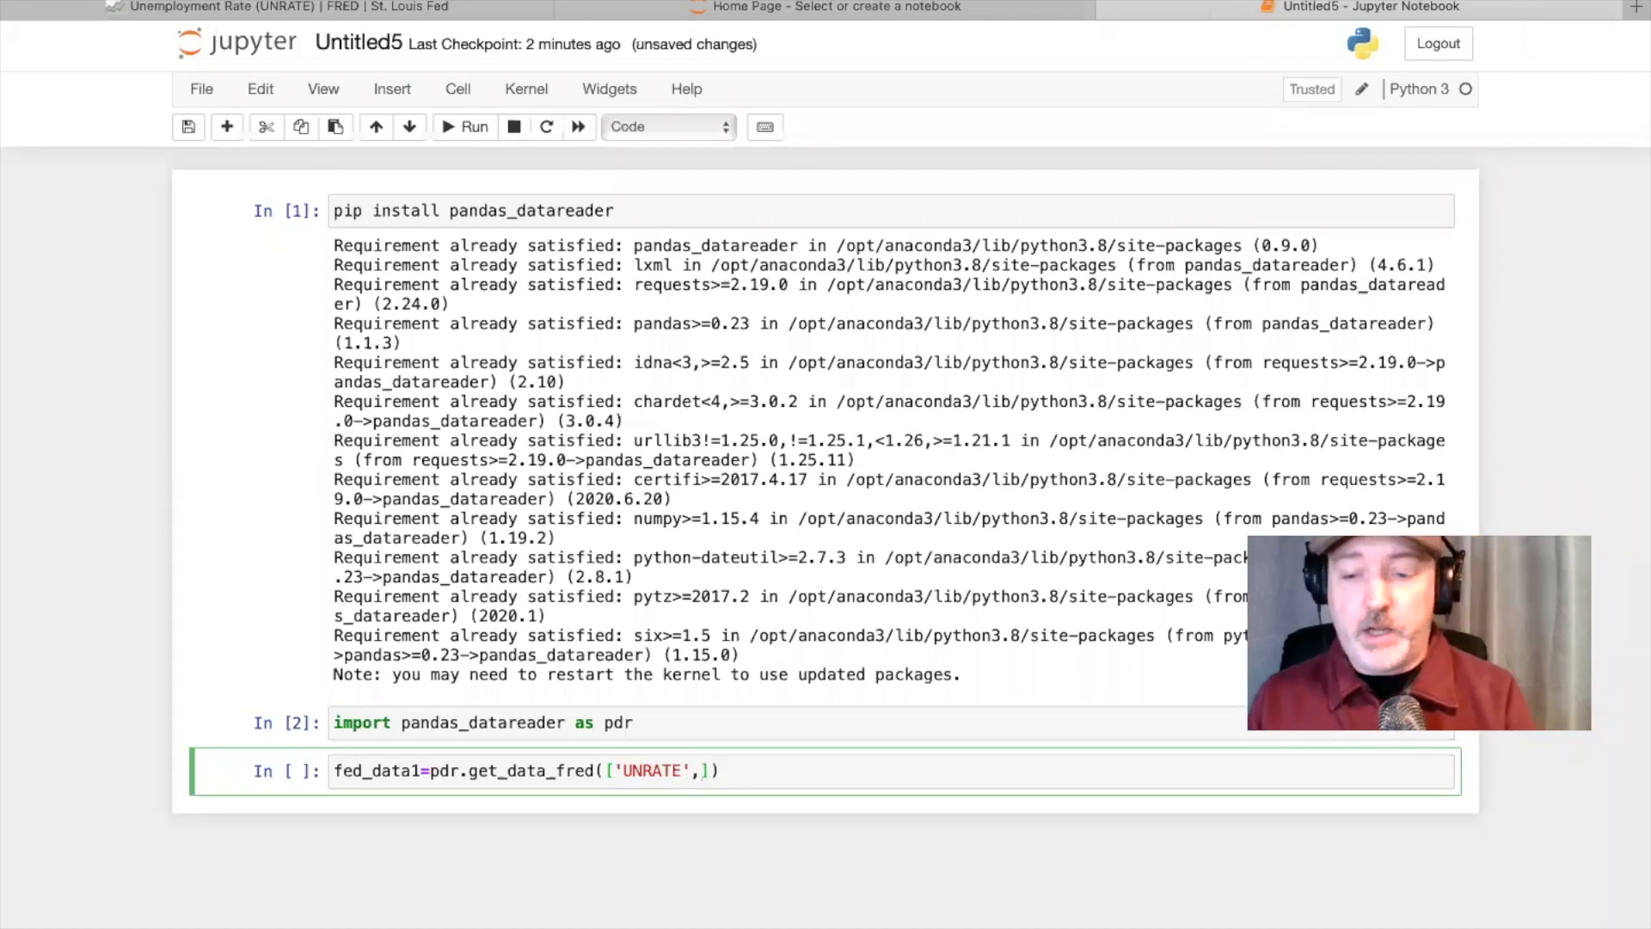
type("'")
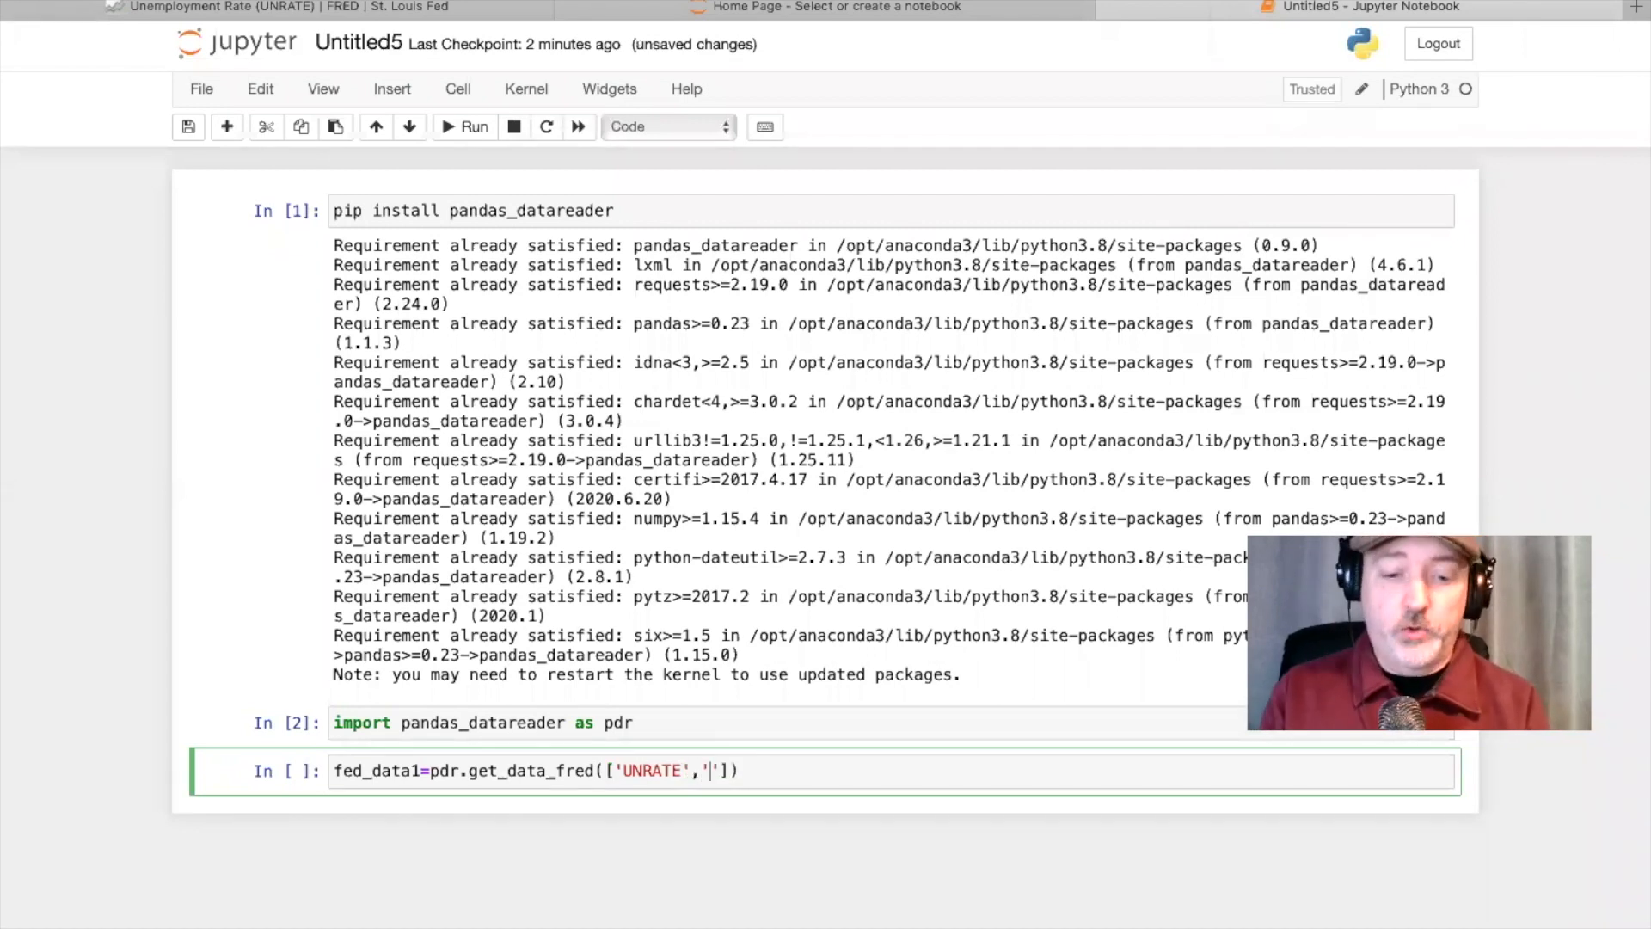
type("FE")
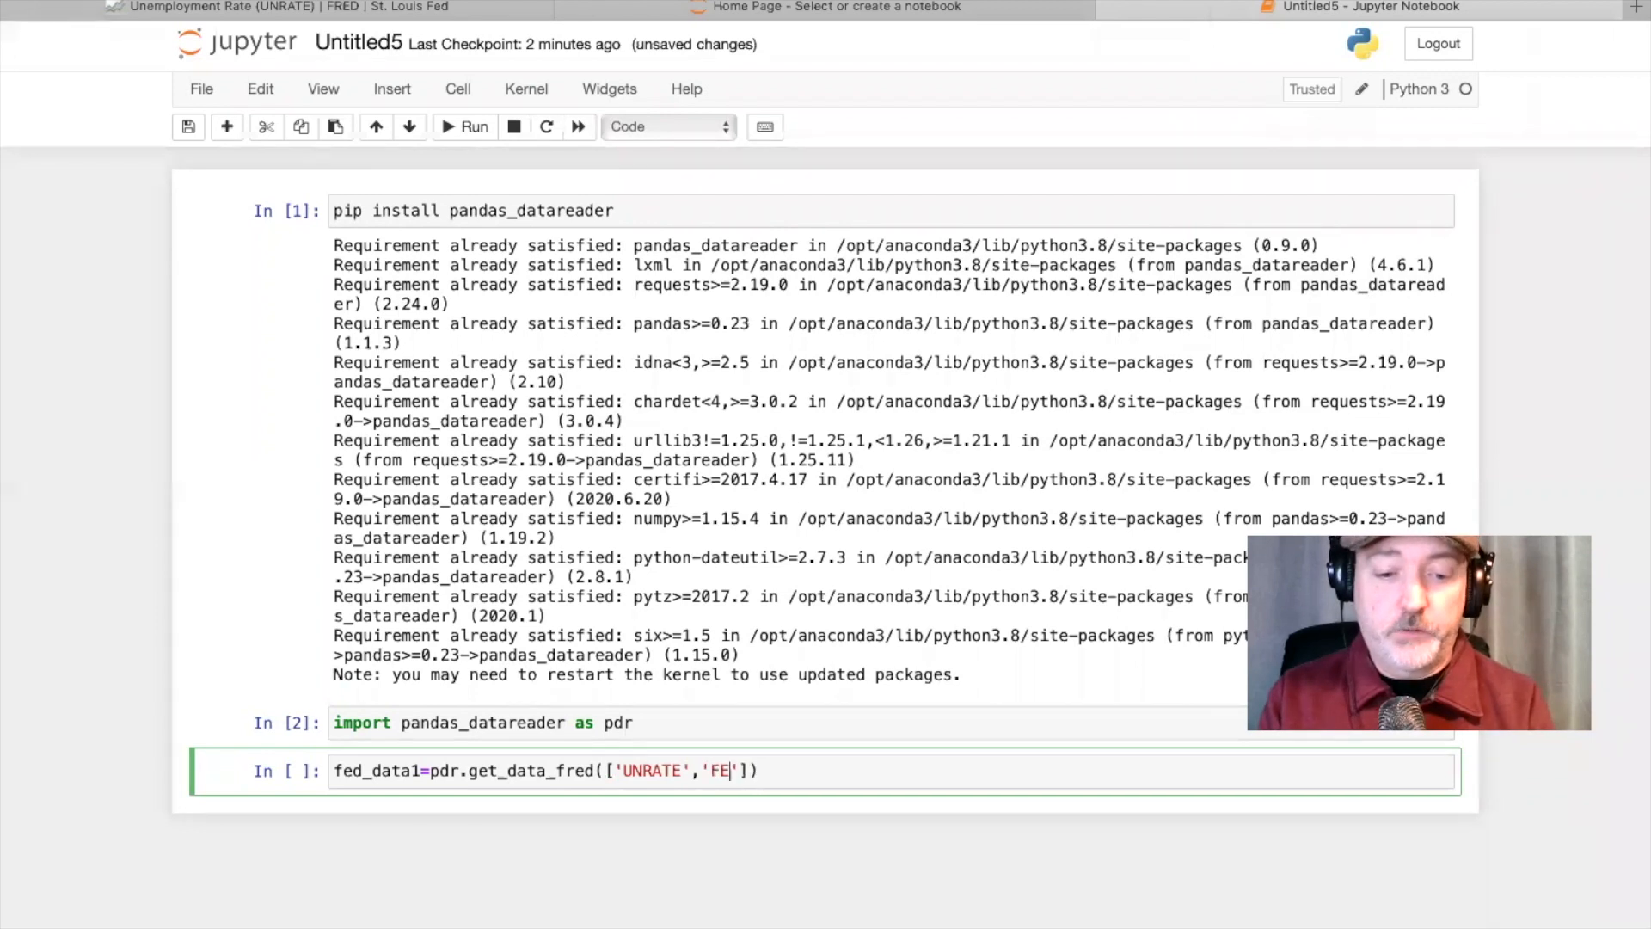
type("DF")
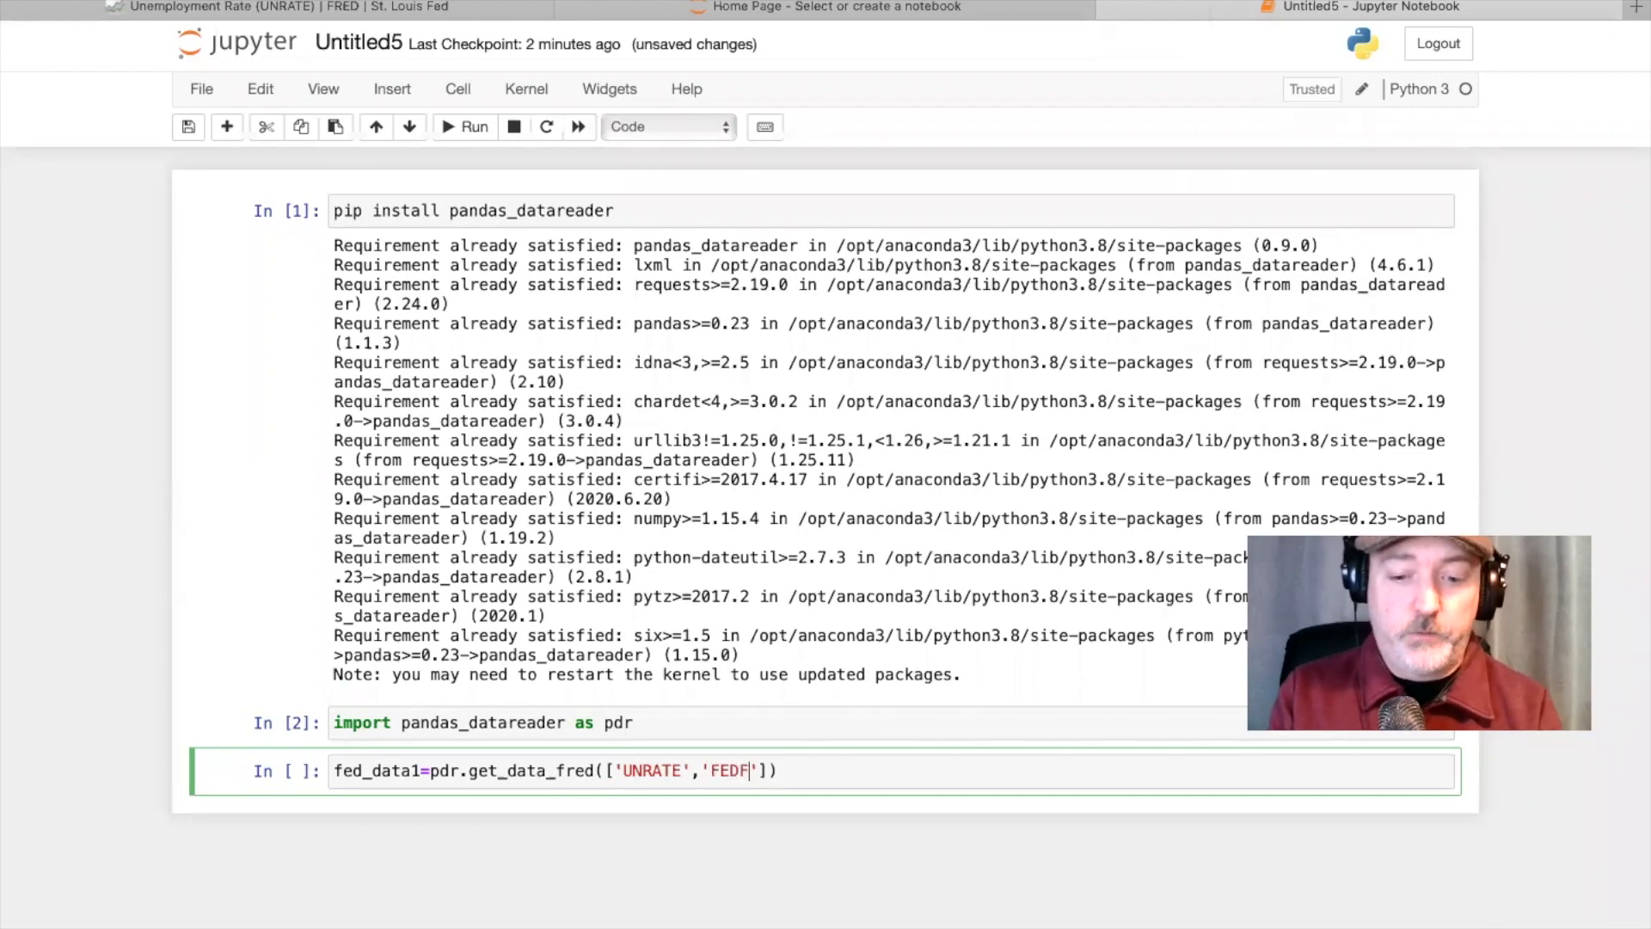
type("UNDS")
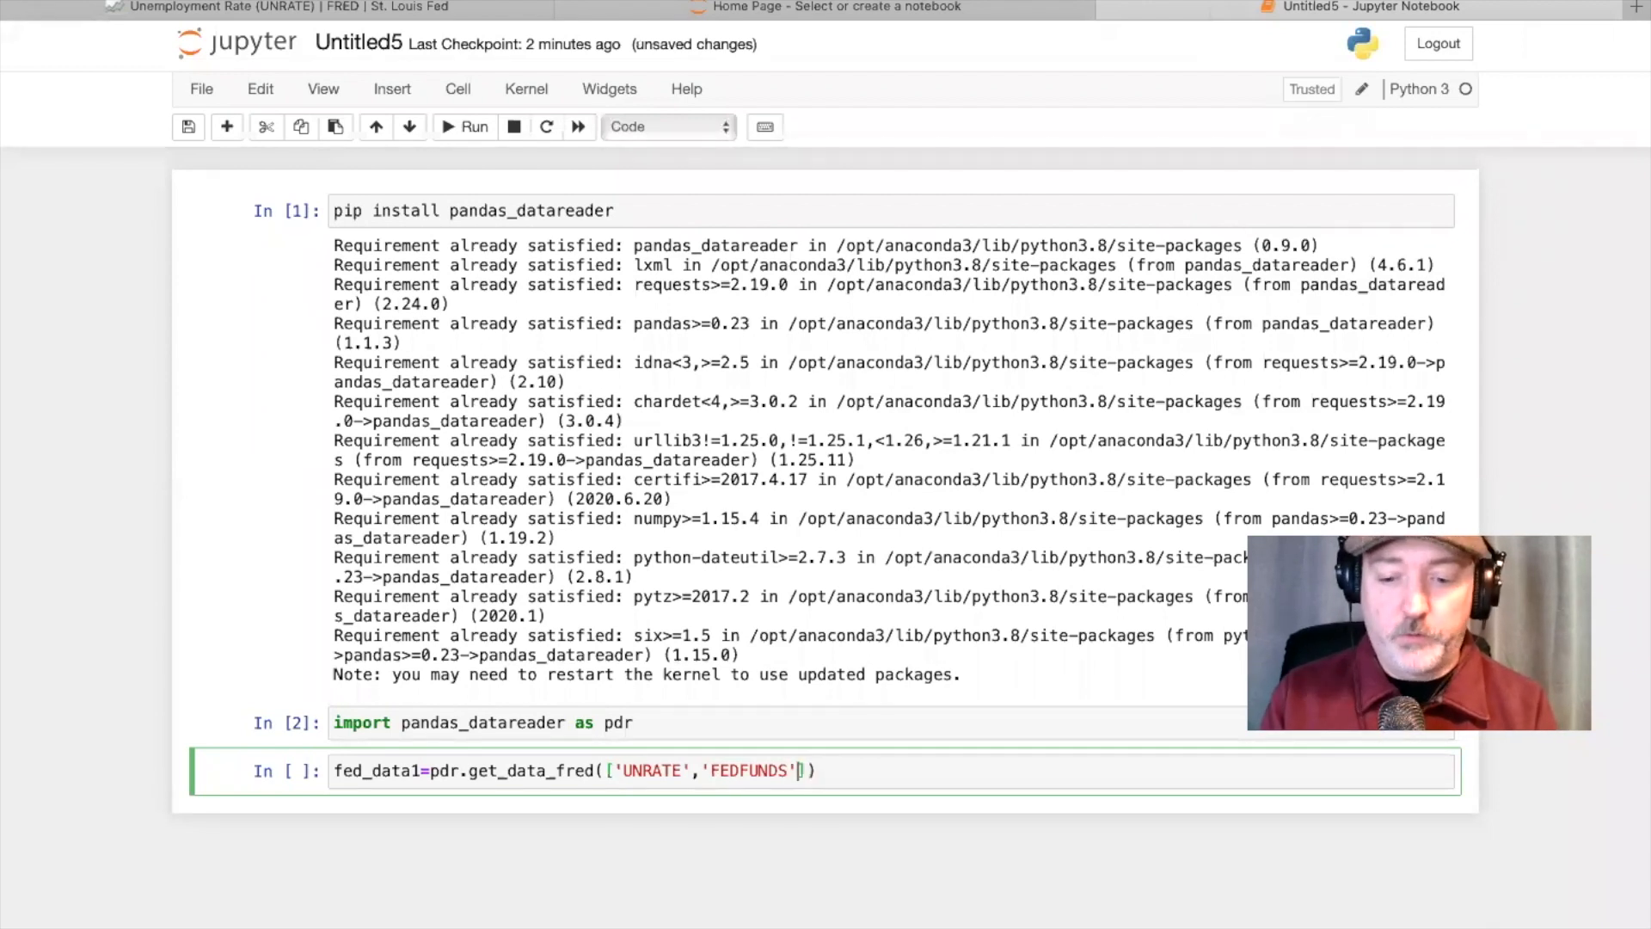
type(",")
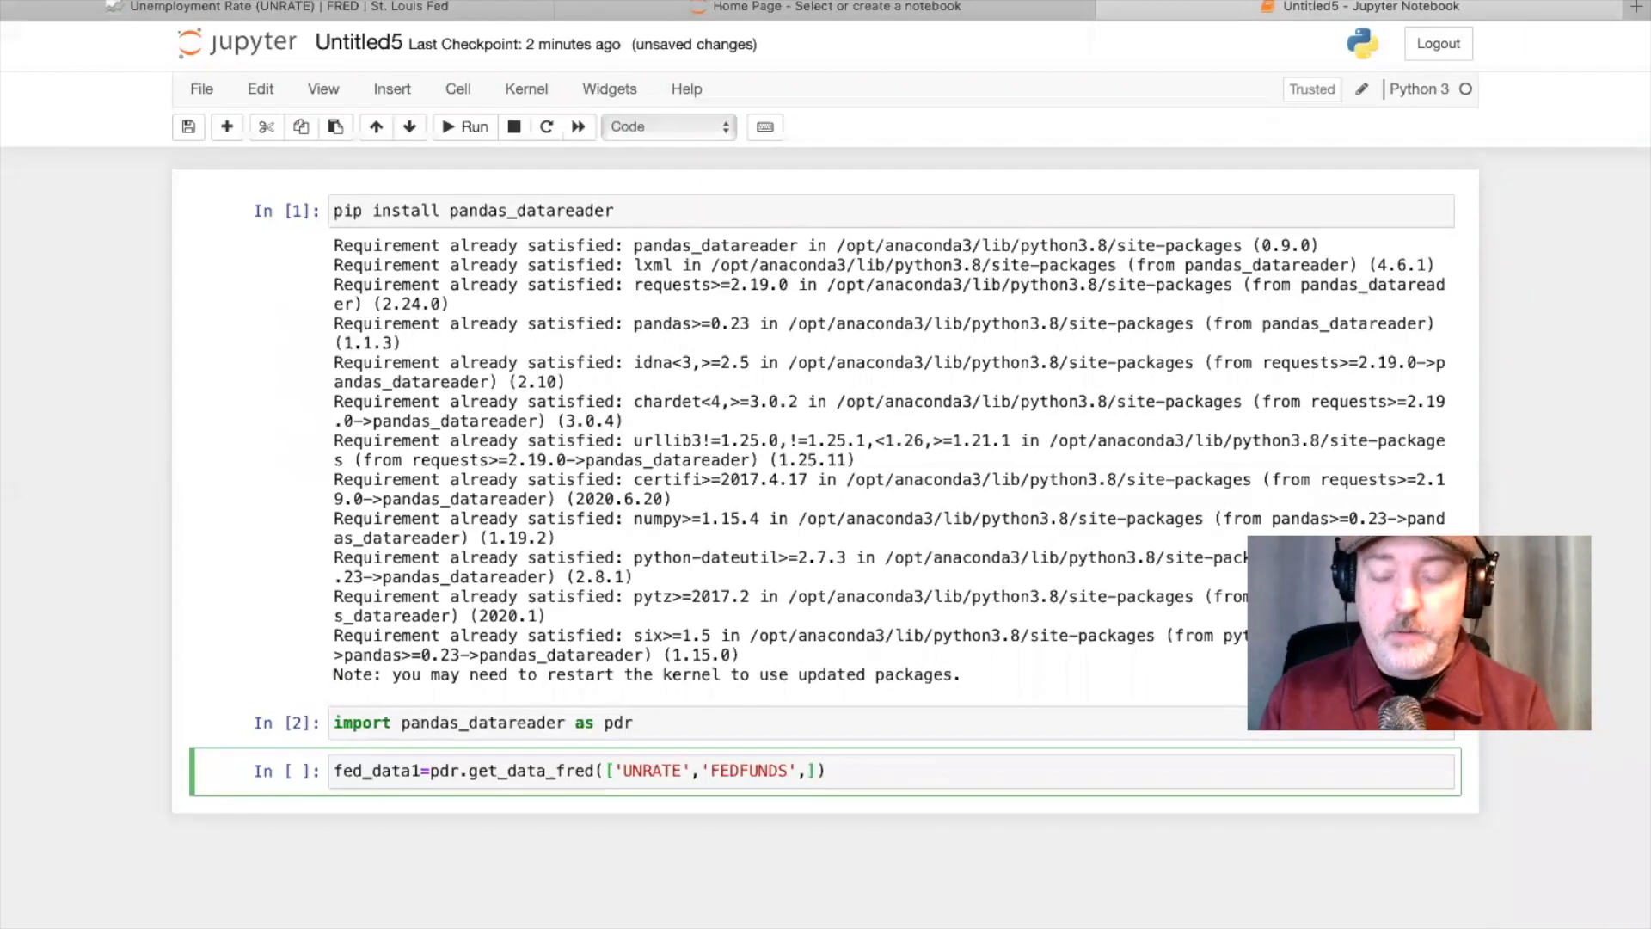
type("''")
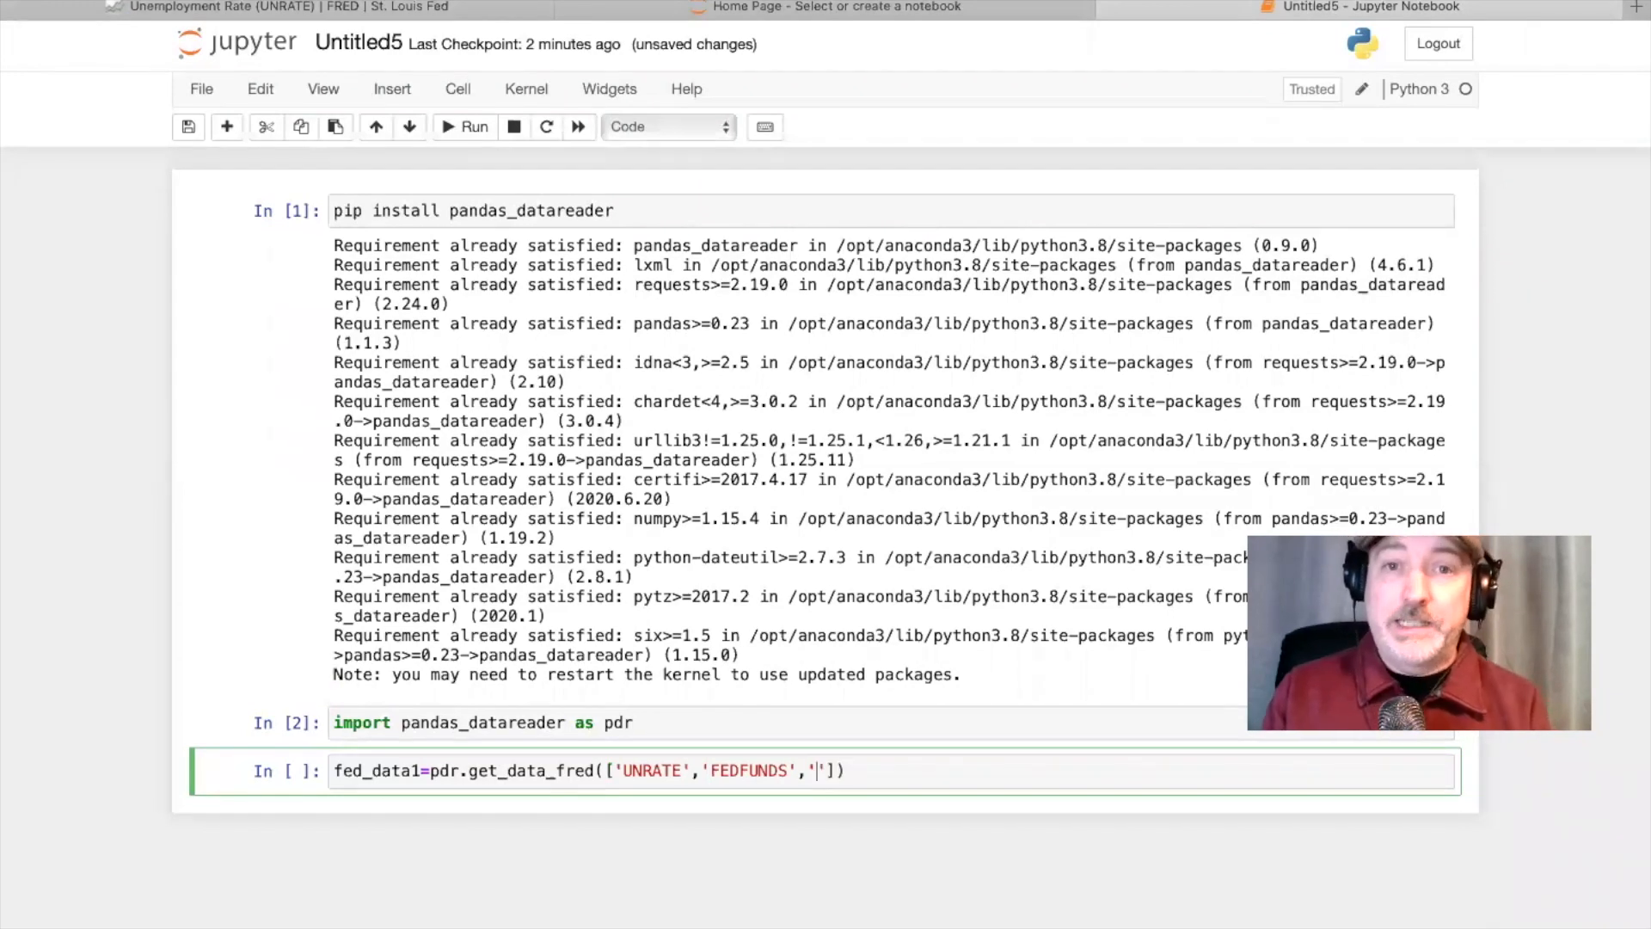
type("INDP")
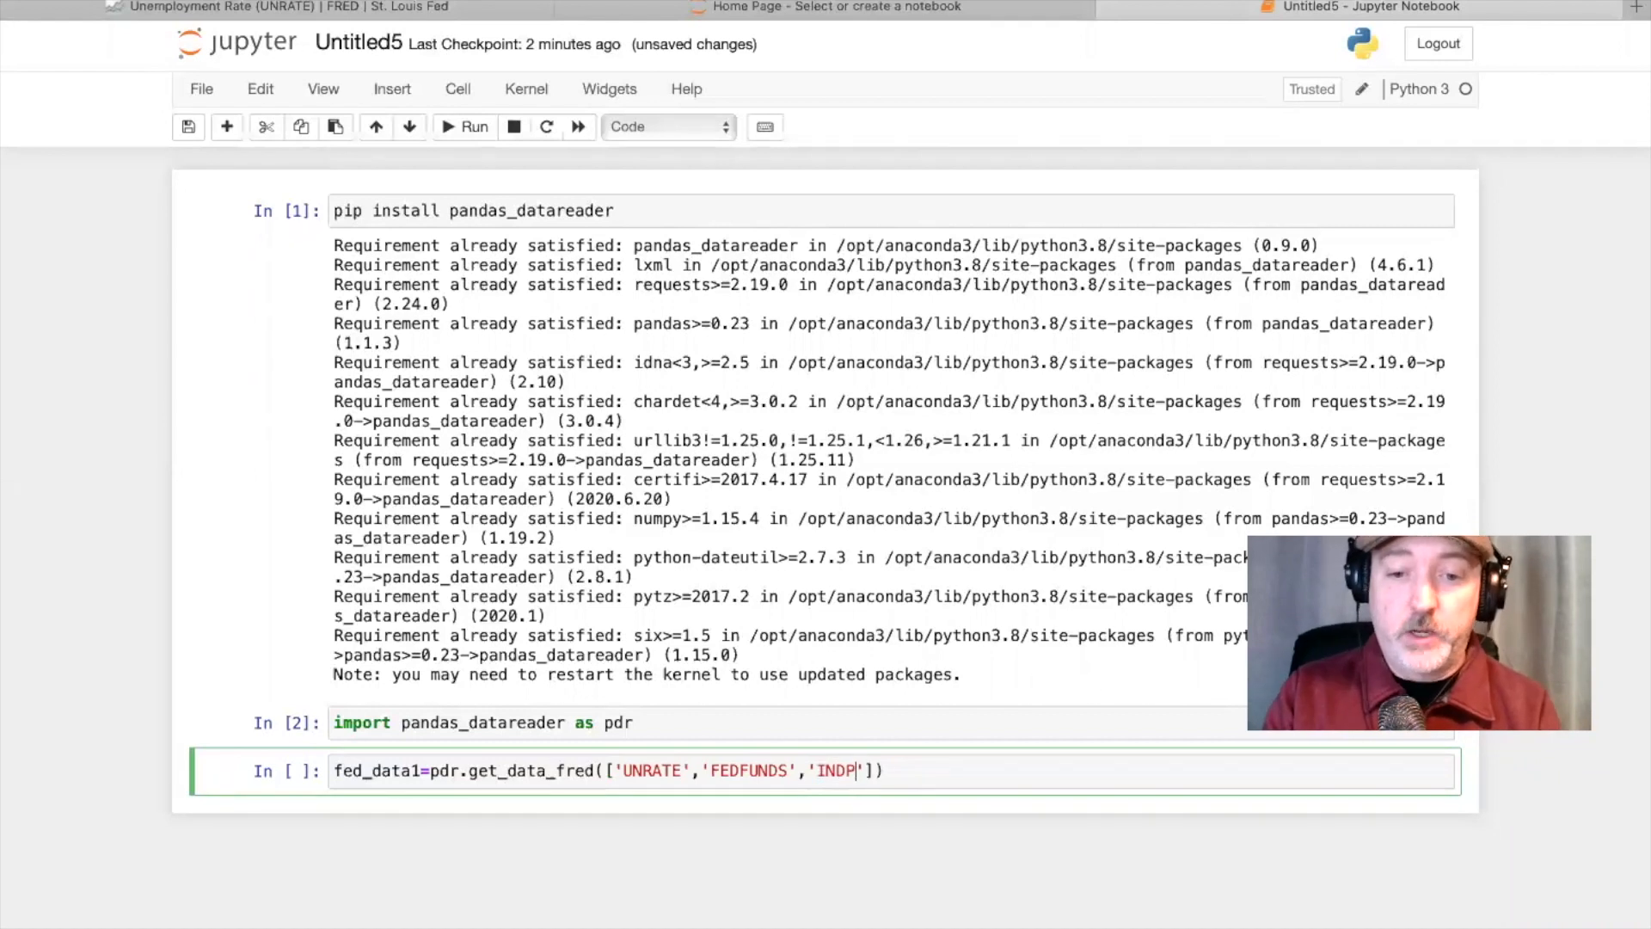
type("RO")
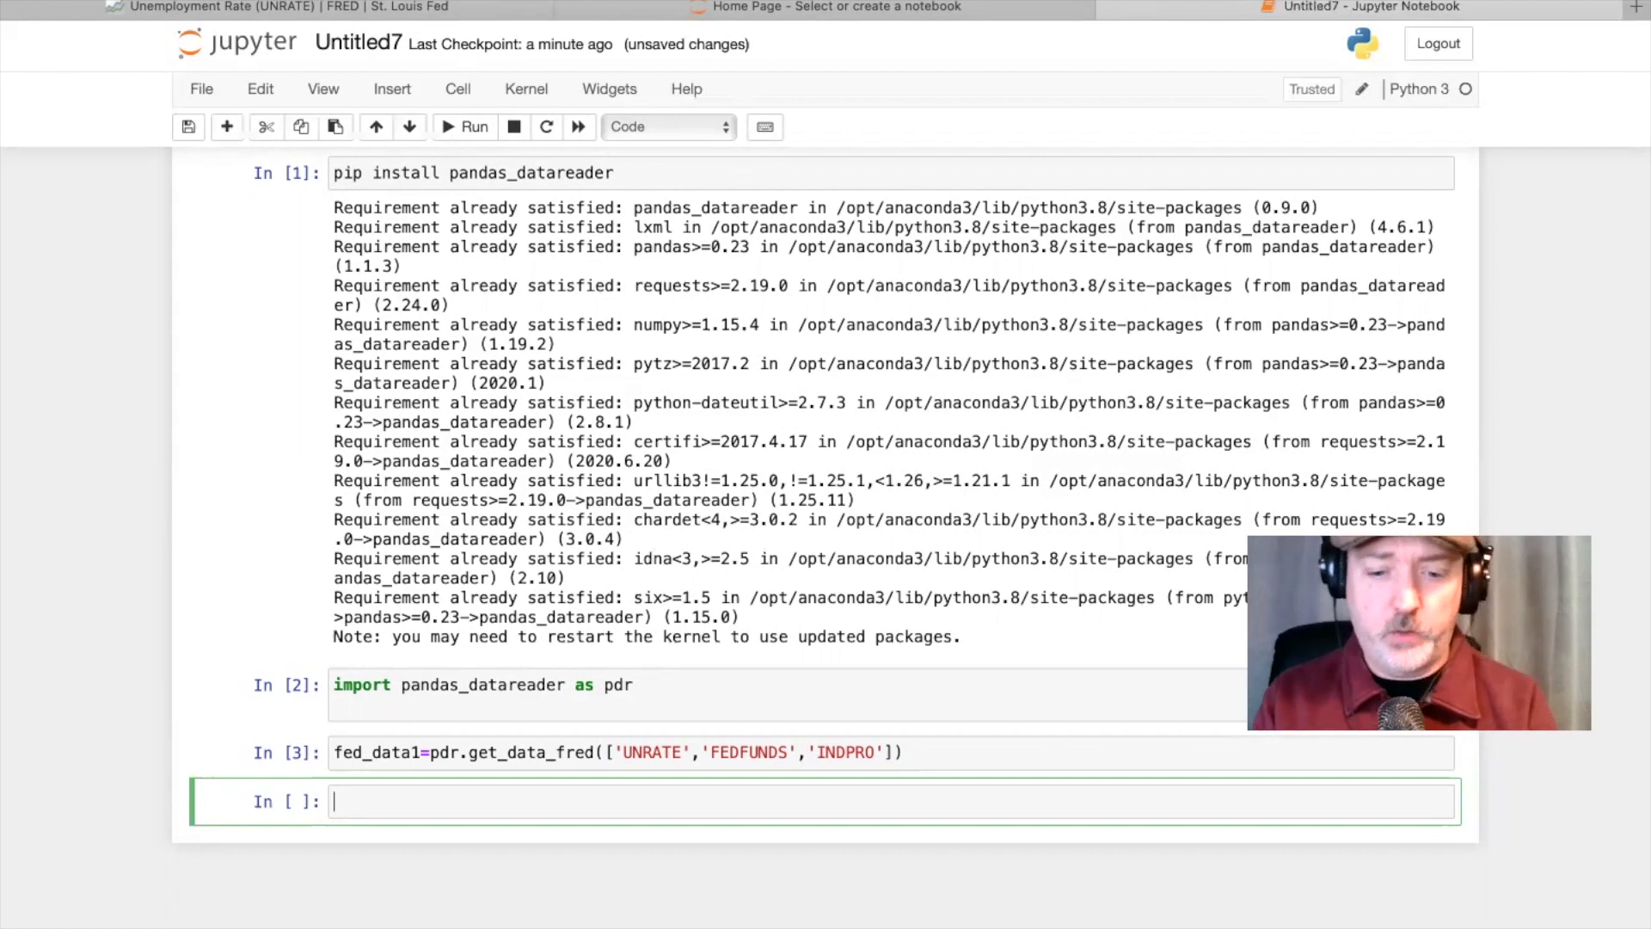
- Run fed_data1.describe() to show the UNRATE, FEDFUNDS and INDPRO statistics
type("f")
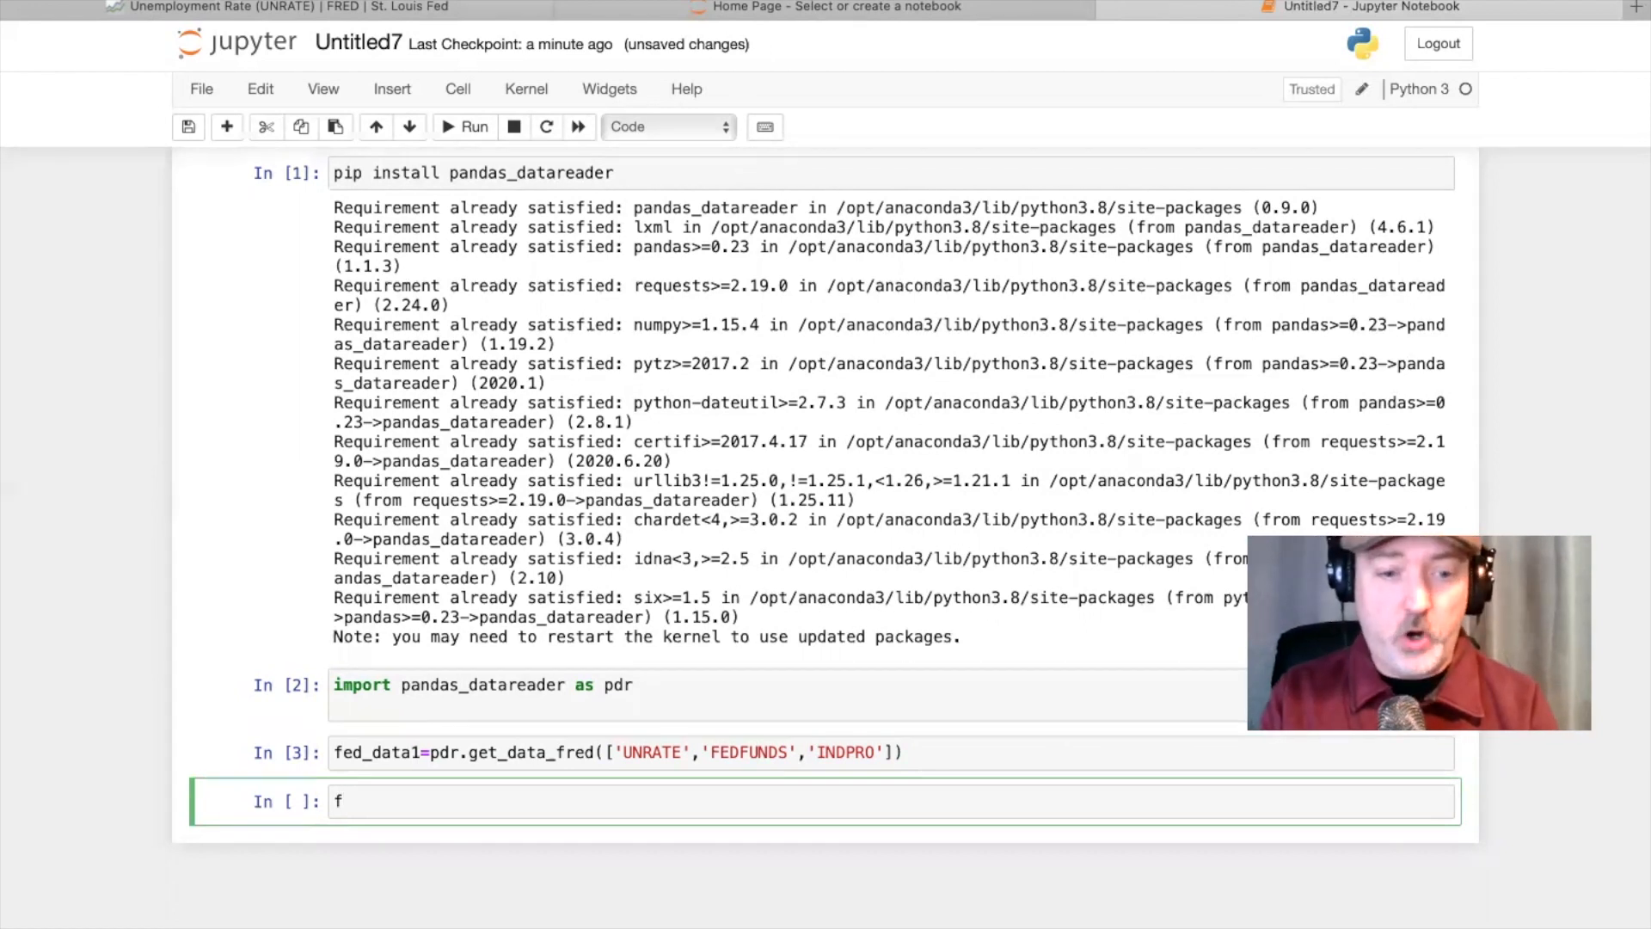
type("ed_")
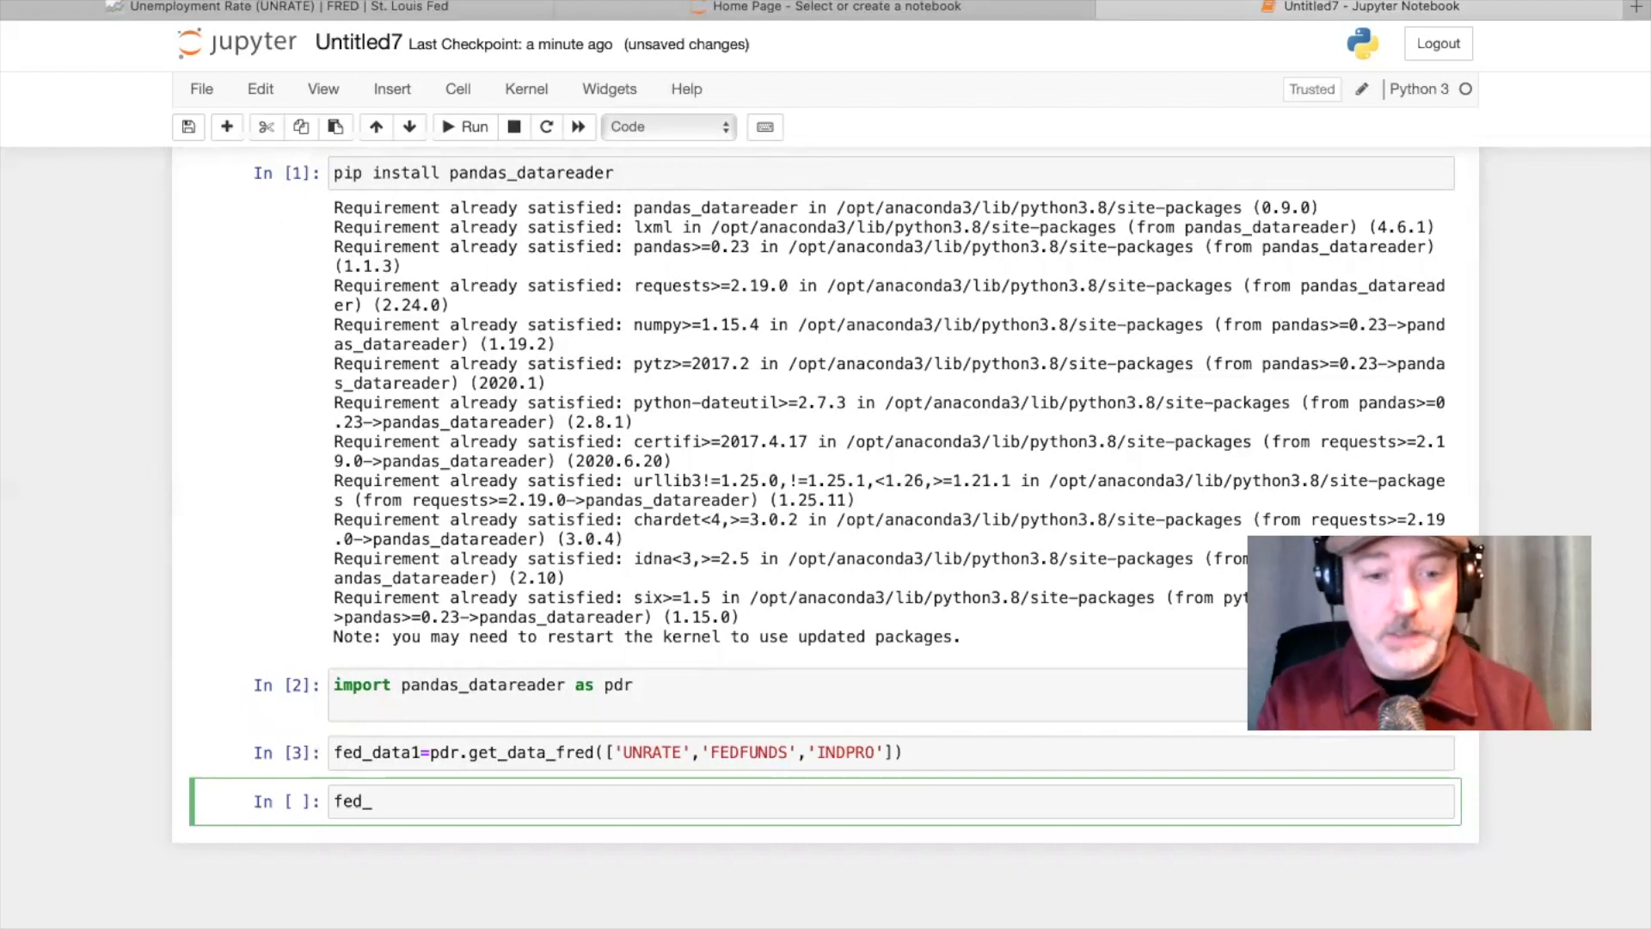
type("data1")
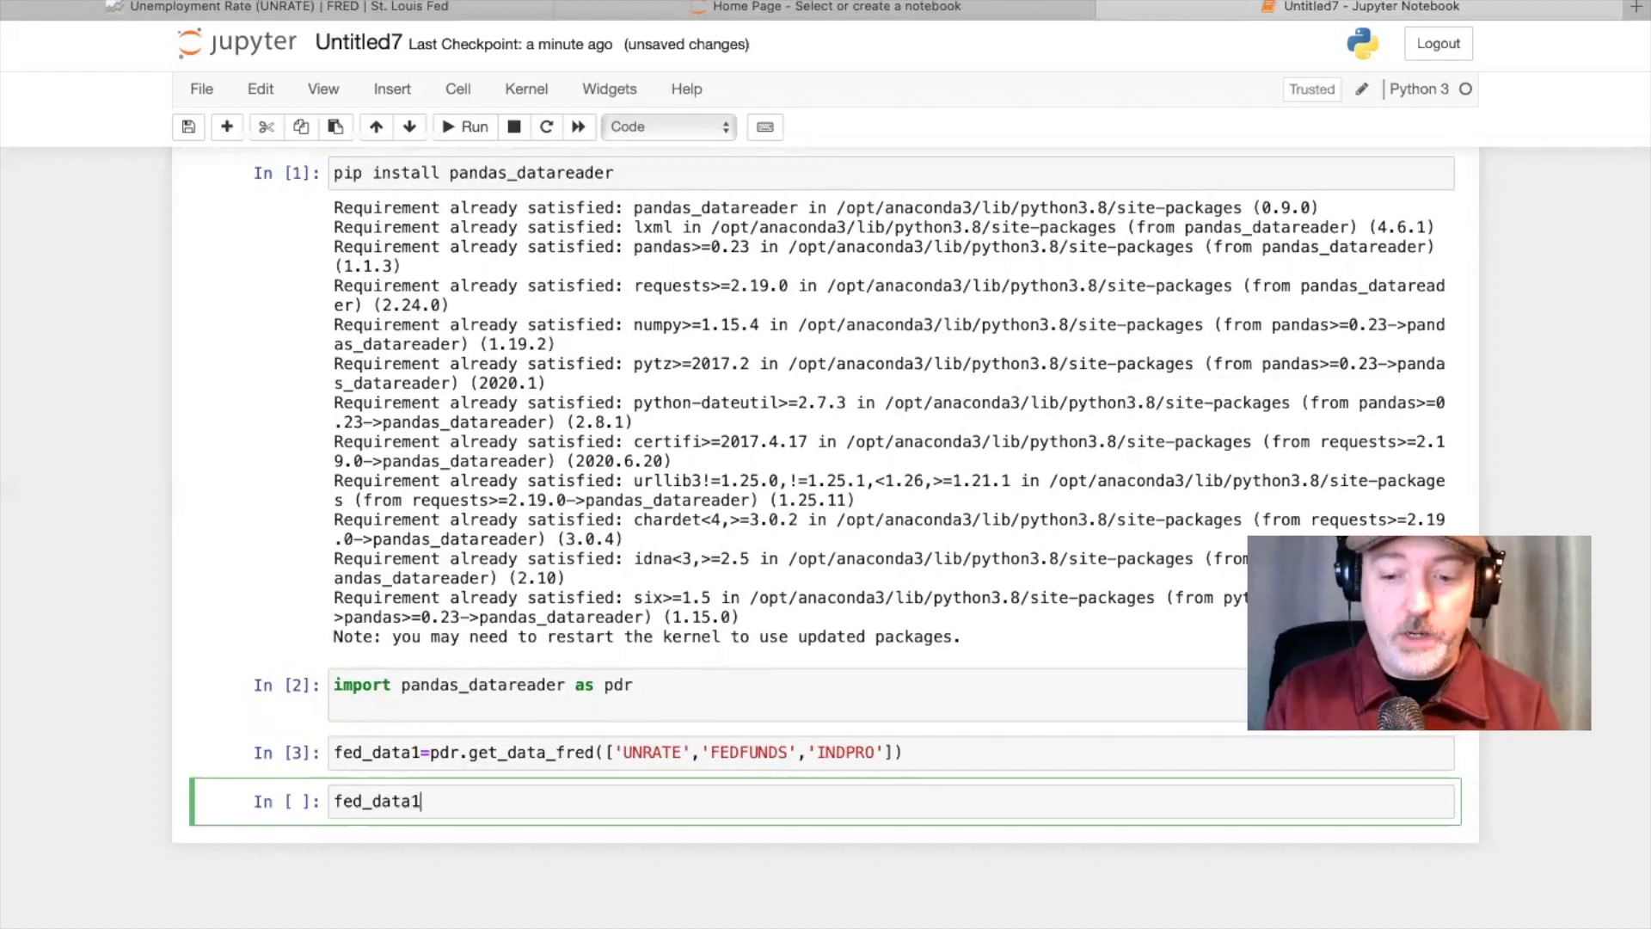
type(".desr")
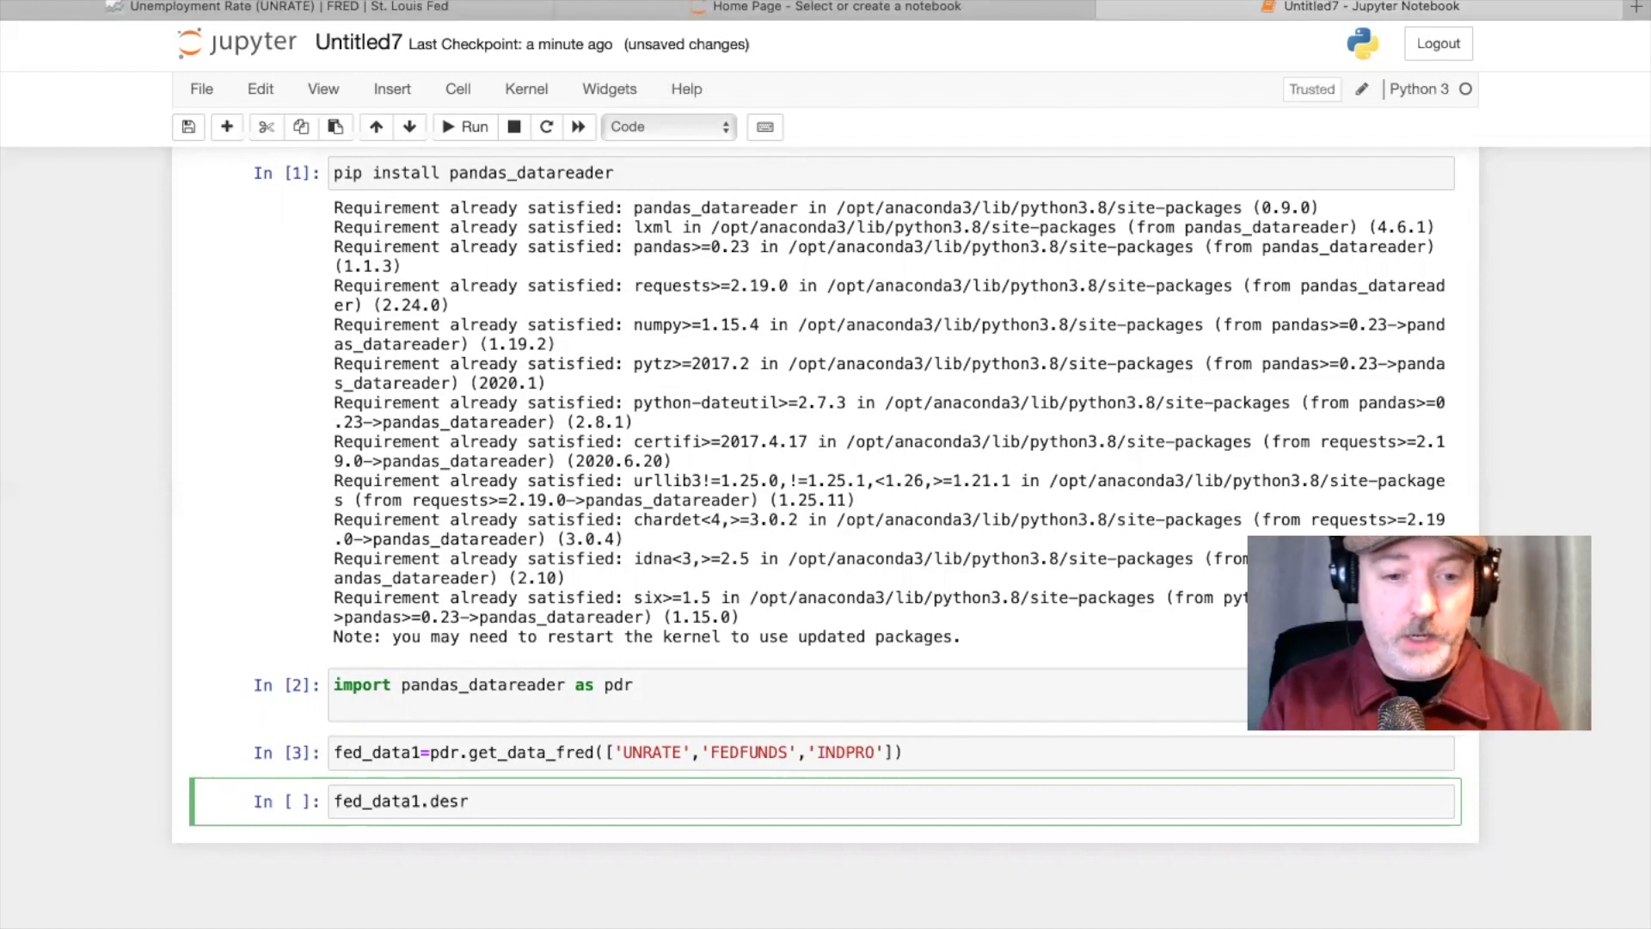
type("ibe(")
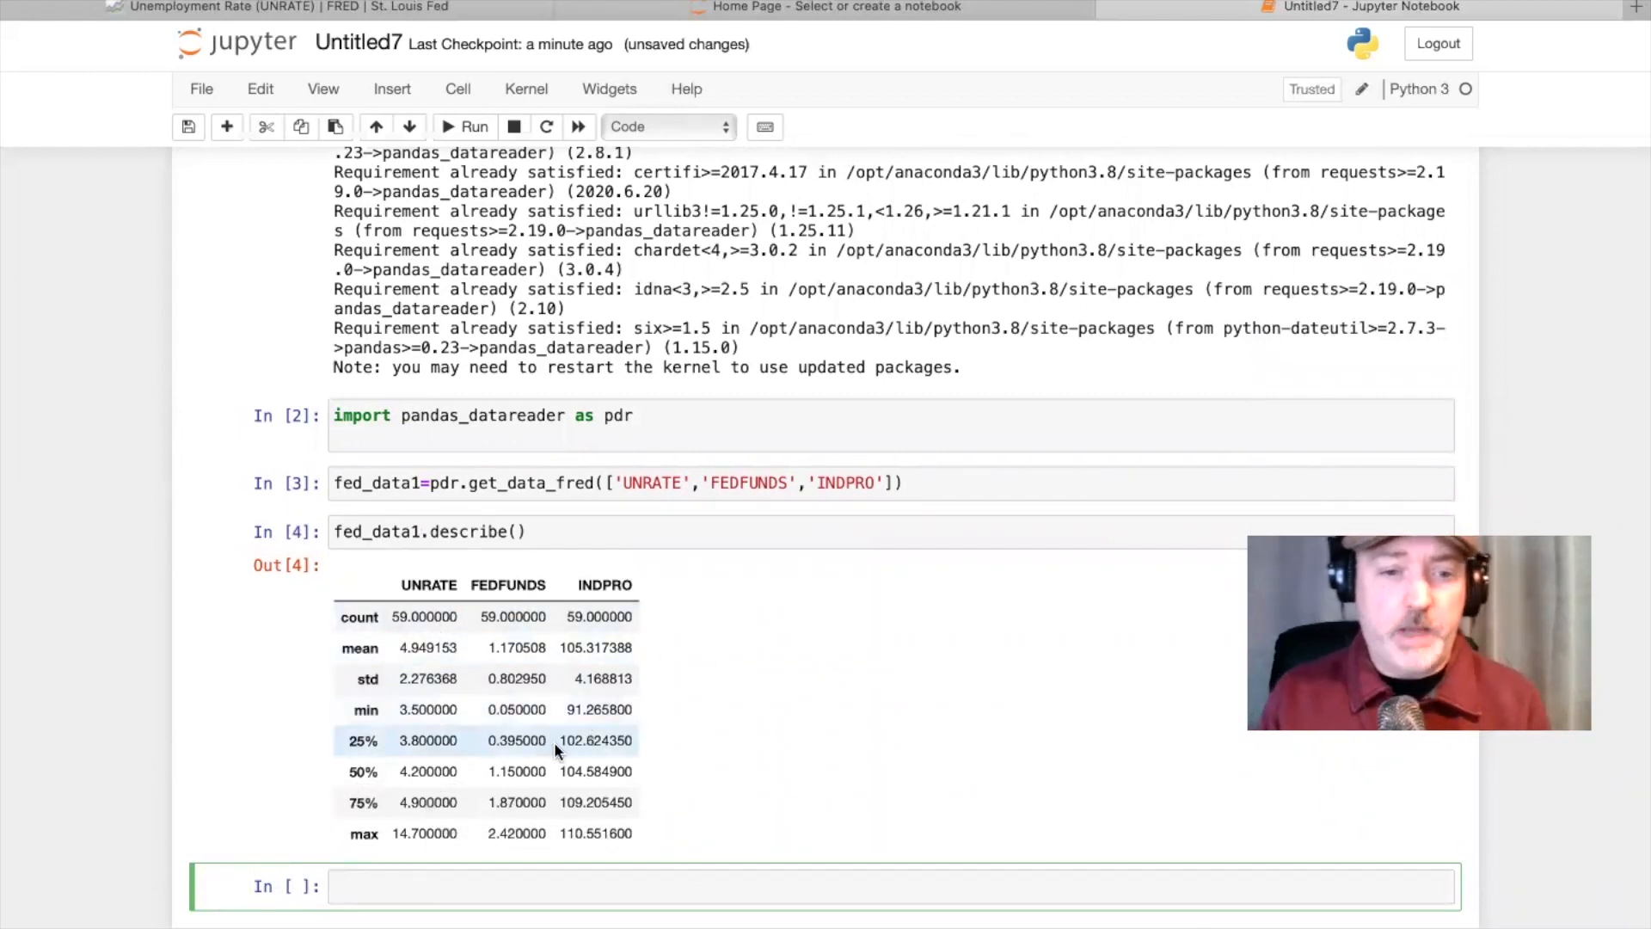
mouse_move(662, 777)
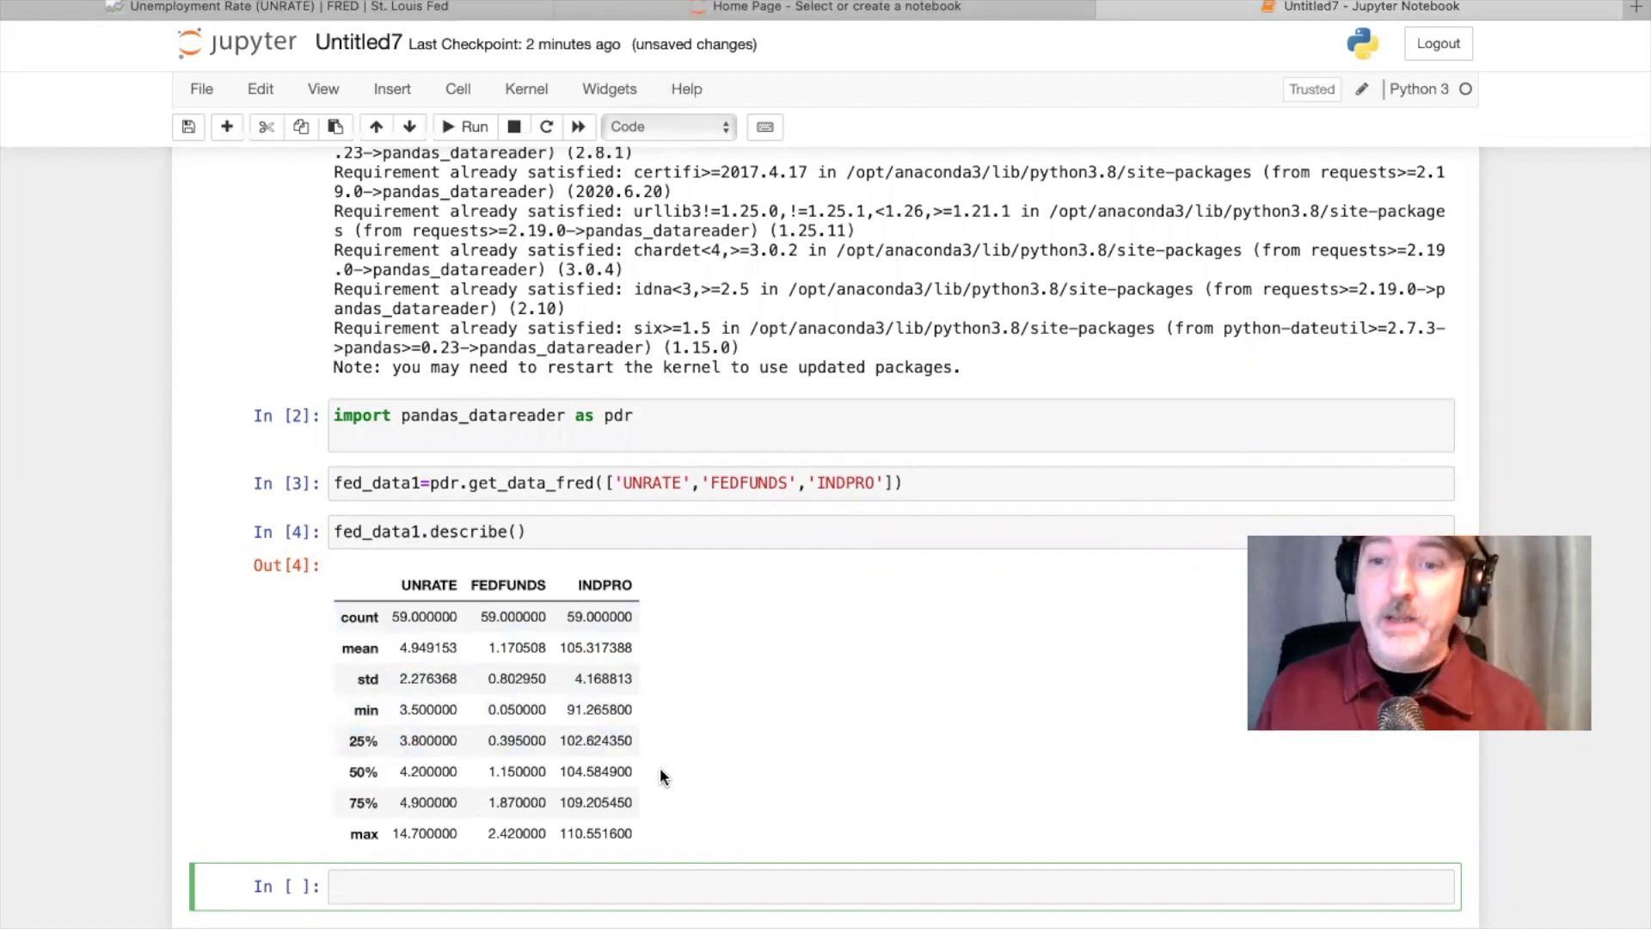
left_click(737, 886)
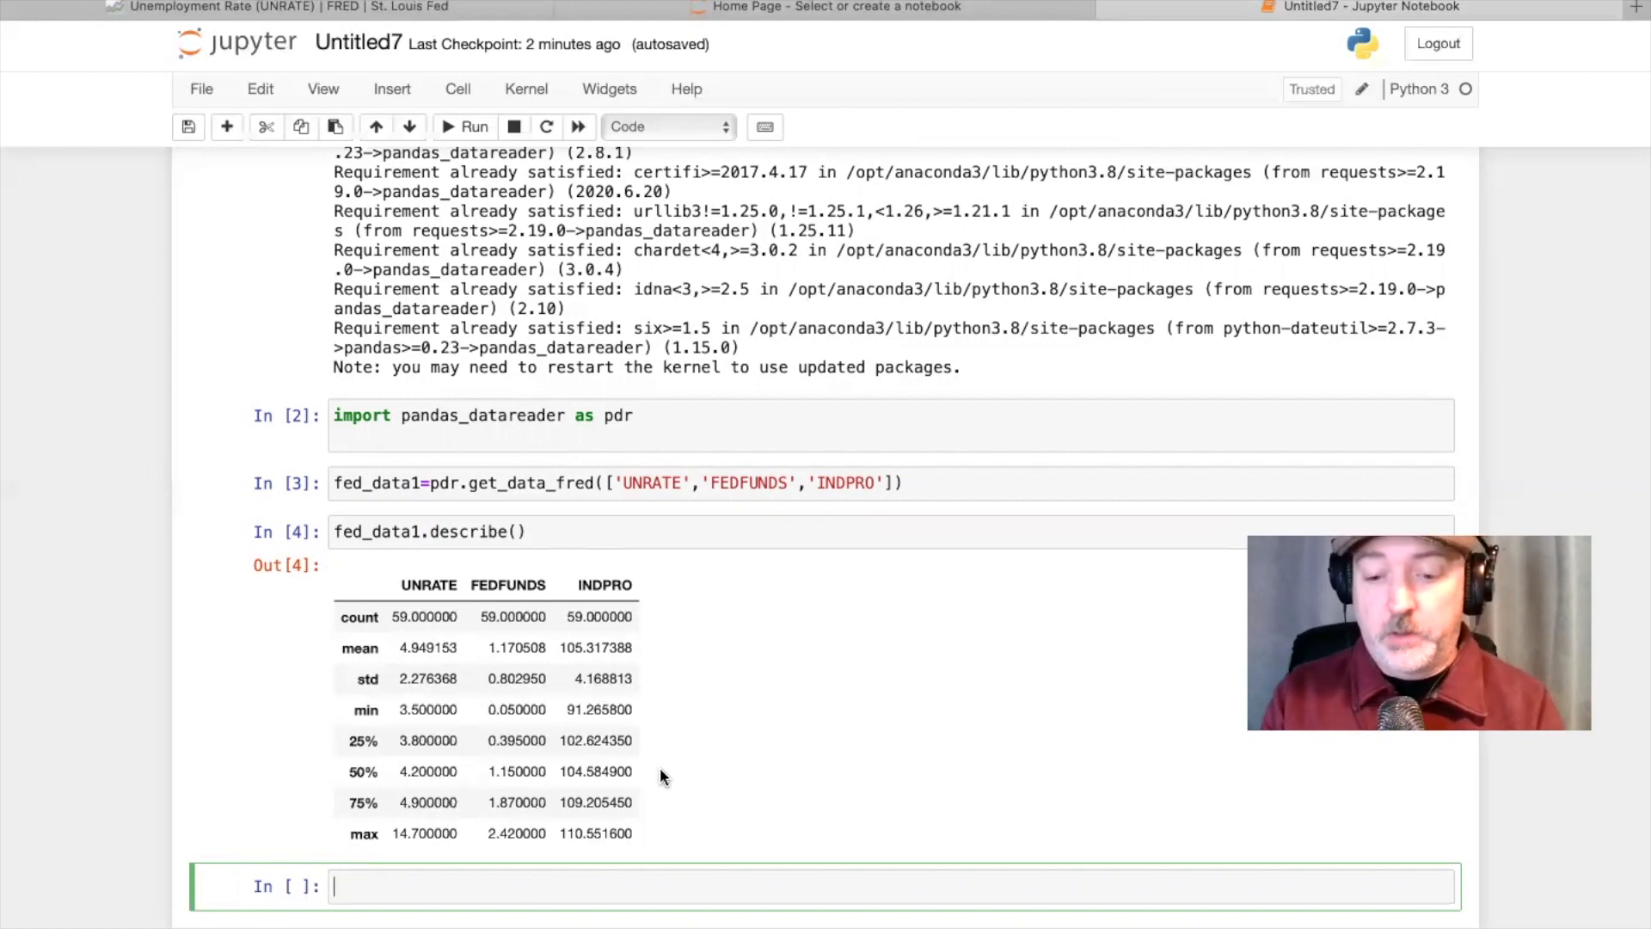
- Import statsmodels.formula.api as smf and run the cell
type("import")
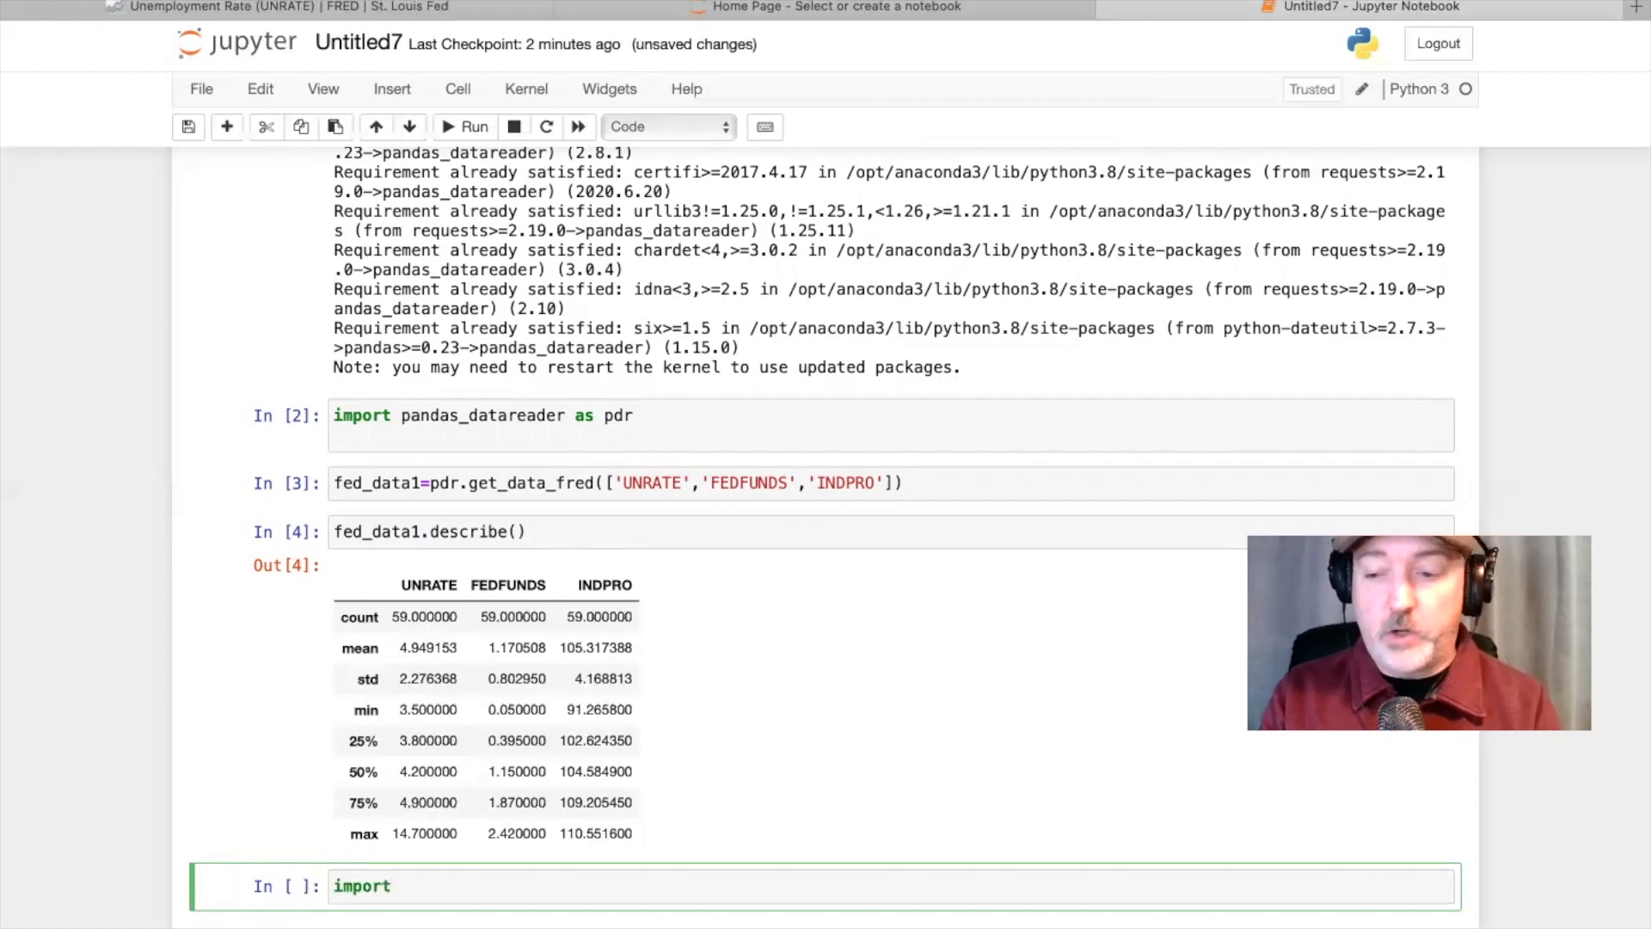
type("stats")
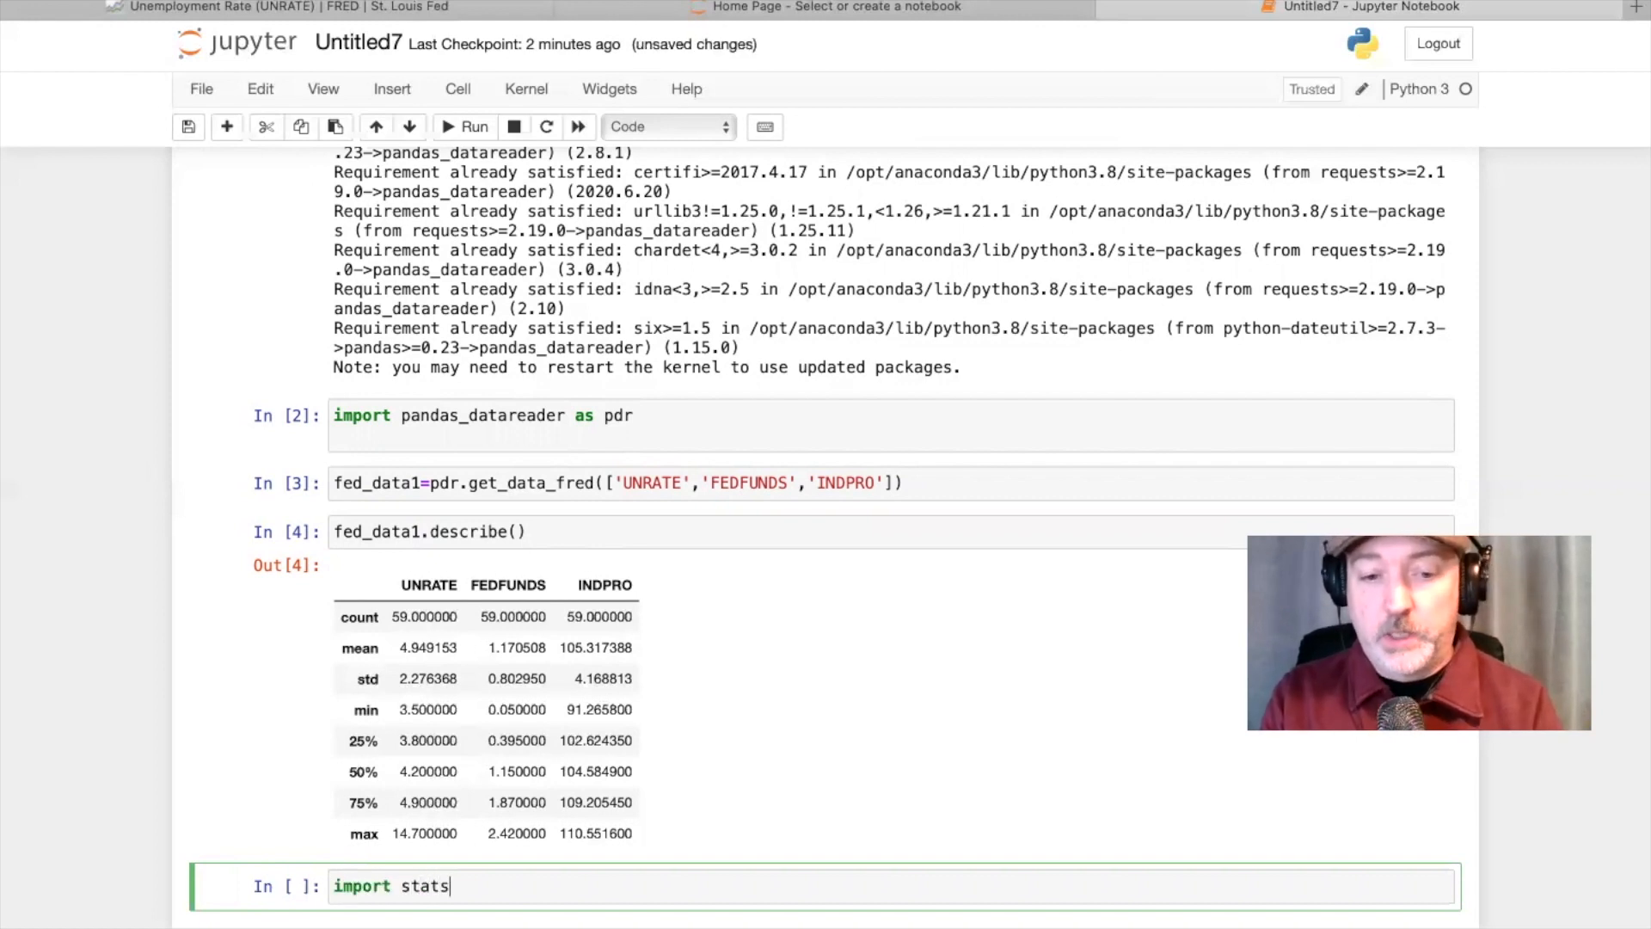
type("models")
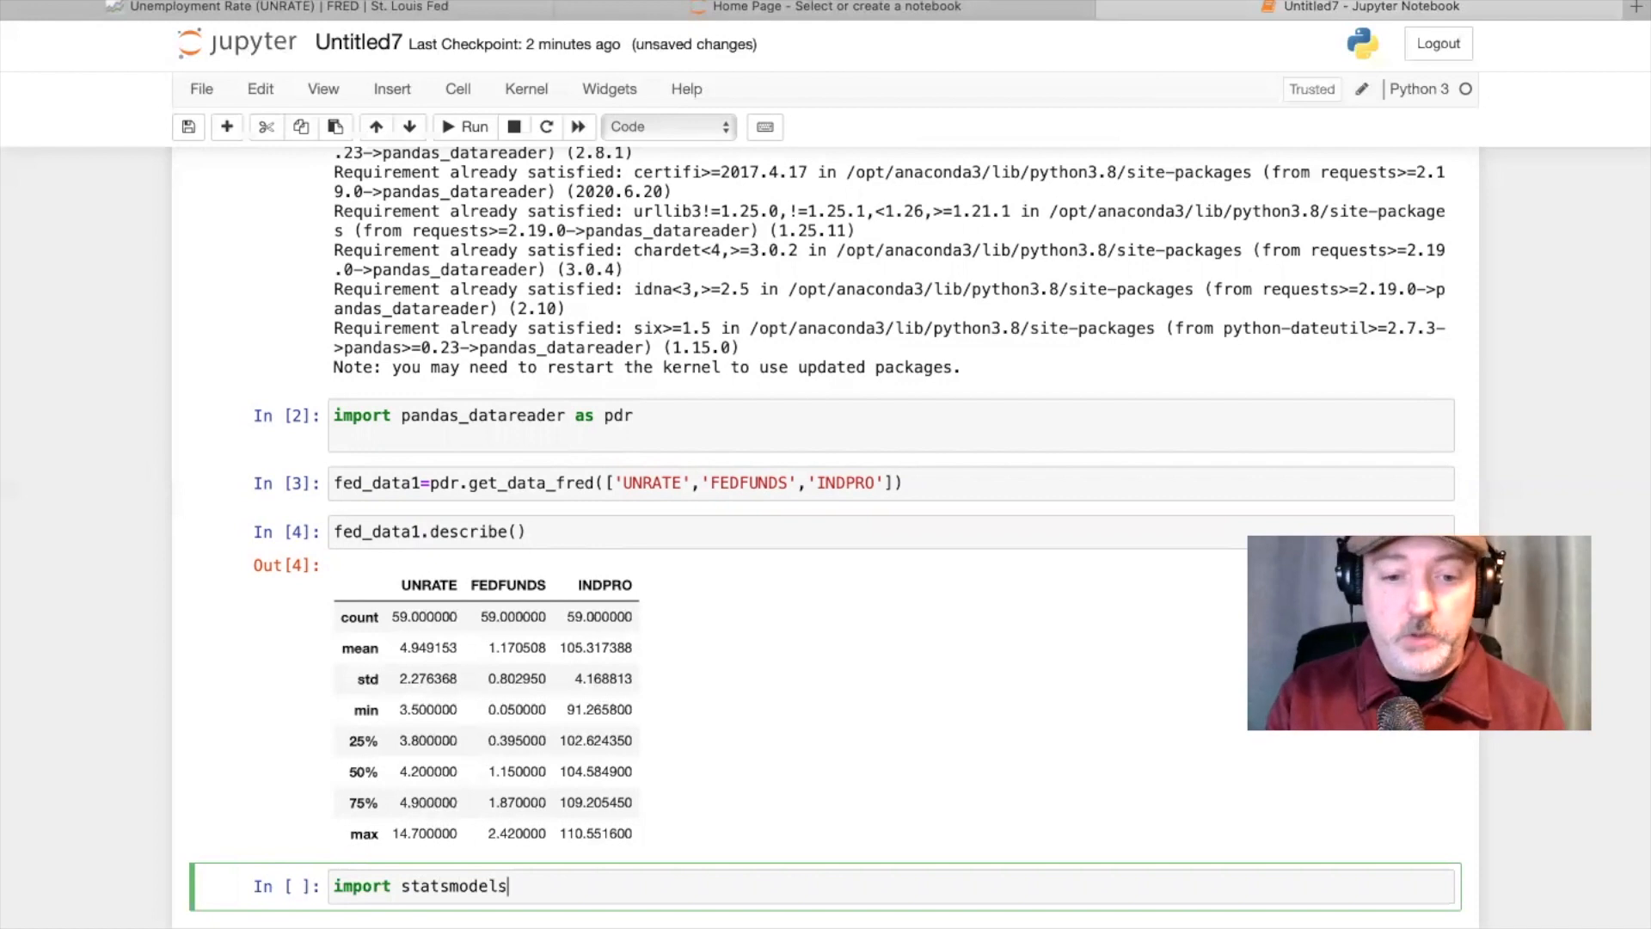
type(".formula")
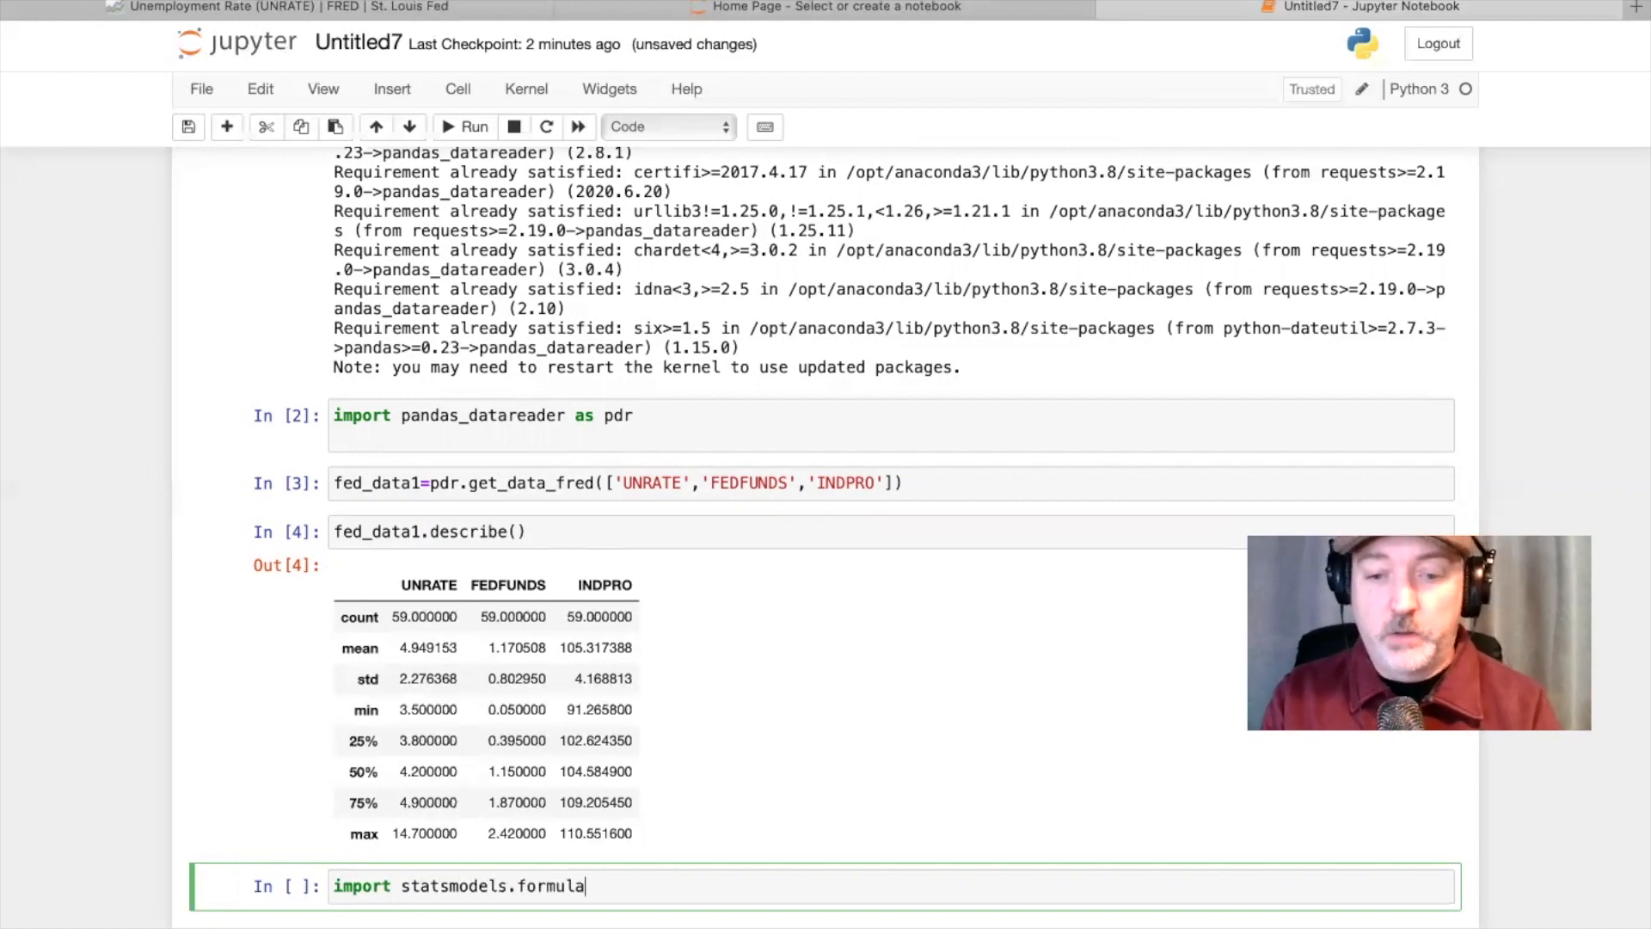
type("api a")
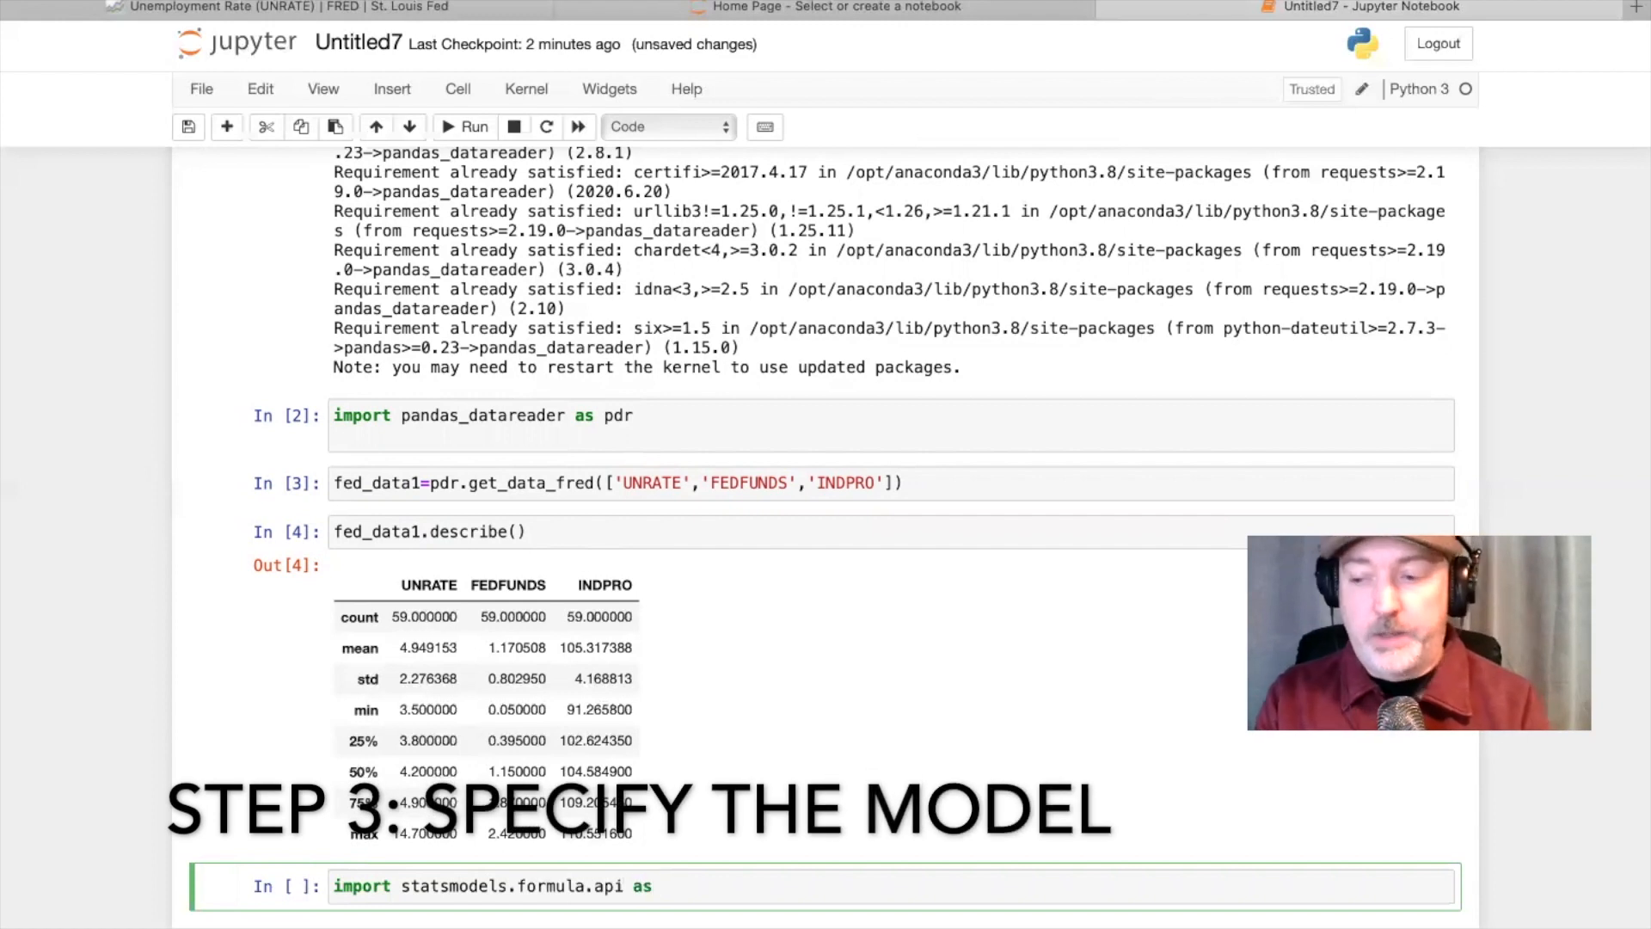
type("smf")
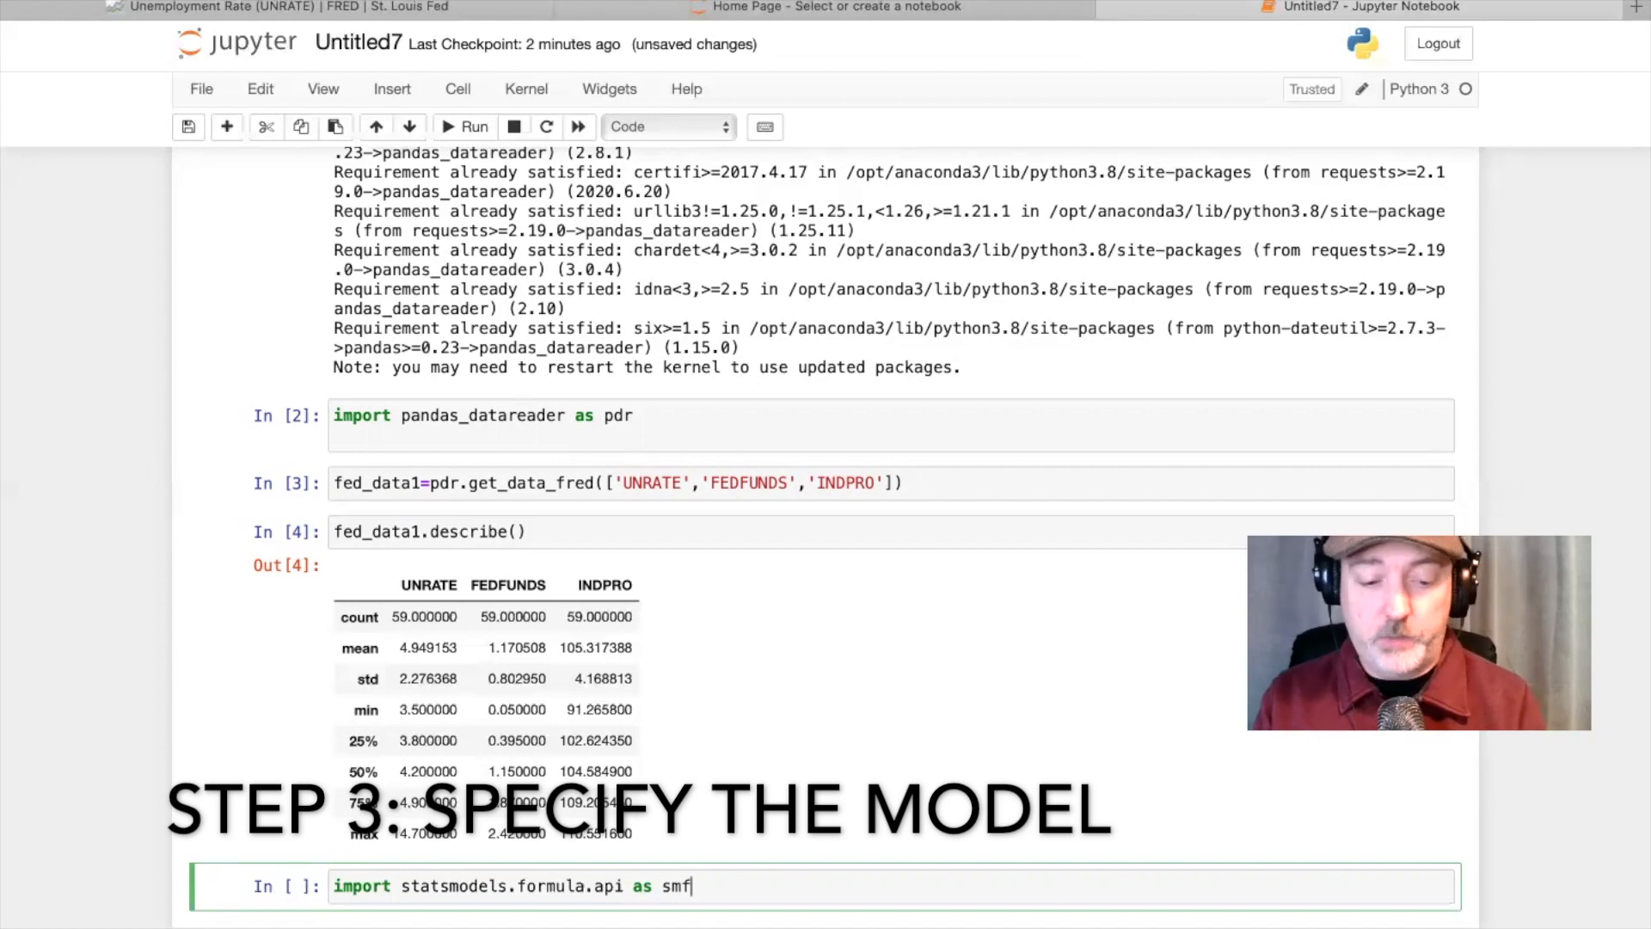
key("shift+Return")
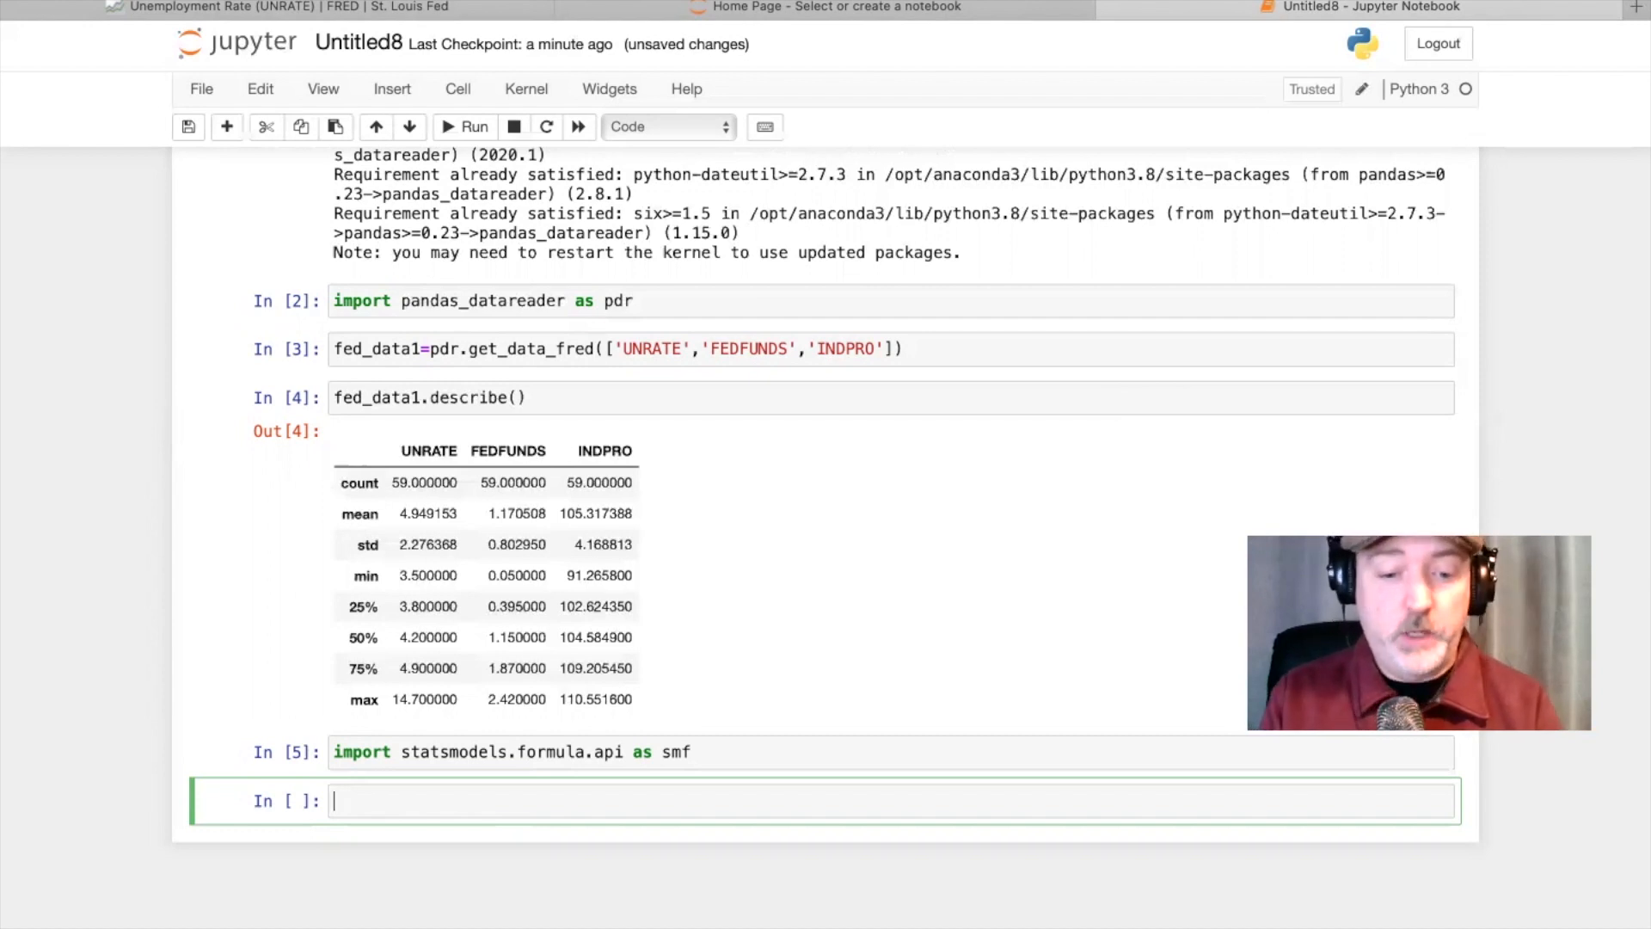
- Define reg1='INDPRO~UNRATE+FEDFUNDS' in a new cell
type("reg1")
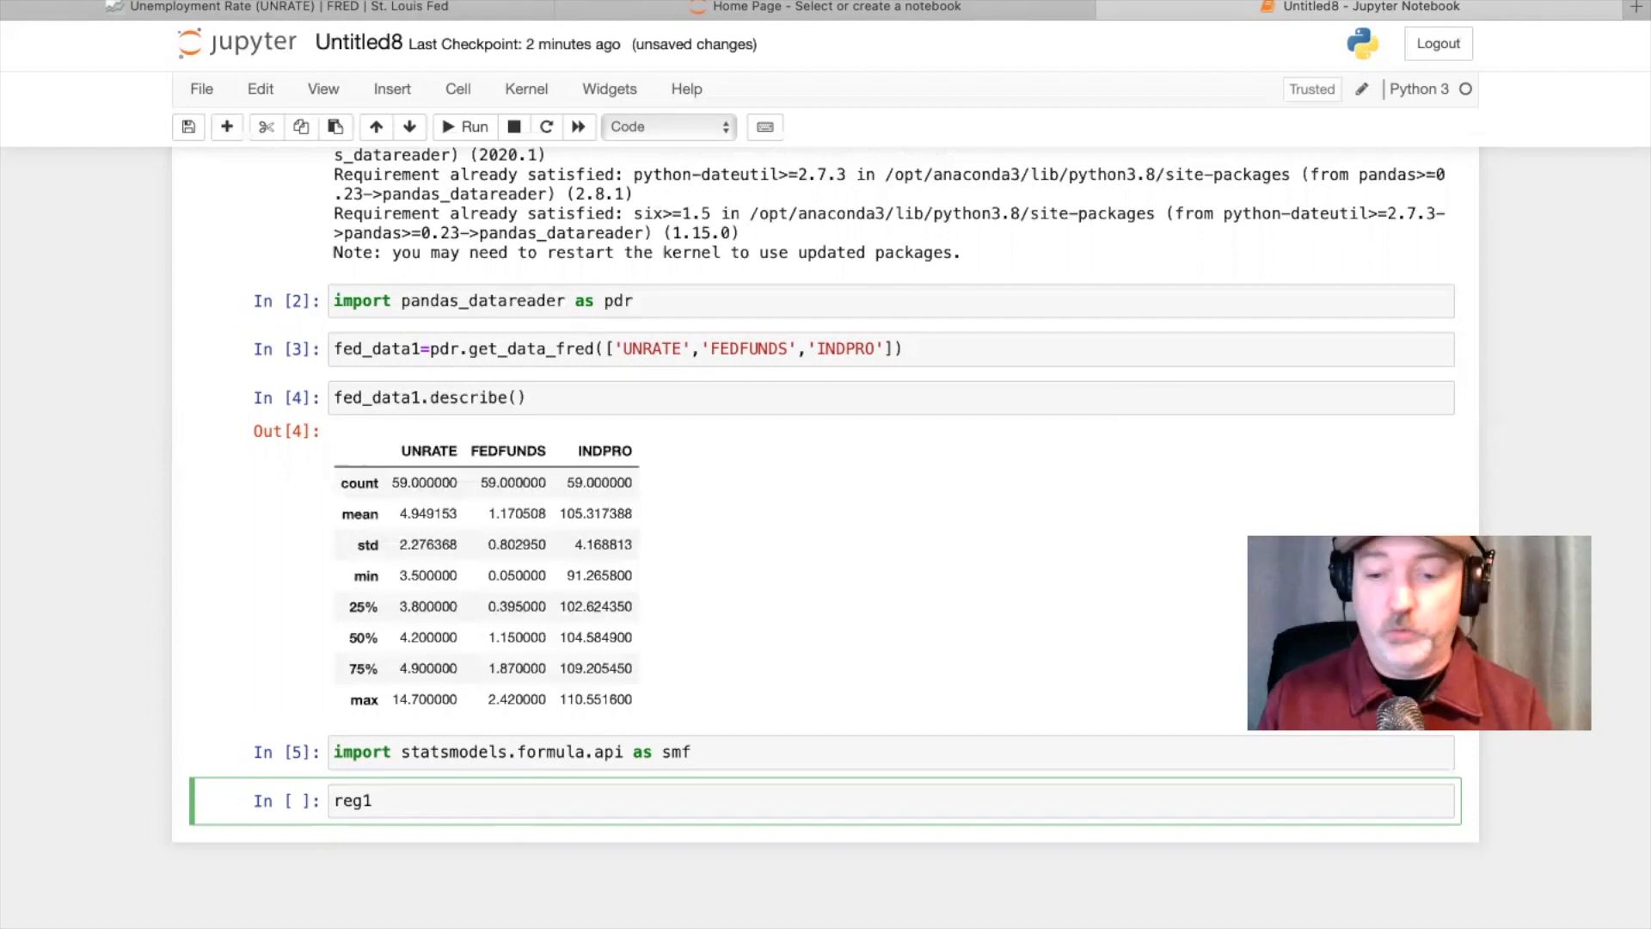
type("=")
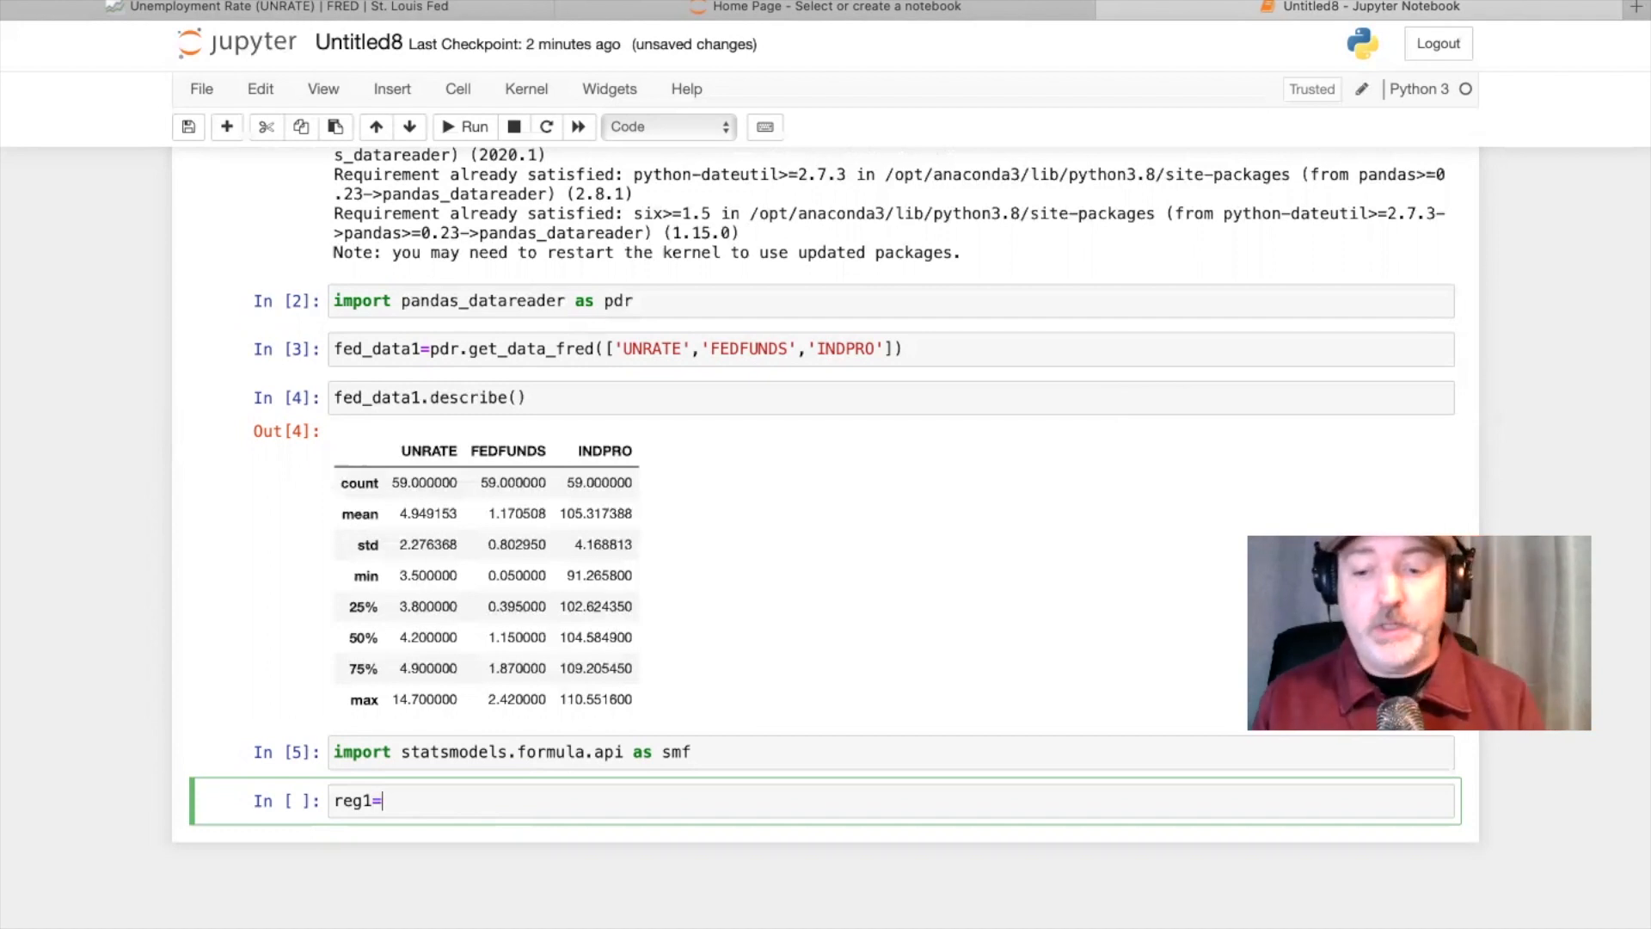
type("''")
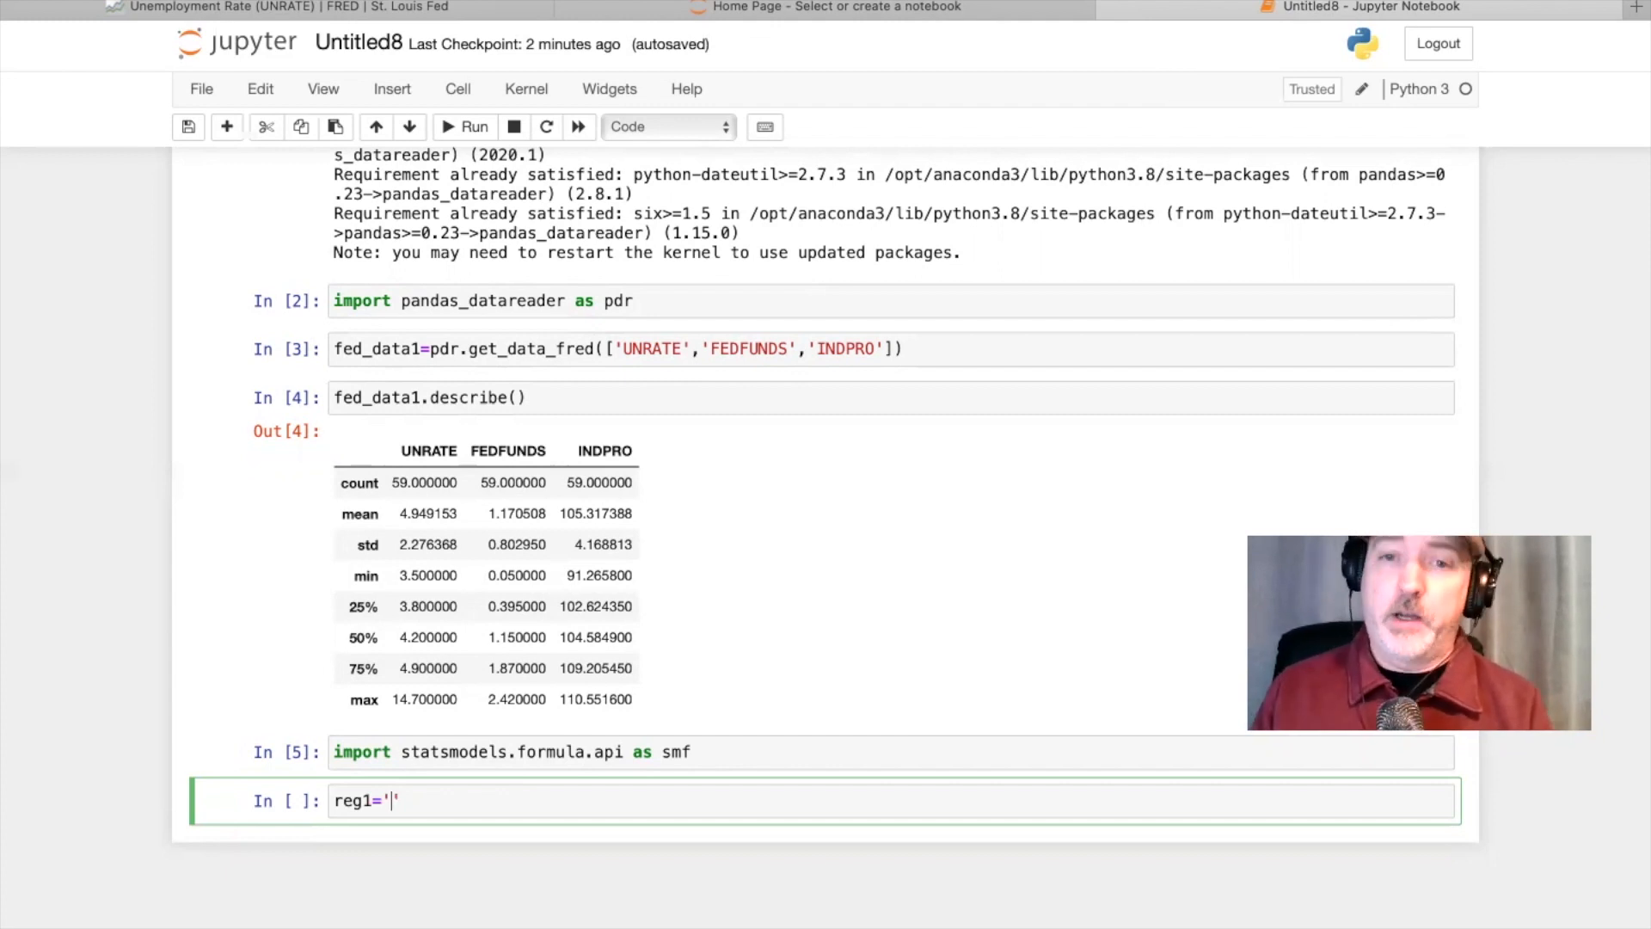
type("'")
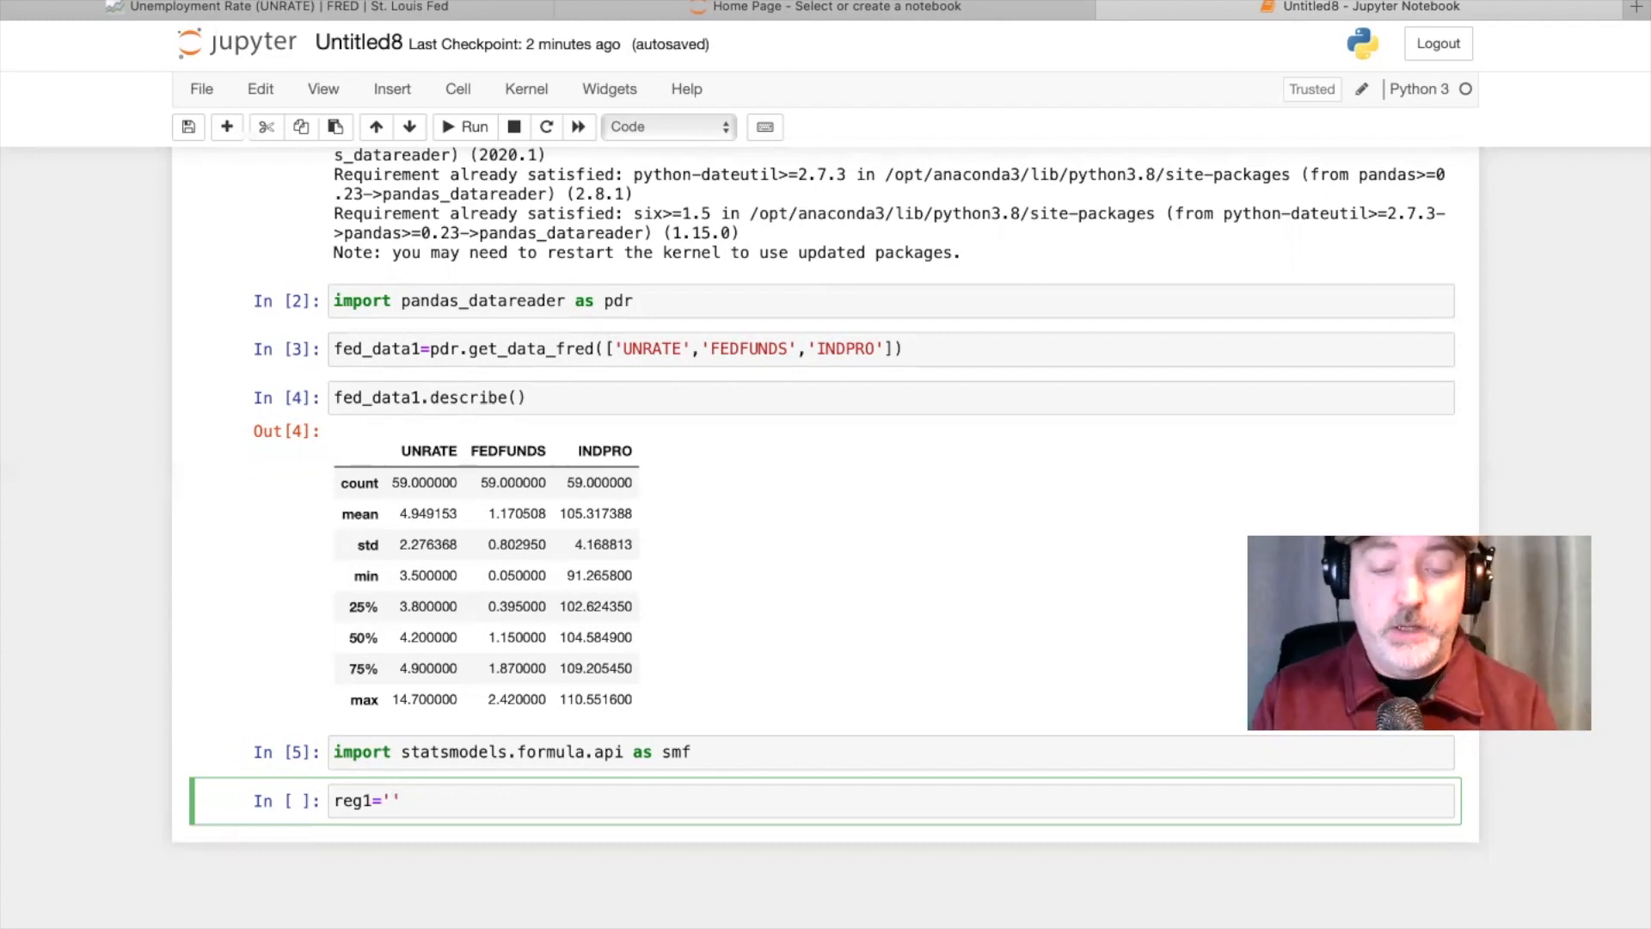
type("IND")
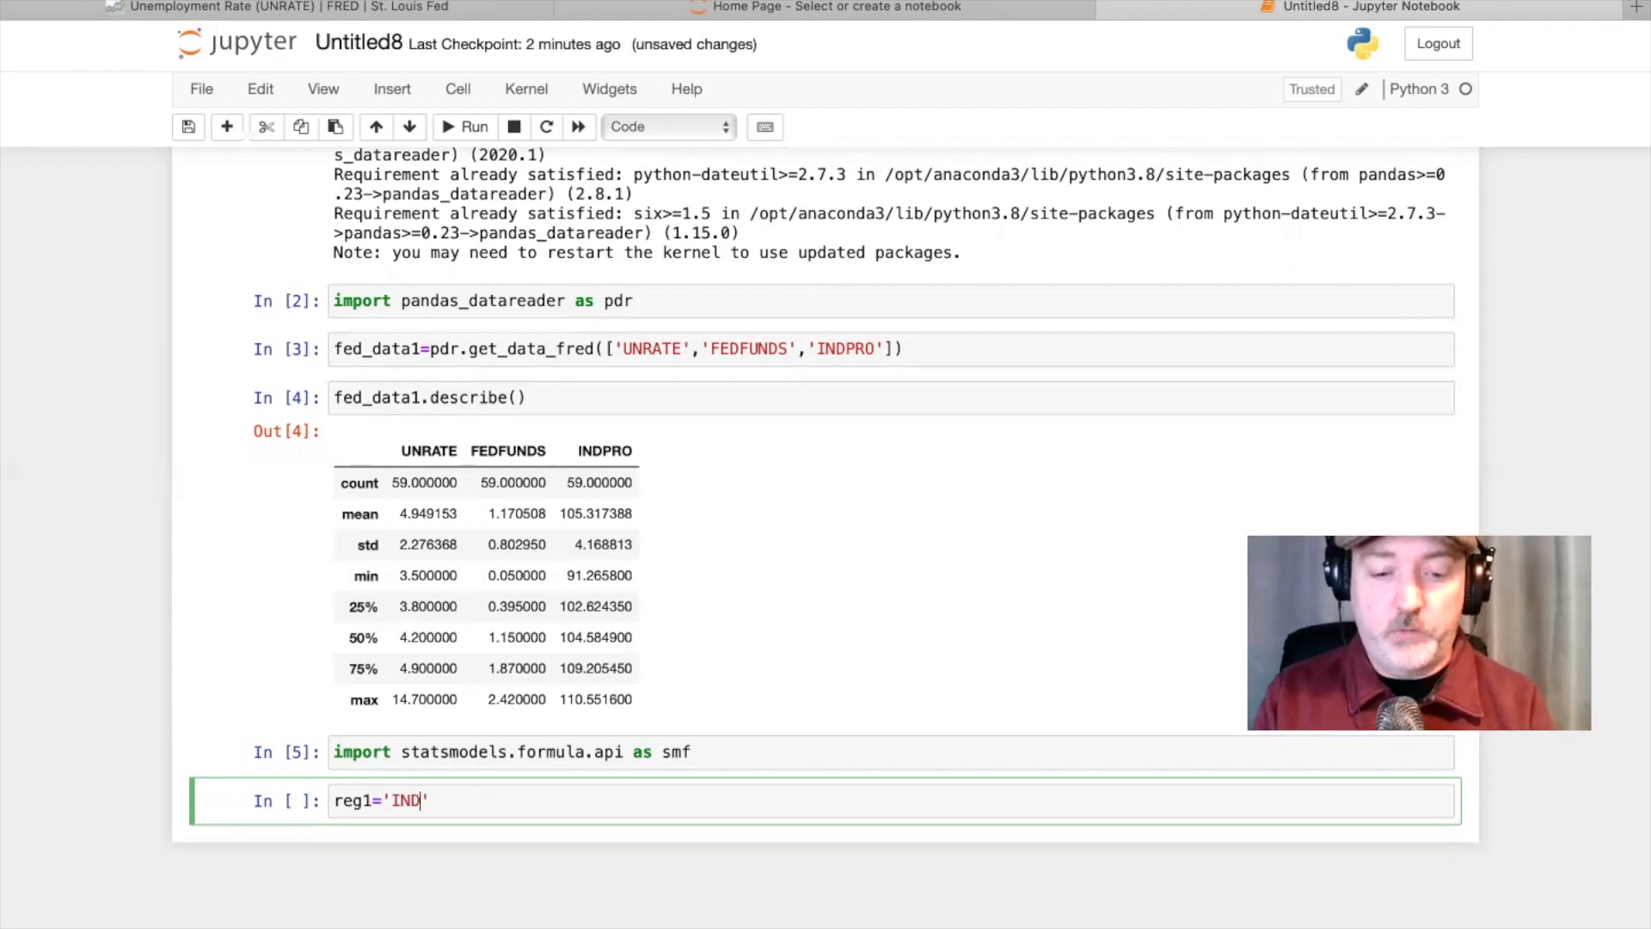
type("PRO")
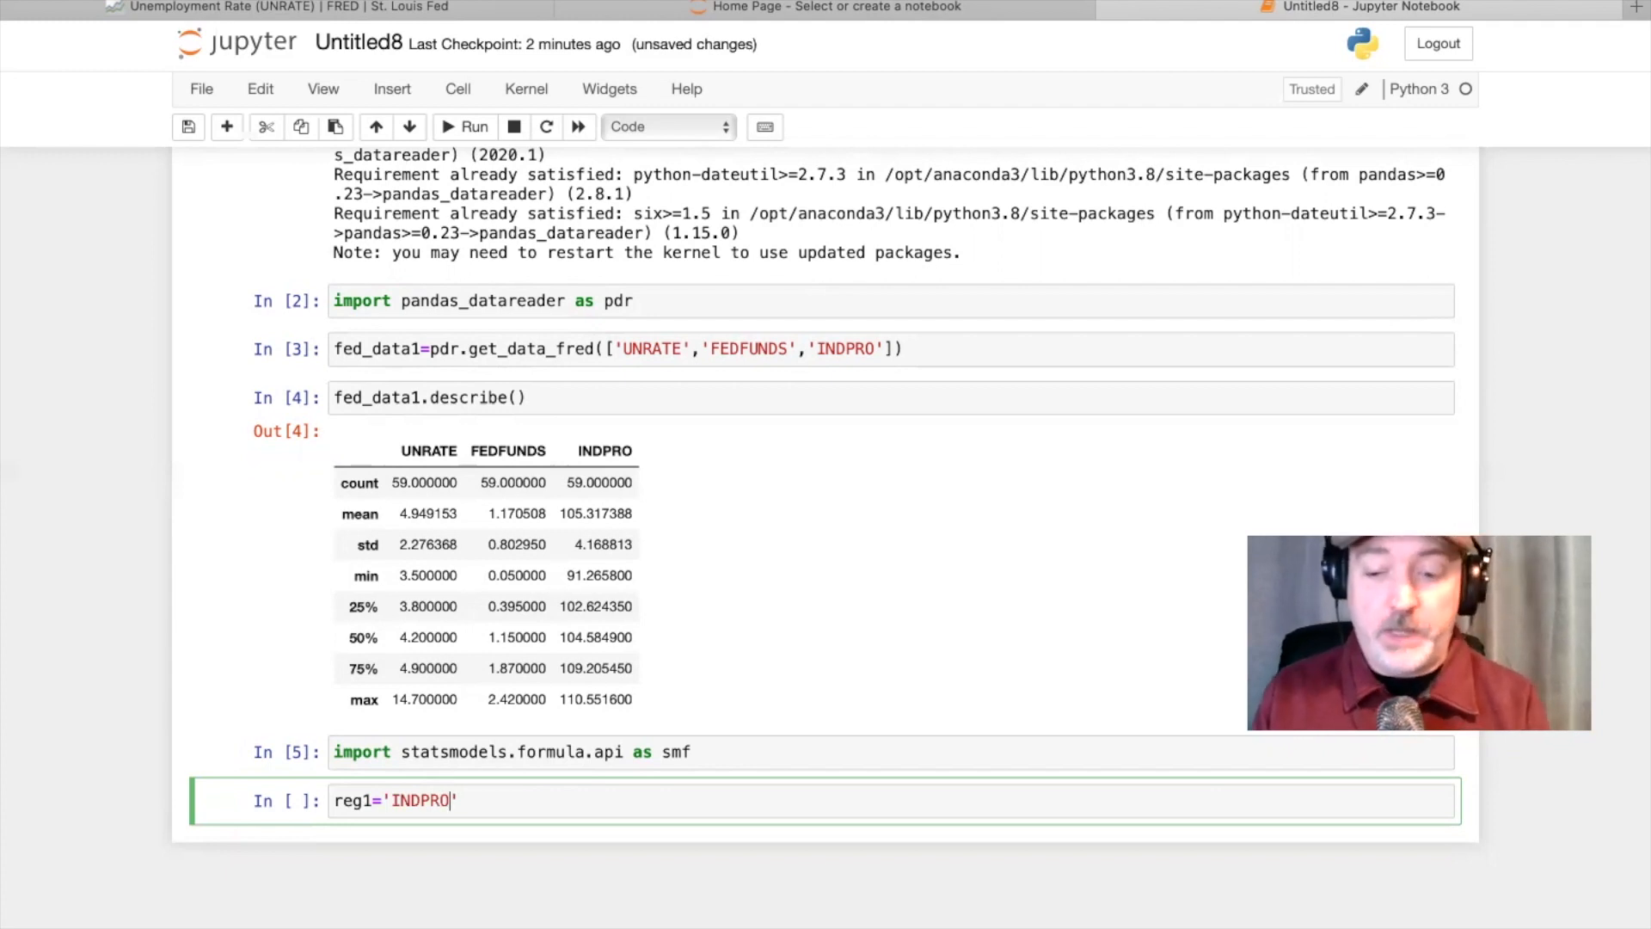
type("~")
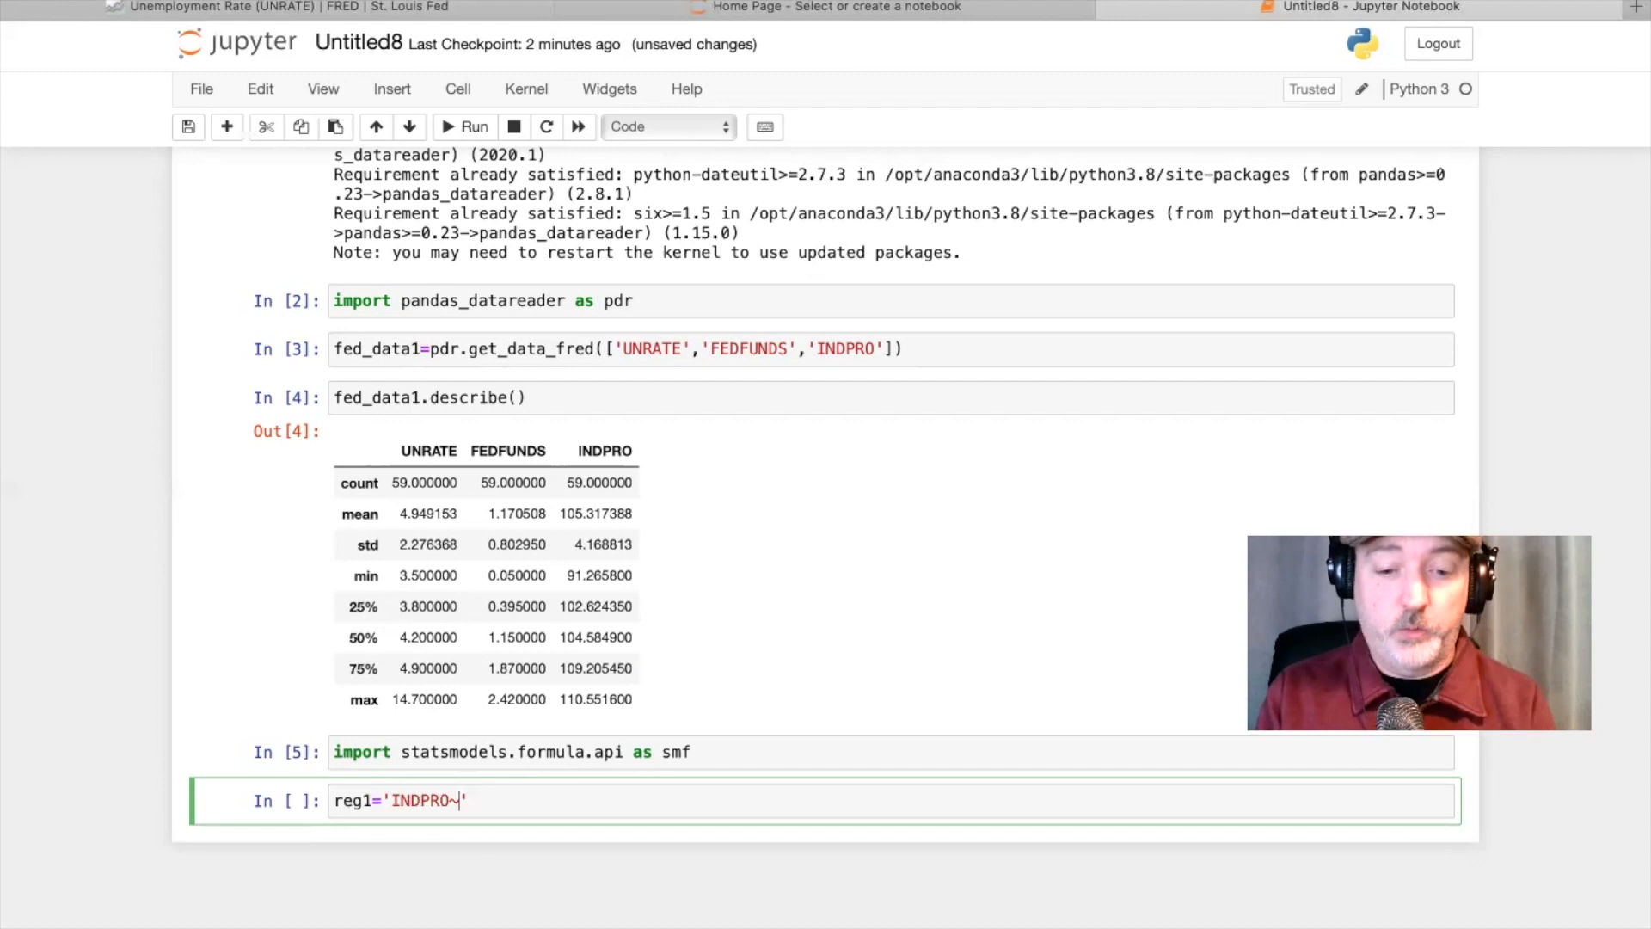
type("UNRATE")
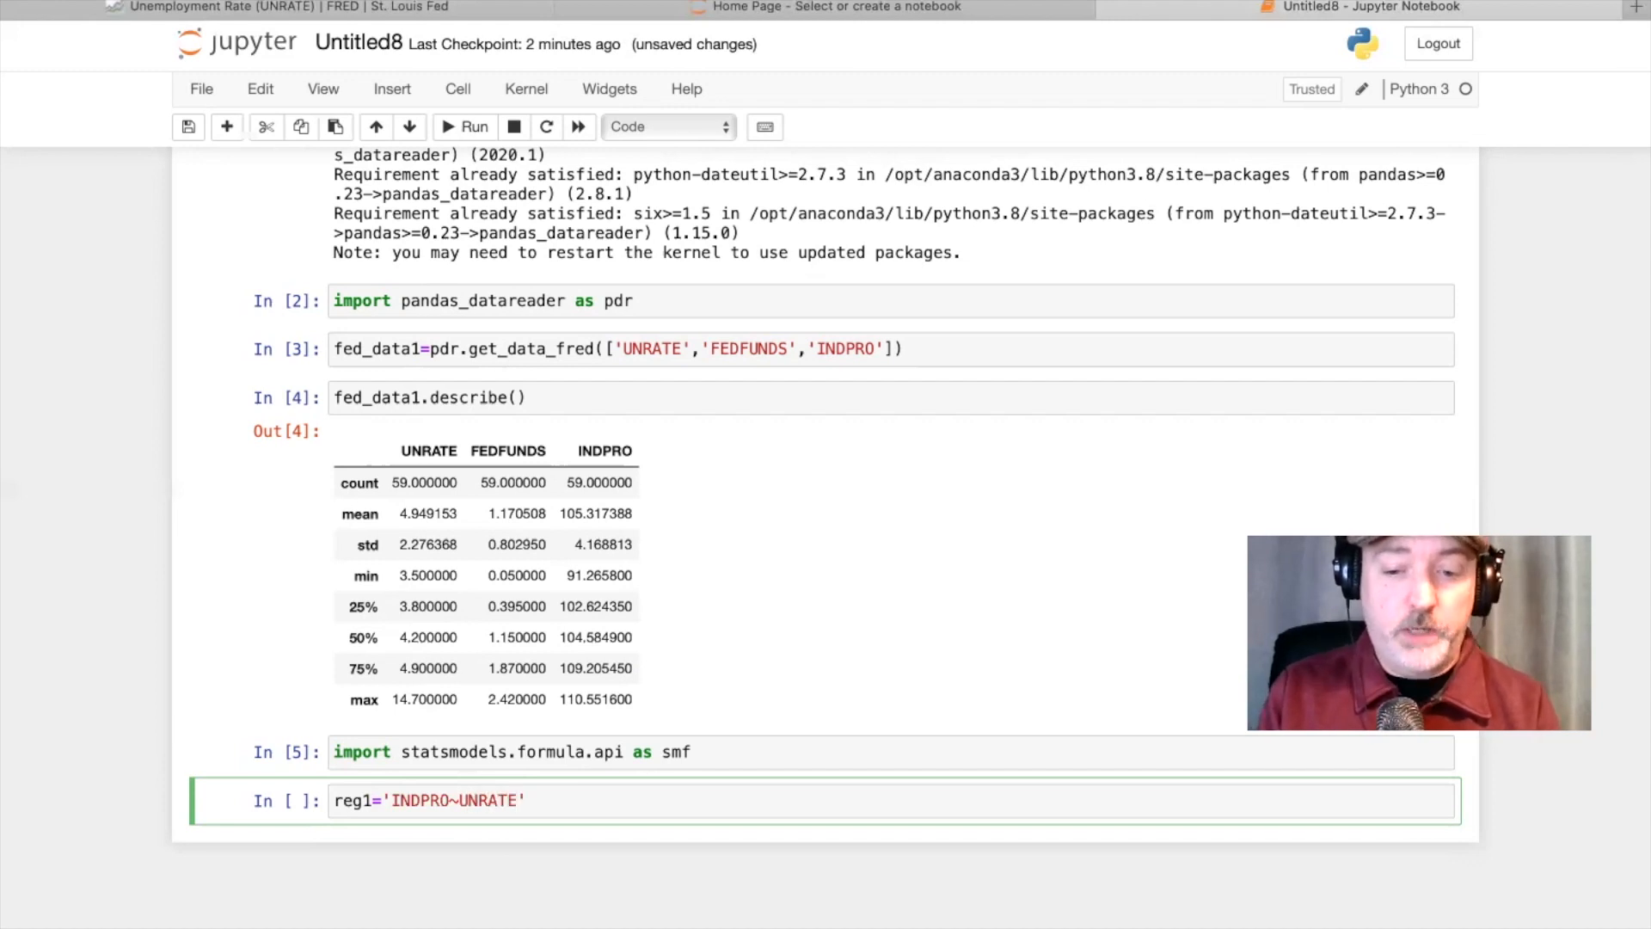
type("+")
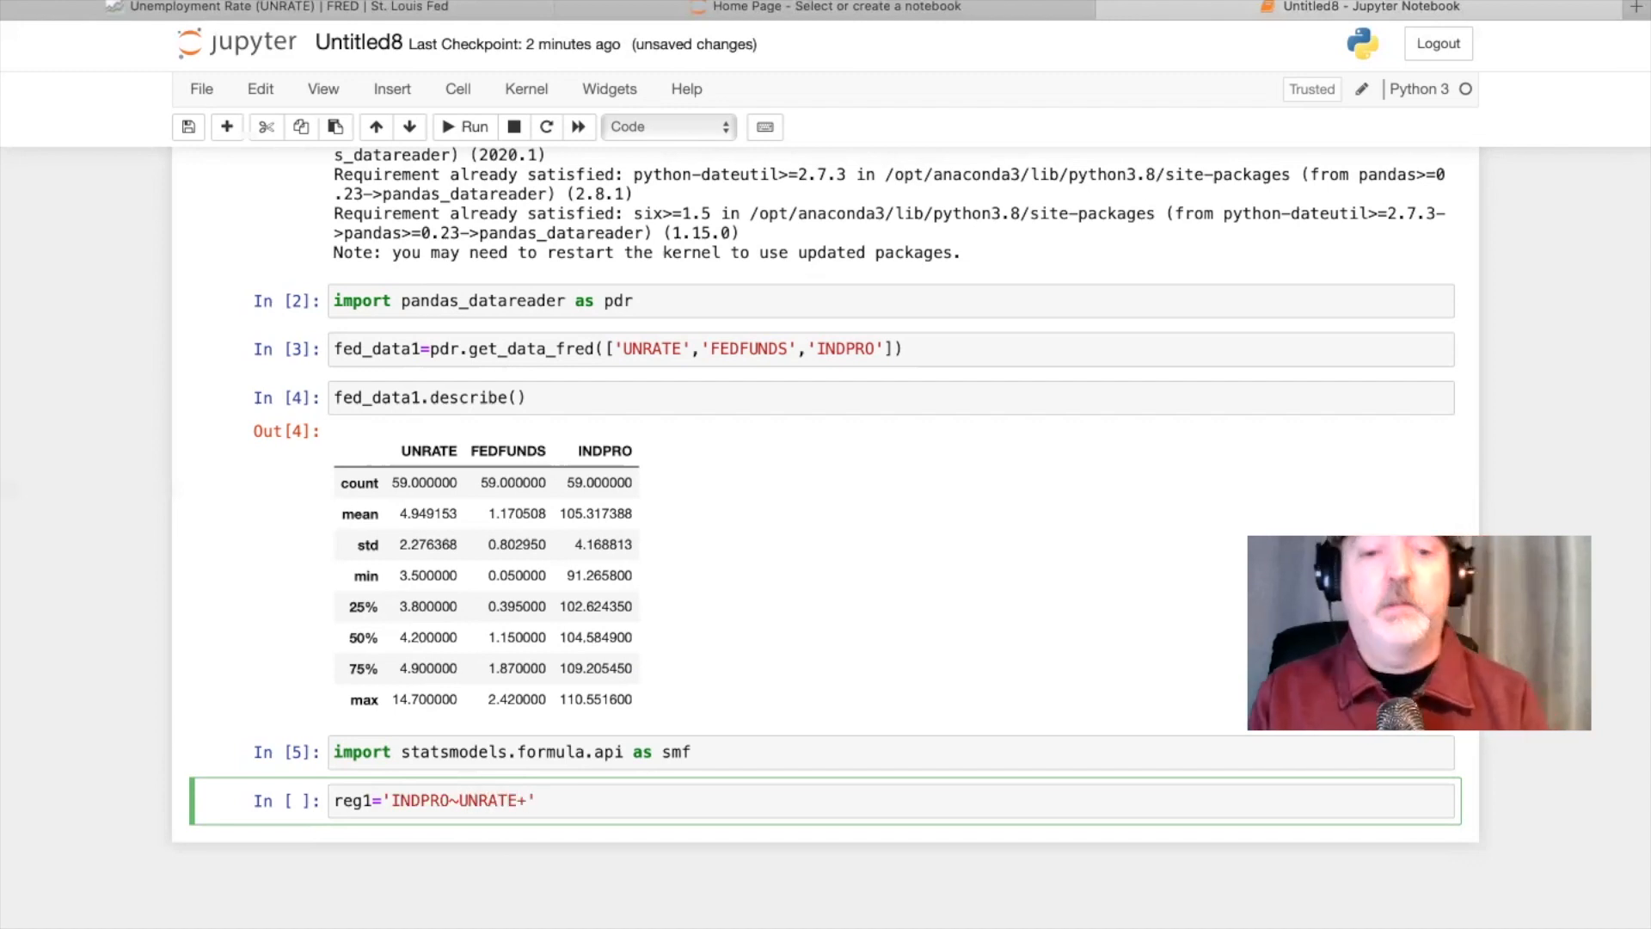
type("FED")
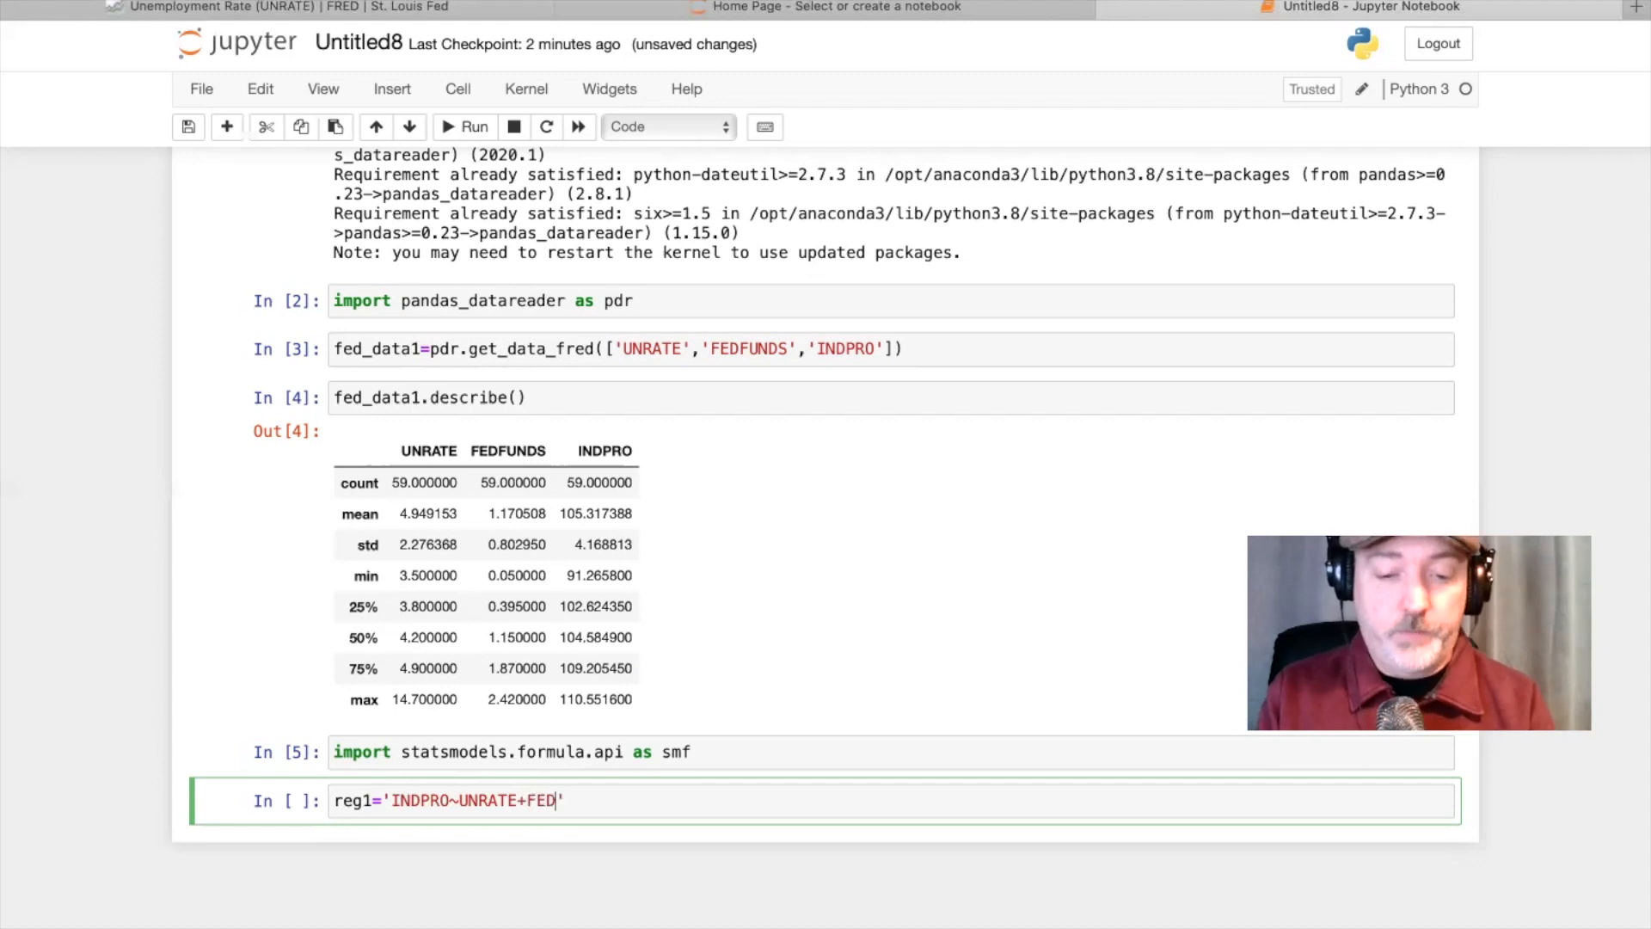
type("UNDS")
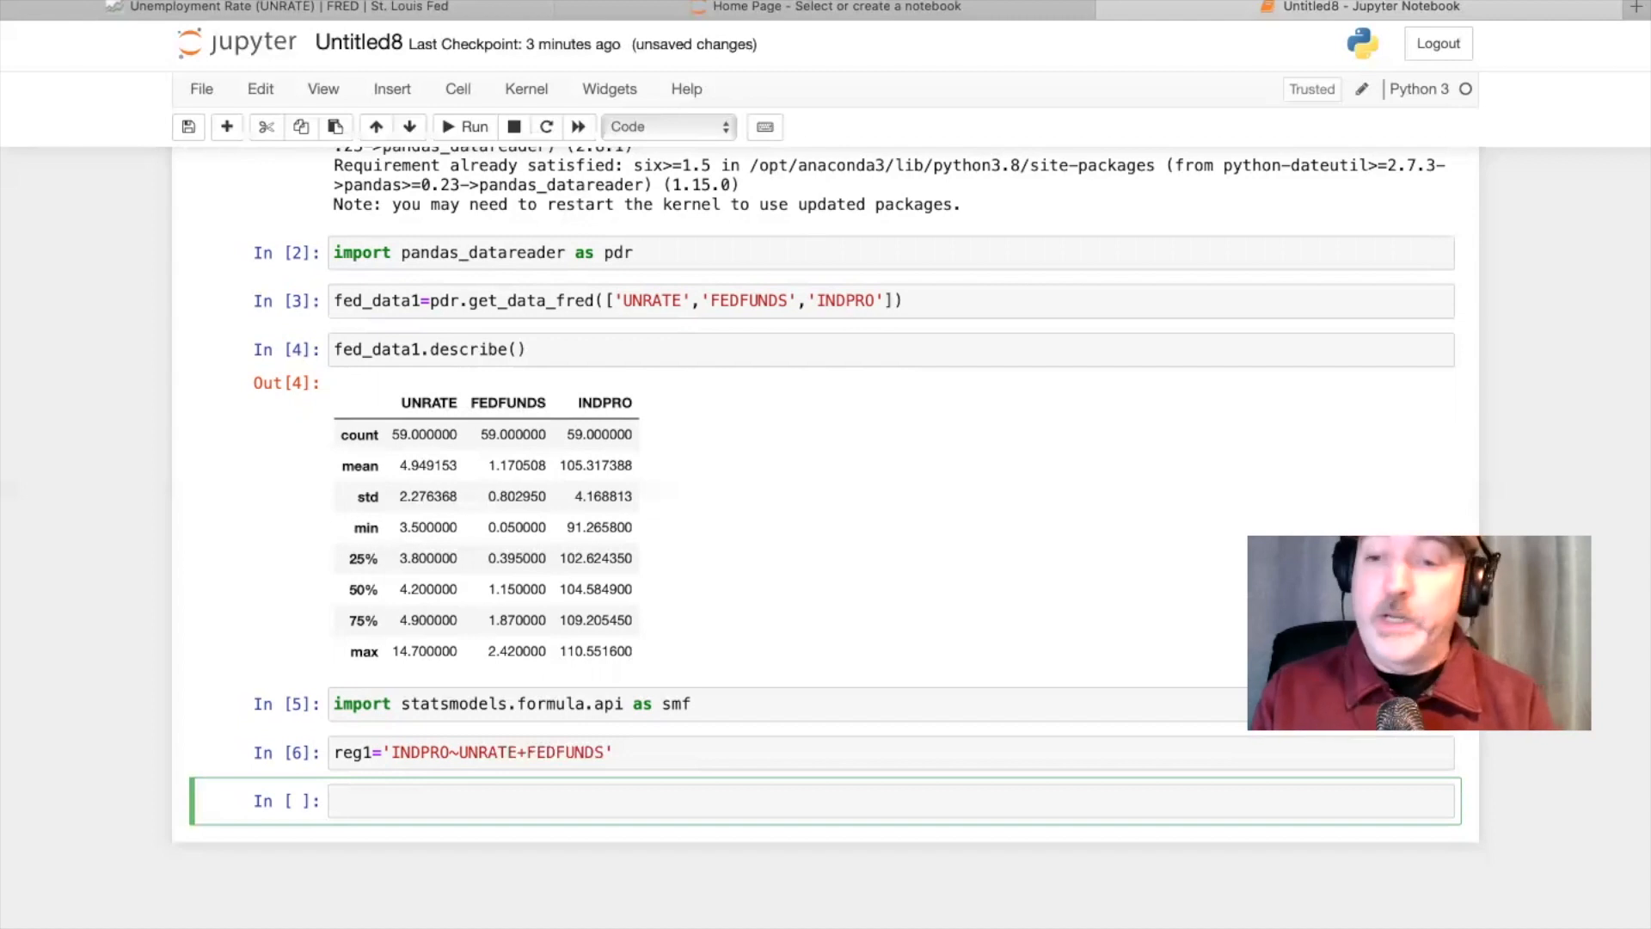
- Enter reg1output=smf.ols(reg1,fed_data1).fit() in the empty cell
type("reg")
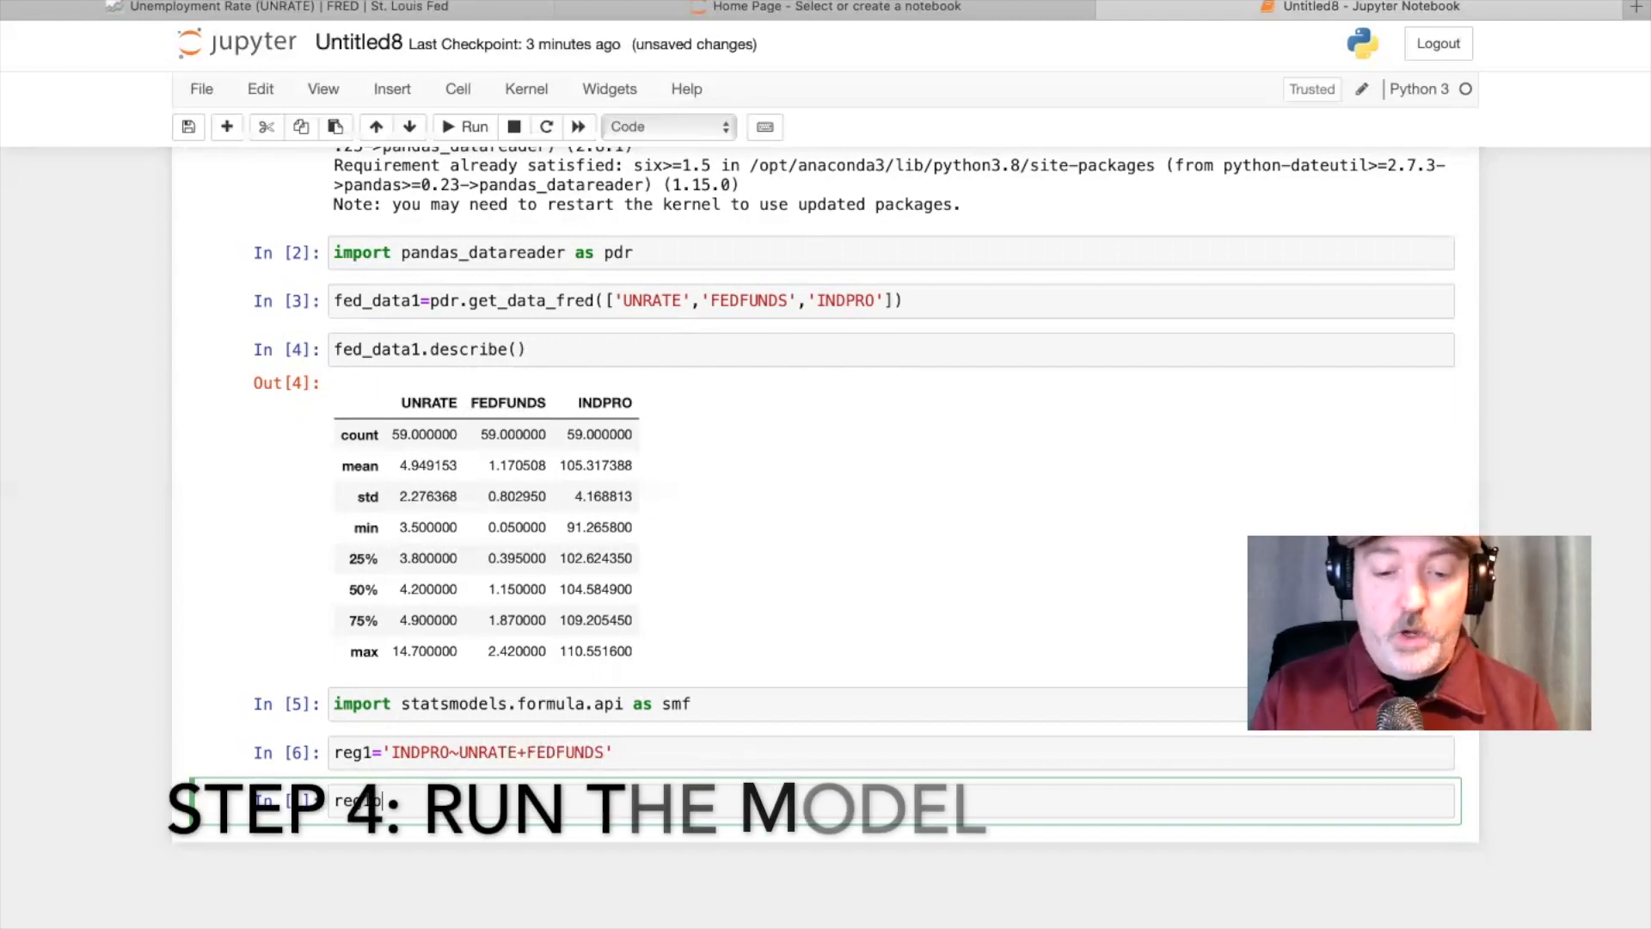
type("output=smf")
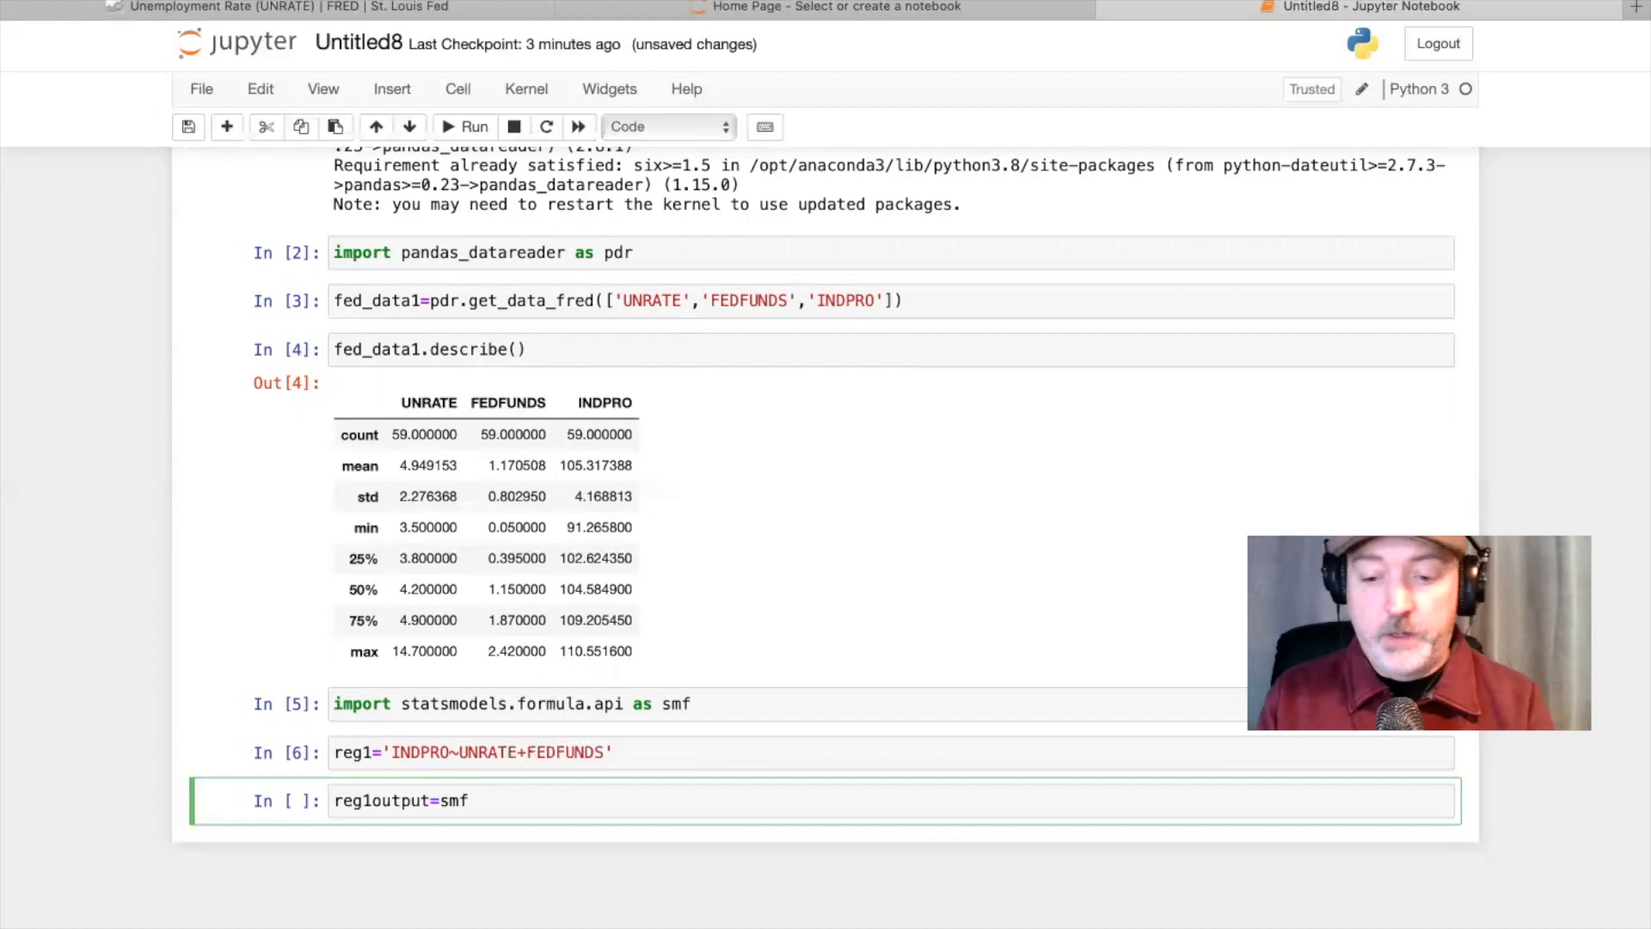
type(".ols")
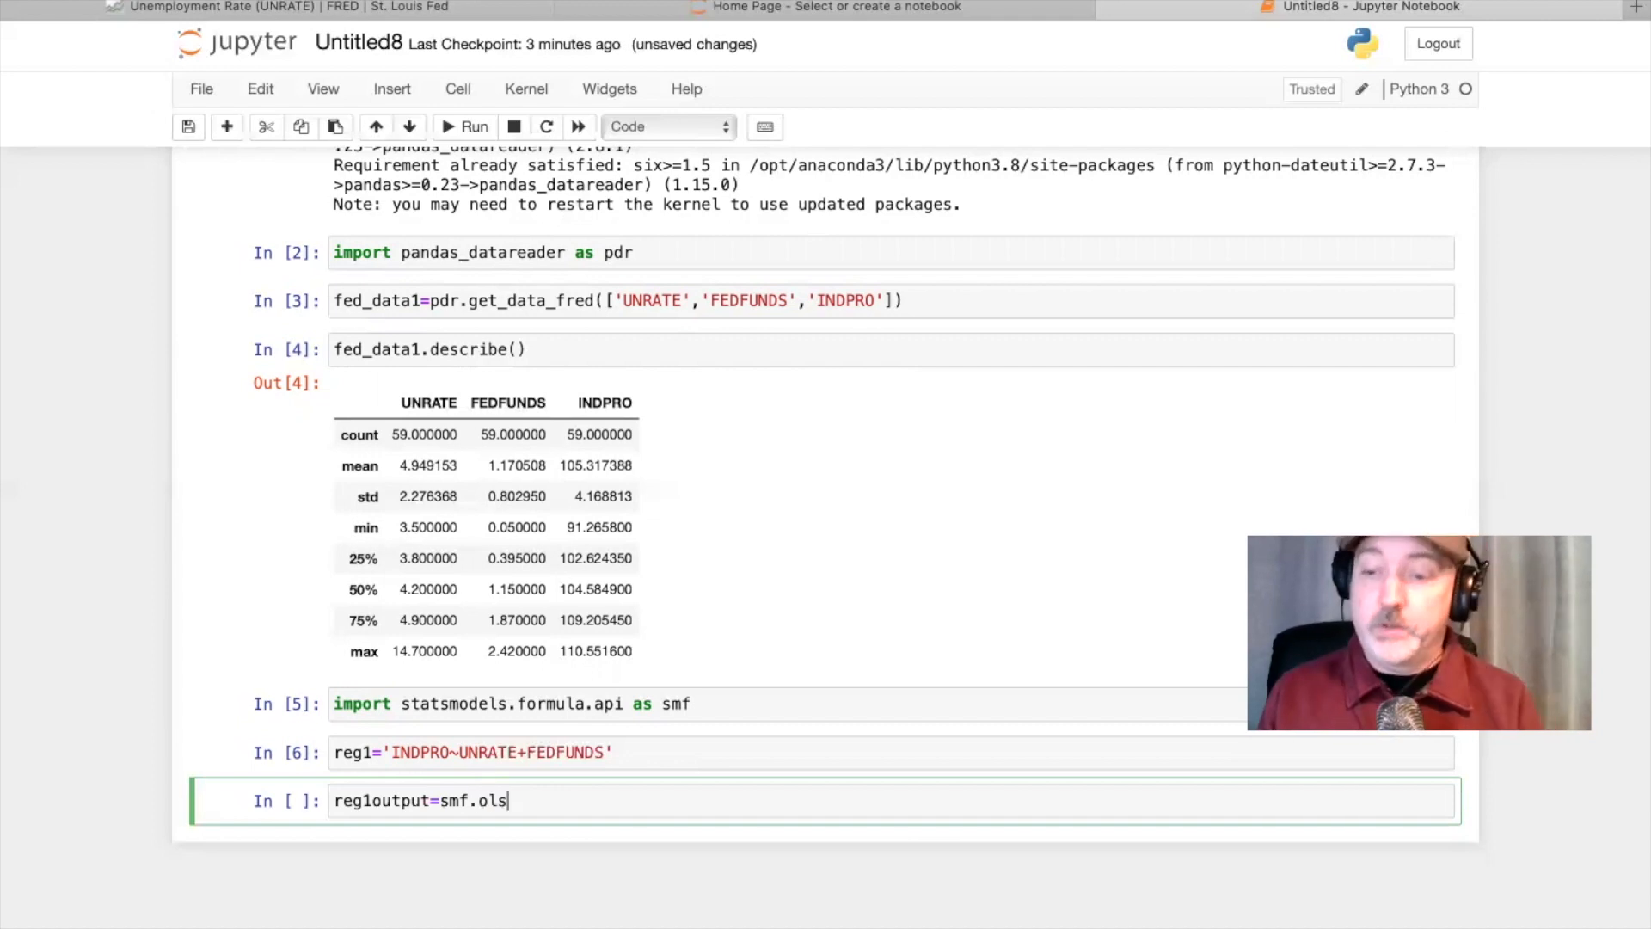
type("()")
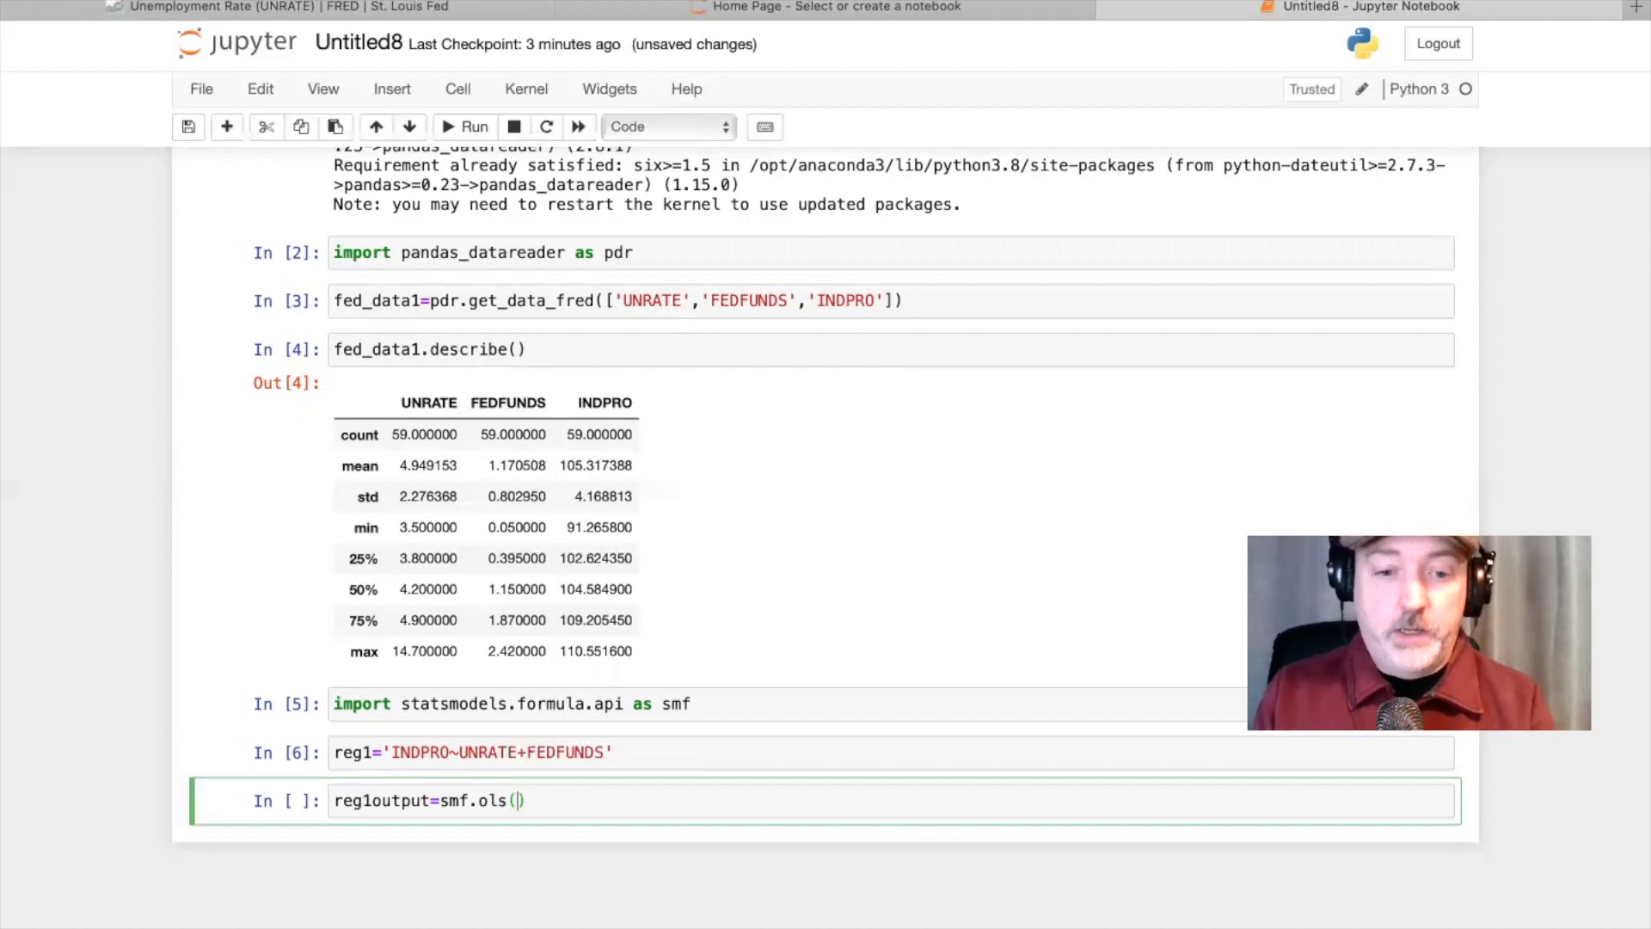
type("reg")
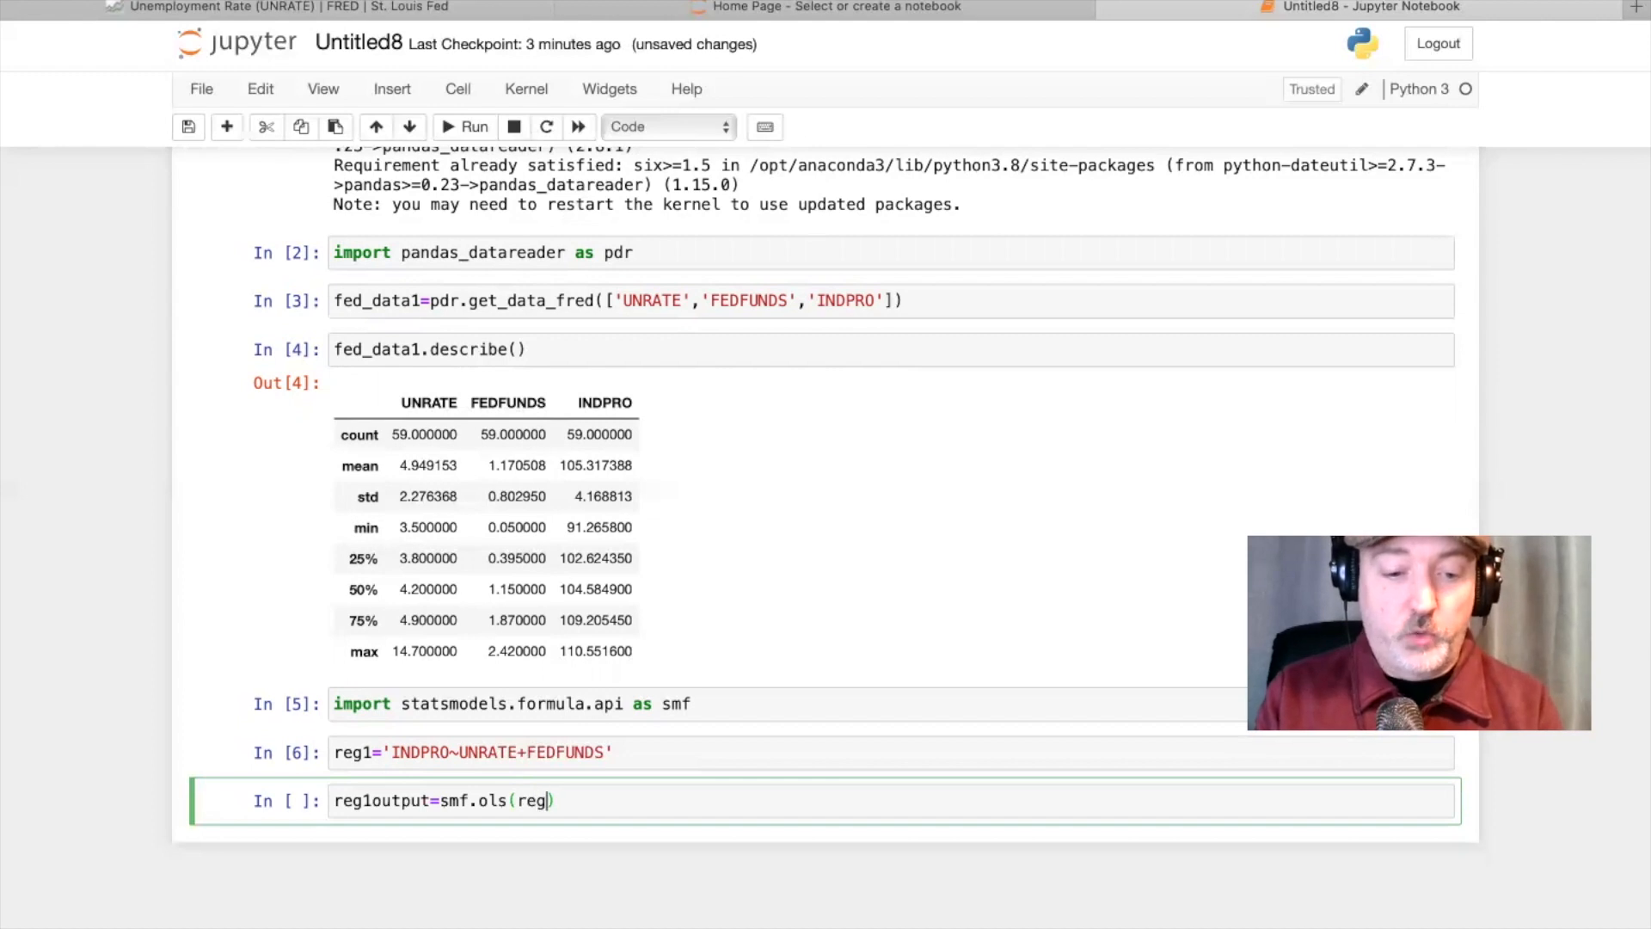
type("1")
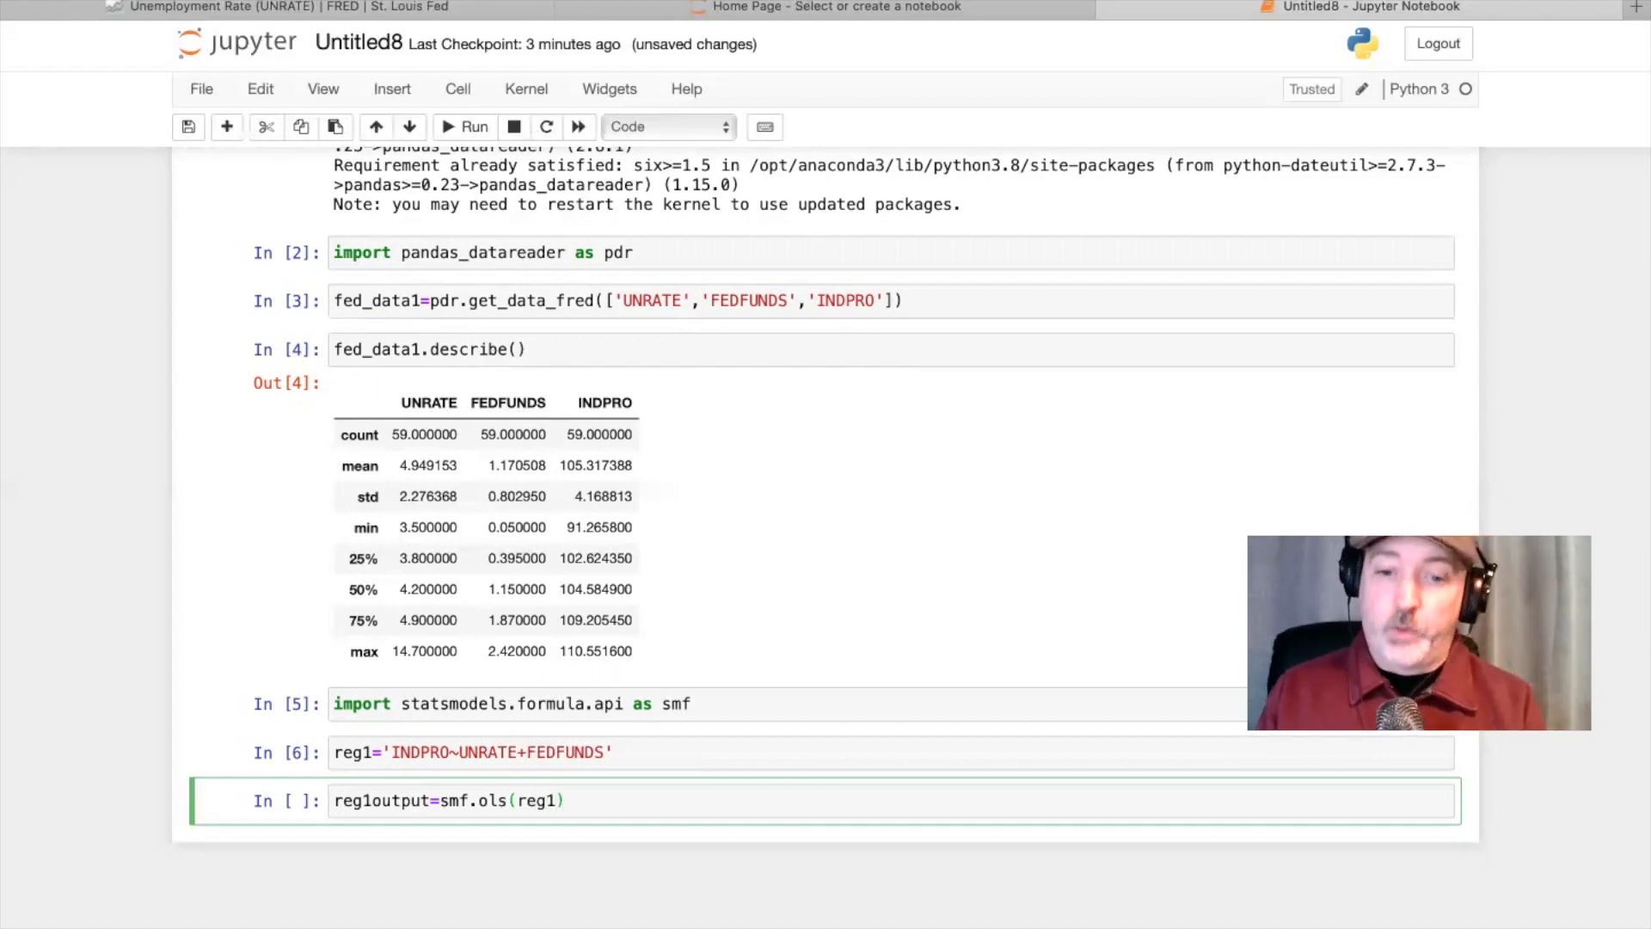
type(",")
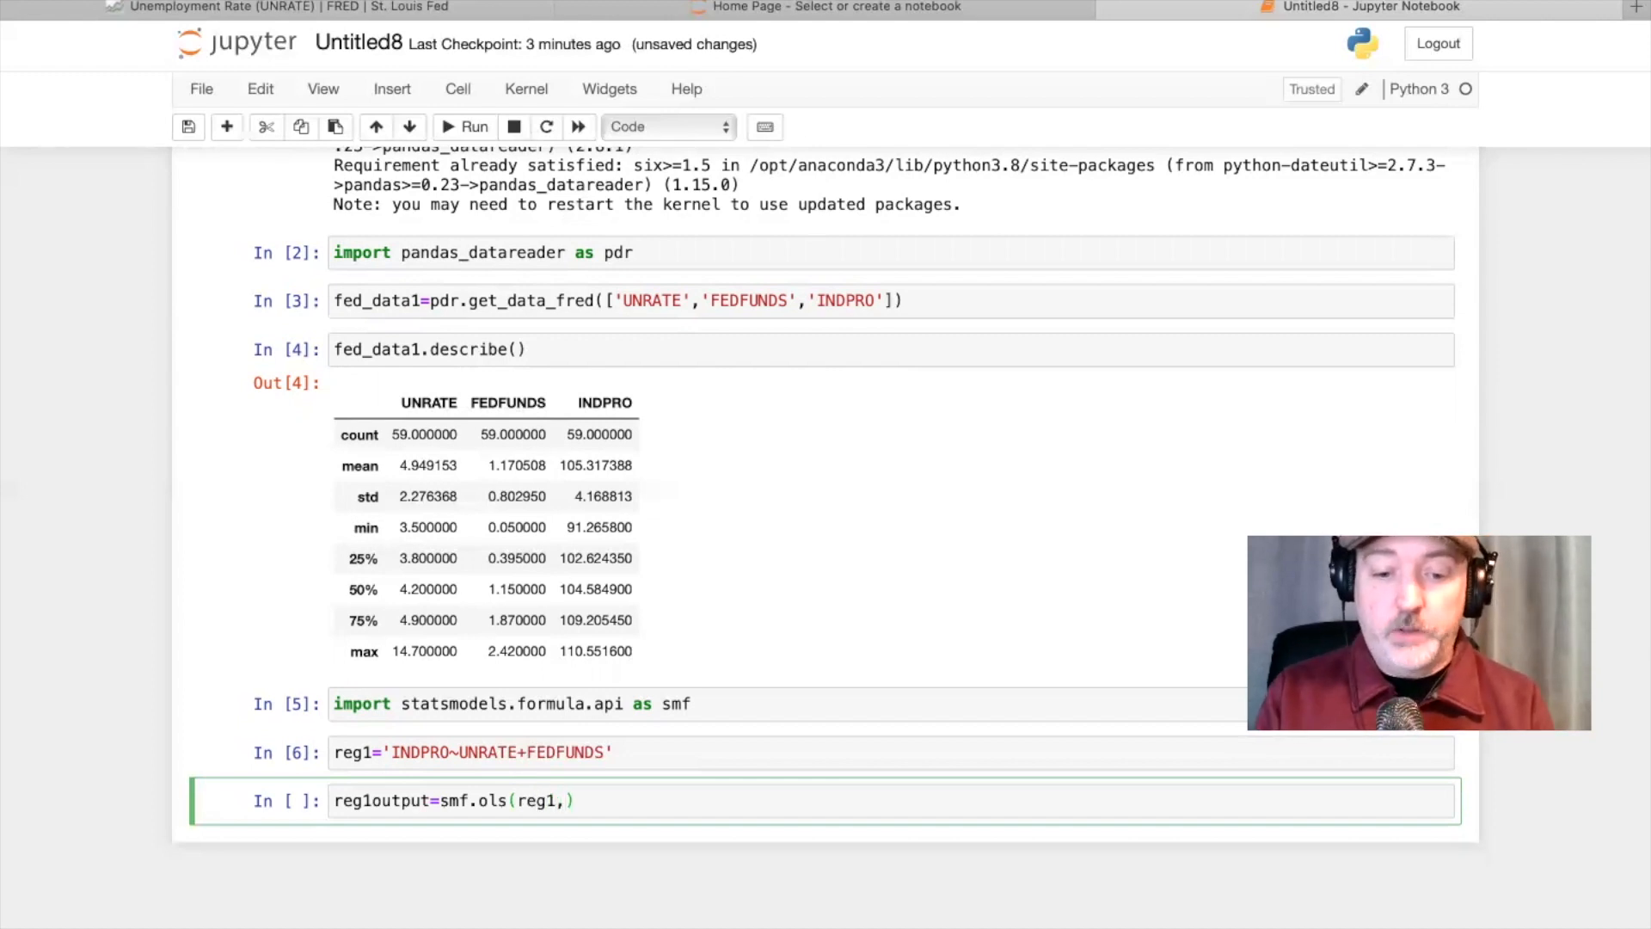
type("fed")
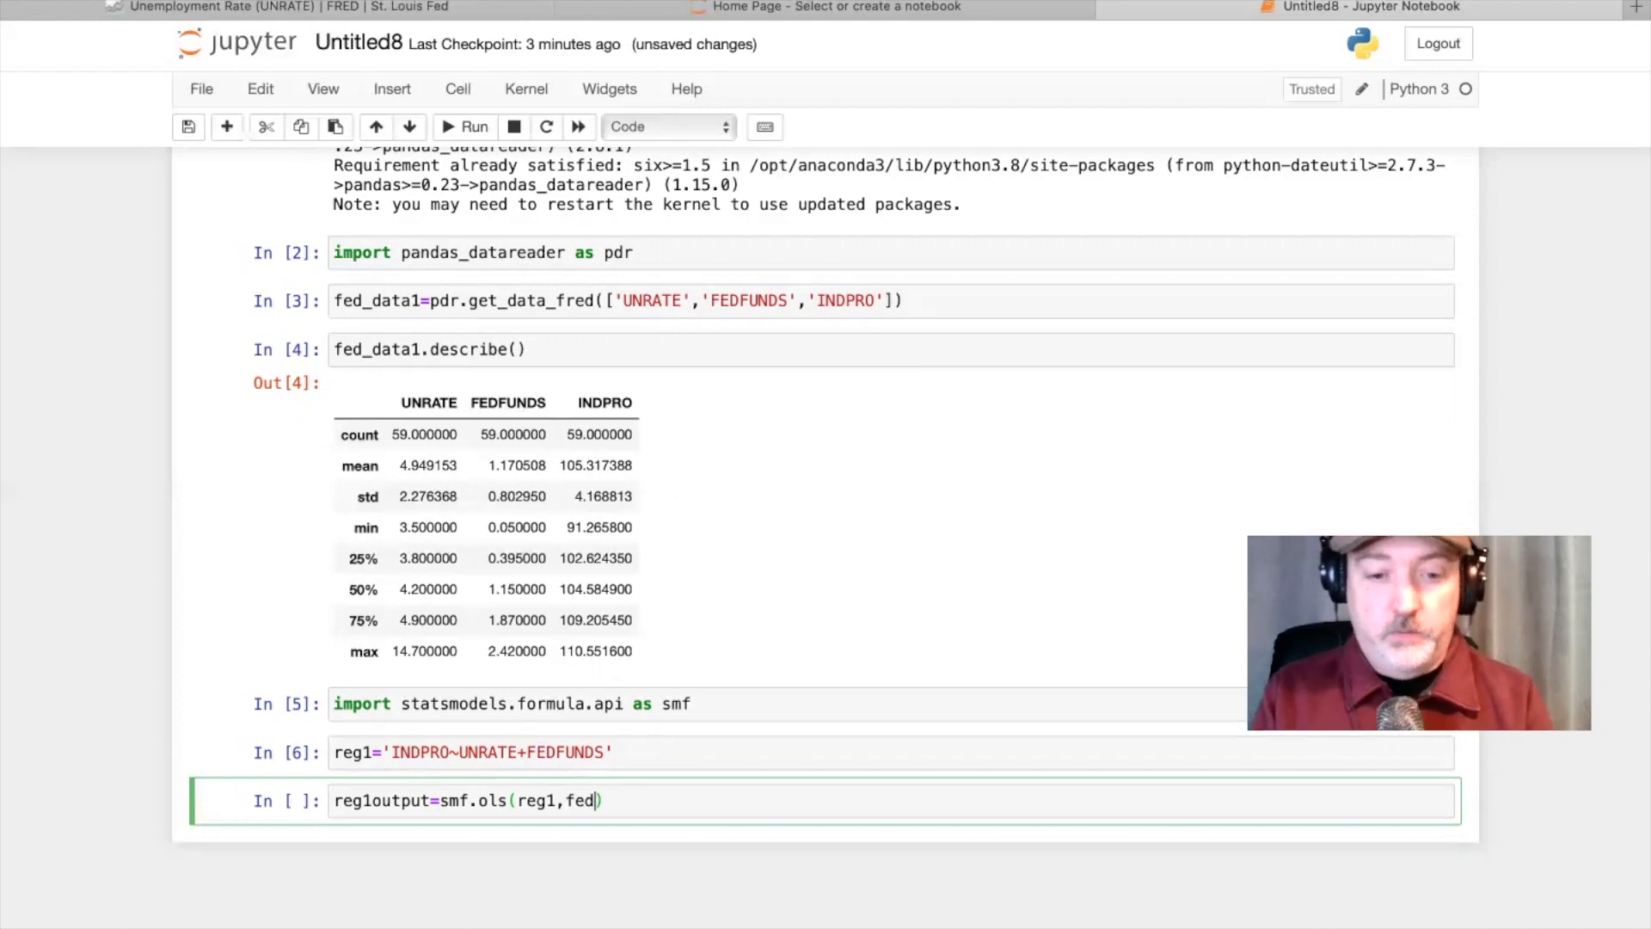
type("_data1")
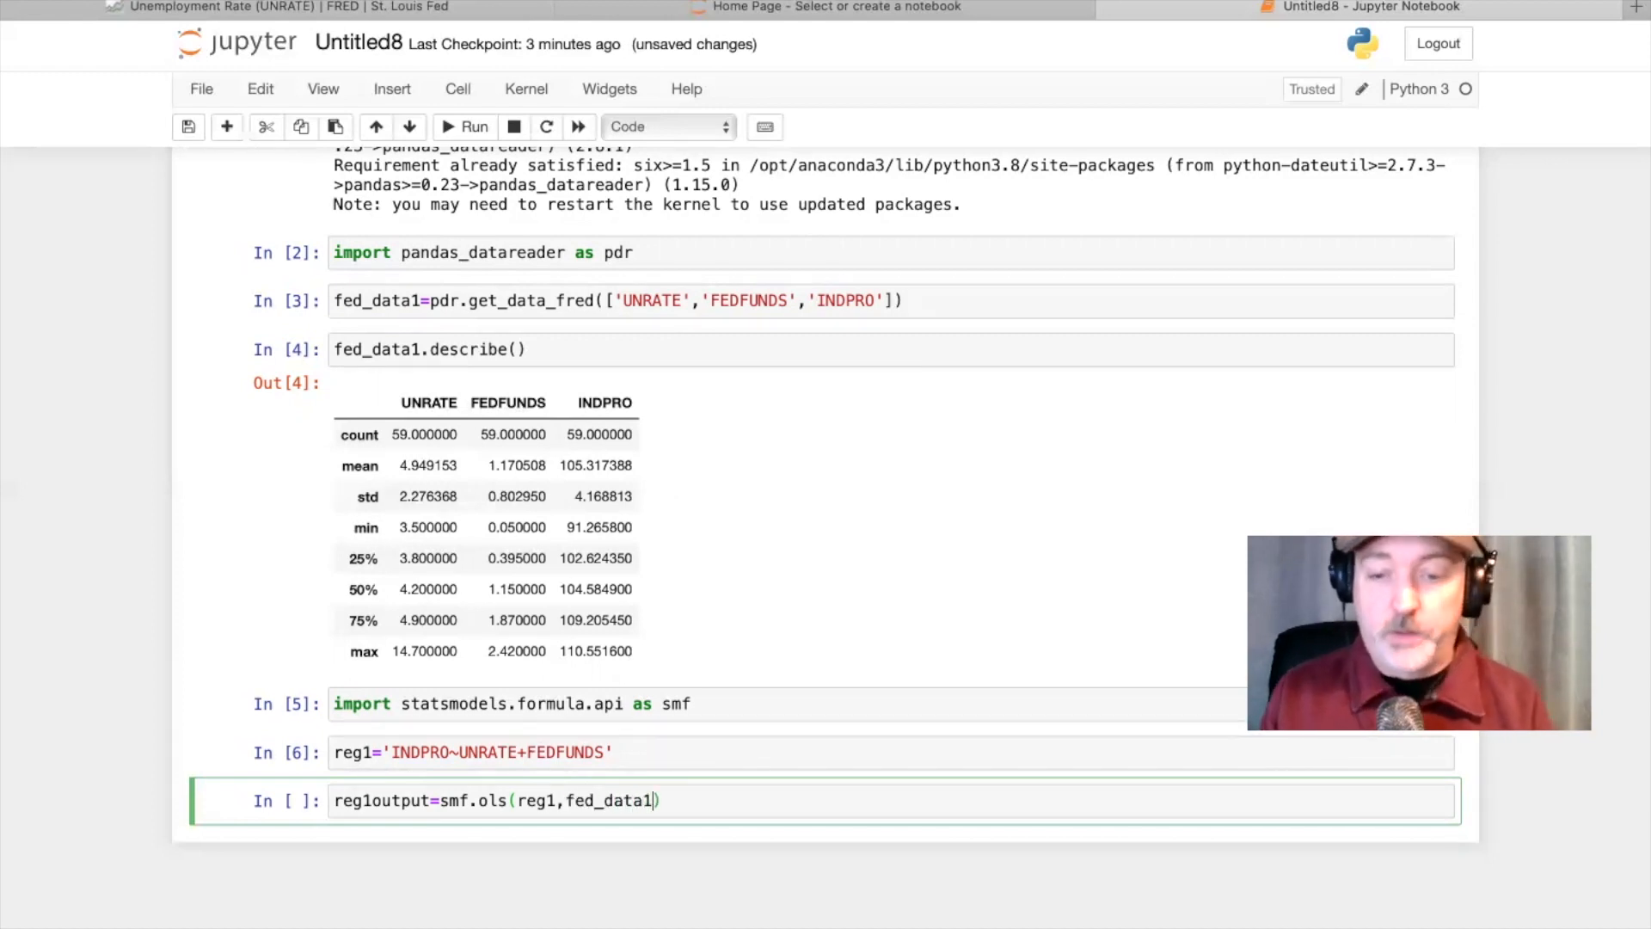
type(".")
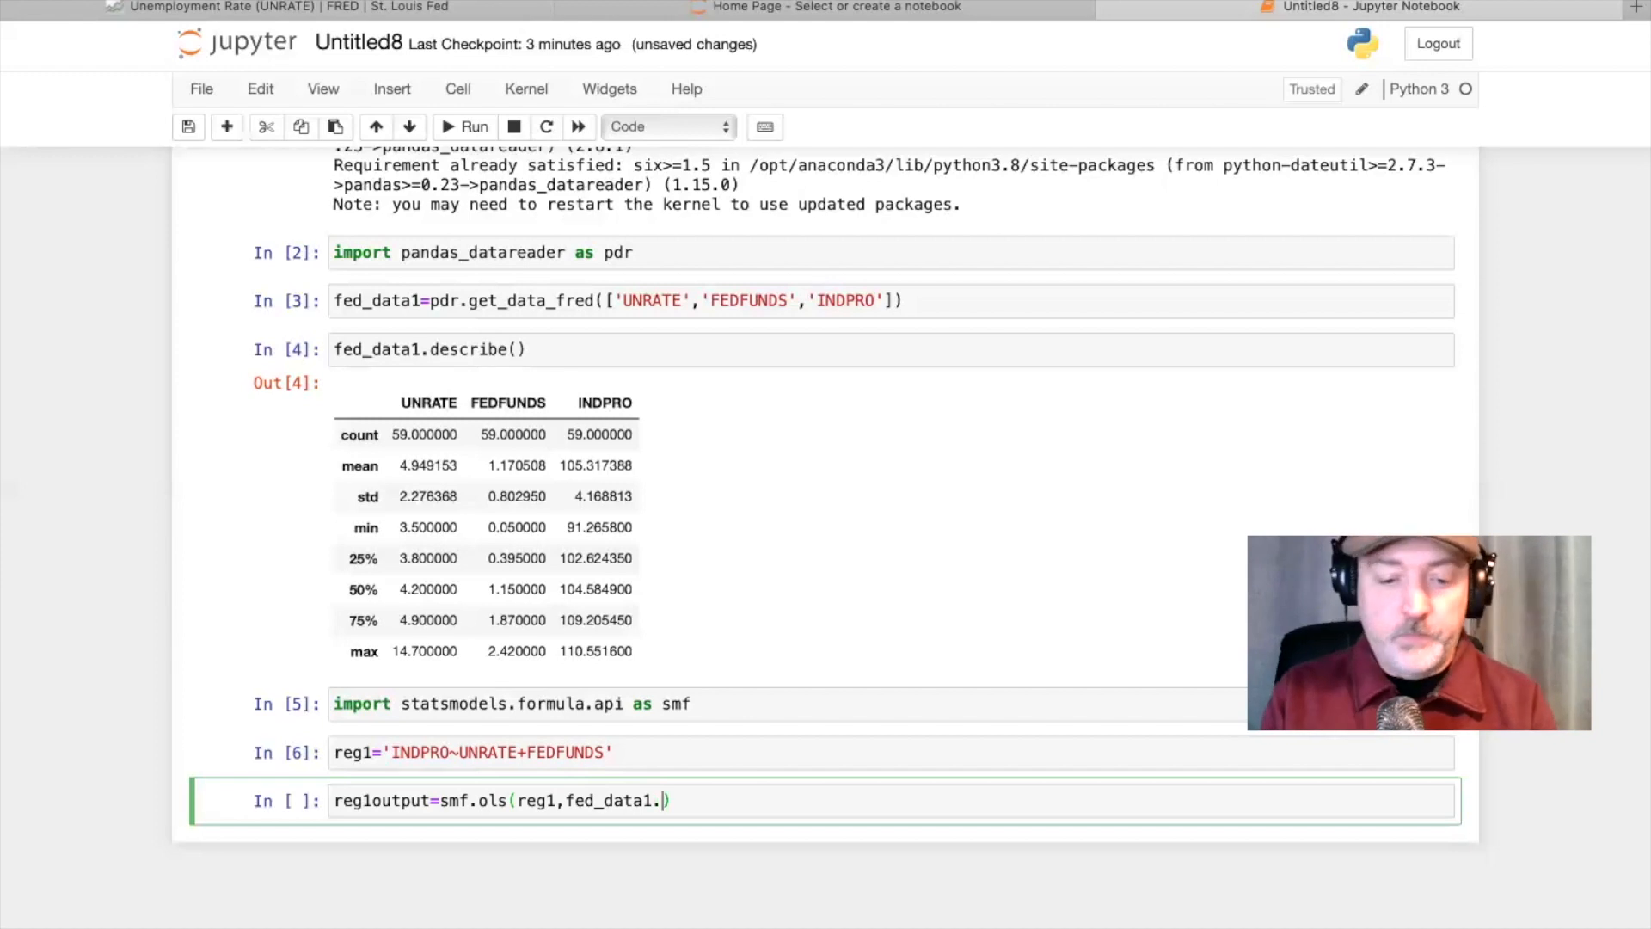
type("fit")
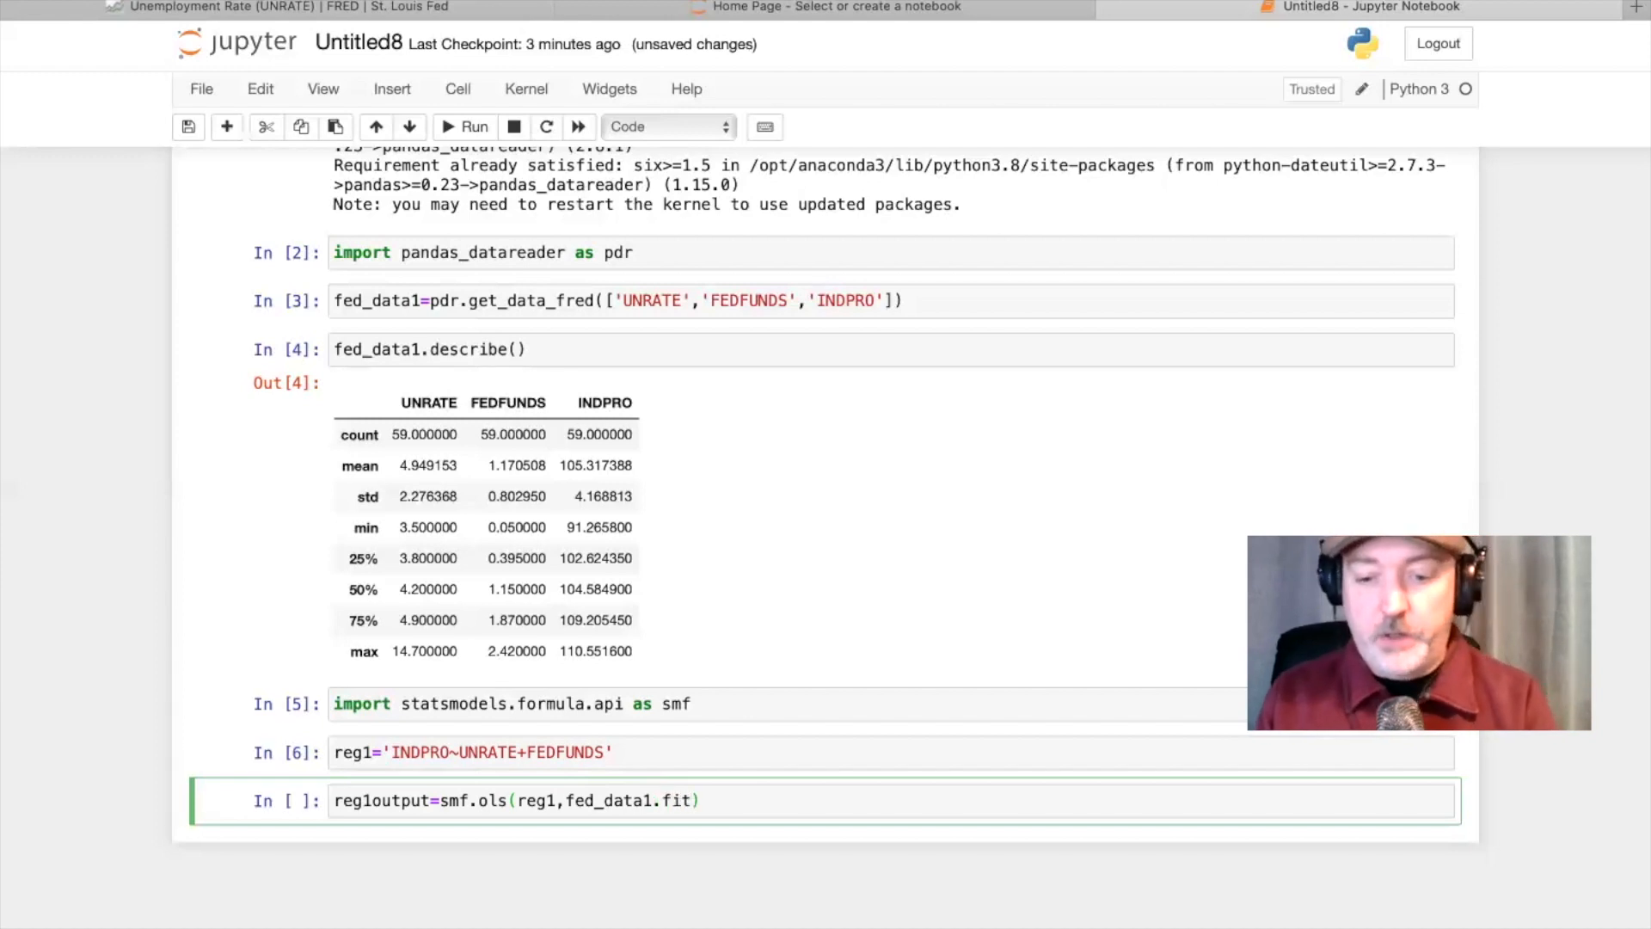
type("()")
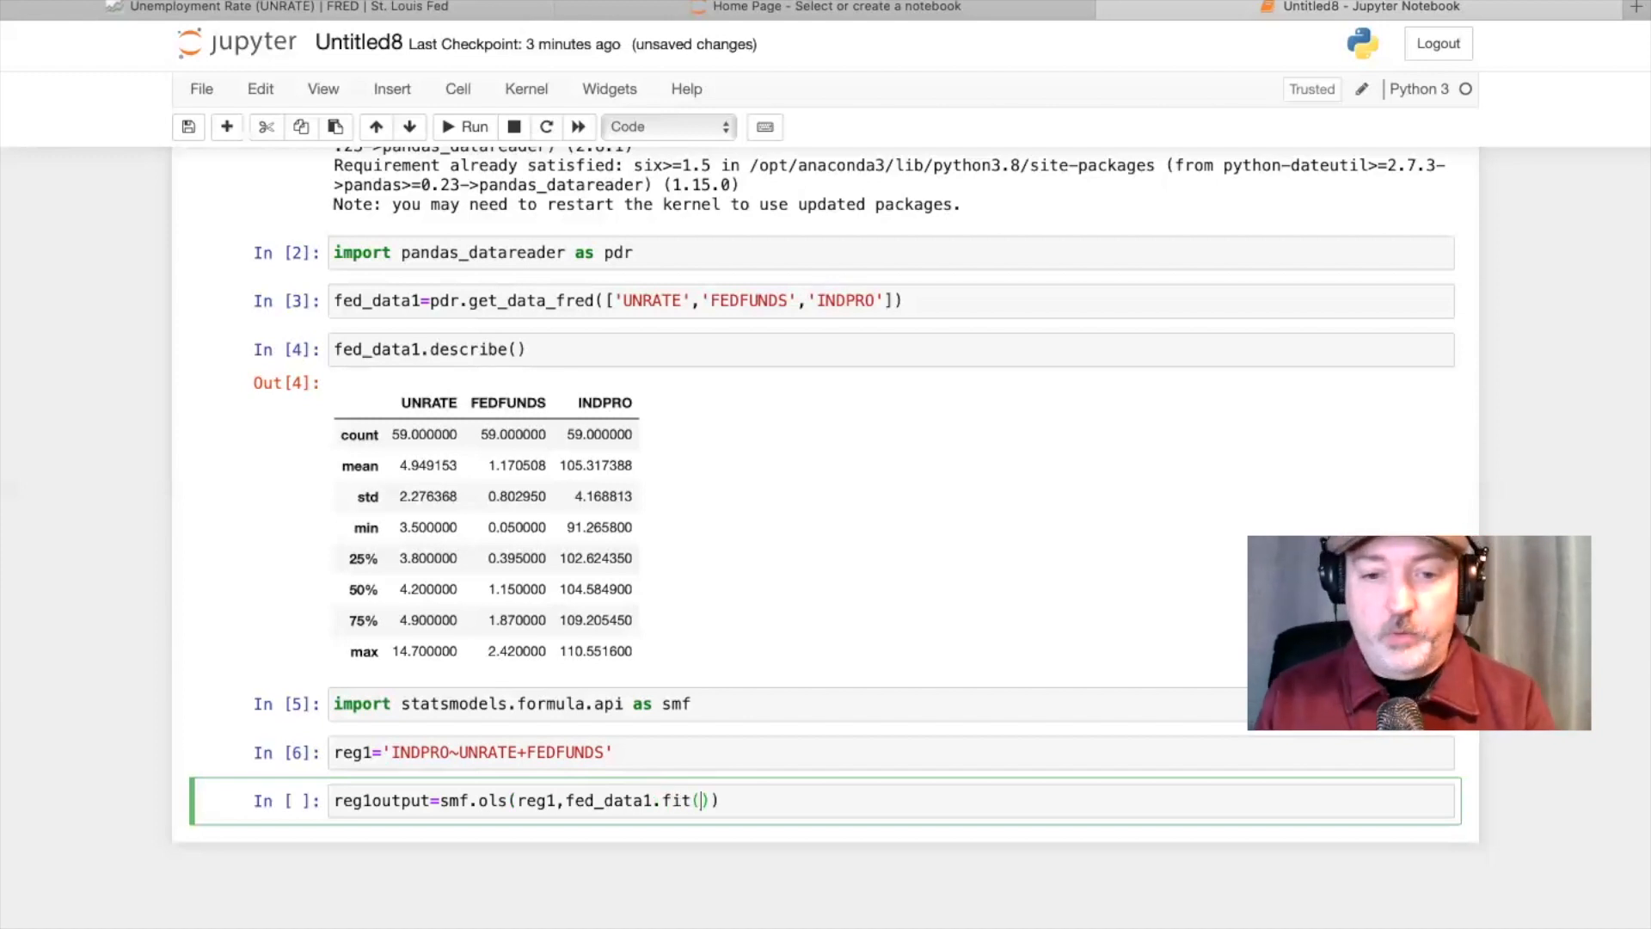
type(")")
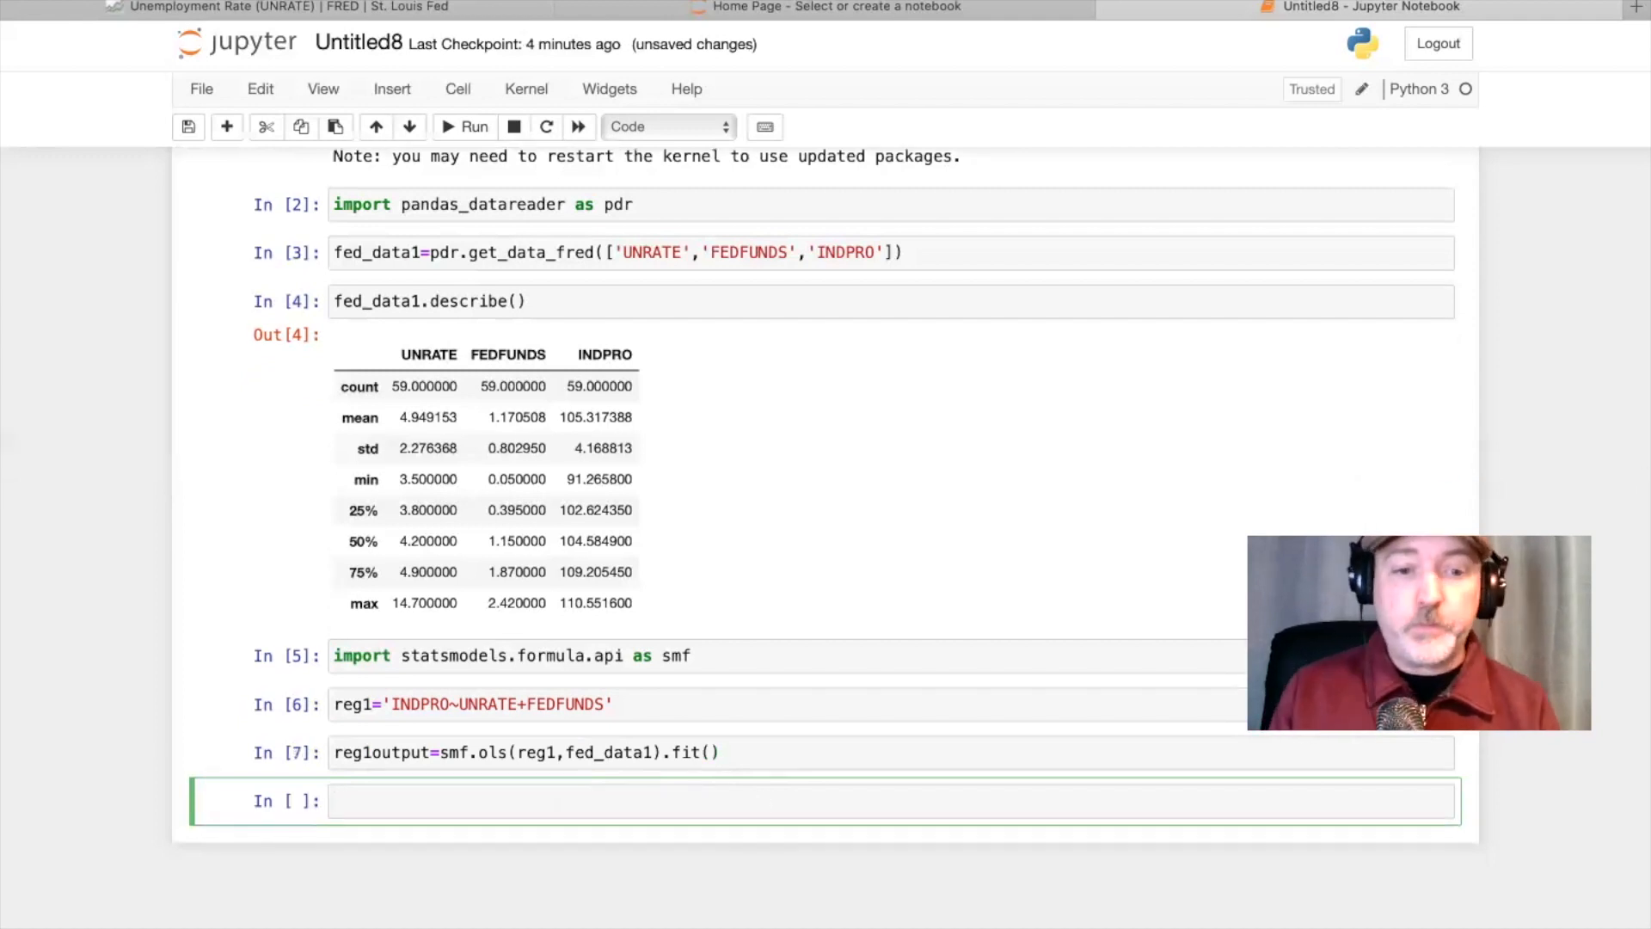
- Run print(reg1output.summary()) to display the OLS results, R-squared 0.873
type("print(reg1outpu)")
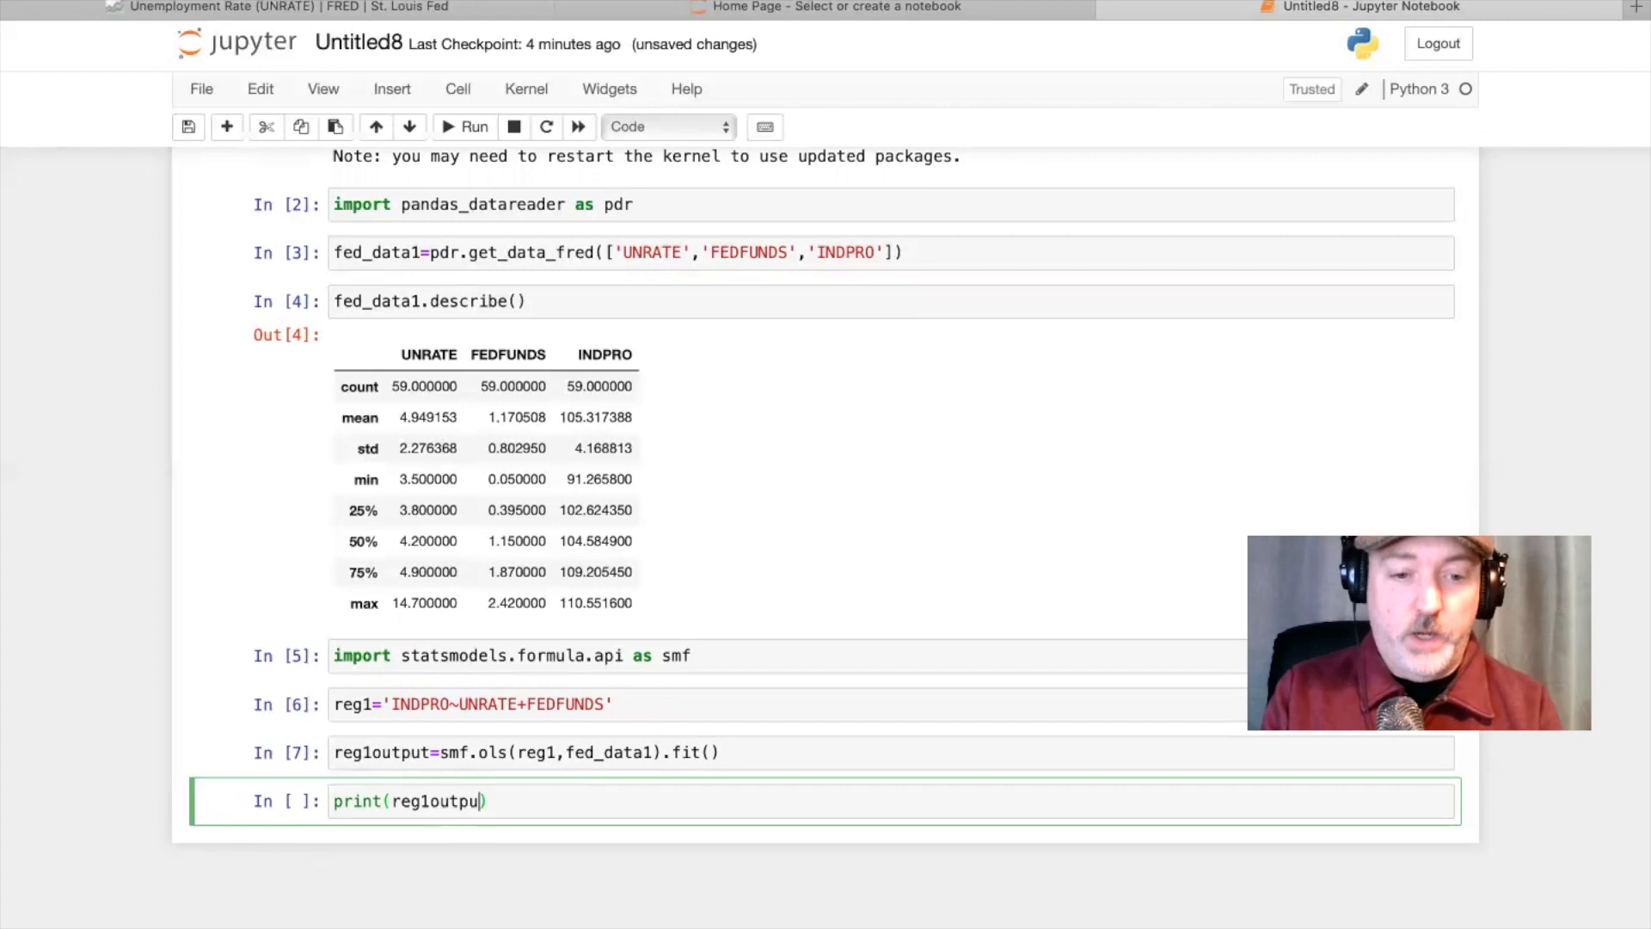
type("t.s")
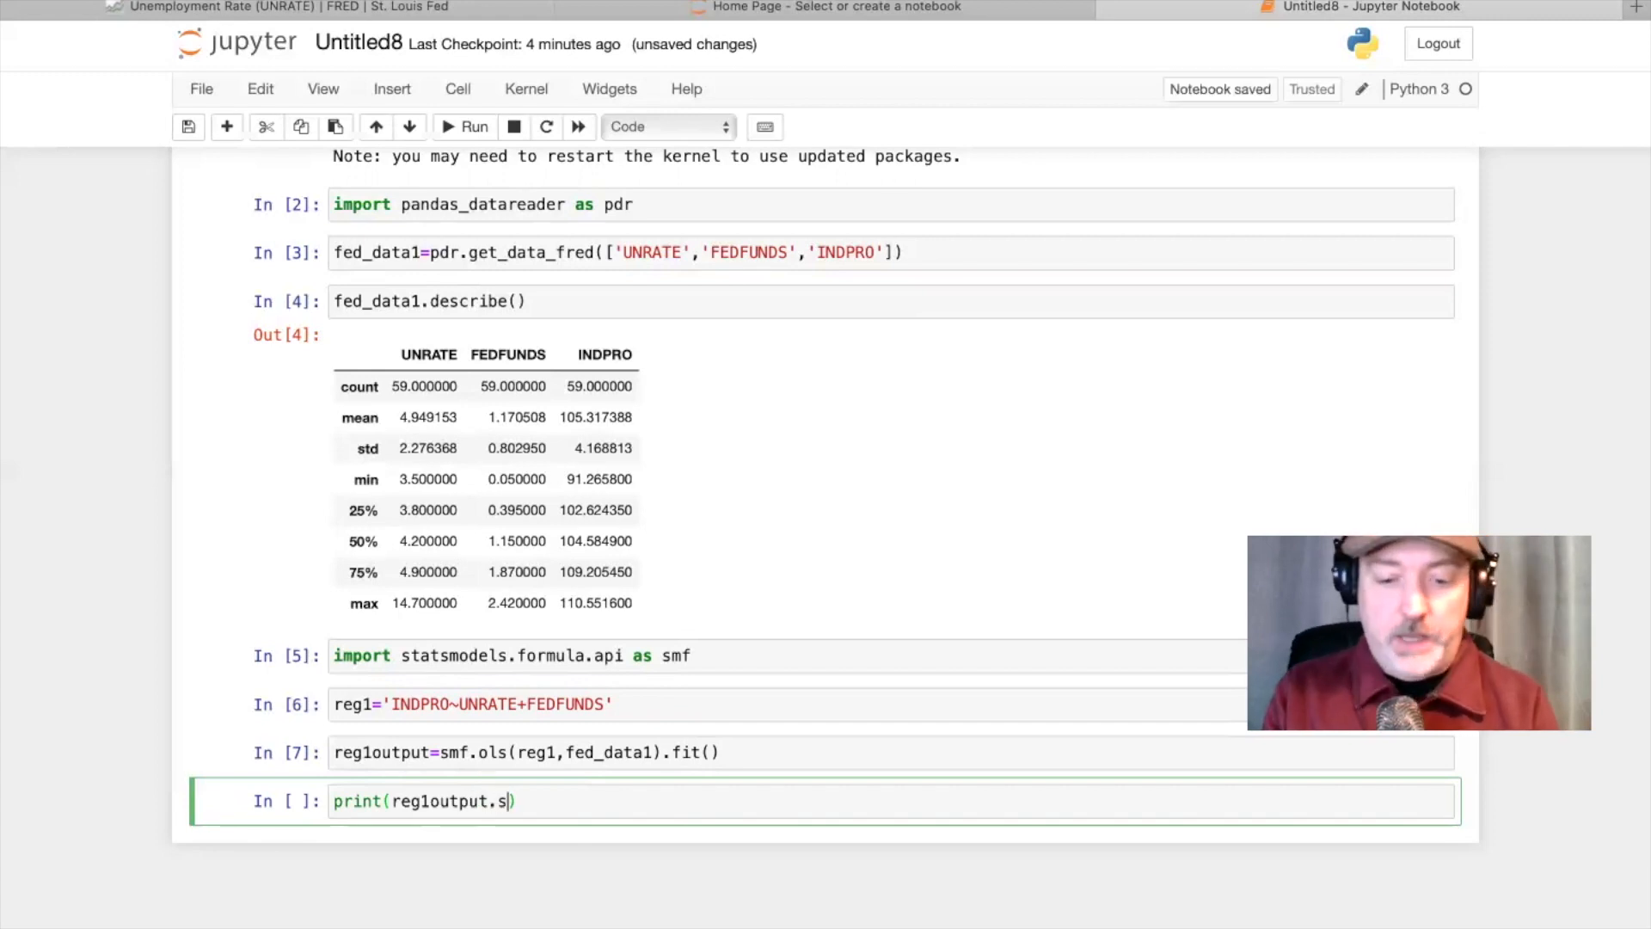
type("ummary()")
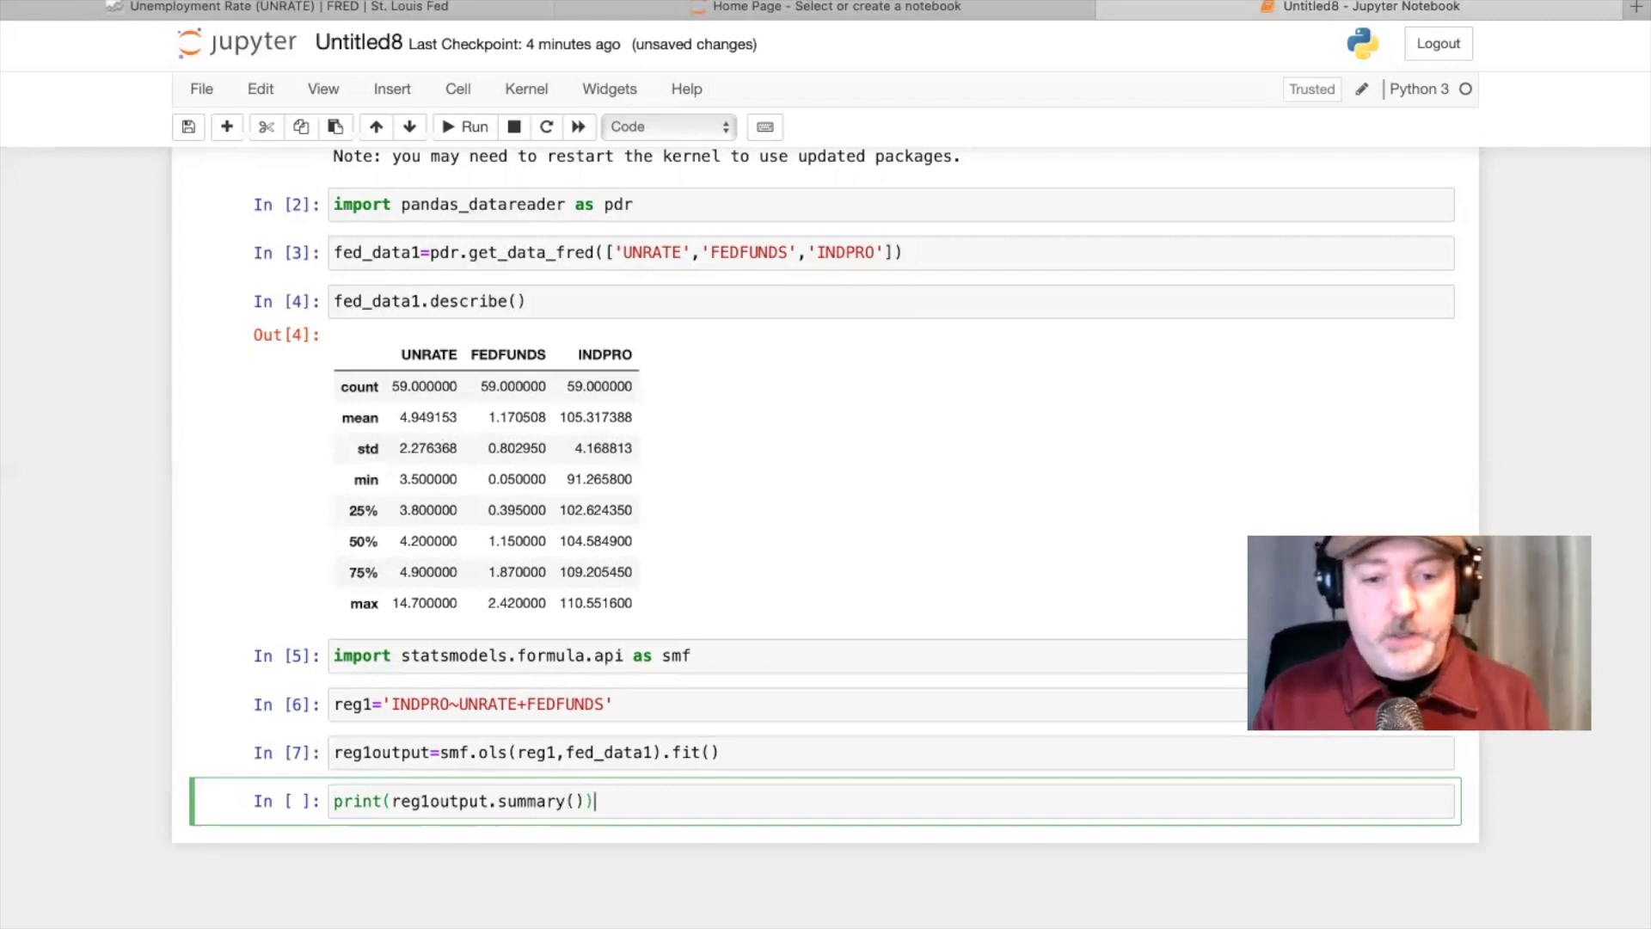
left_click(464, 127)
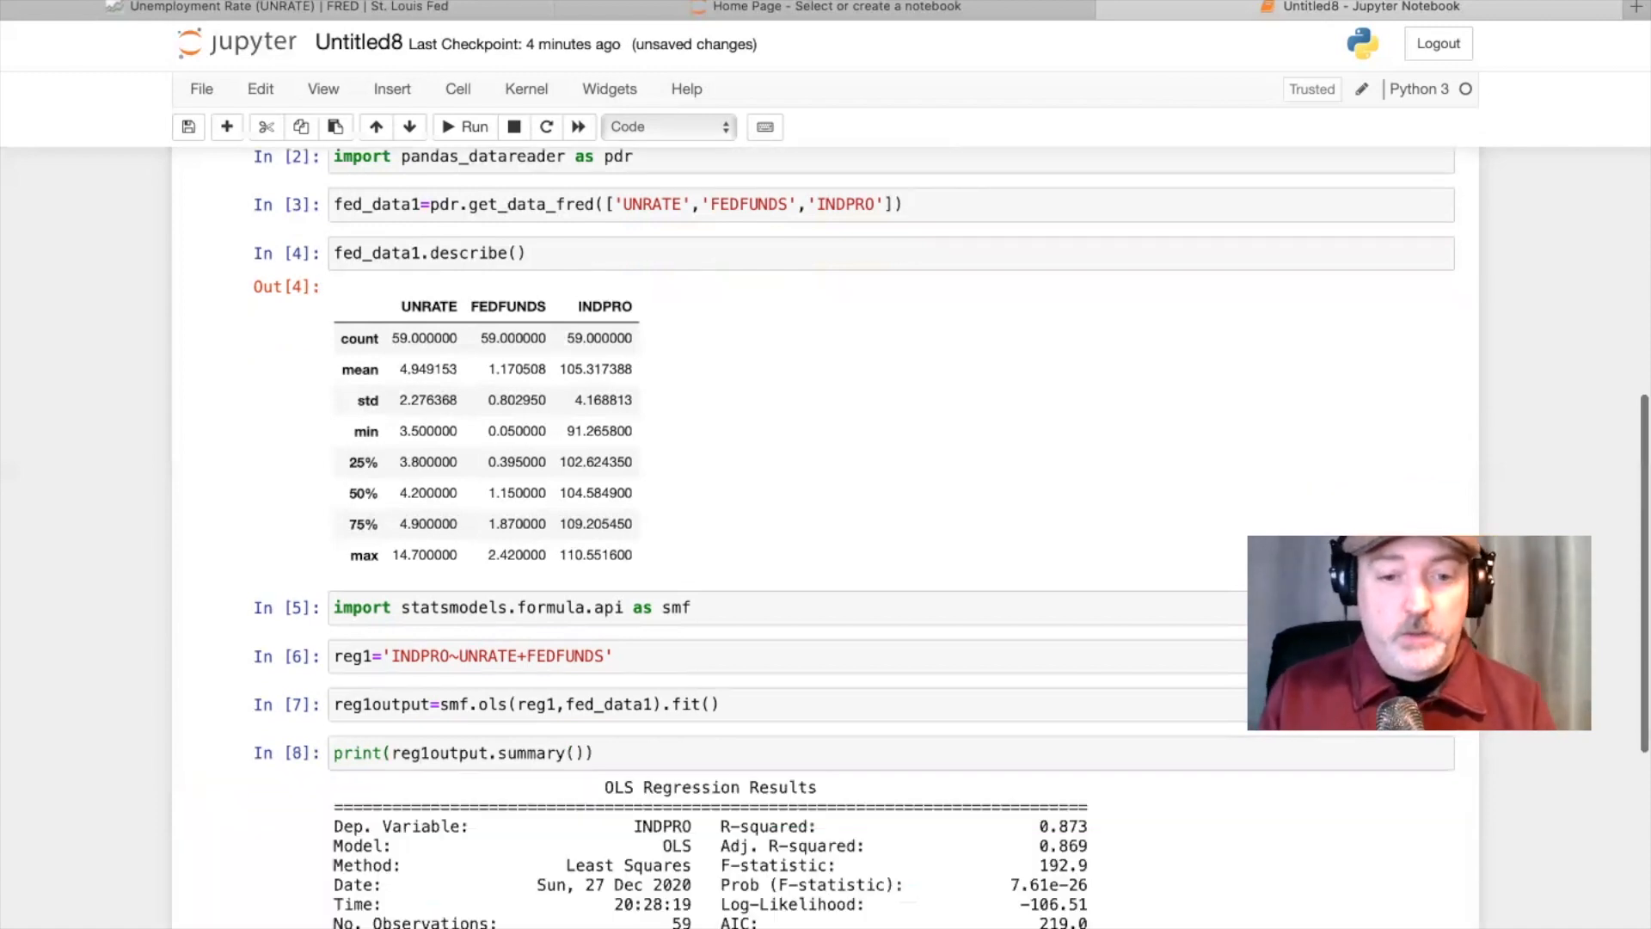
scroll("down", 3)
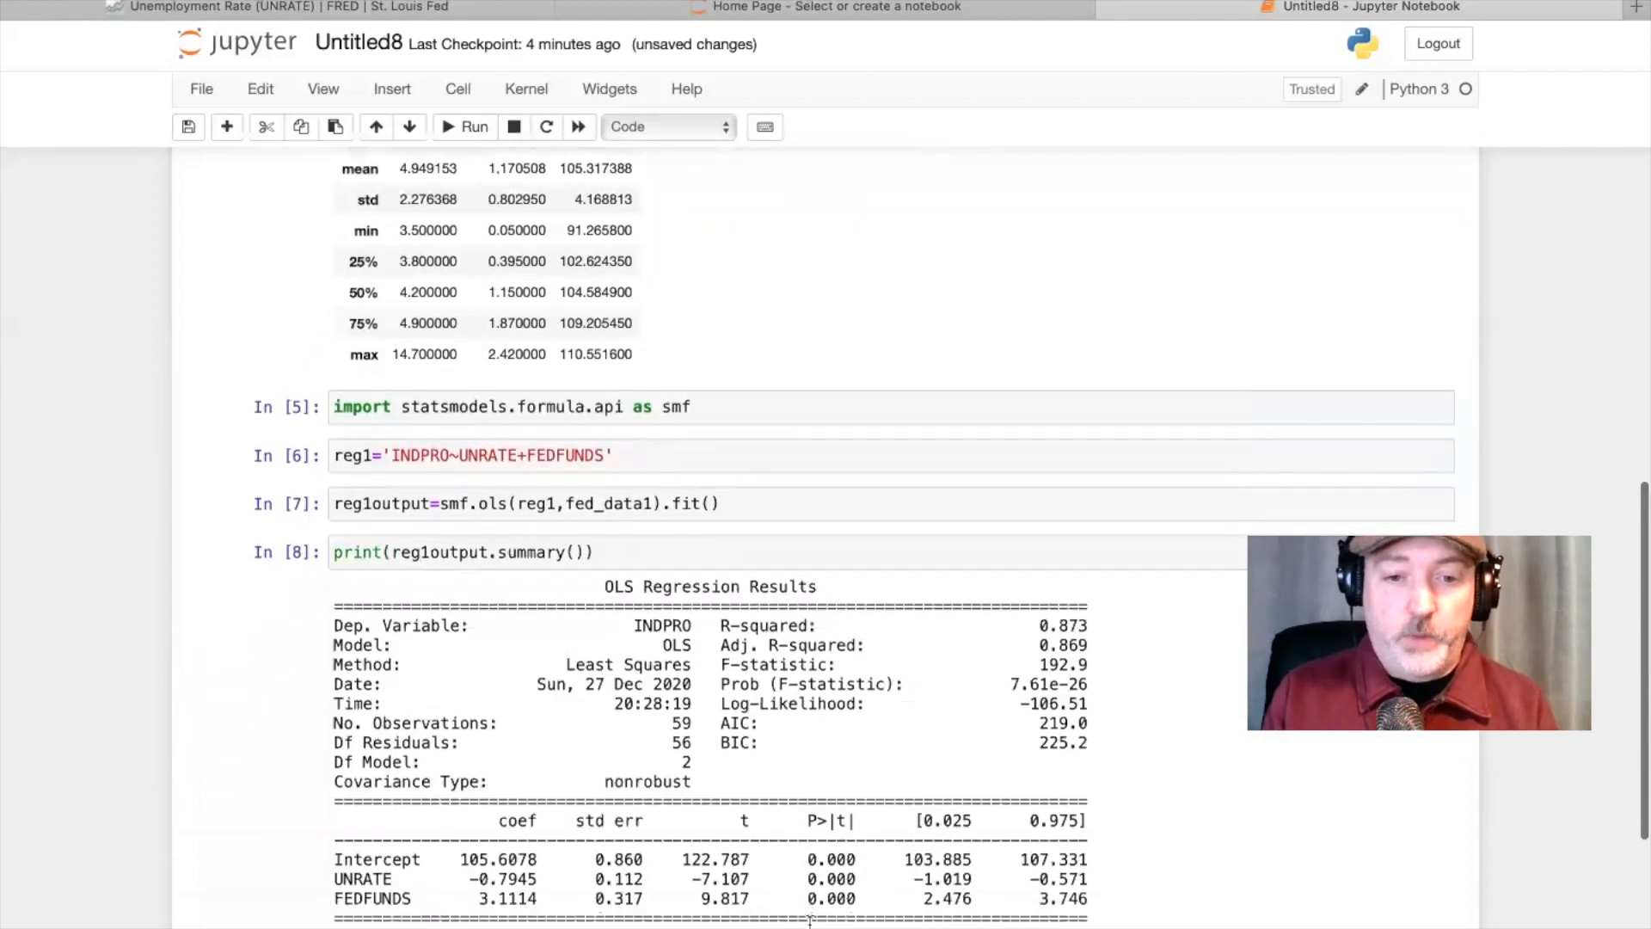
scroll("down", 3)
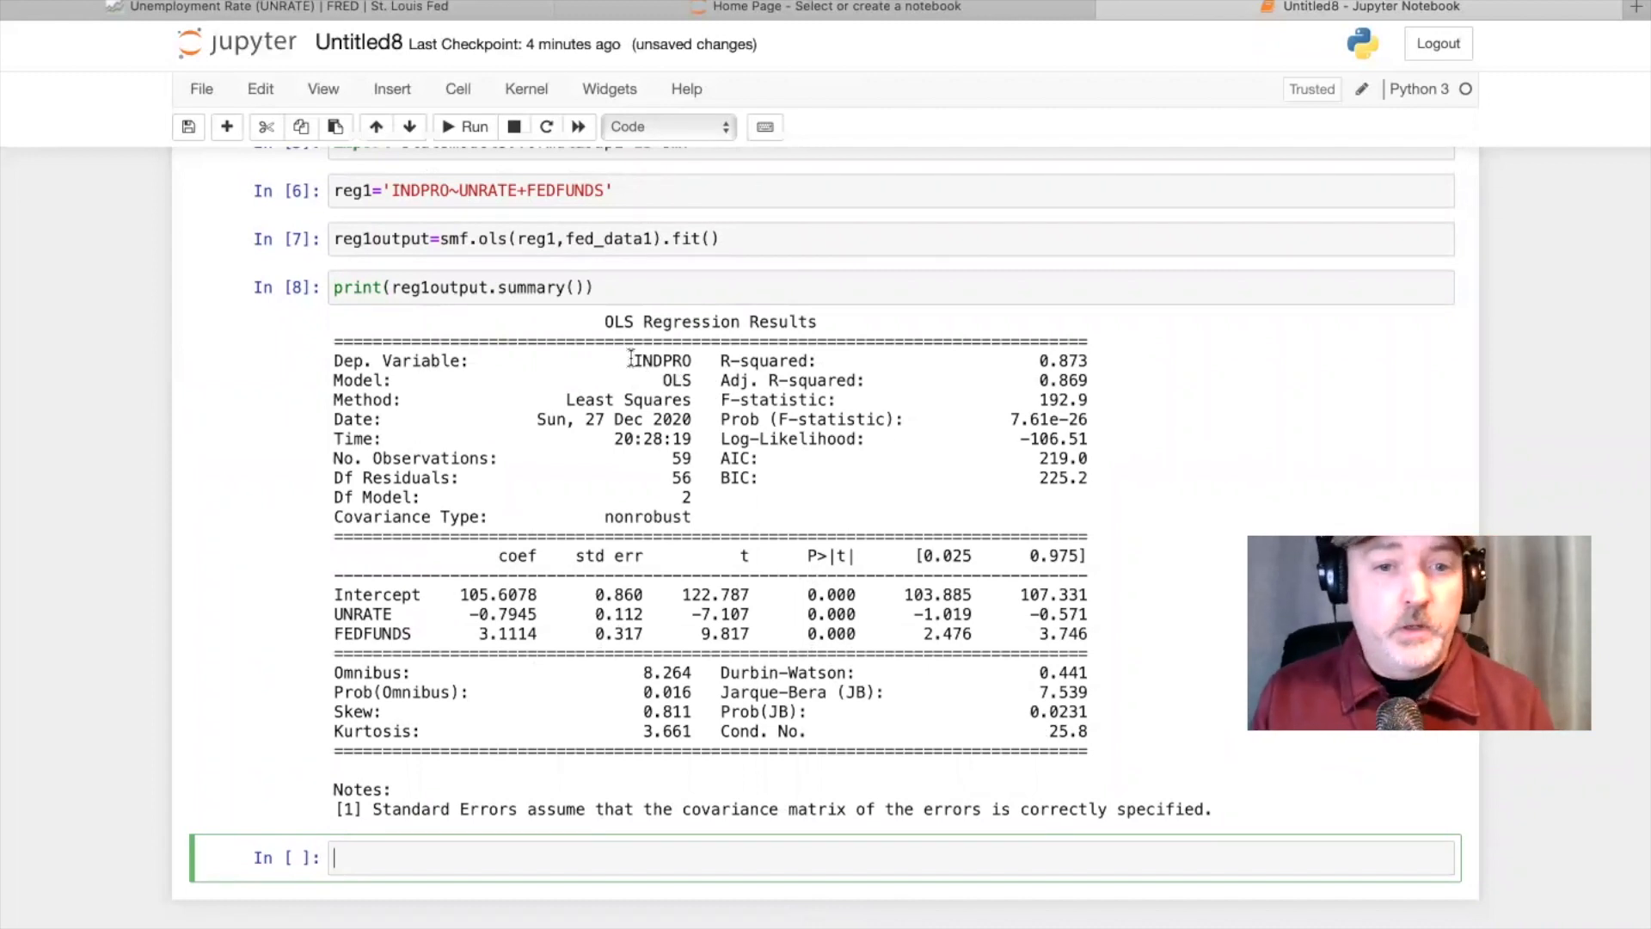
double_click(663, 361)
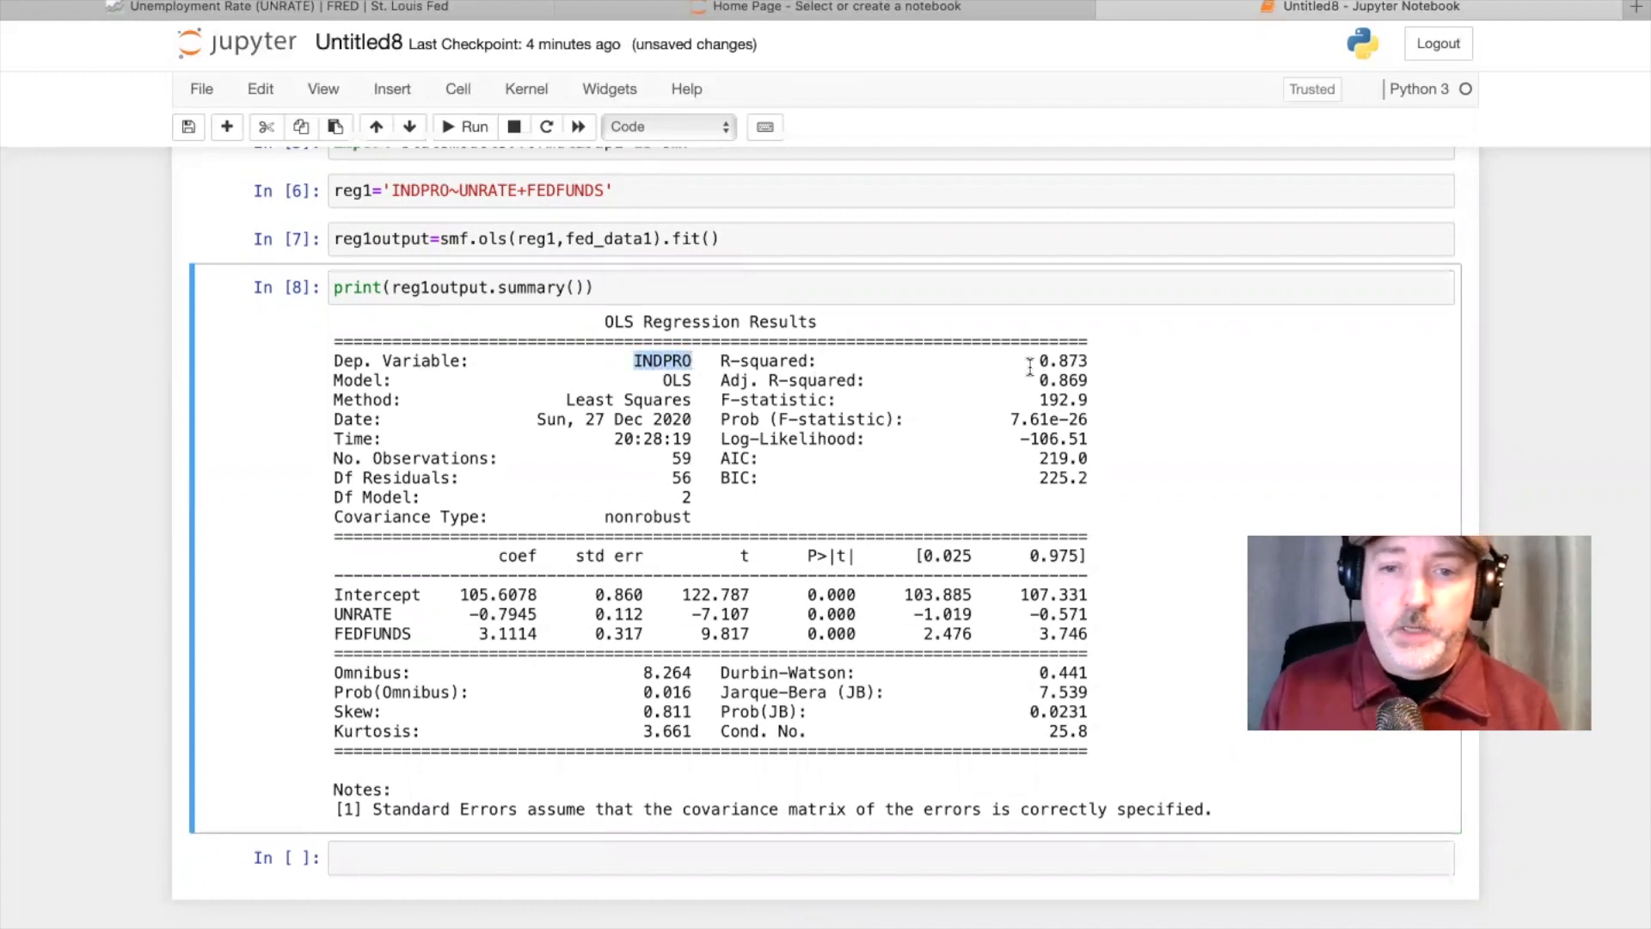
mouse_move(1069, 390)
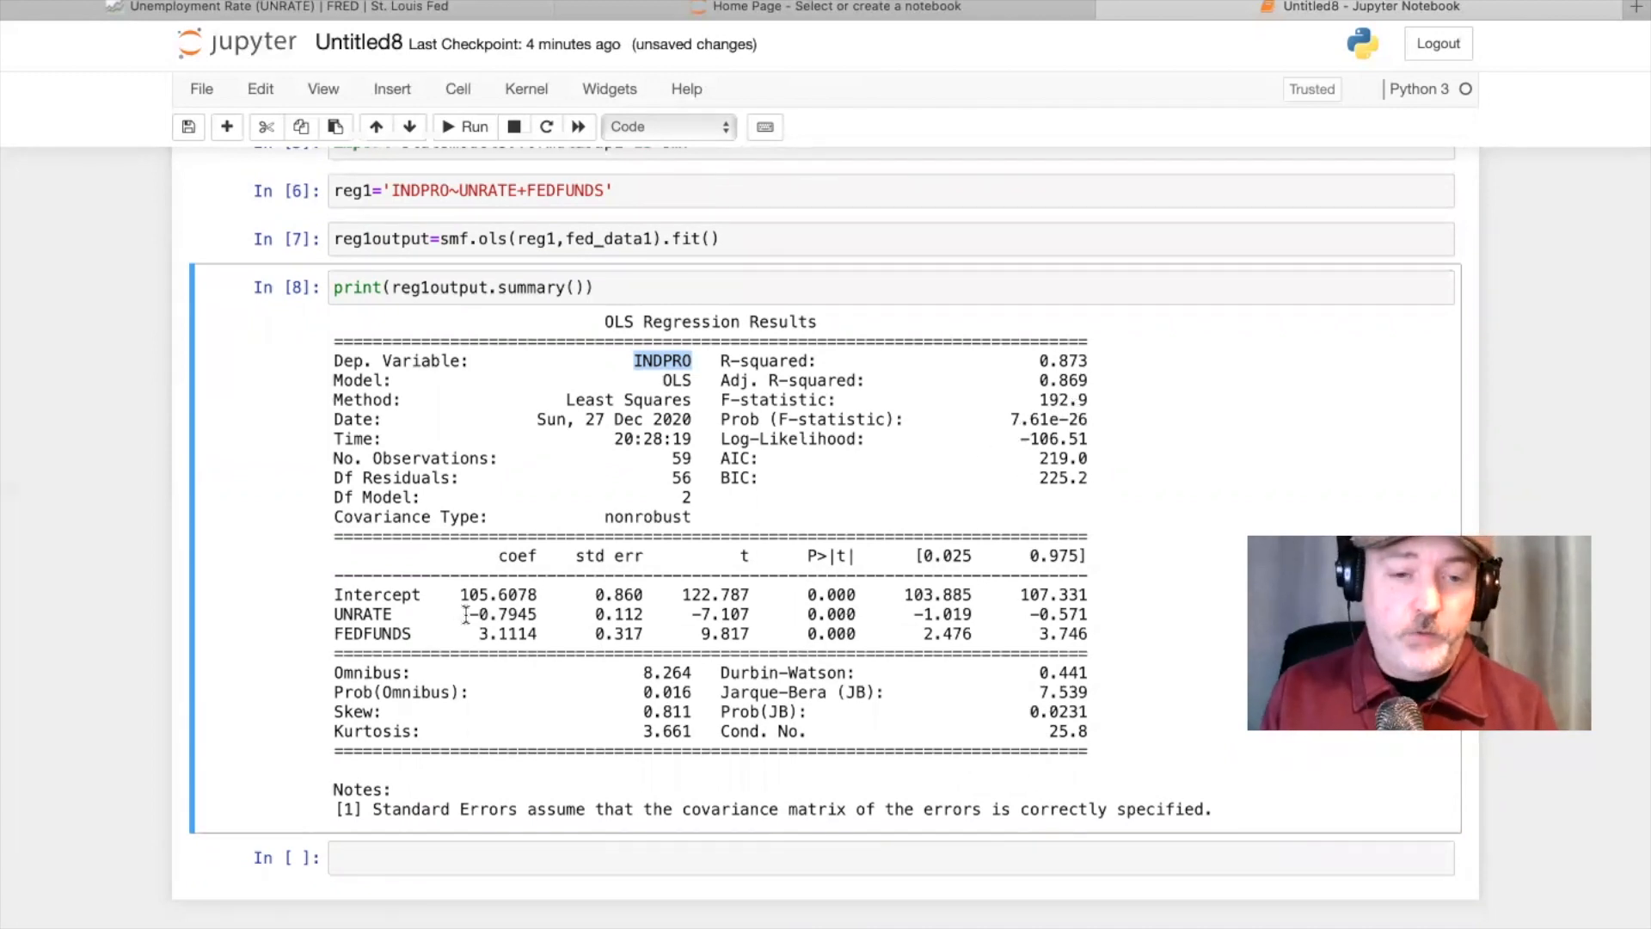
double_click(499, 614)
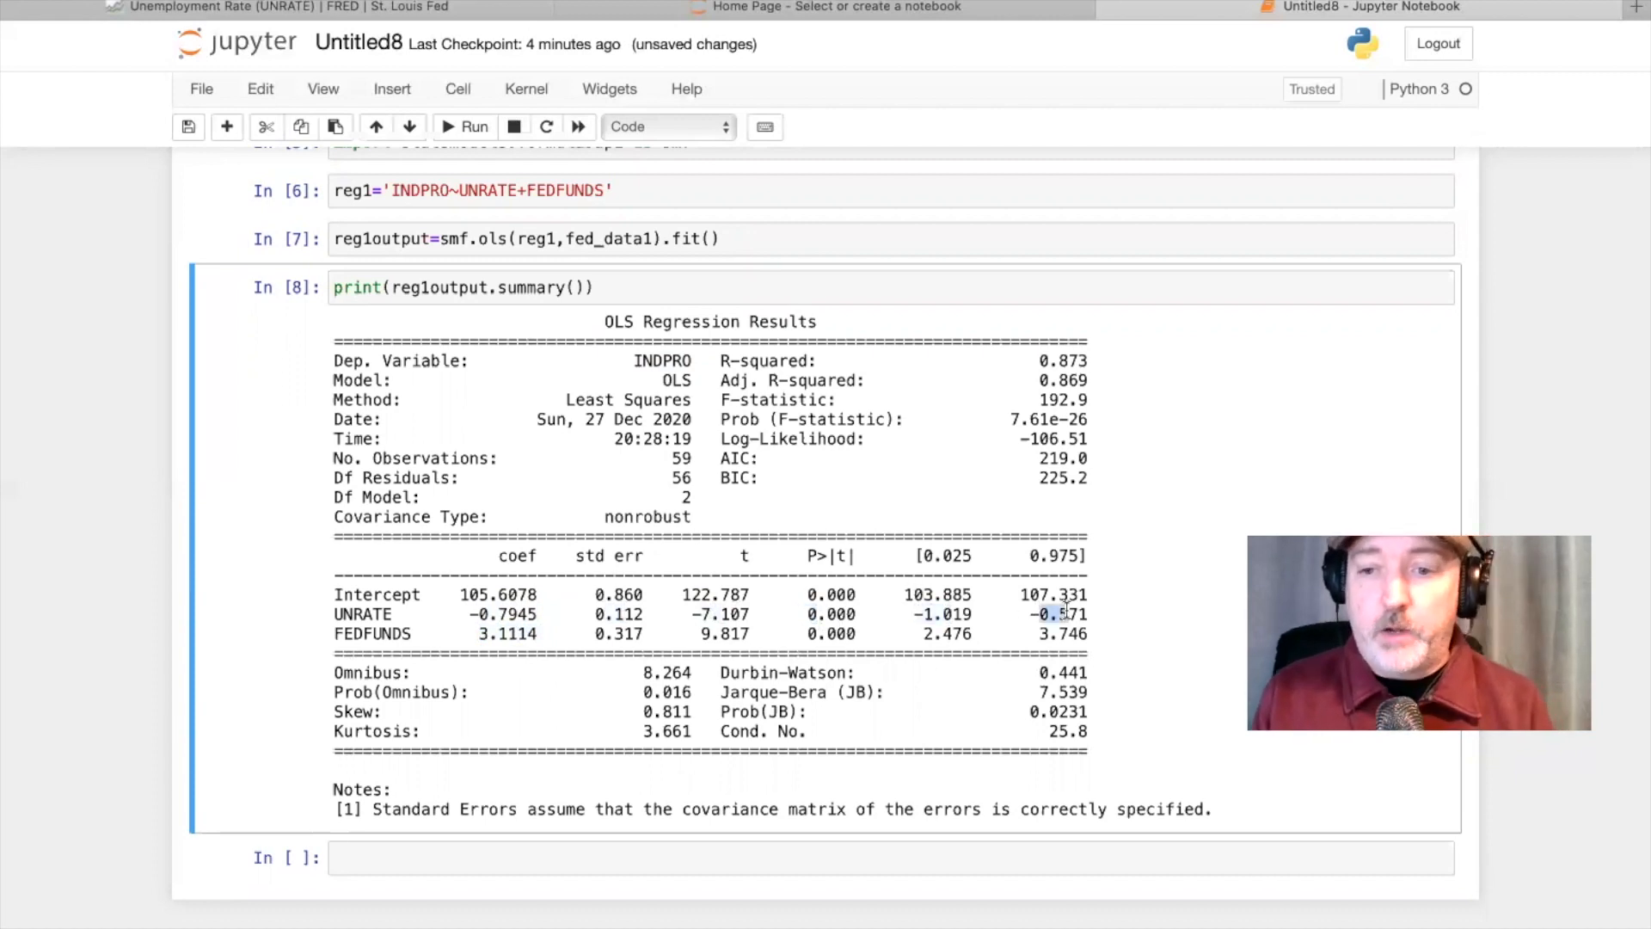
mouse_move(1145, 663)
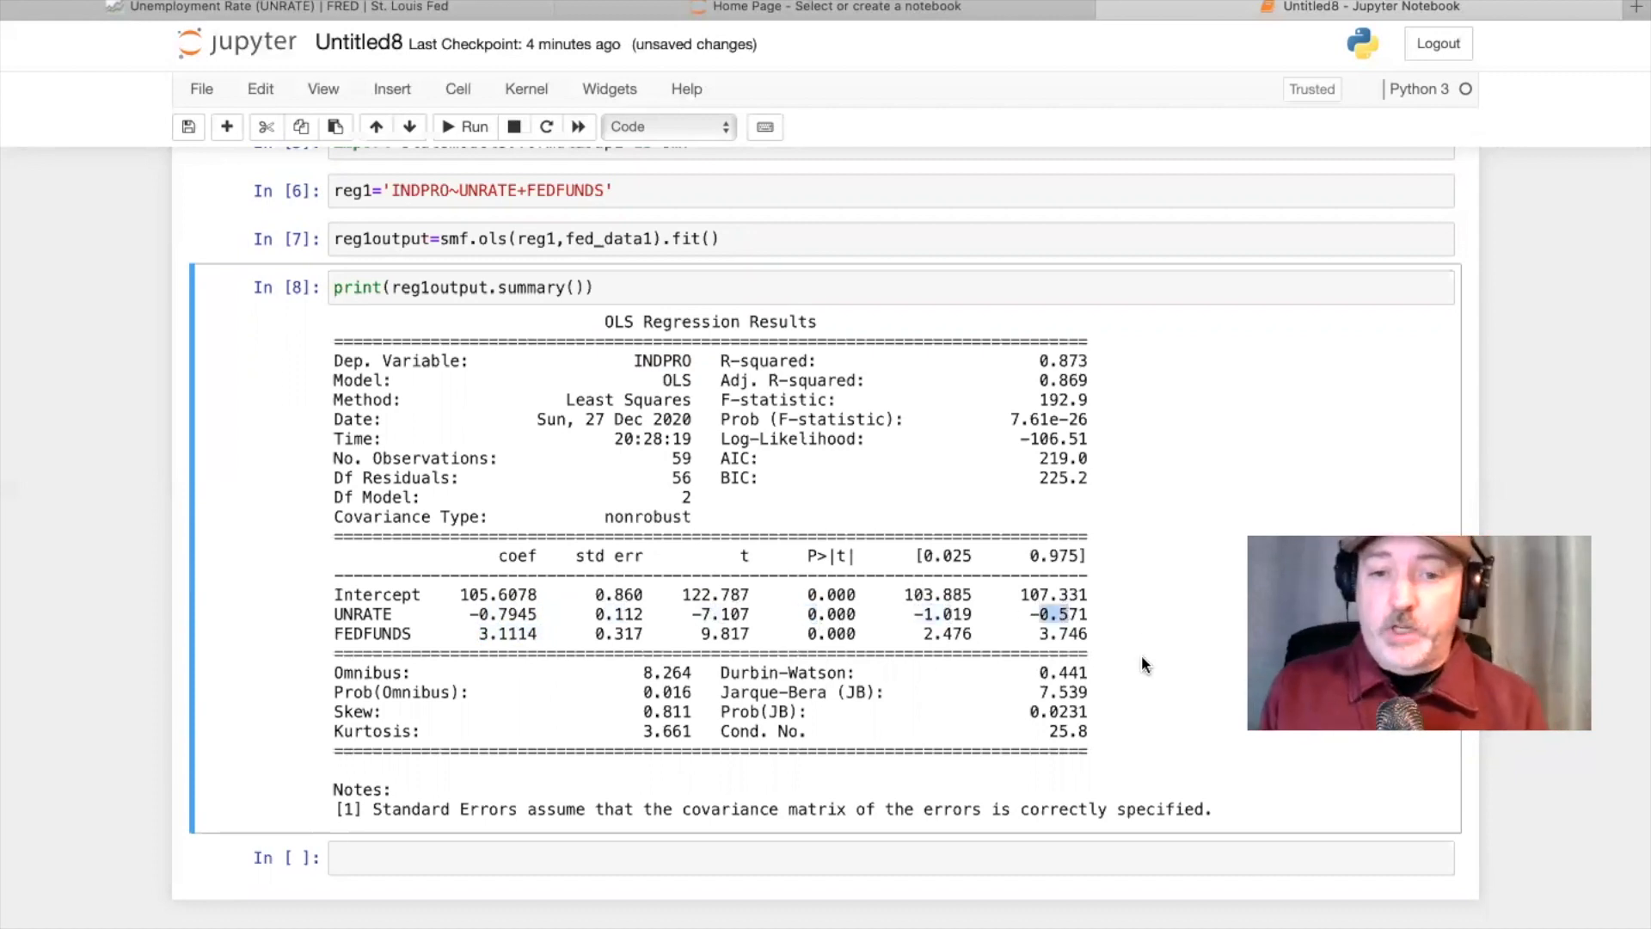